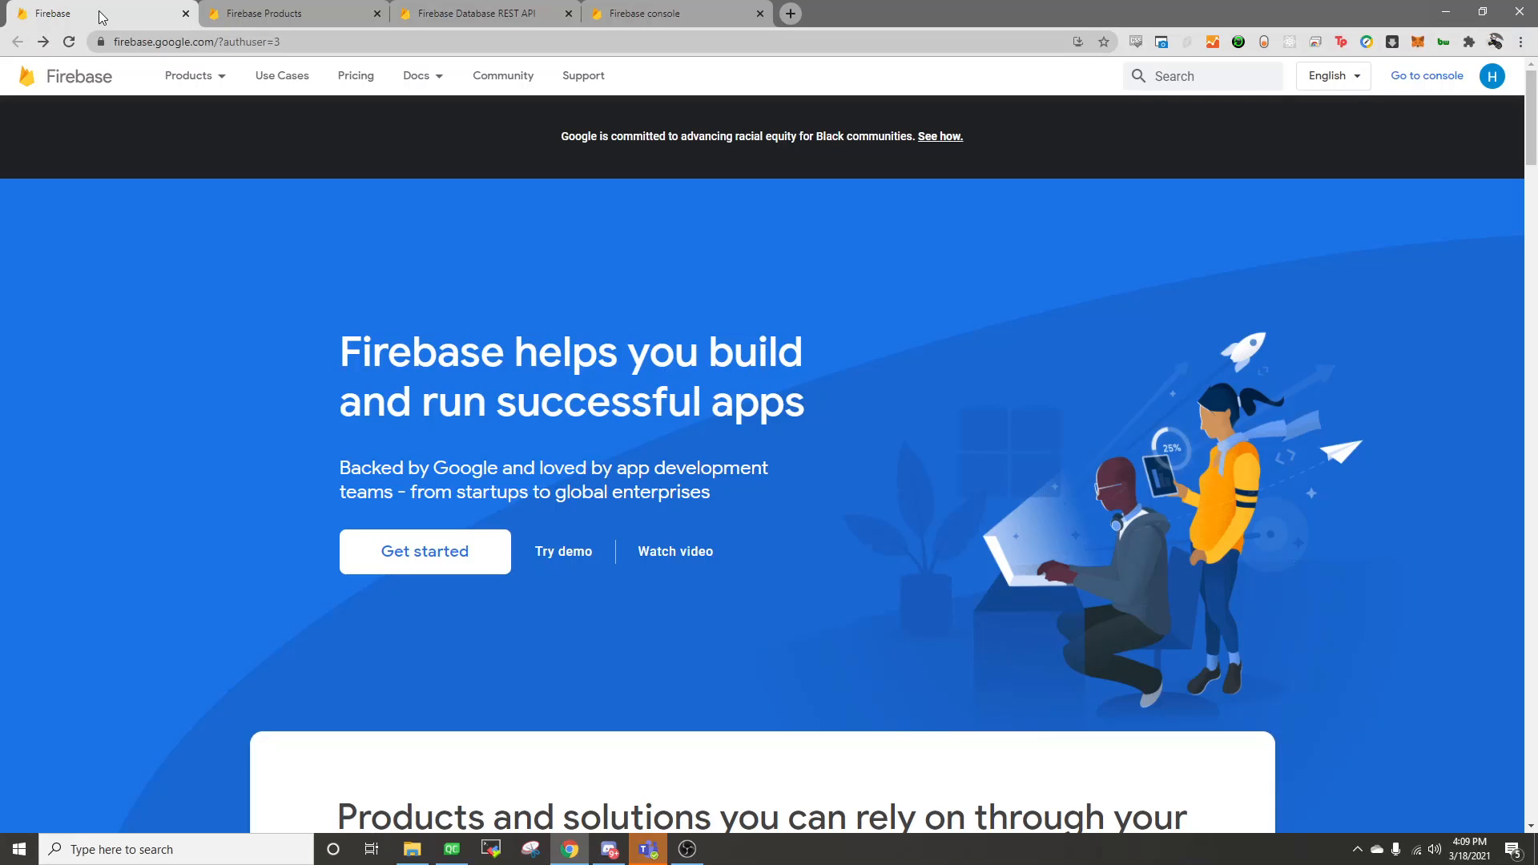
{"action": "mouse_move", "coordinate": [101, 99]}
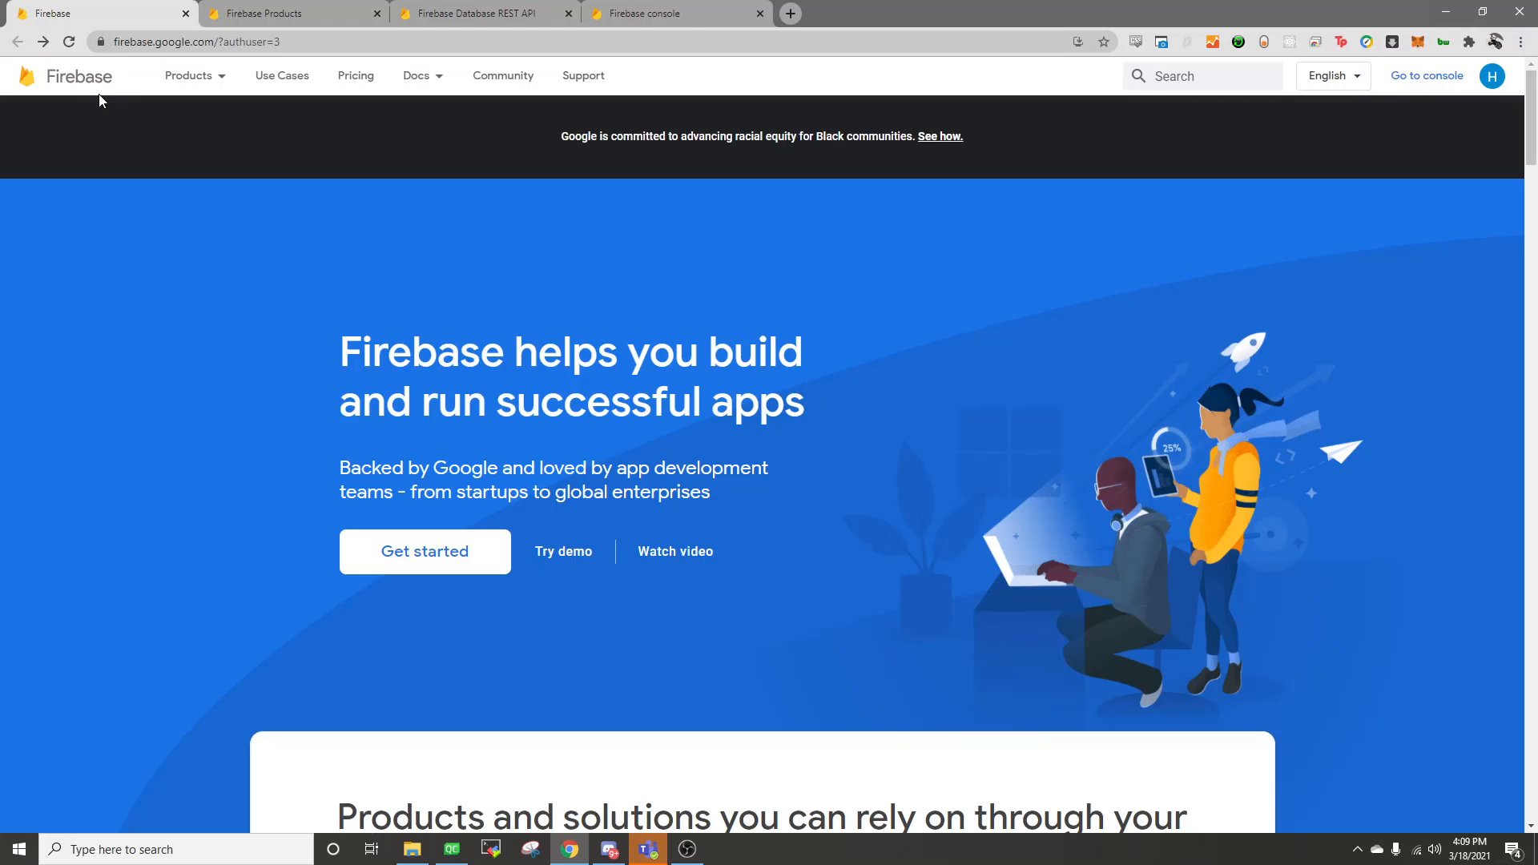
{"action": "mouse_move", "coordinate": [202, 134]}
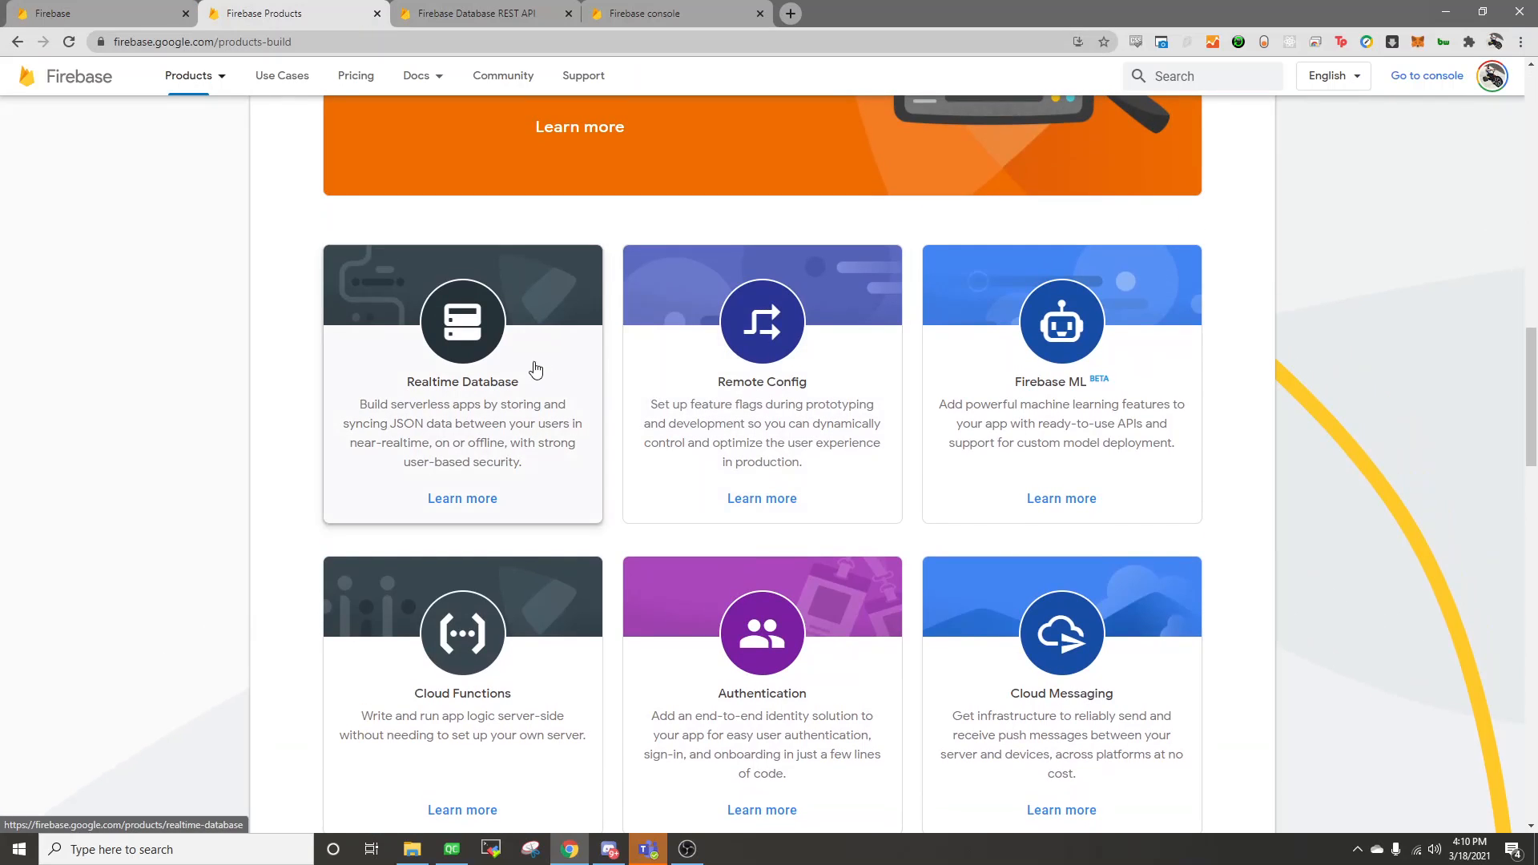
{"action": "mouse_move", "coordinate": [531, 330]}
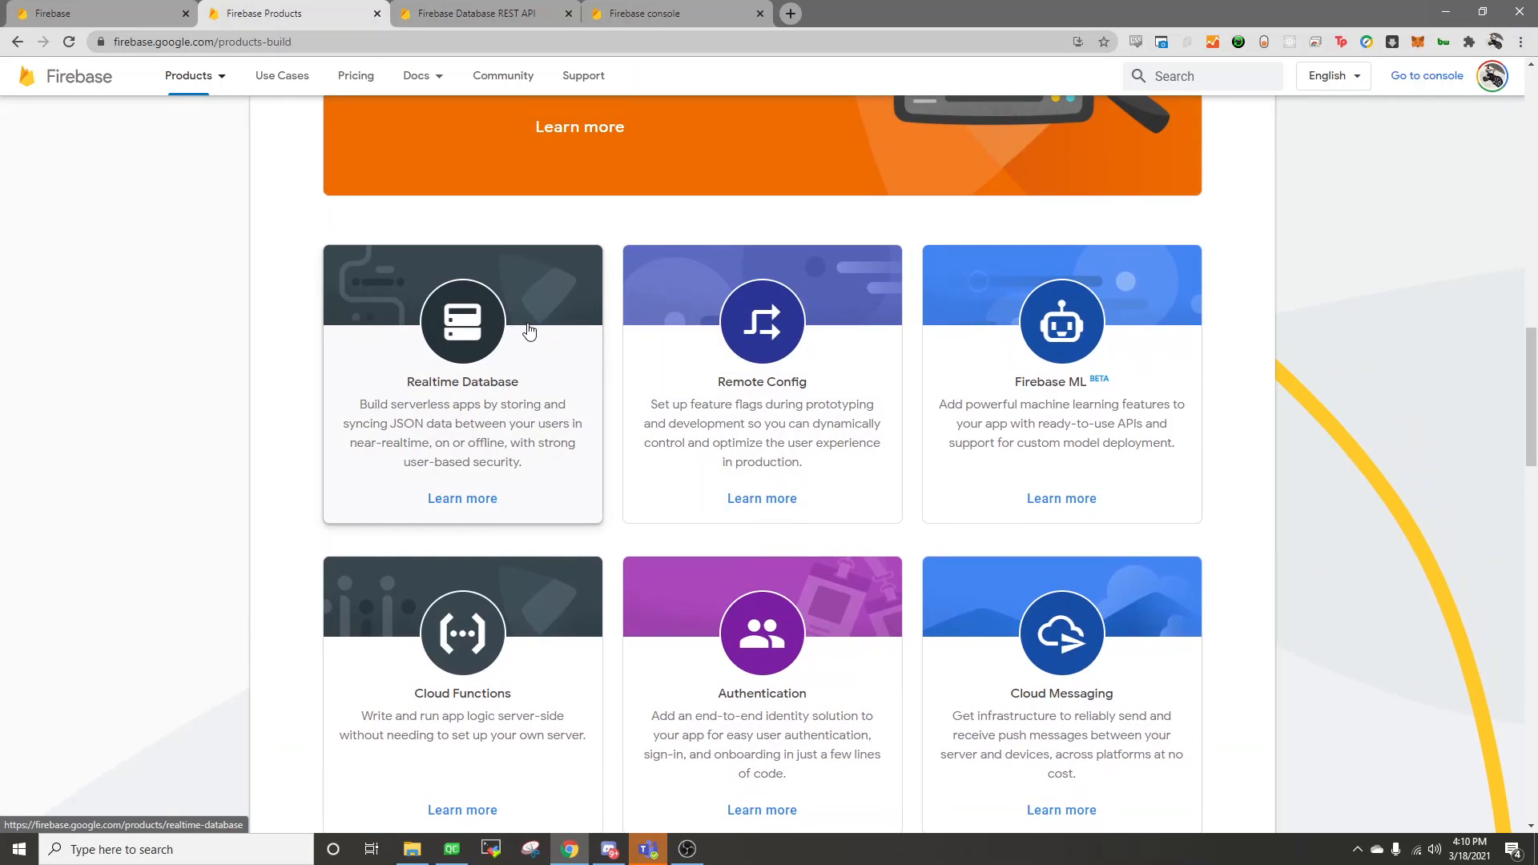
Step: Browse the Firebase Products page, then switch to the Firebase Database REST API reference
{"action": "scroll", "scroll_direction": "down", "scroll_amount": 3}
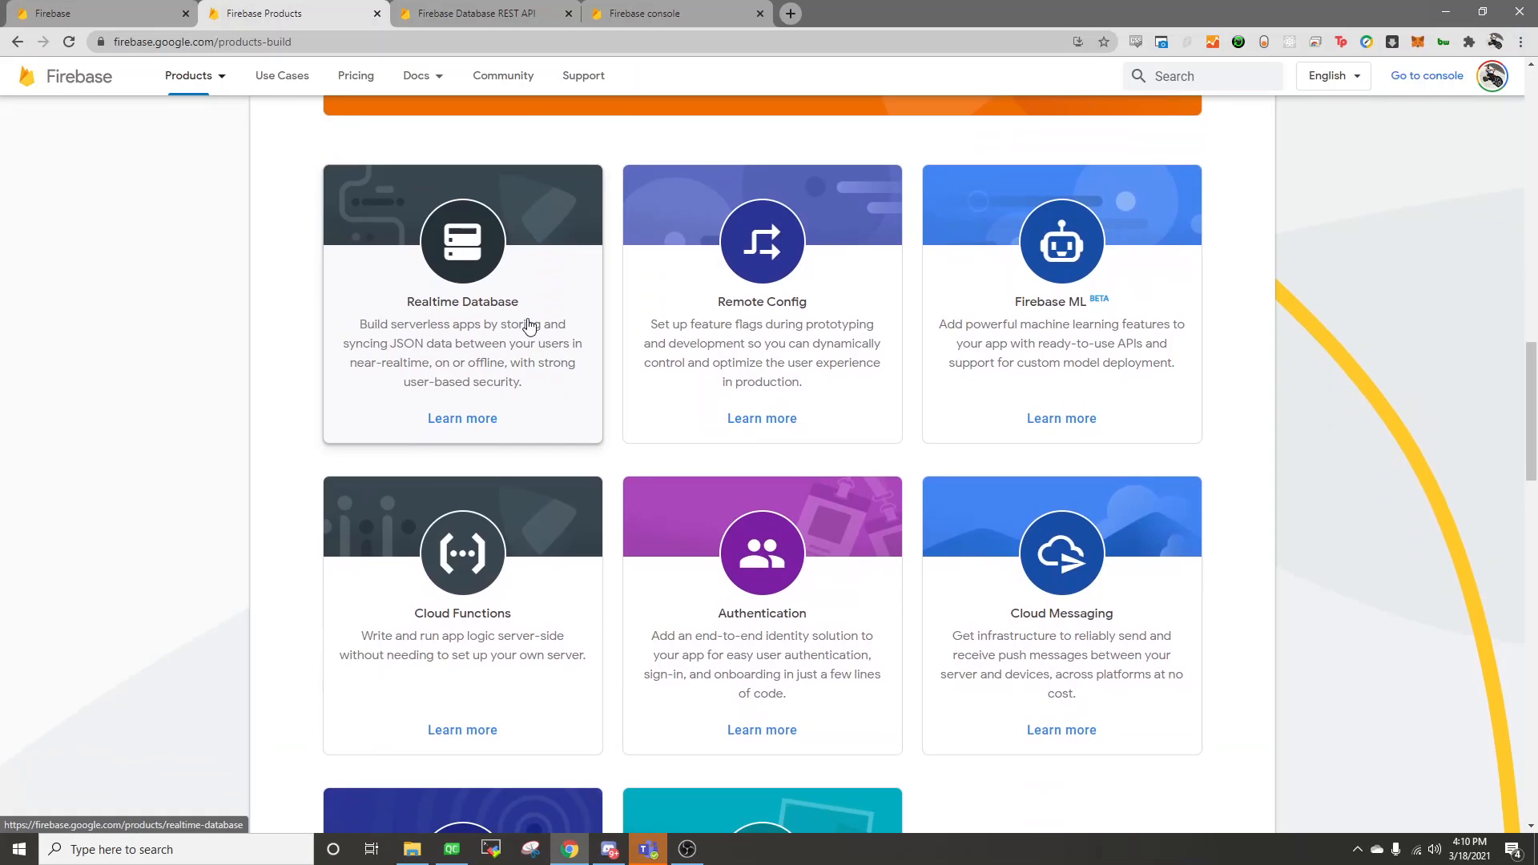
{"action": "scroll", "scroll_direction": "down", "scroll_amount": 3}
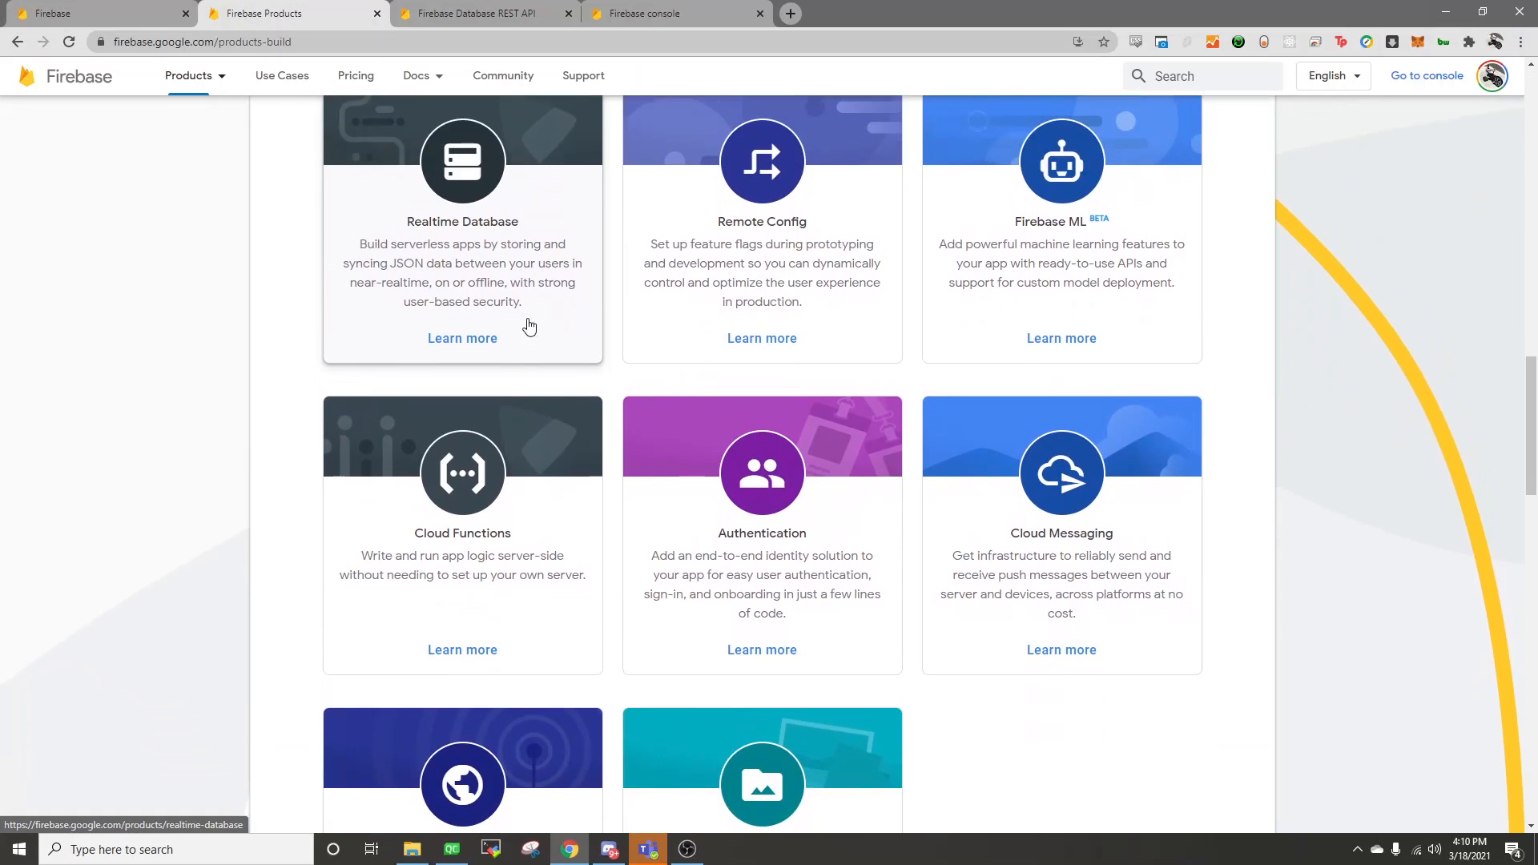
{"action": "scroll", "scroll_direction": "up", "scroll_amount": 3}
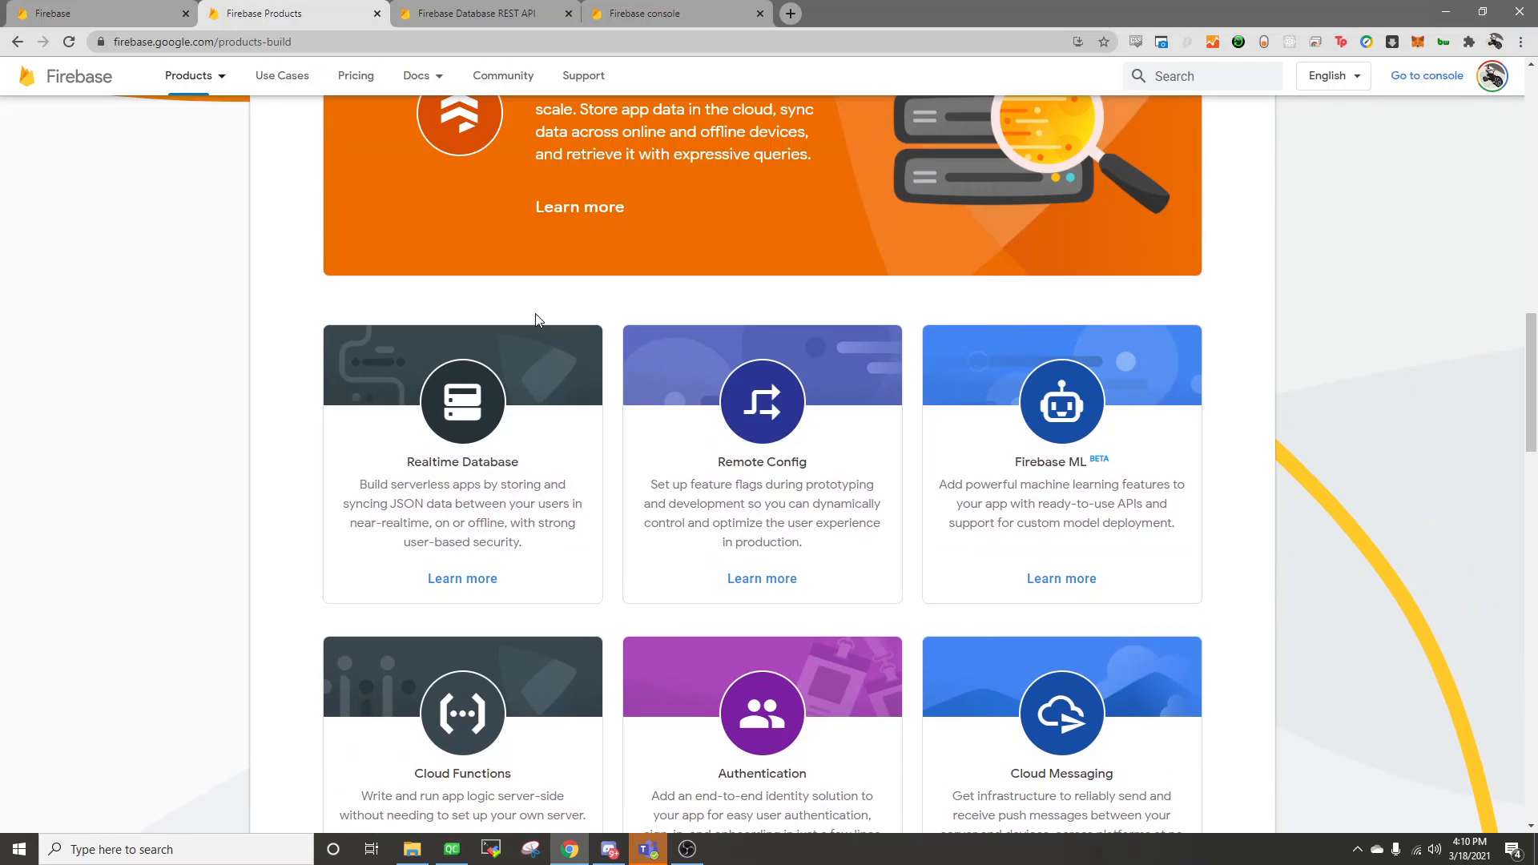
{"action": "scroll", "scroll_direction": "down", "scroll_amount": 3}
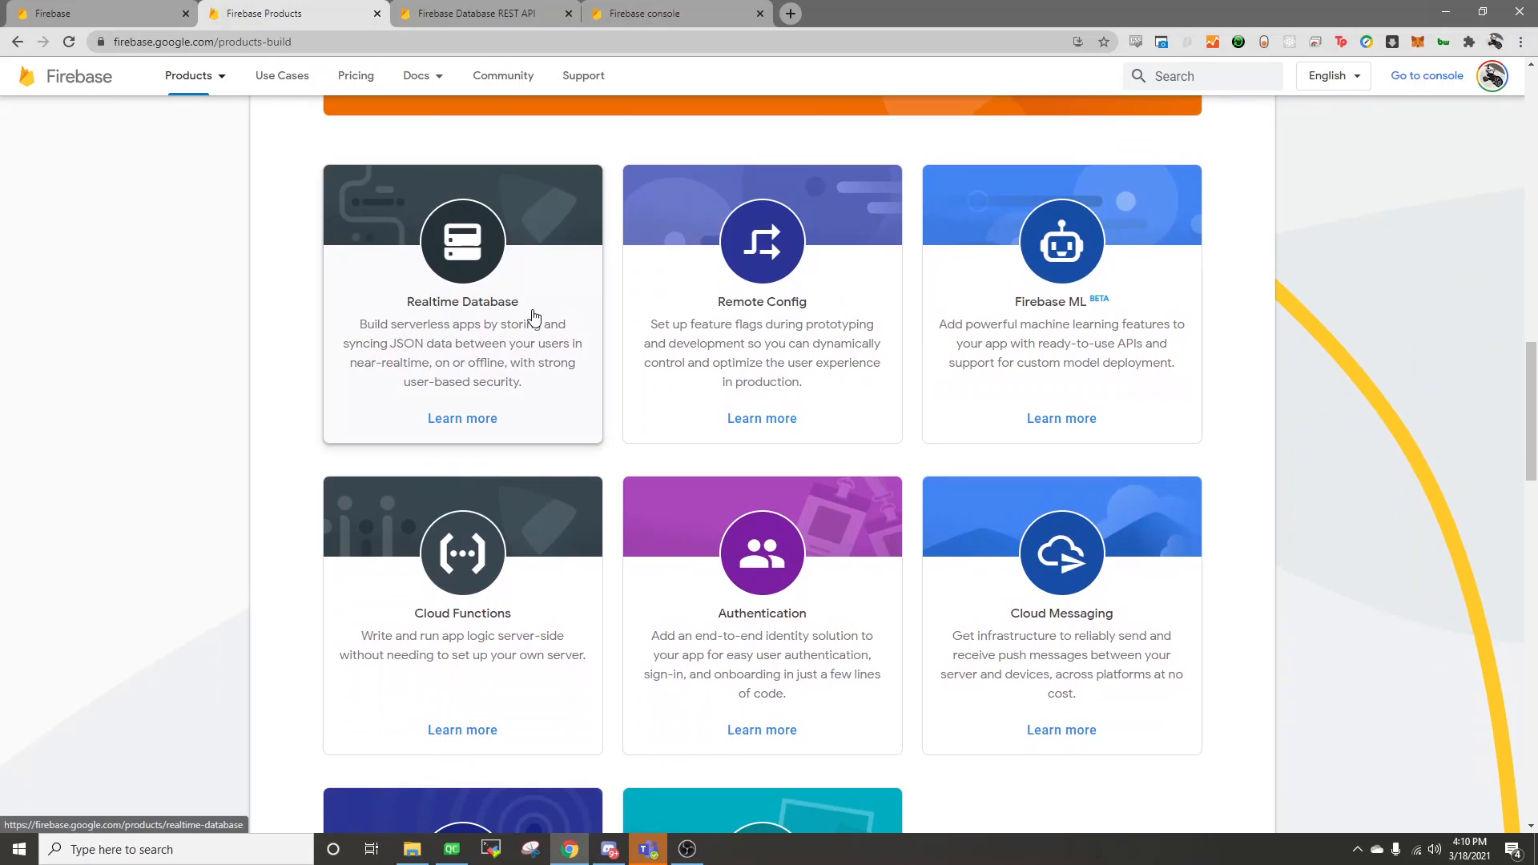
{"action": "mouse_move", "coordinate": [509, 192]}
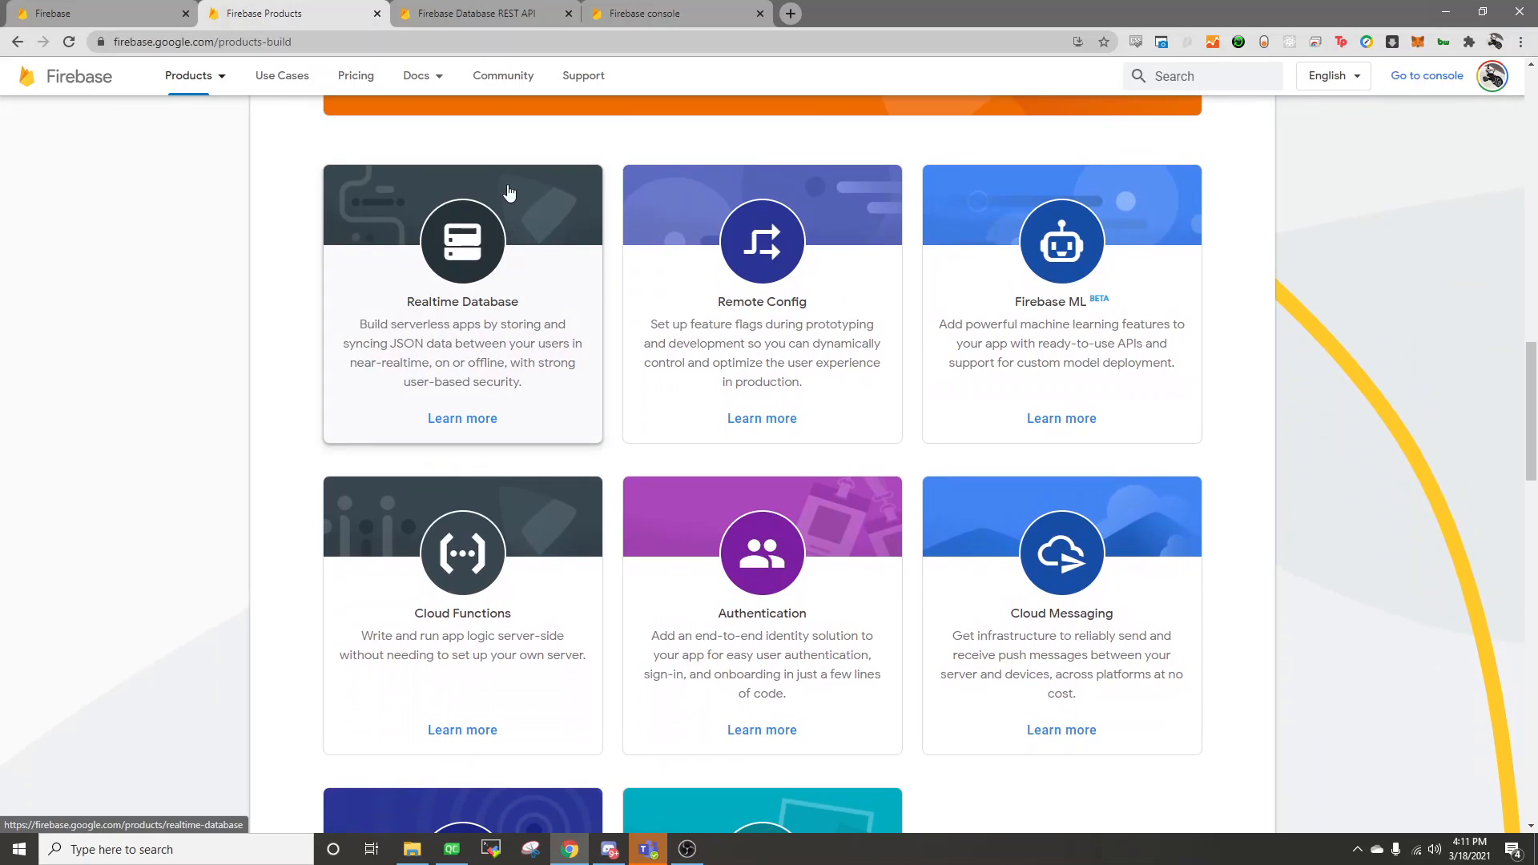
{"action": "mouse_move", "coordinate": [492, 191]}
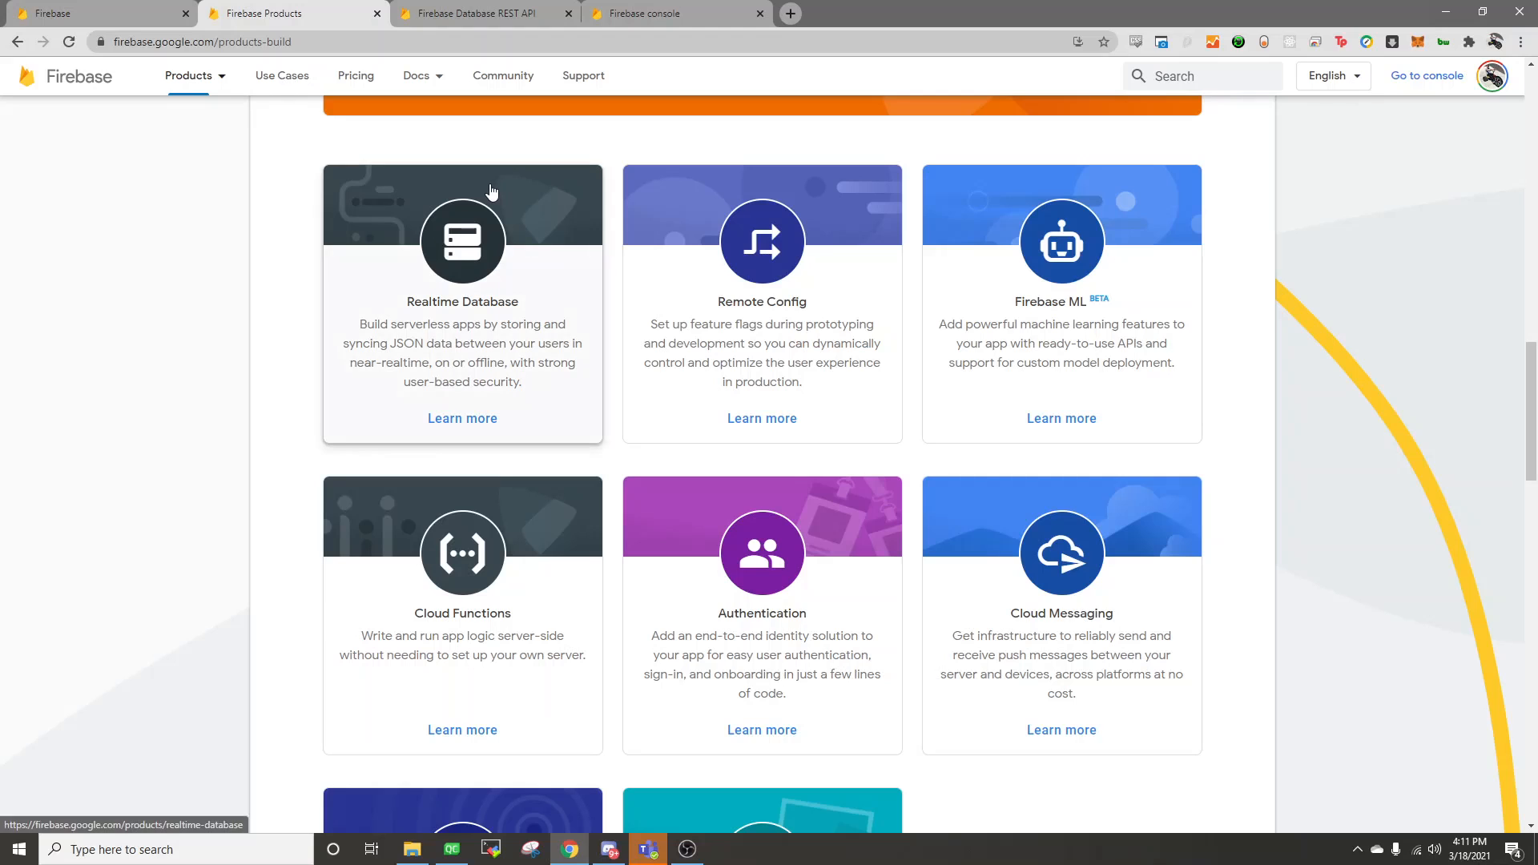
{"action": "left_click", "coordinate": [471, 12]}
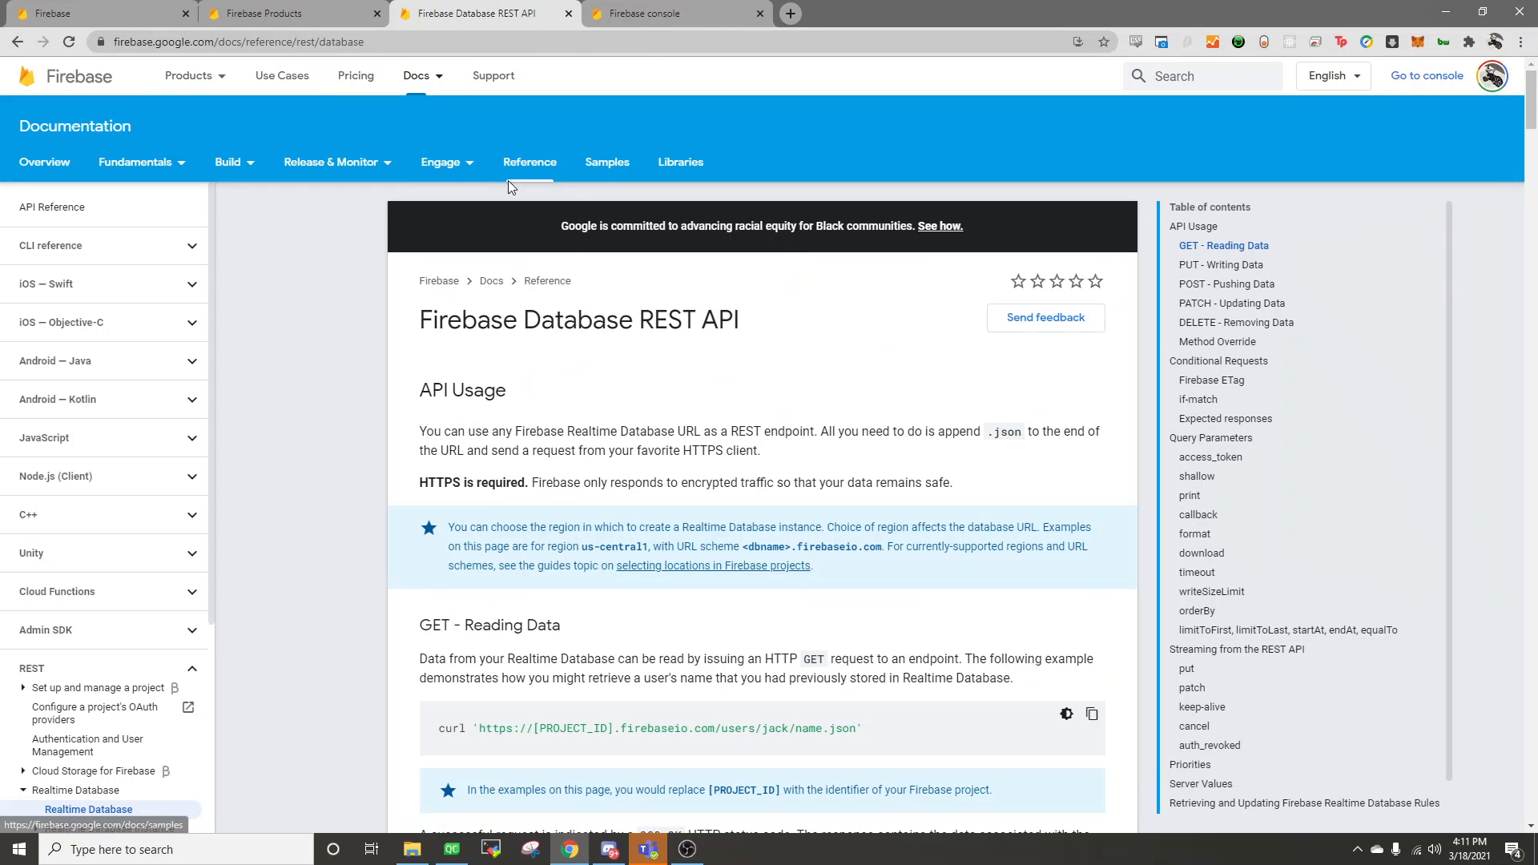
{"action": "mouse_move", "coordinate": [750, 352]}
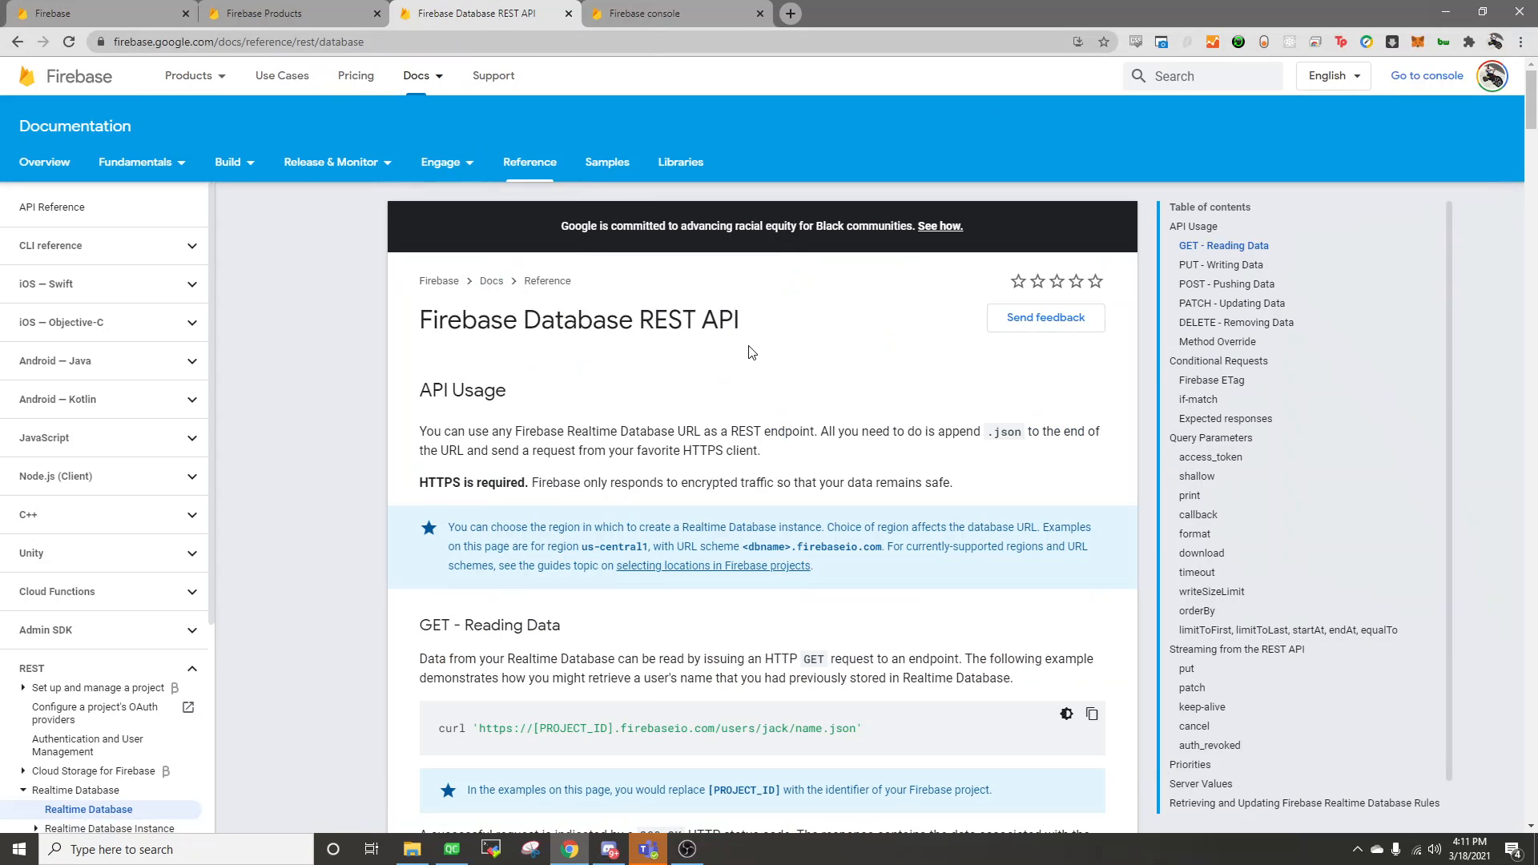
{"action": "mouse_move", "coordinate": [662, 350]}
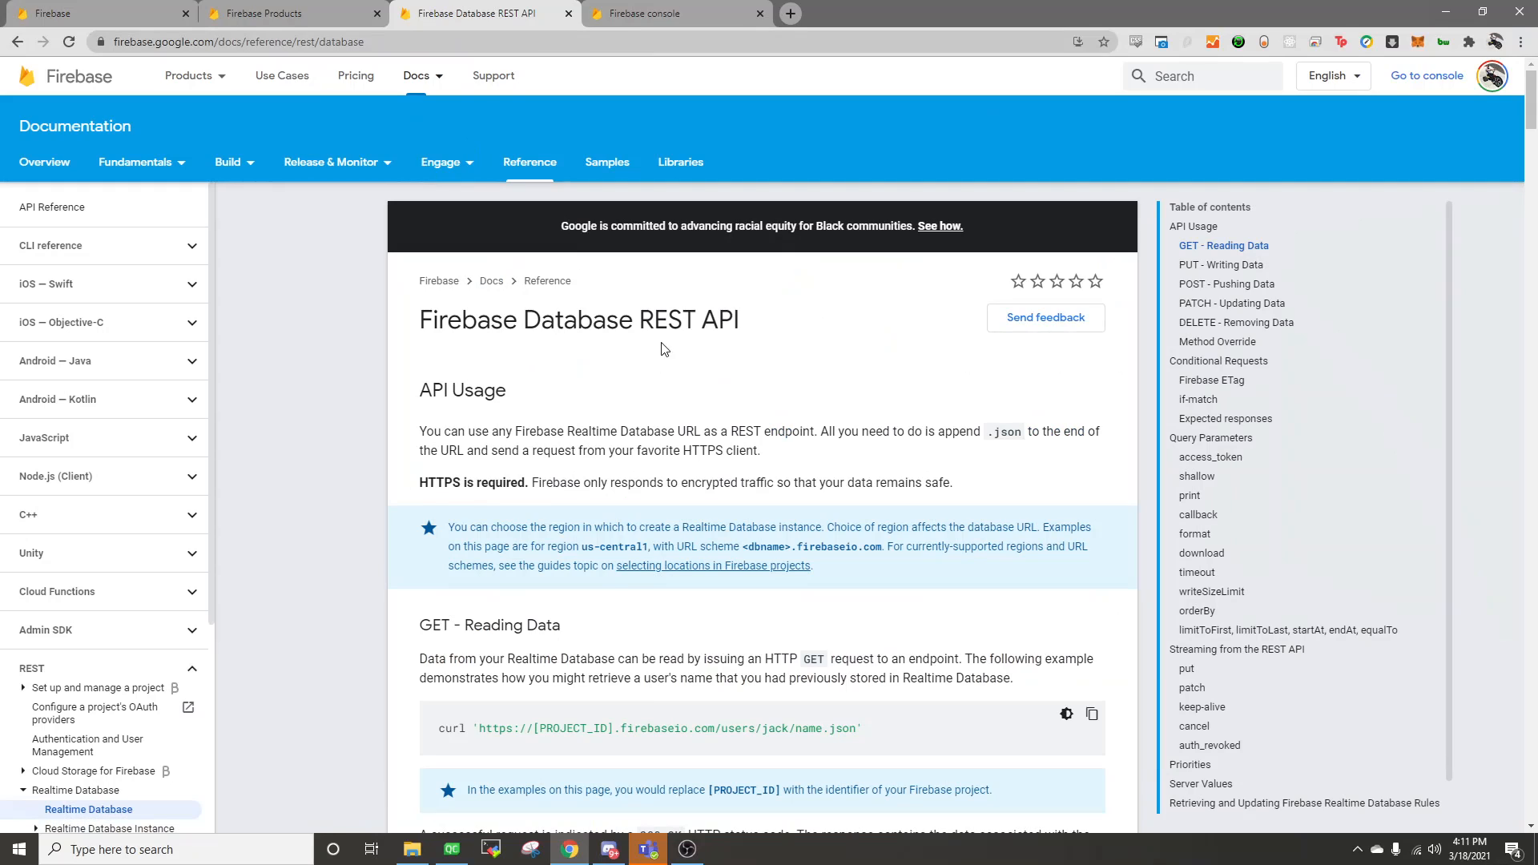
Step: Close the old console tab and go to the Firebase console from the home page
{"action": "left_click", "coordinate": [734, 13]}
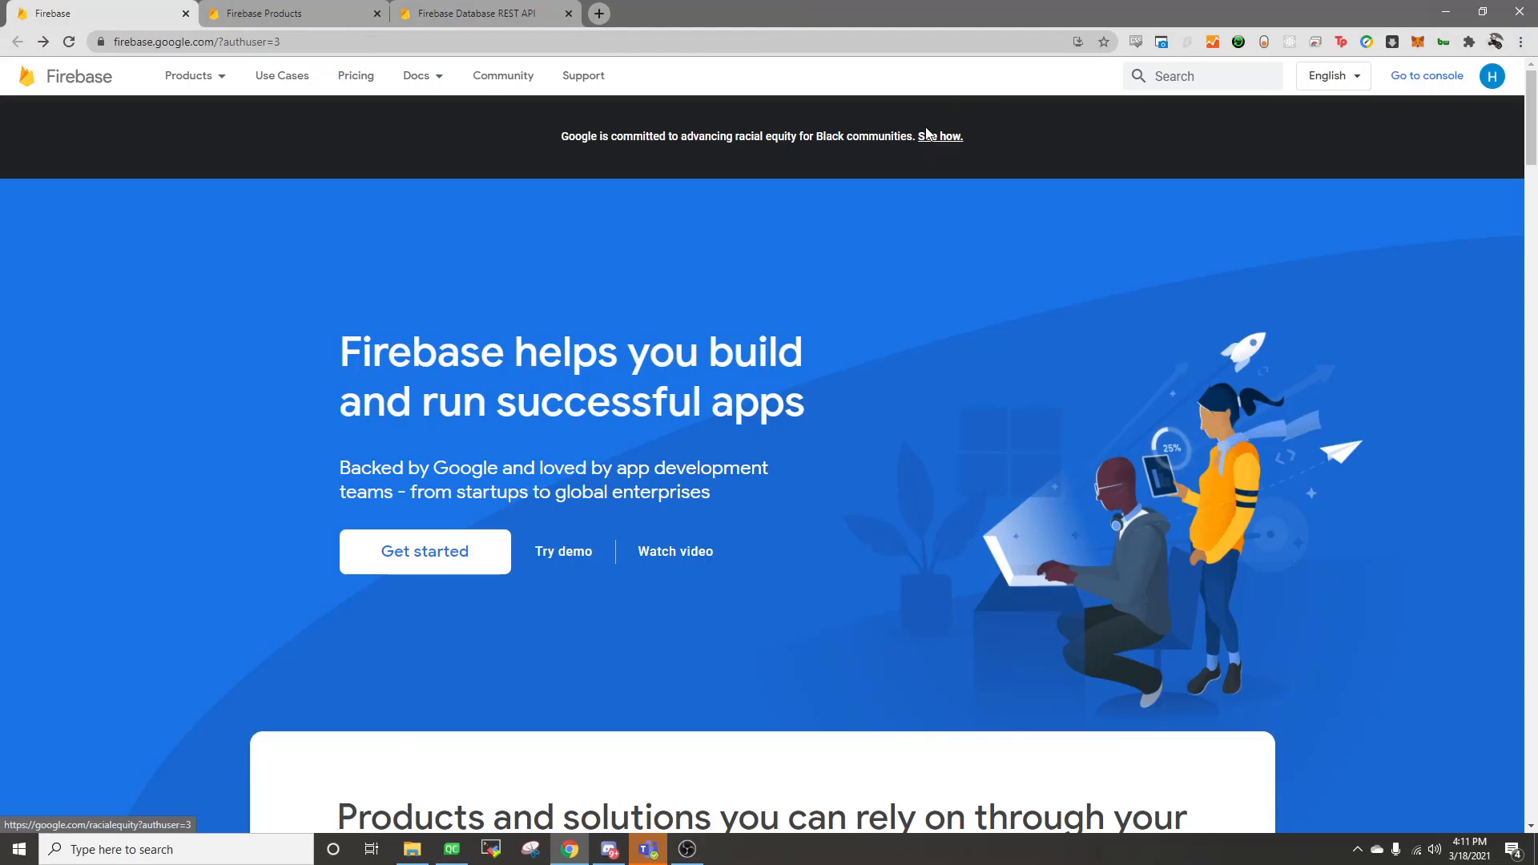
{"action": "mouse_move", "coordinate": [1017, 130]}
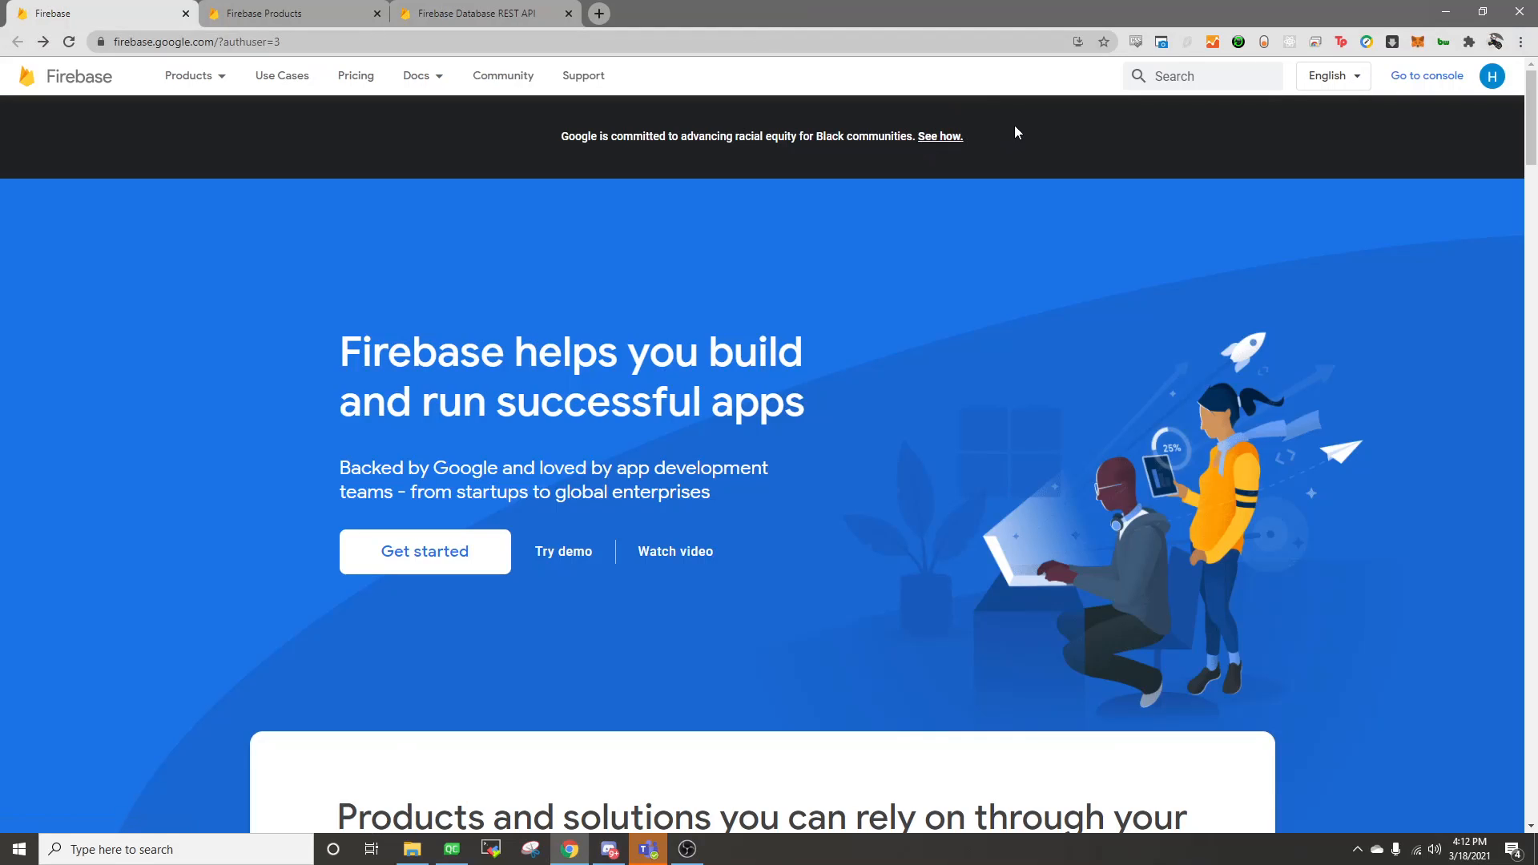
{"action": "mouse_move", "coordinate": [1401, 93]}
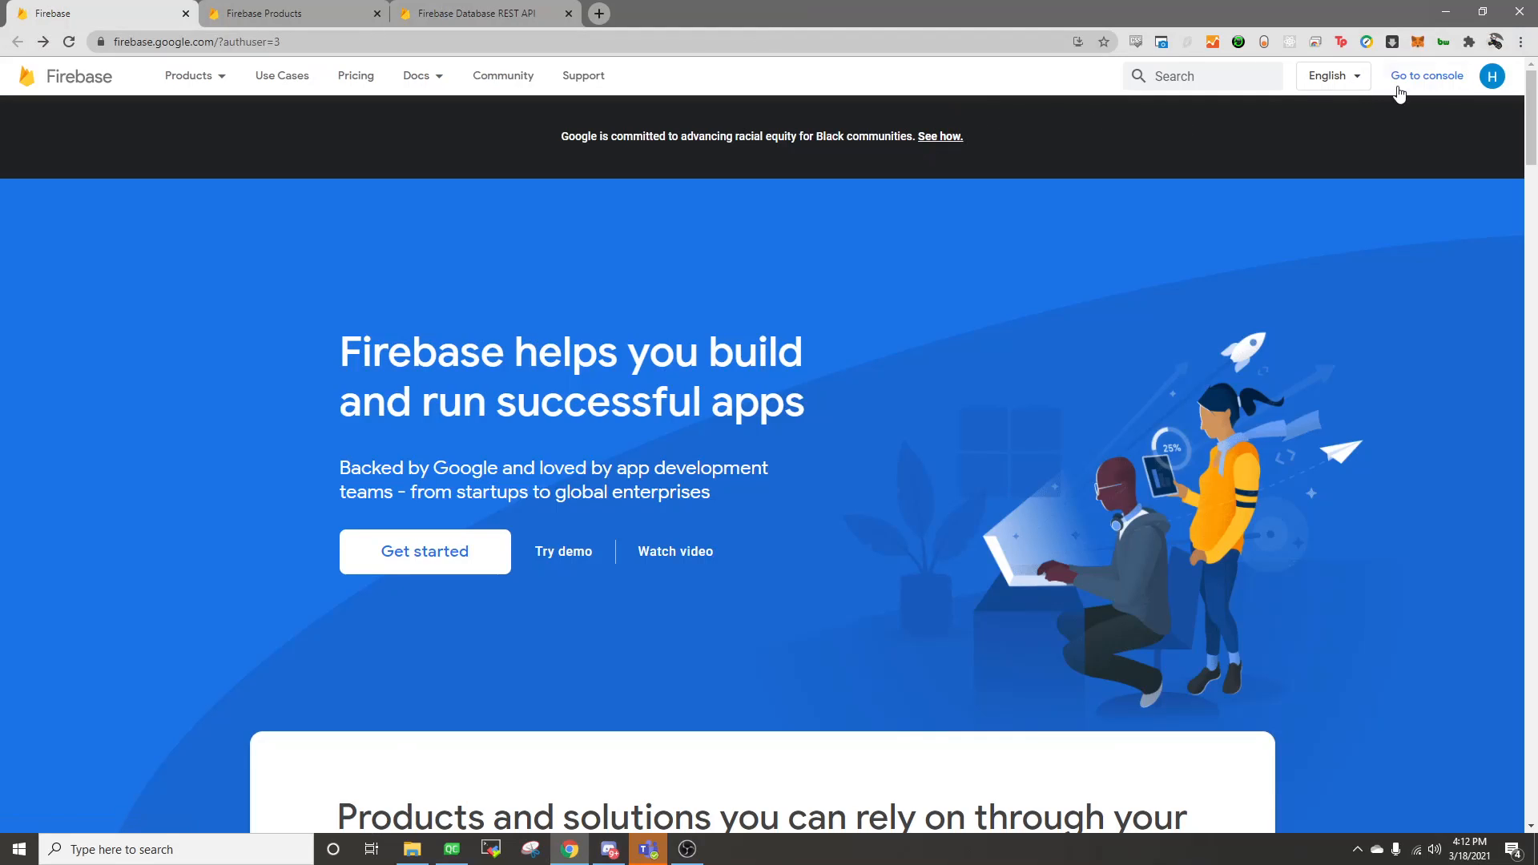
{"action": "mouse_move", "coordinate": [1042, 77]}
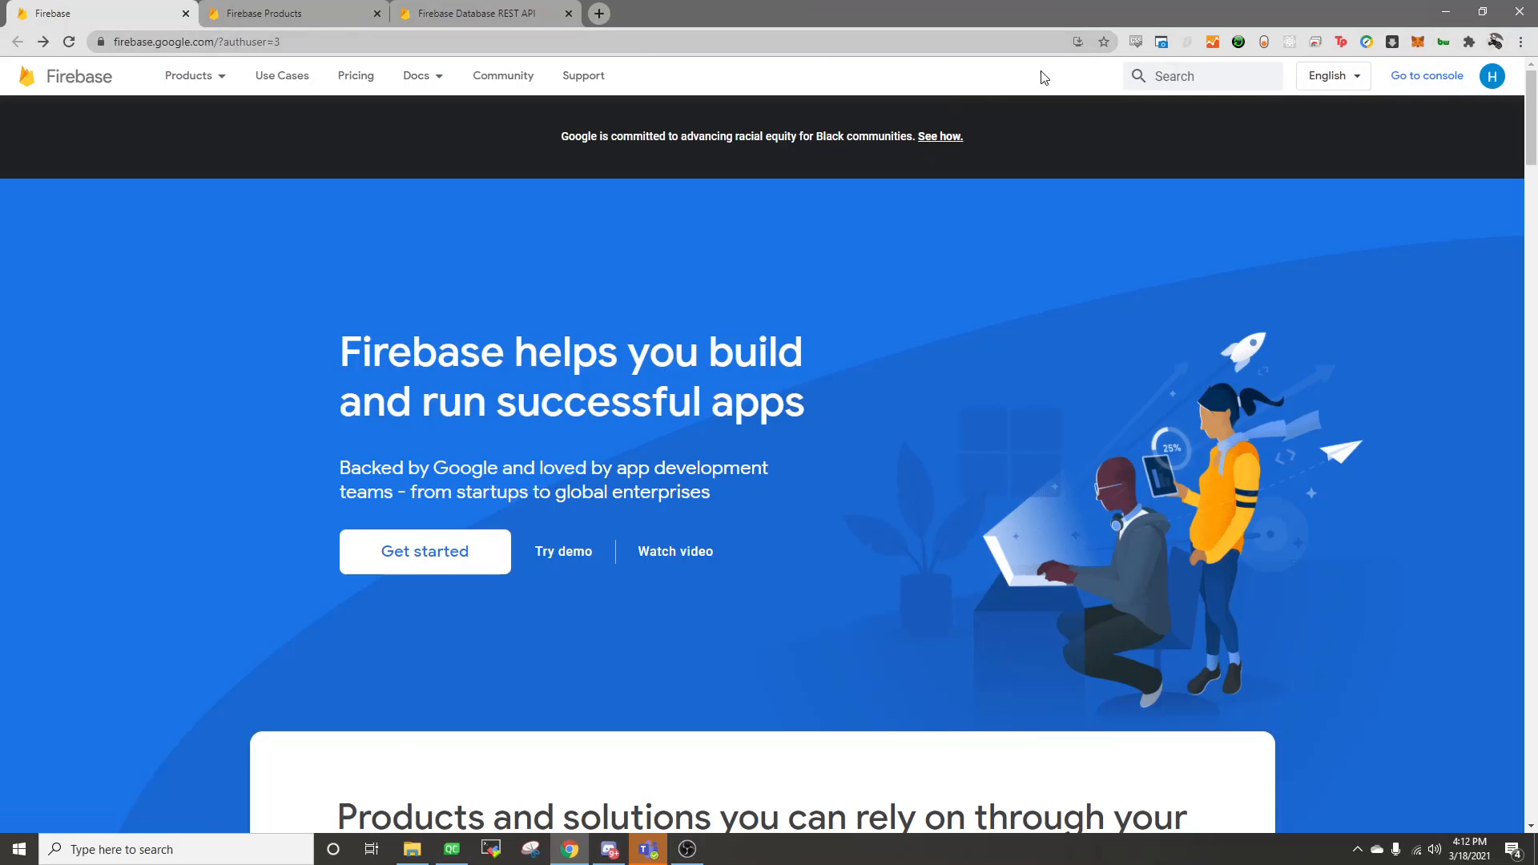
{"action": "left_click", "coordinate": [1427, 75]}
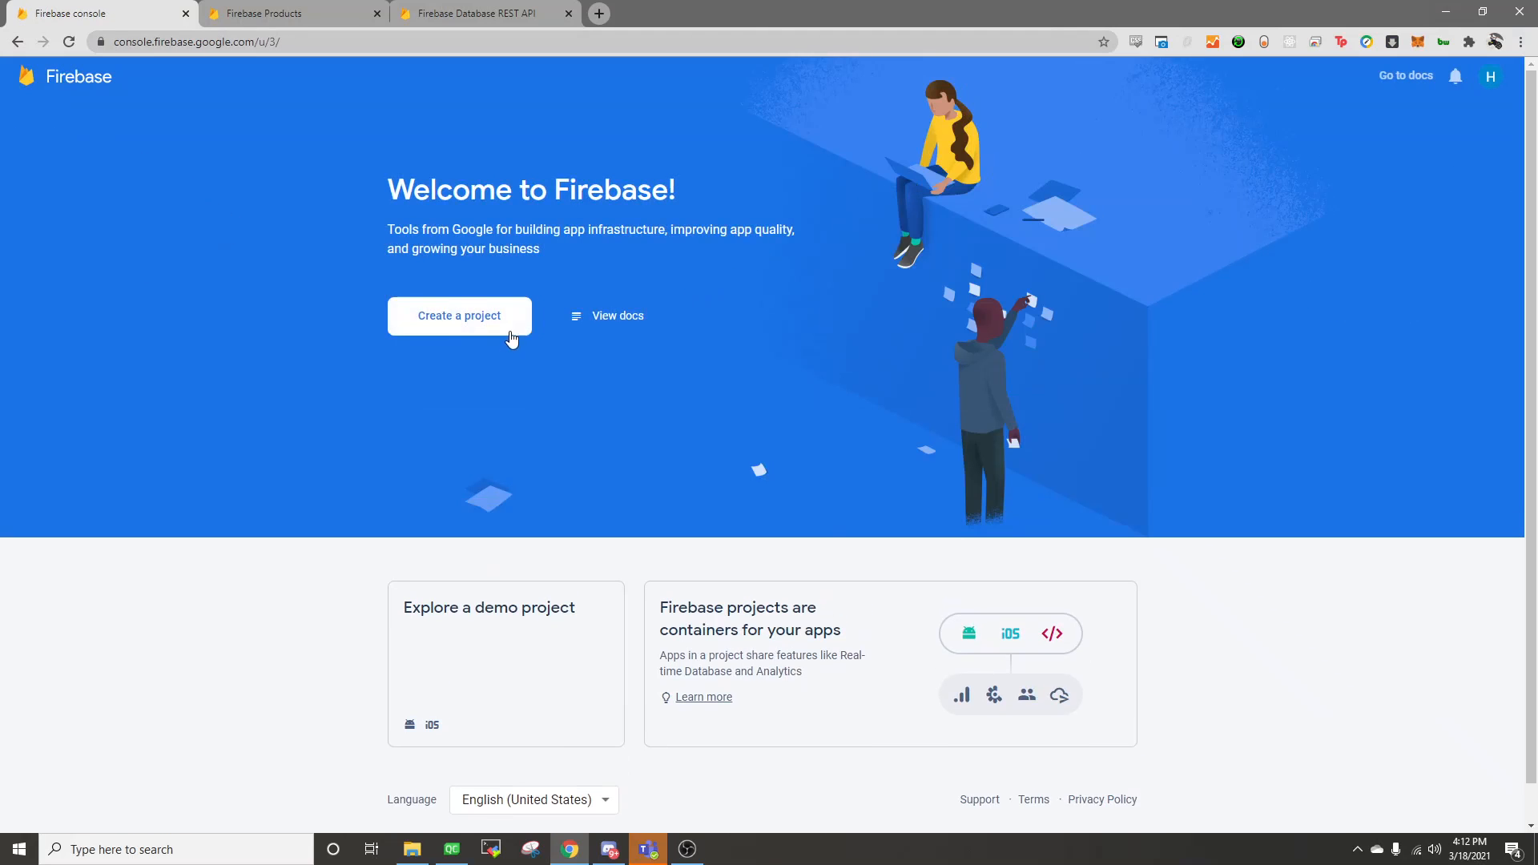
Step: Start a new project named QtFirebaseIntegrationExample with Google Analytics kept enabled
{"action": "left_click", "coordinate": [460, 316]}
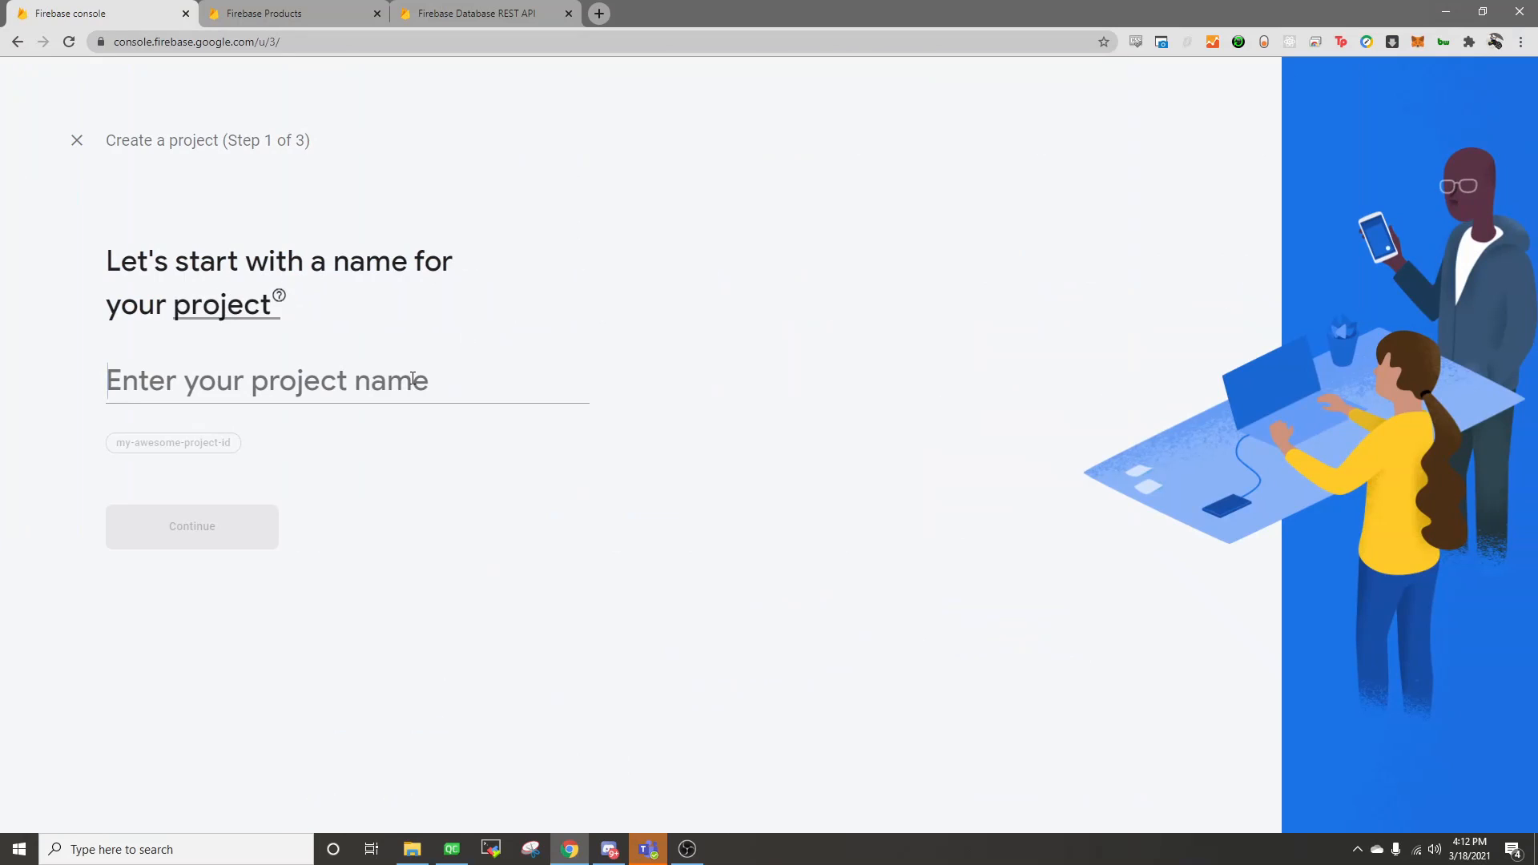
{"action": "type", "text": "QtFirebaseIntegrationExam"}
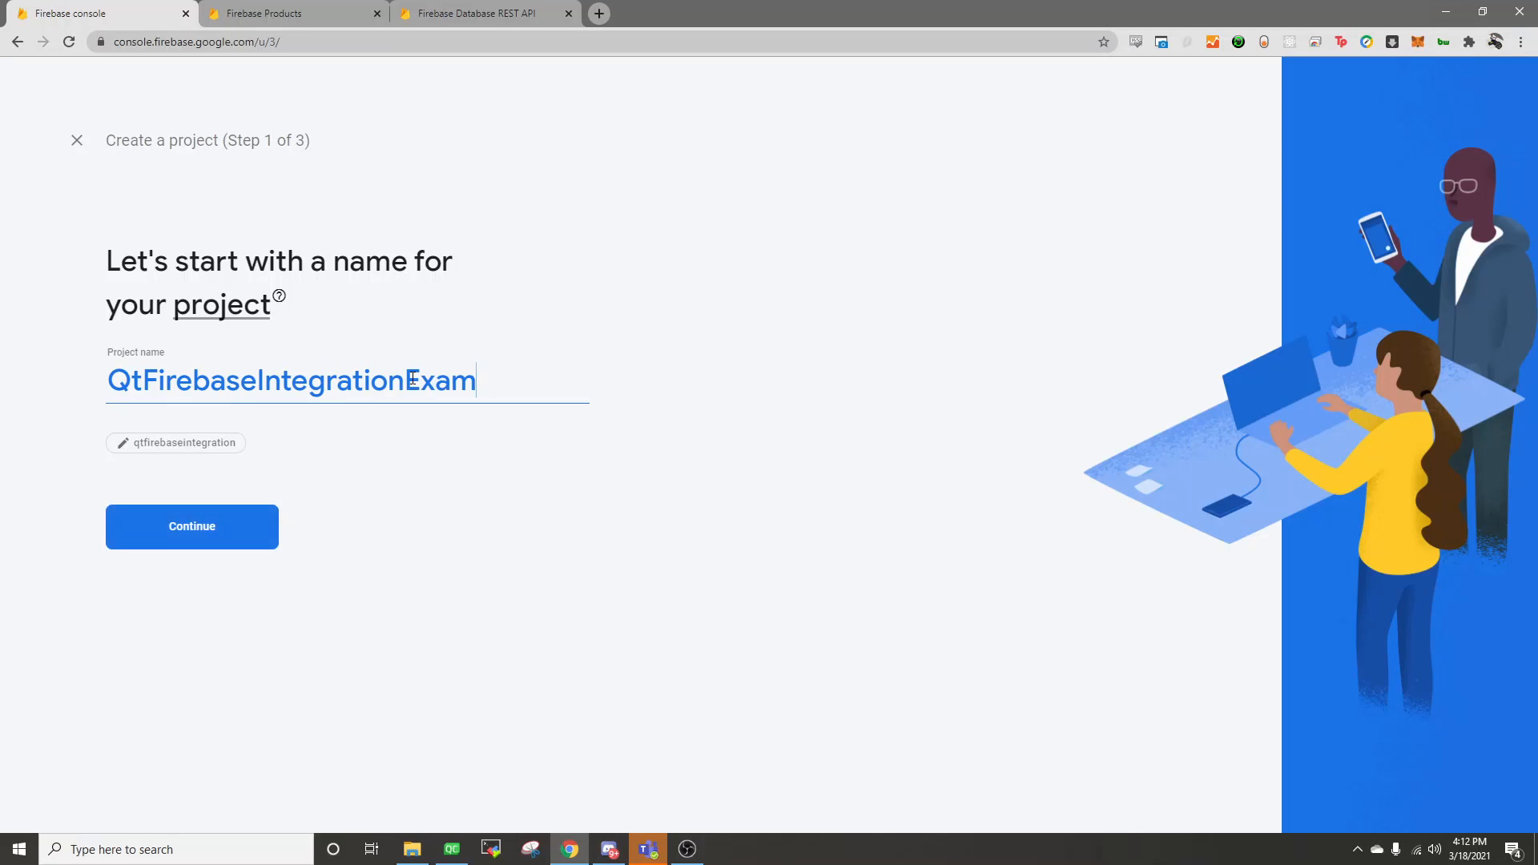
{"action": "left_click", "coordinate": [191, 526]}
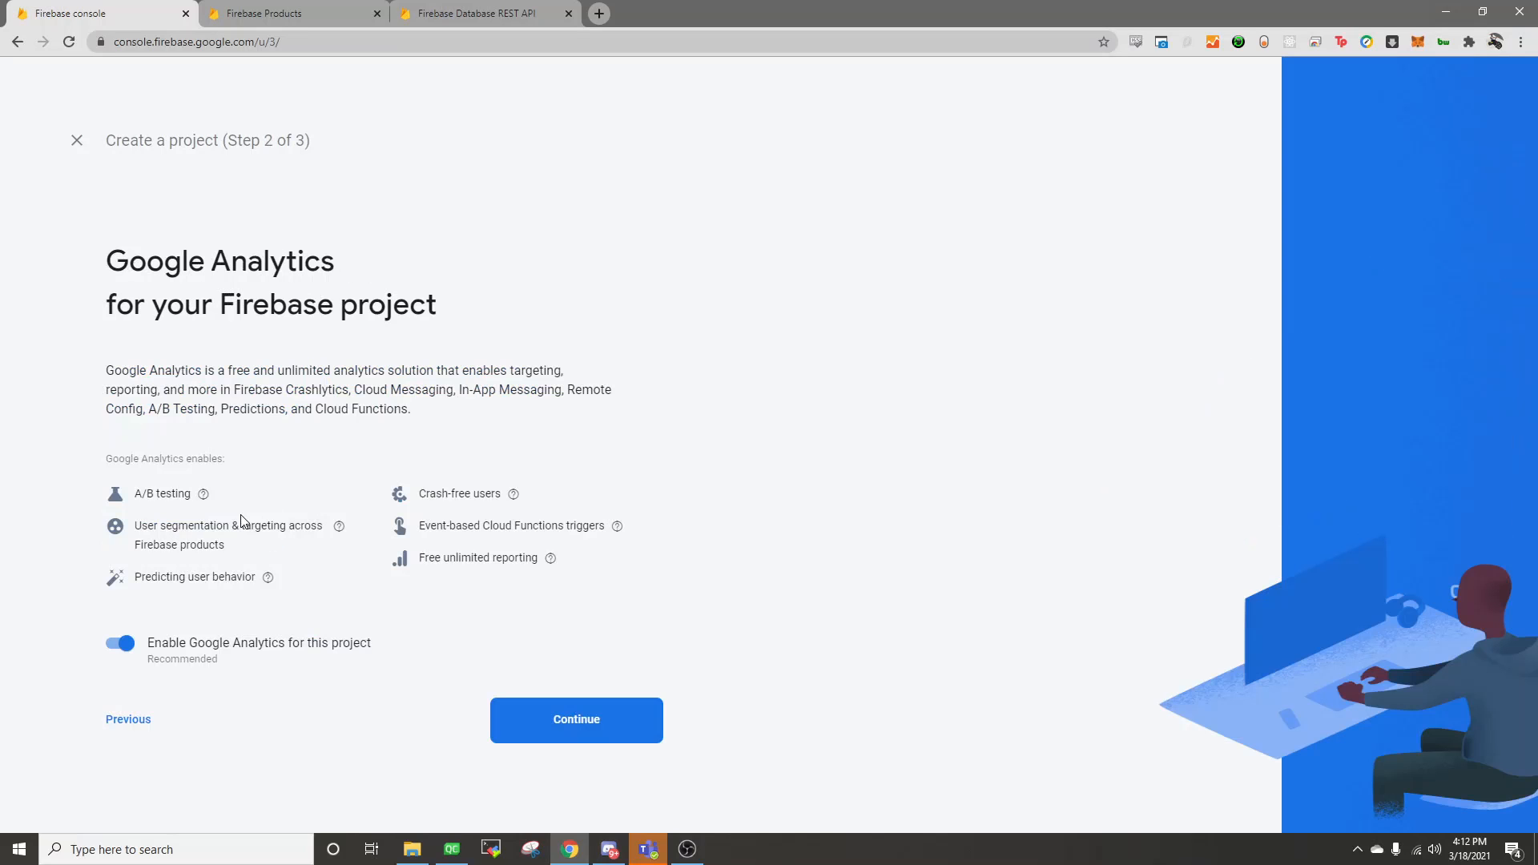
{"action": "left_click", "coordinate": [575, 720]}
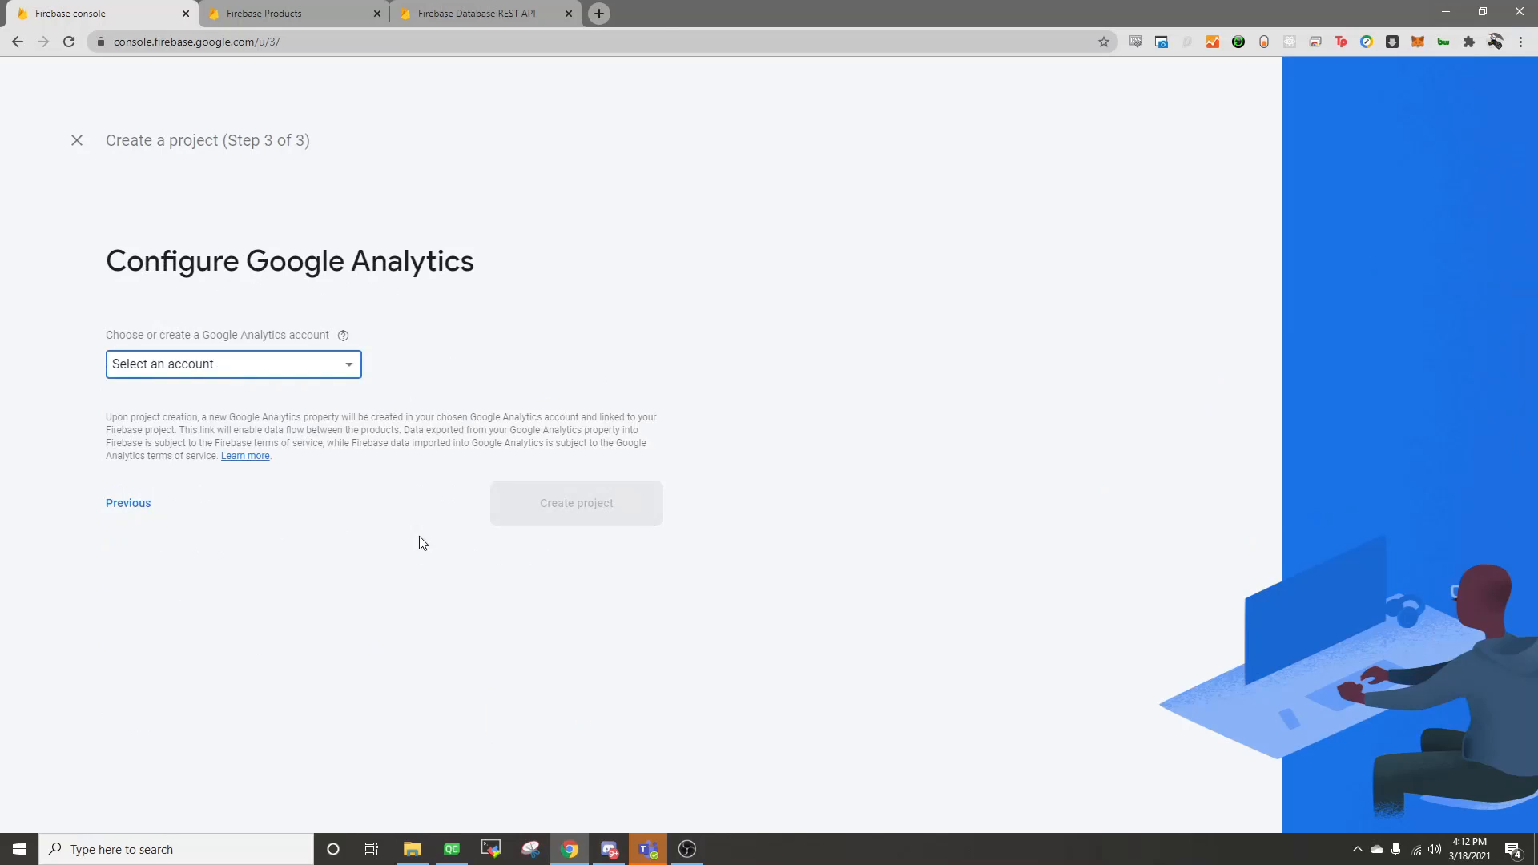
Step: Use the Default Account for Firebase, create the project and enter its overview
{"action": "left_click", "coordinate": [233, 364]}
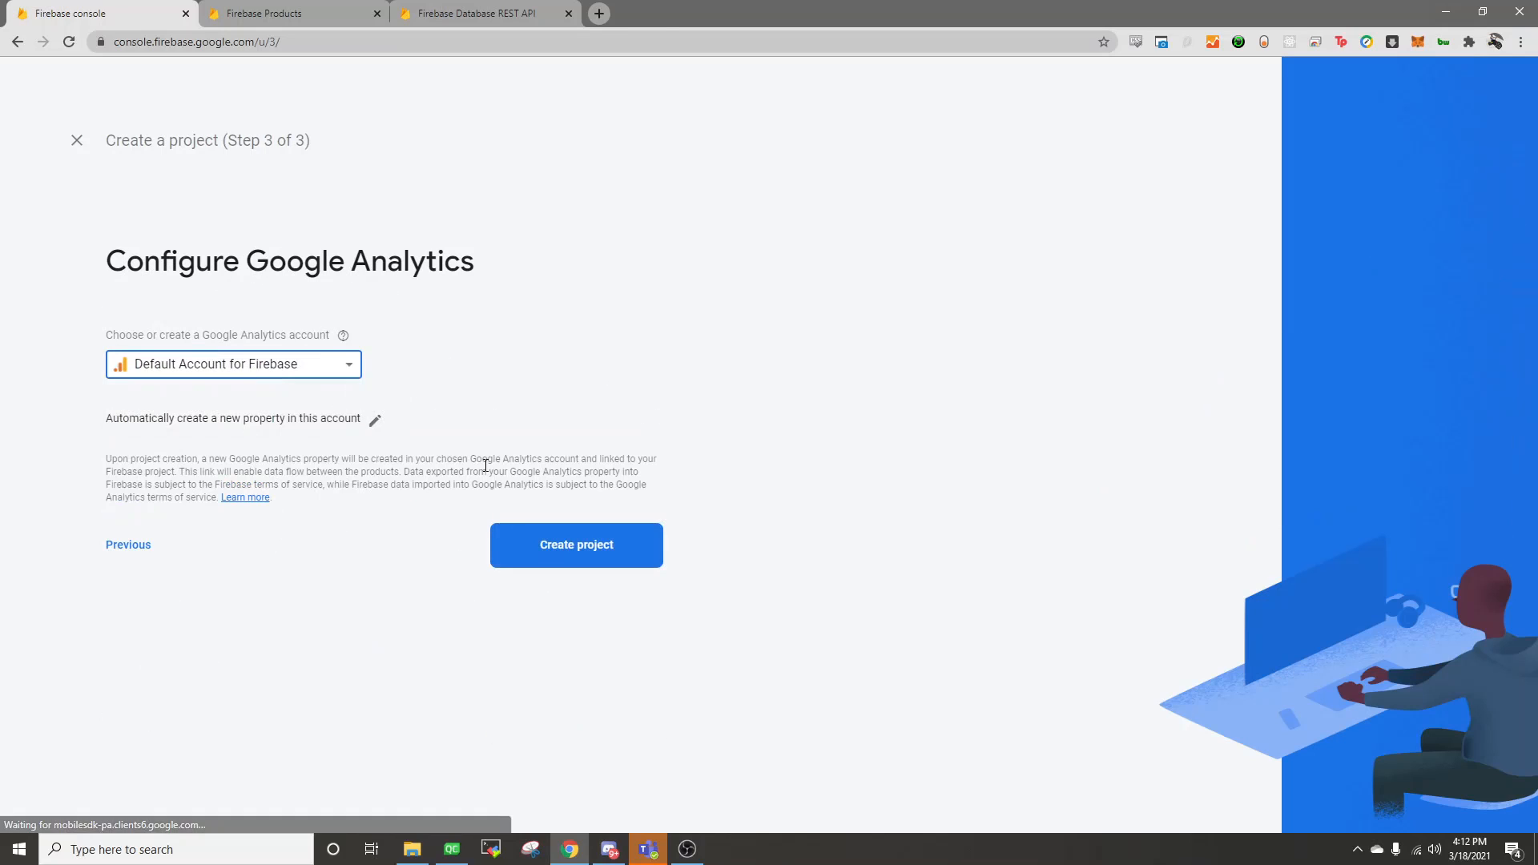
{"action": "left_click", "coordinate": [575, 545]}
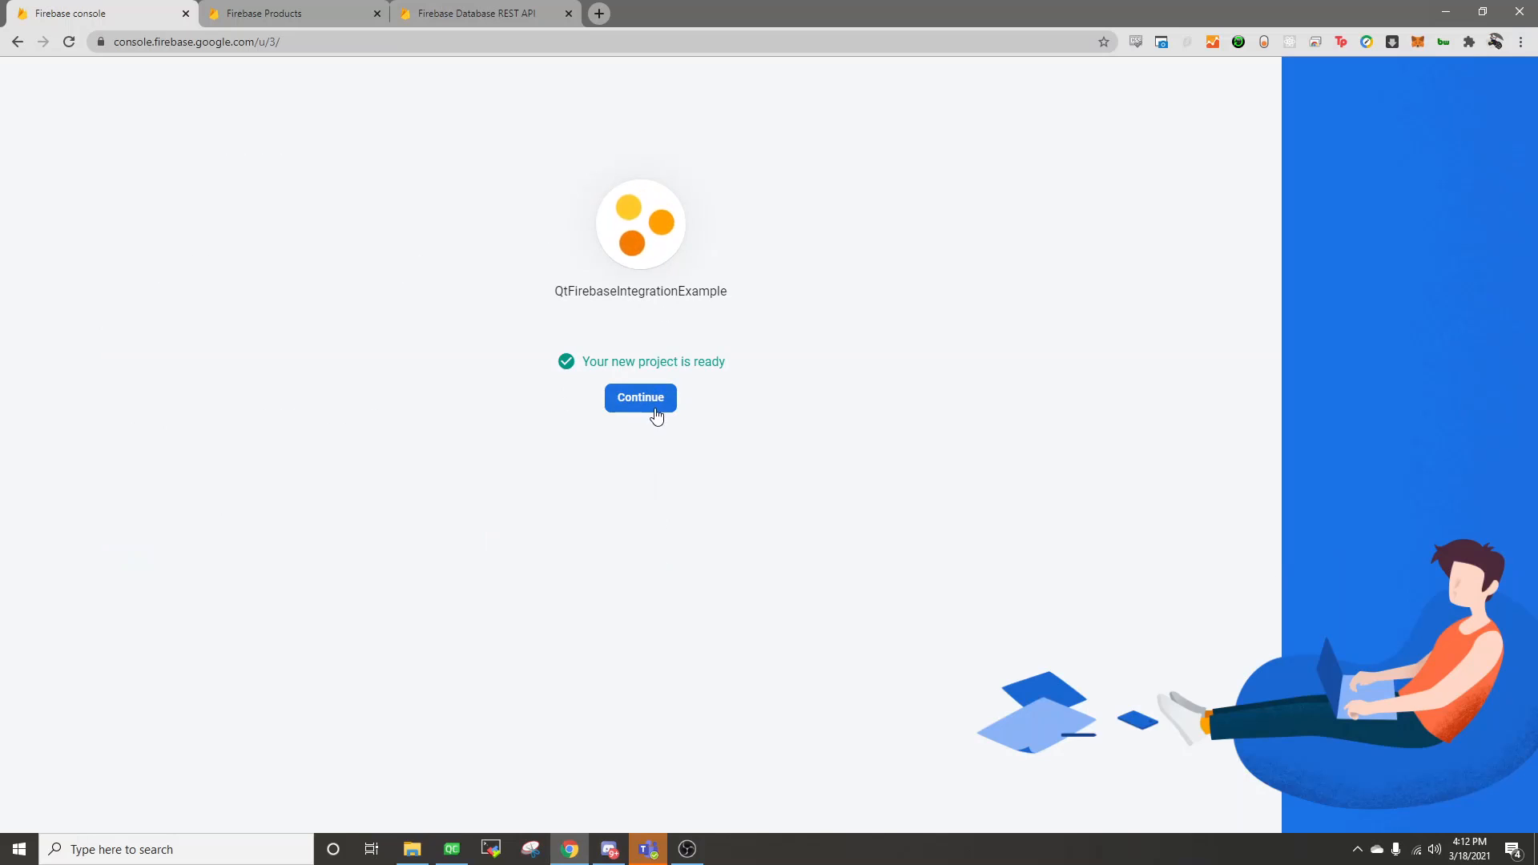
{"action": "left_click", "coordinate": [639, 397]}
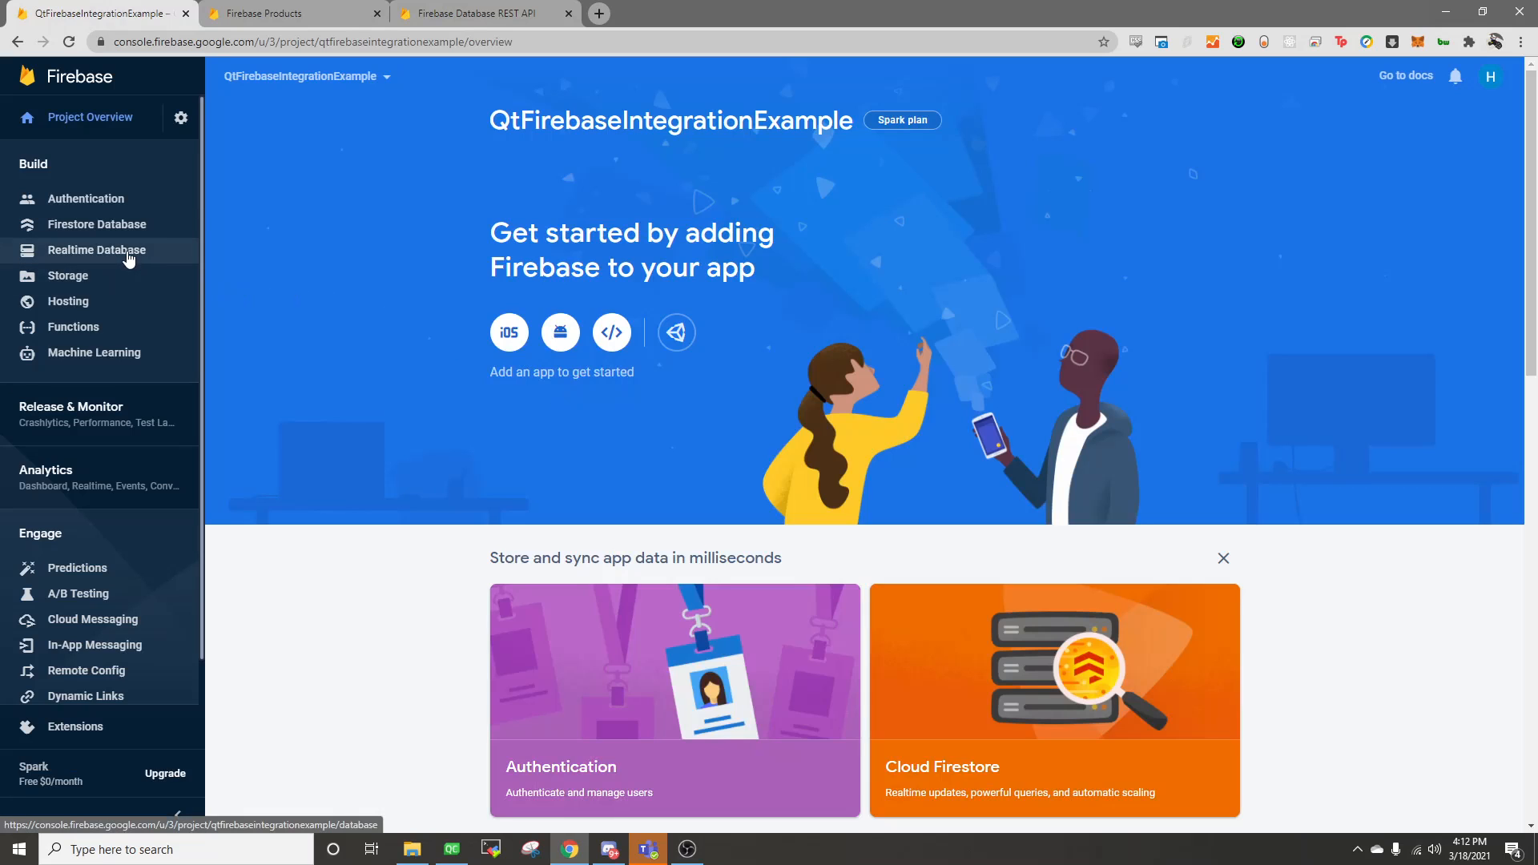
Step: Create a Realtime Database in the United States location with test-mode security rules
{"action": "left_click", "coordinate": [96, 250]}
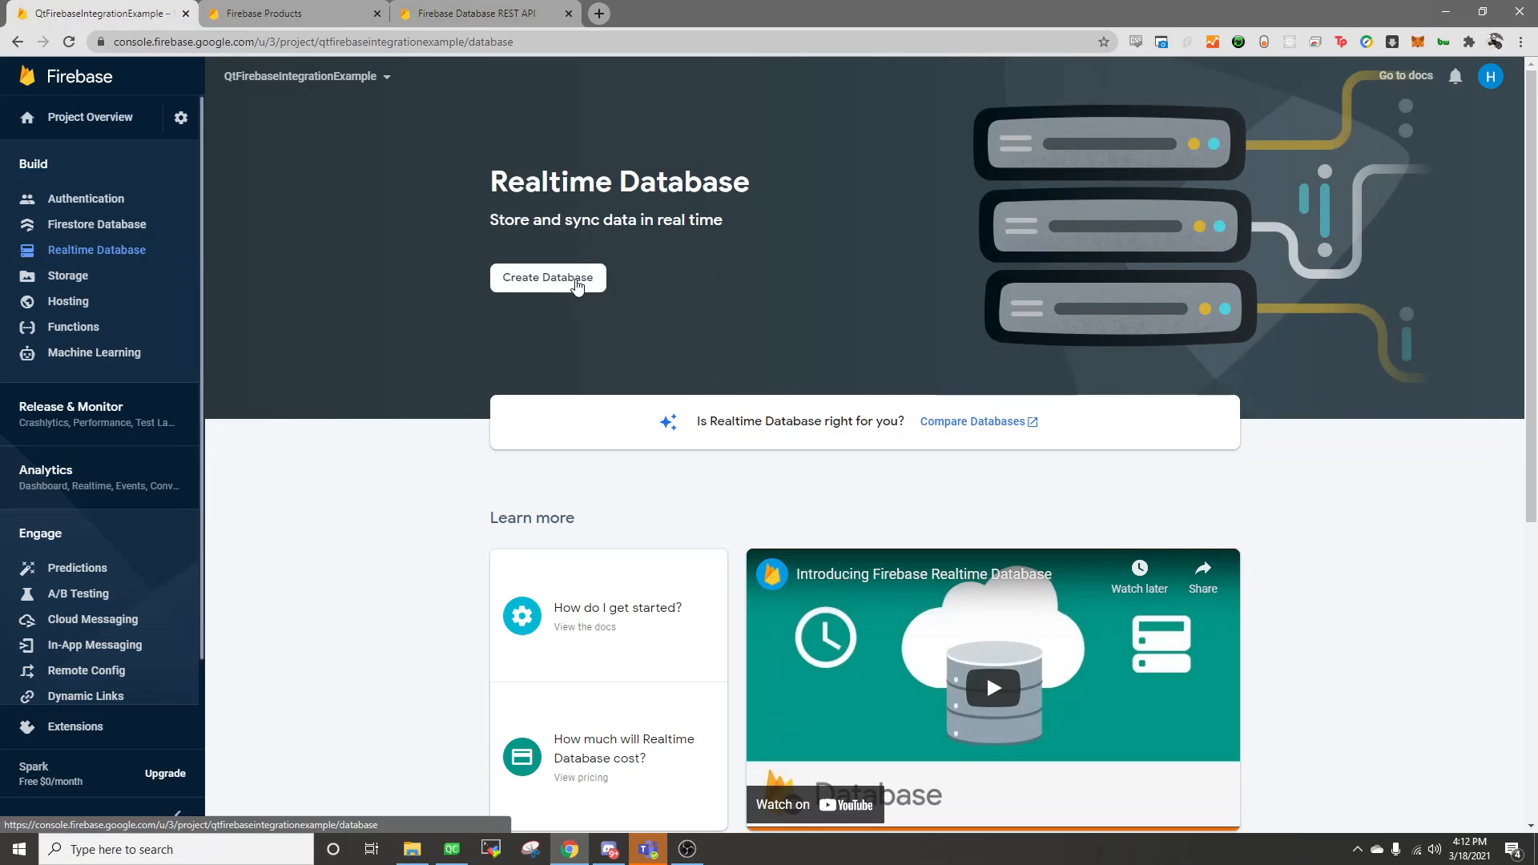
{"action": "left_click", "coordinate": [548, 277]}
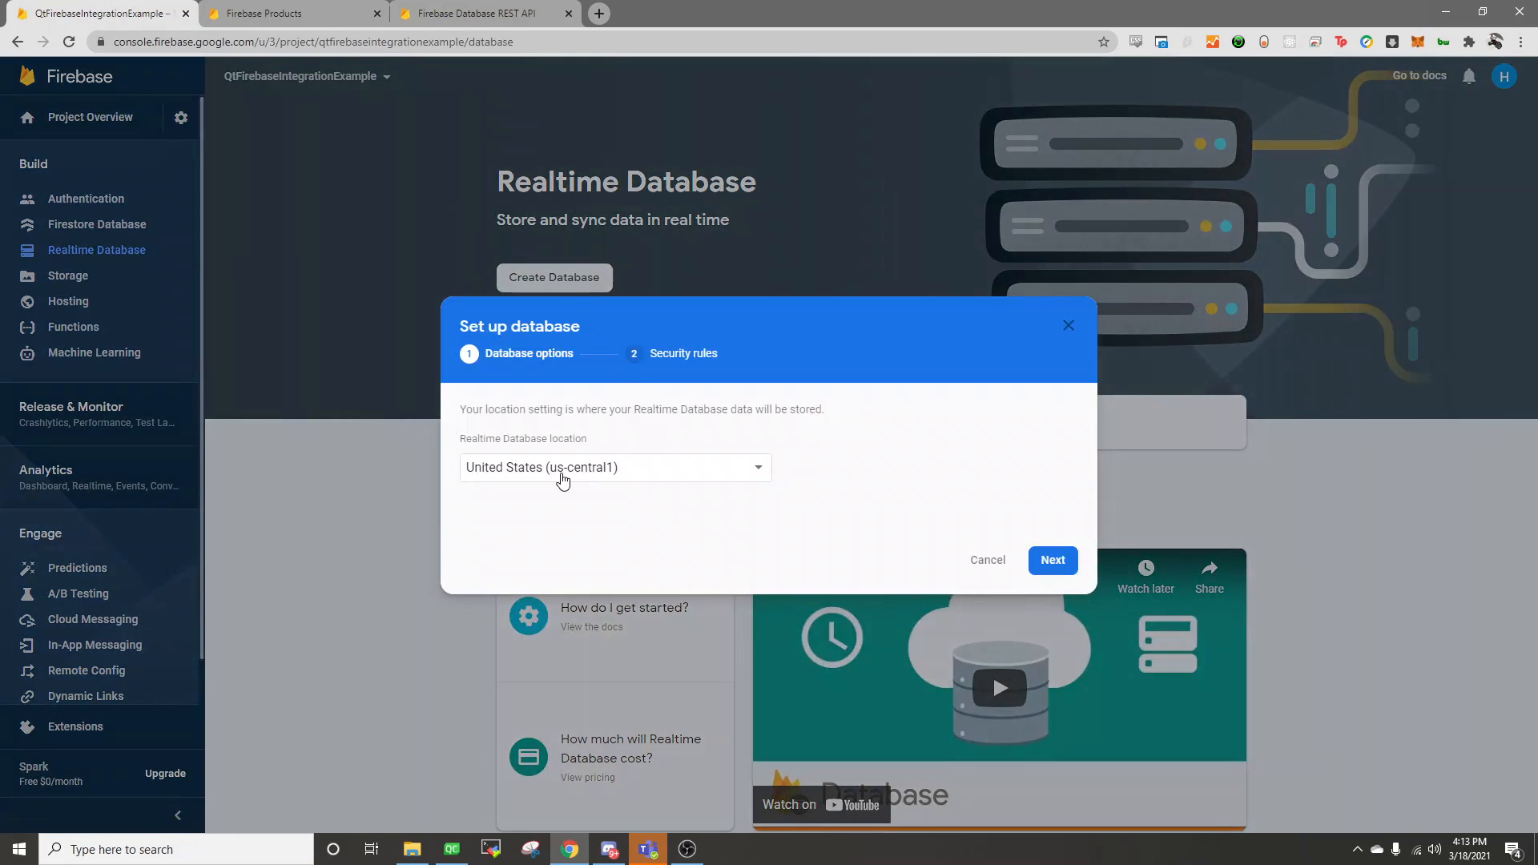
{"action": "left_click", "coordinate": [616, 467]}
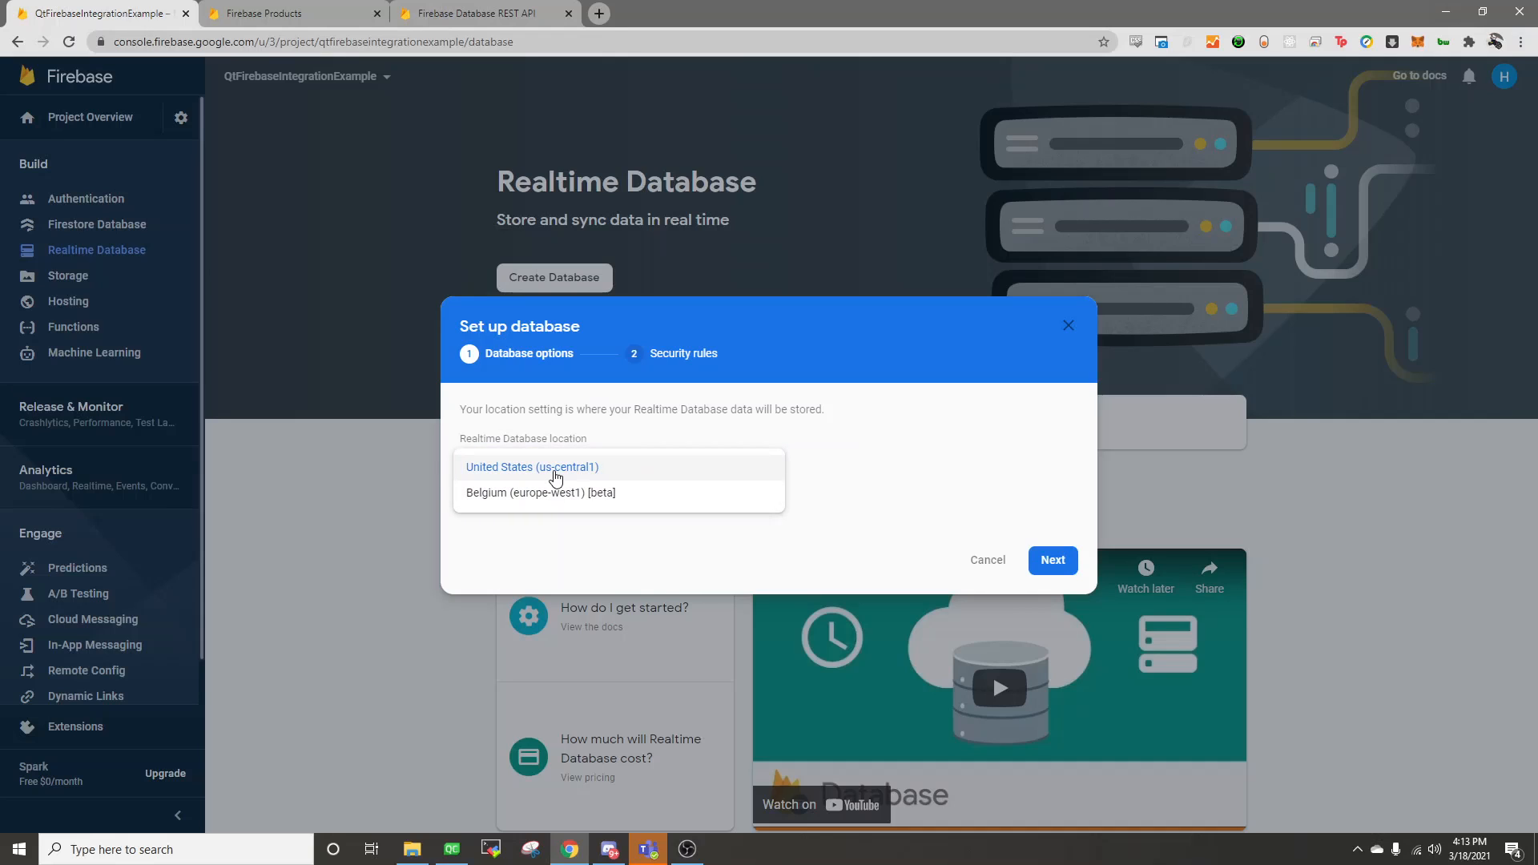
{"action": "left_click", "coordinate": [1051, 559]}
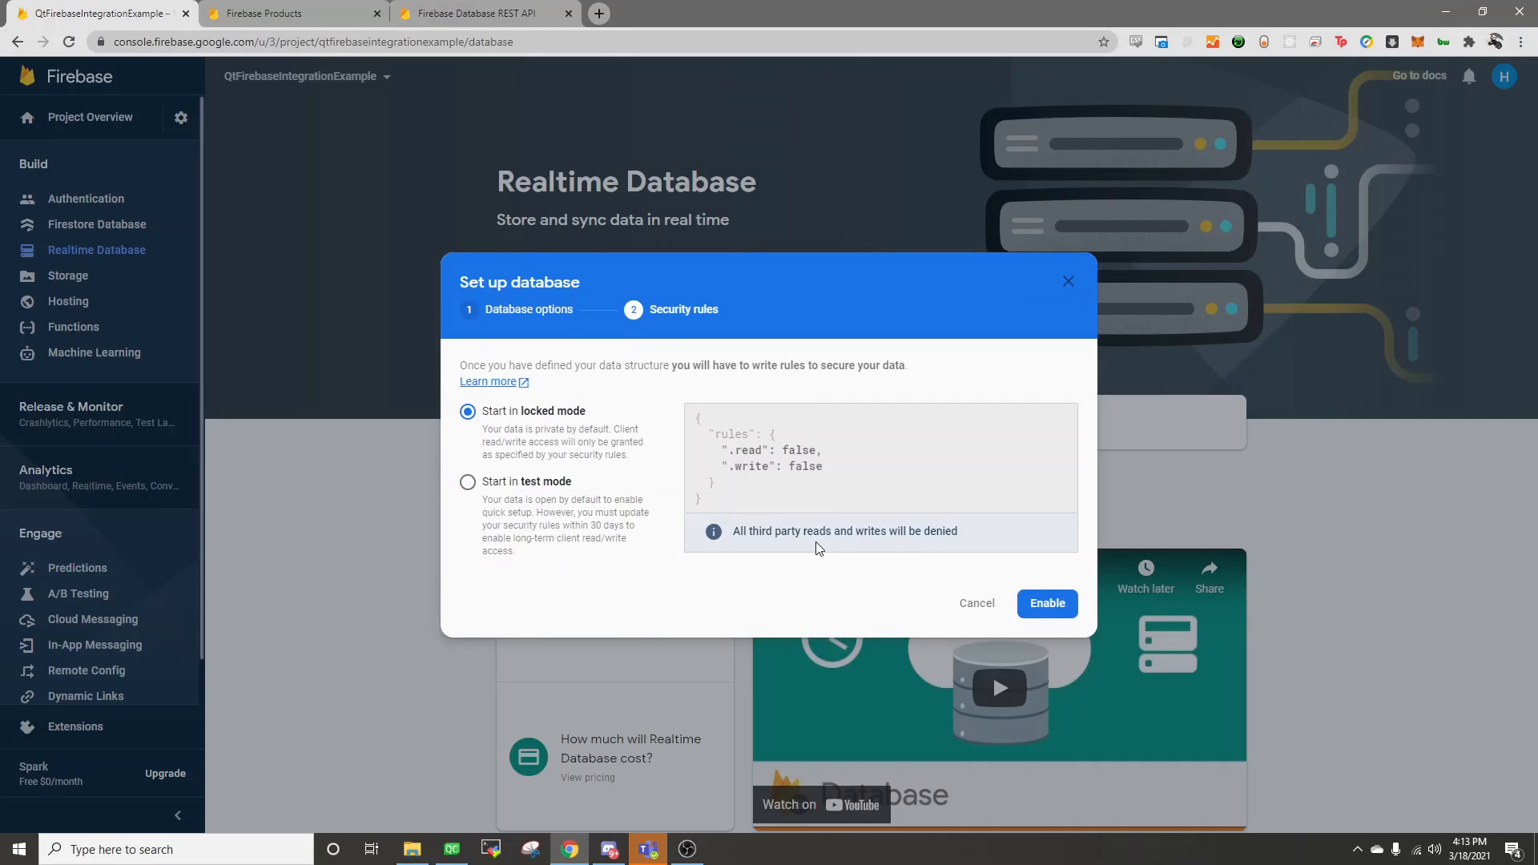
{"action": "mouse_move", "coordinate": [530, 489]}
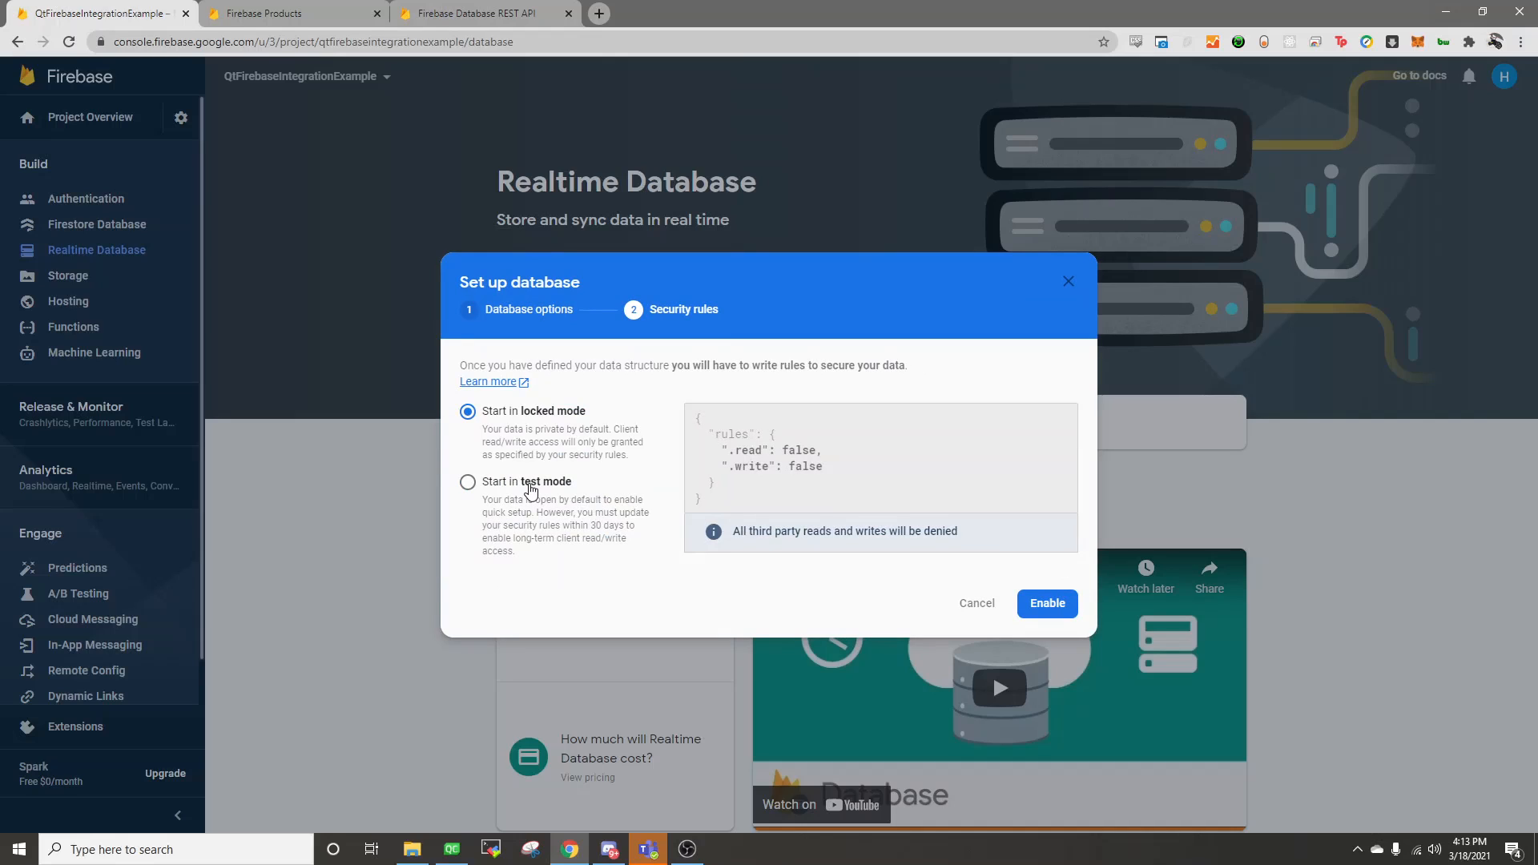
{"action": "left_click", "coordinate": [468, 481]}
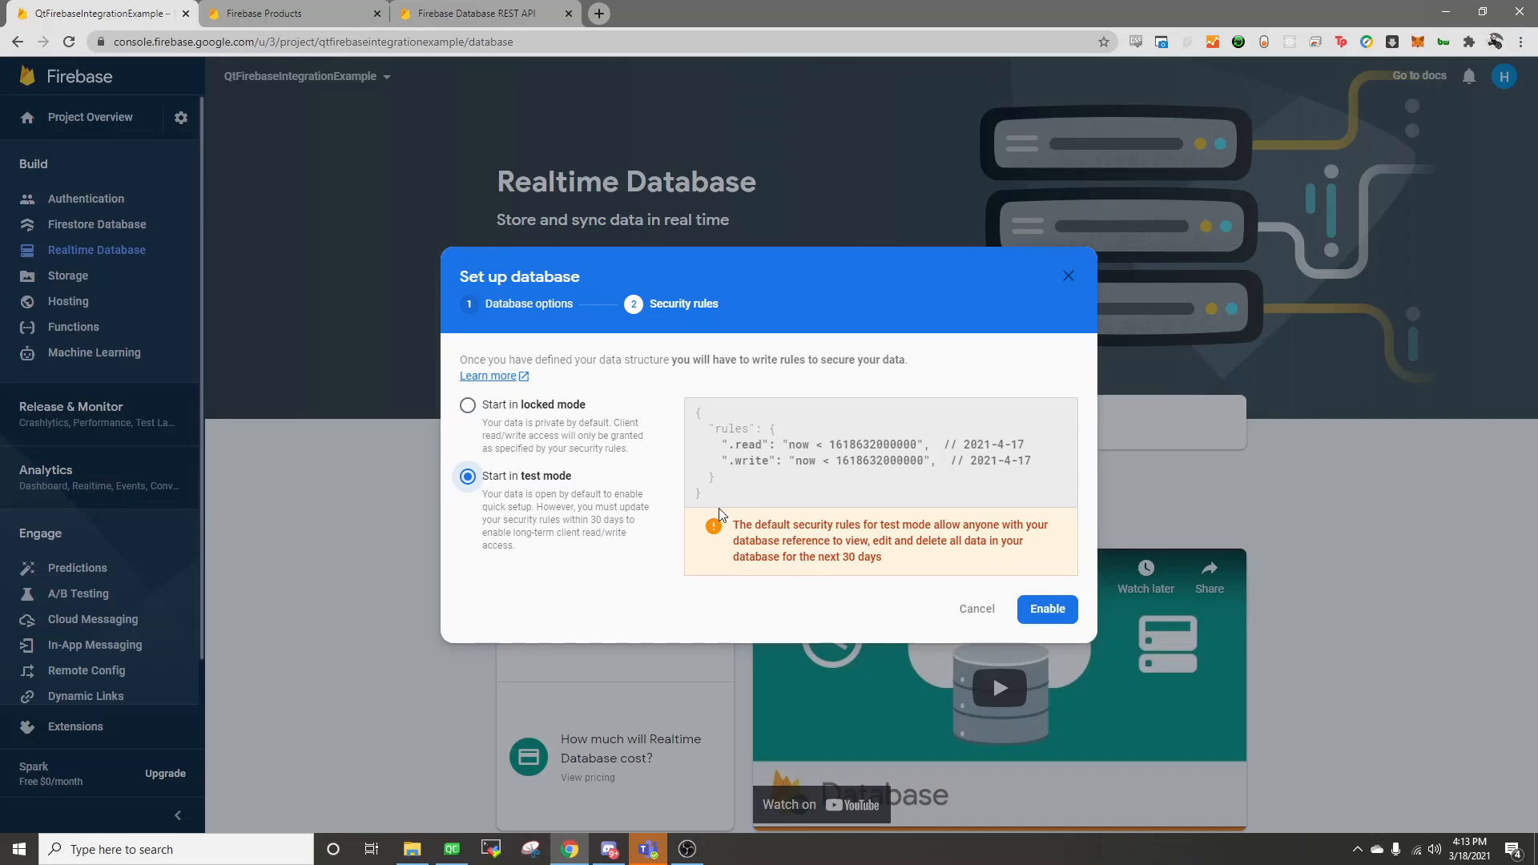
{"action": "left_click", "coordinate": [1046, 609]}
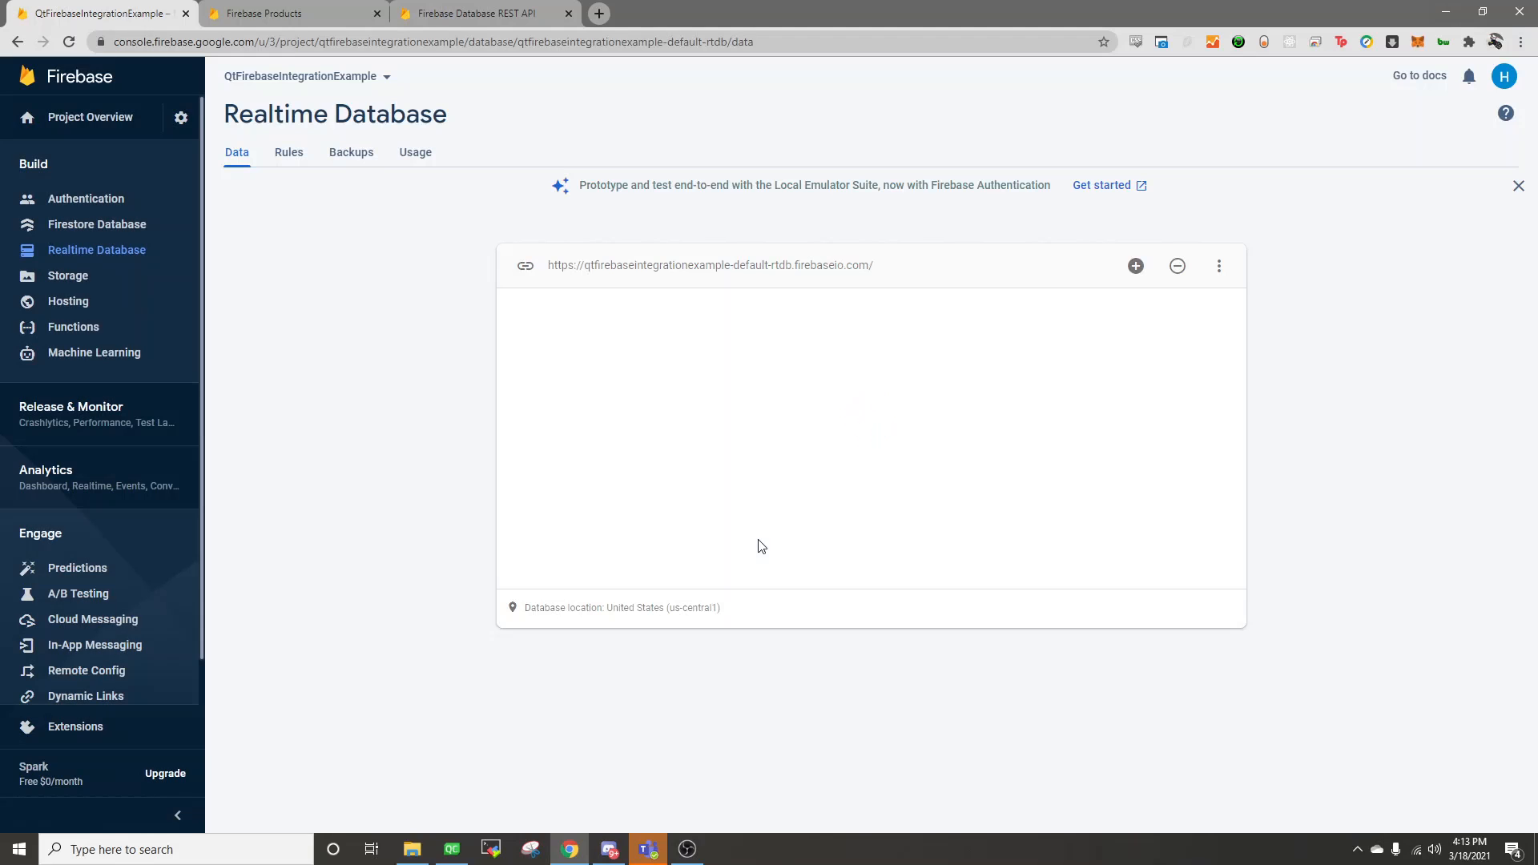
Step: Add a Pets node with entry One: Name Monty, Type Dog, Food Blue Buffalo
{"action": "left_click", "coordinate": [1135, 265]}
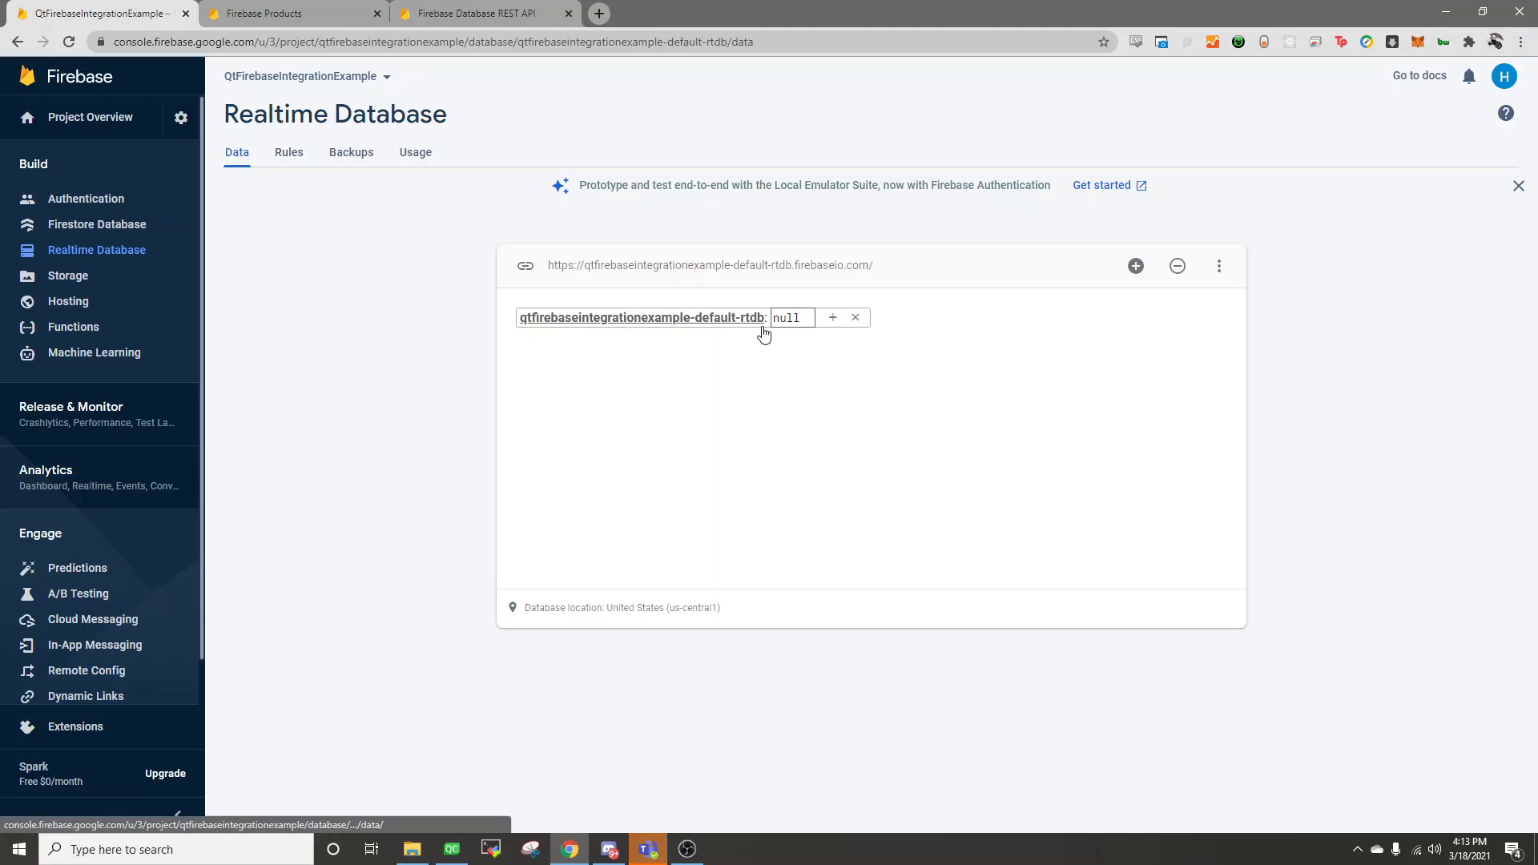
{"action": "mouse_move", "coordinate": [832, 318]}
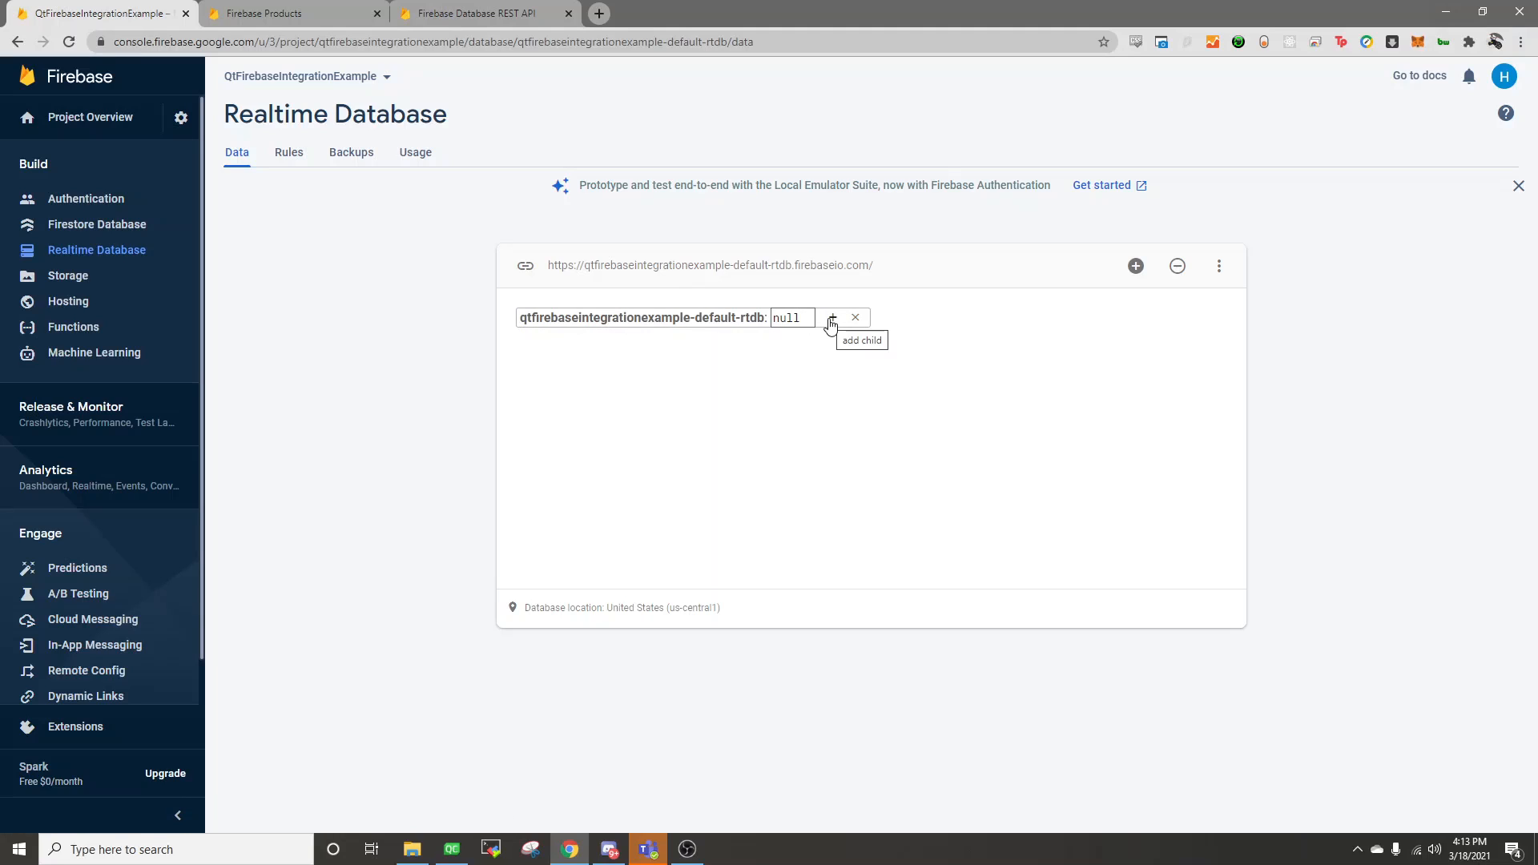
{"action": "left_click", "coordinate": [830, 317]}
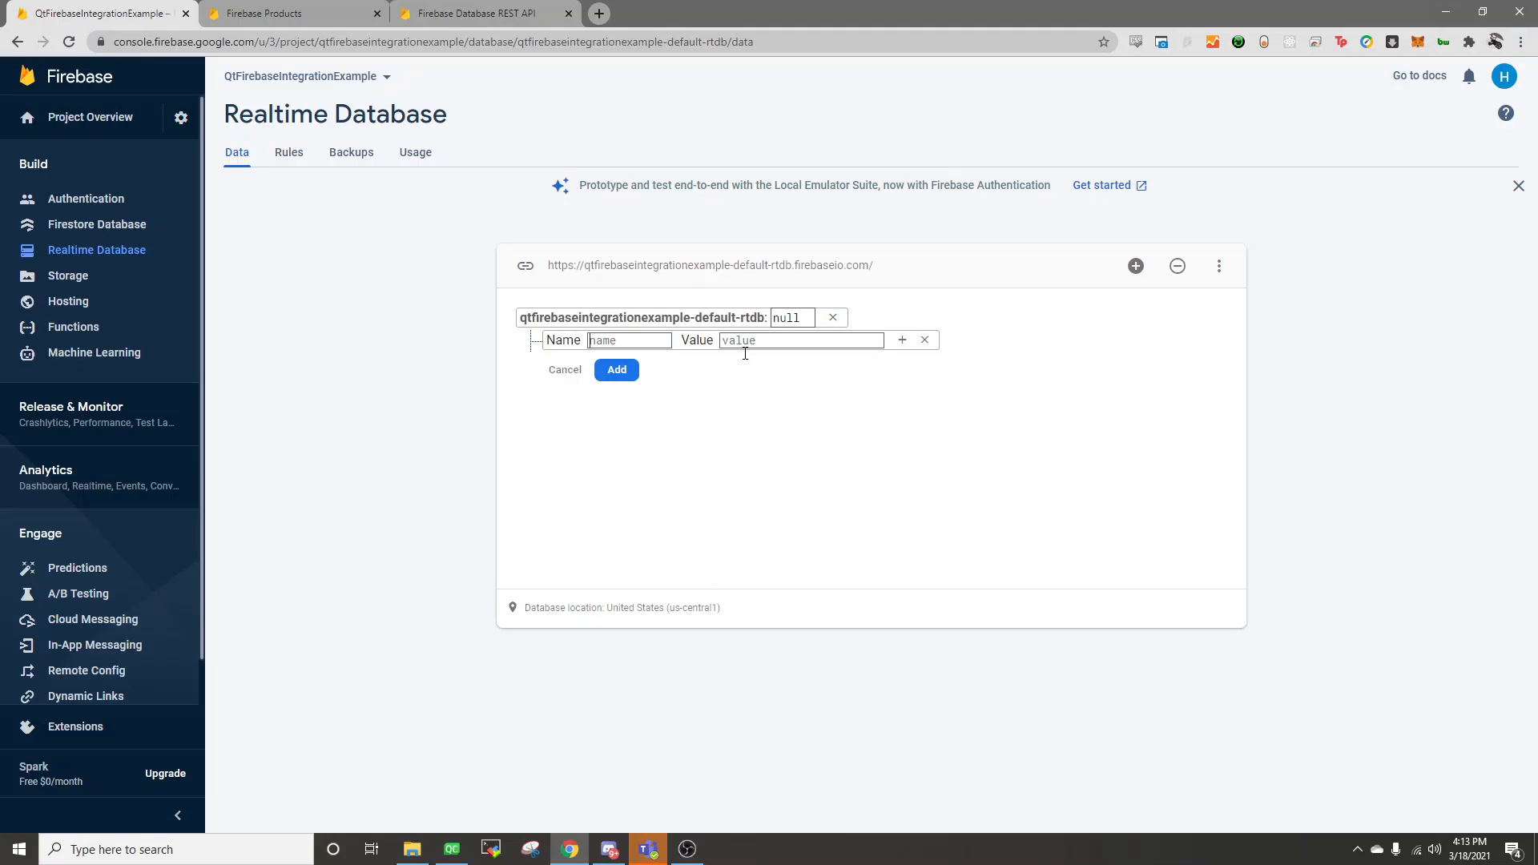
{"action": "type", "text": "Pets"}
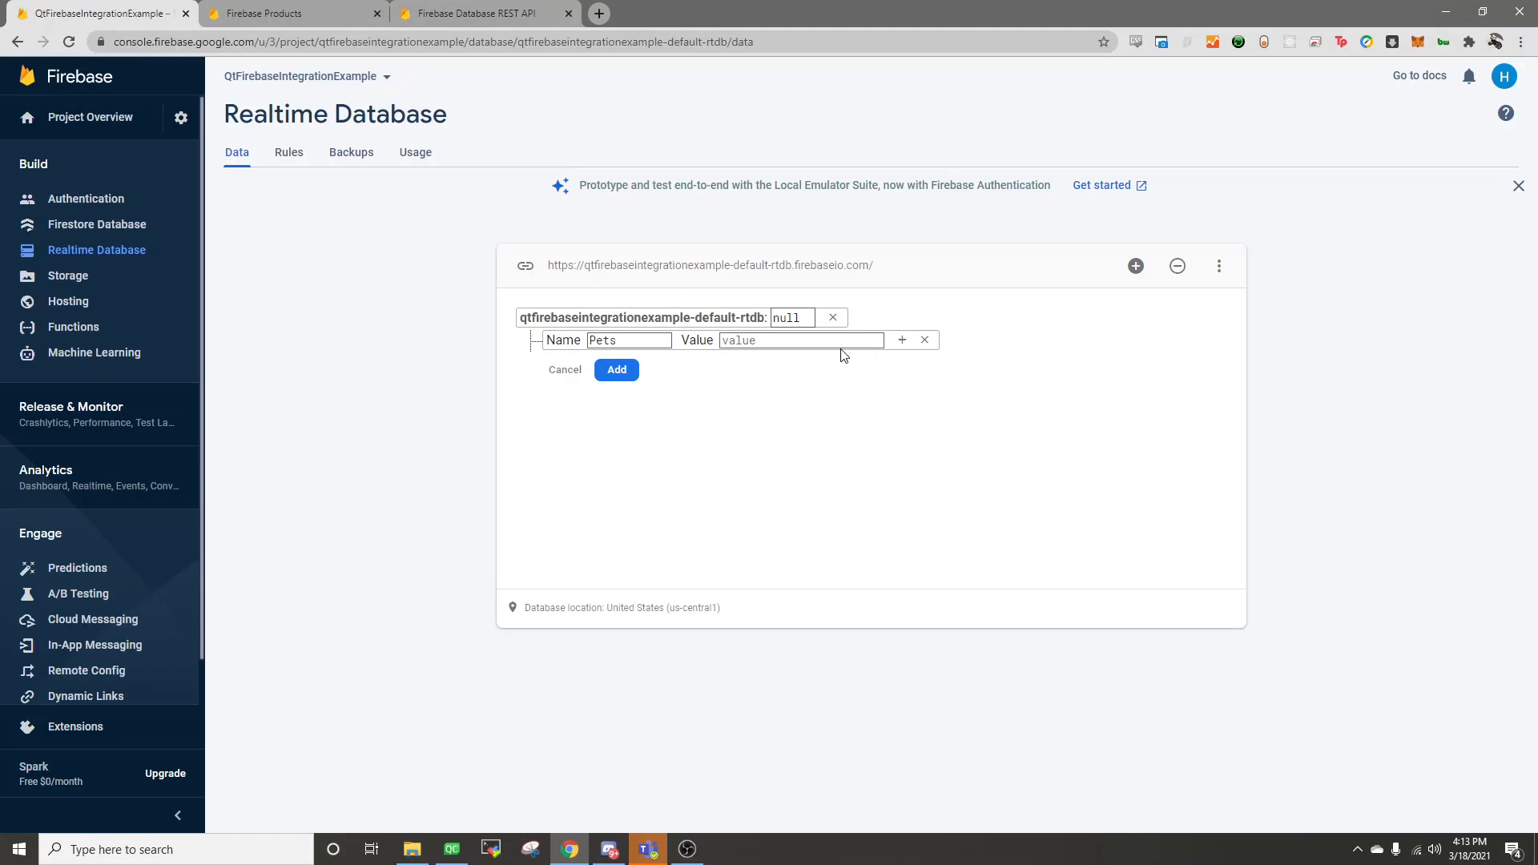
{"action": "left_click", "coordinate": [900, 340]}
{"action": "type", "text": "One"}
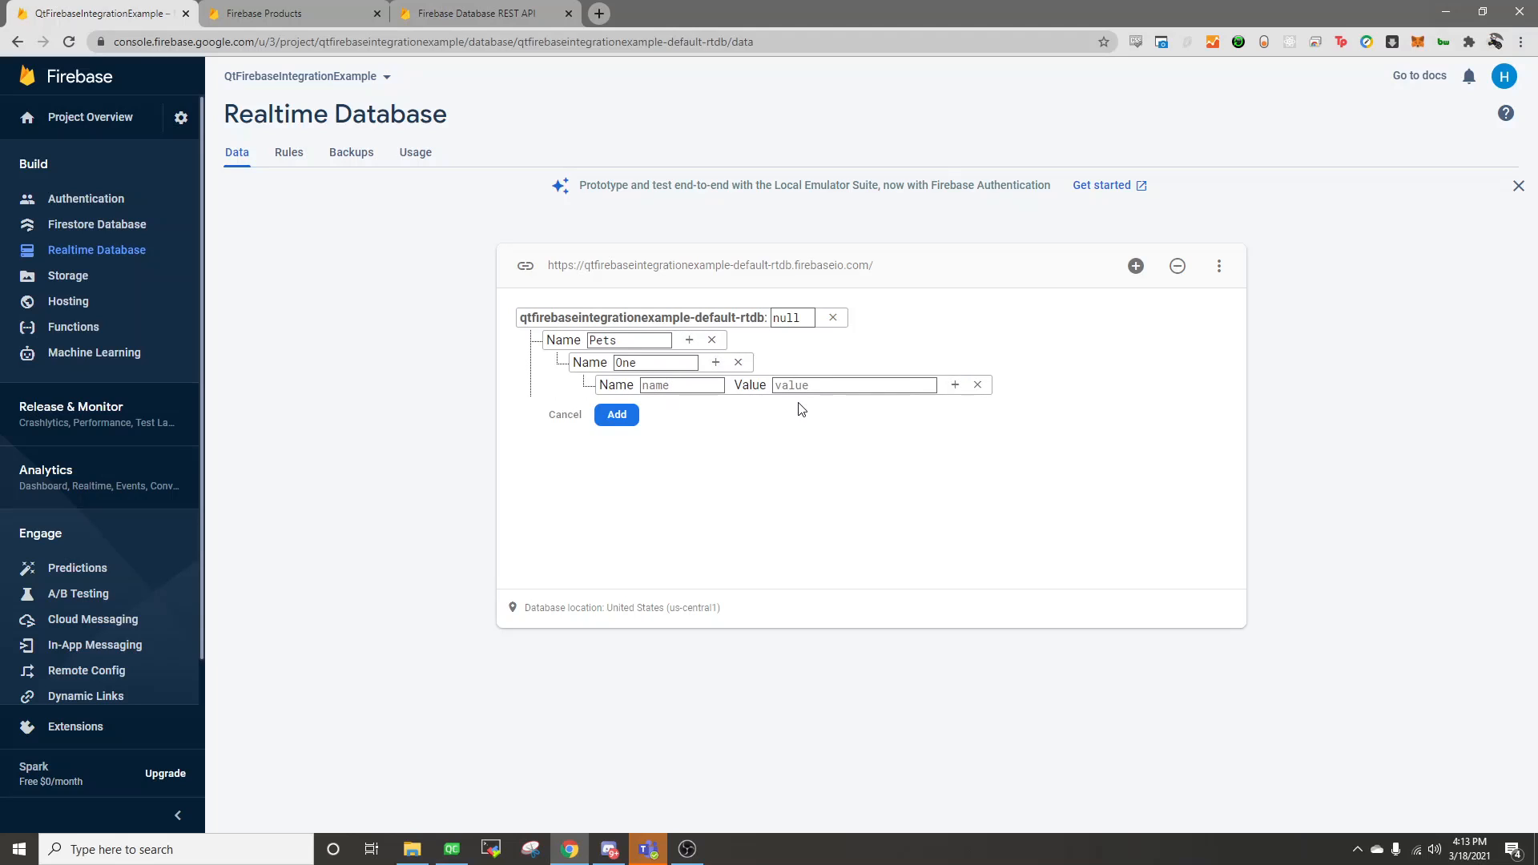
{"action": "type", "text": "Mon"}
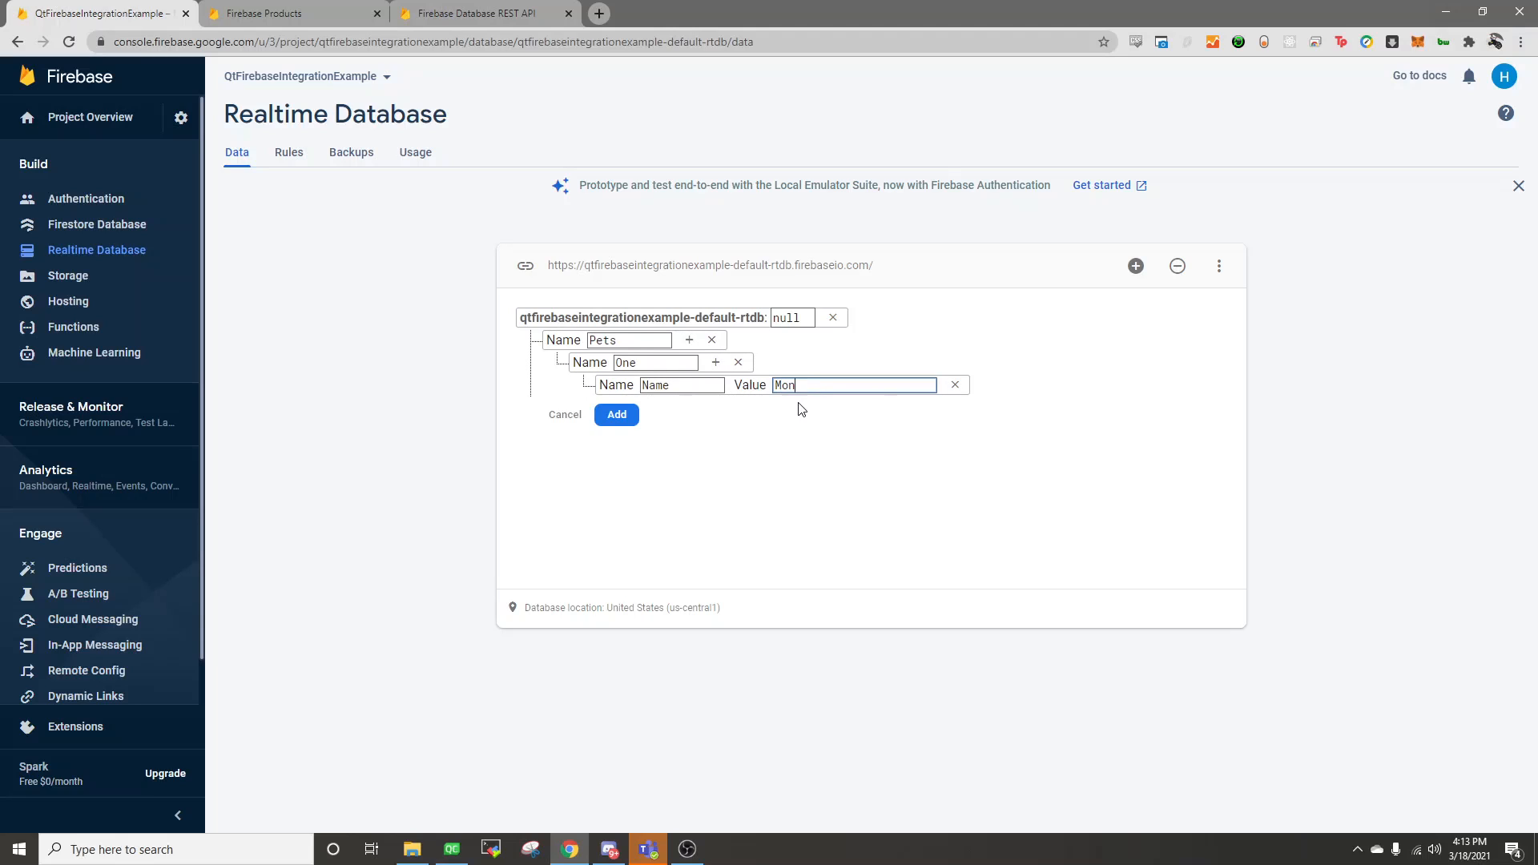
{"action": "type", "text": "ty"}
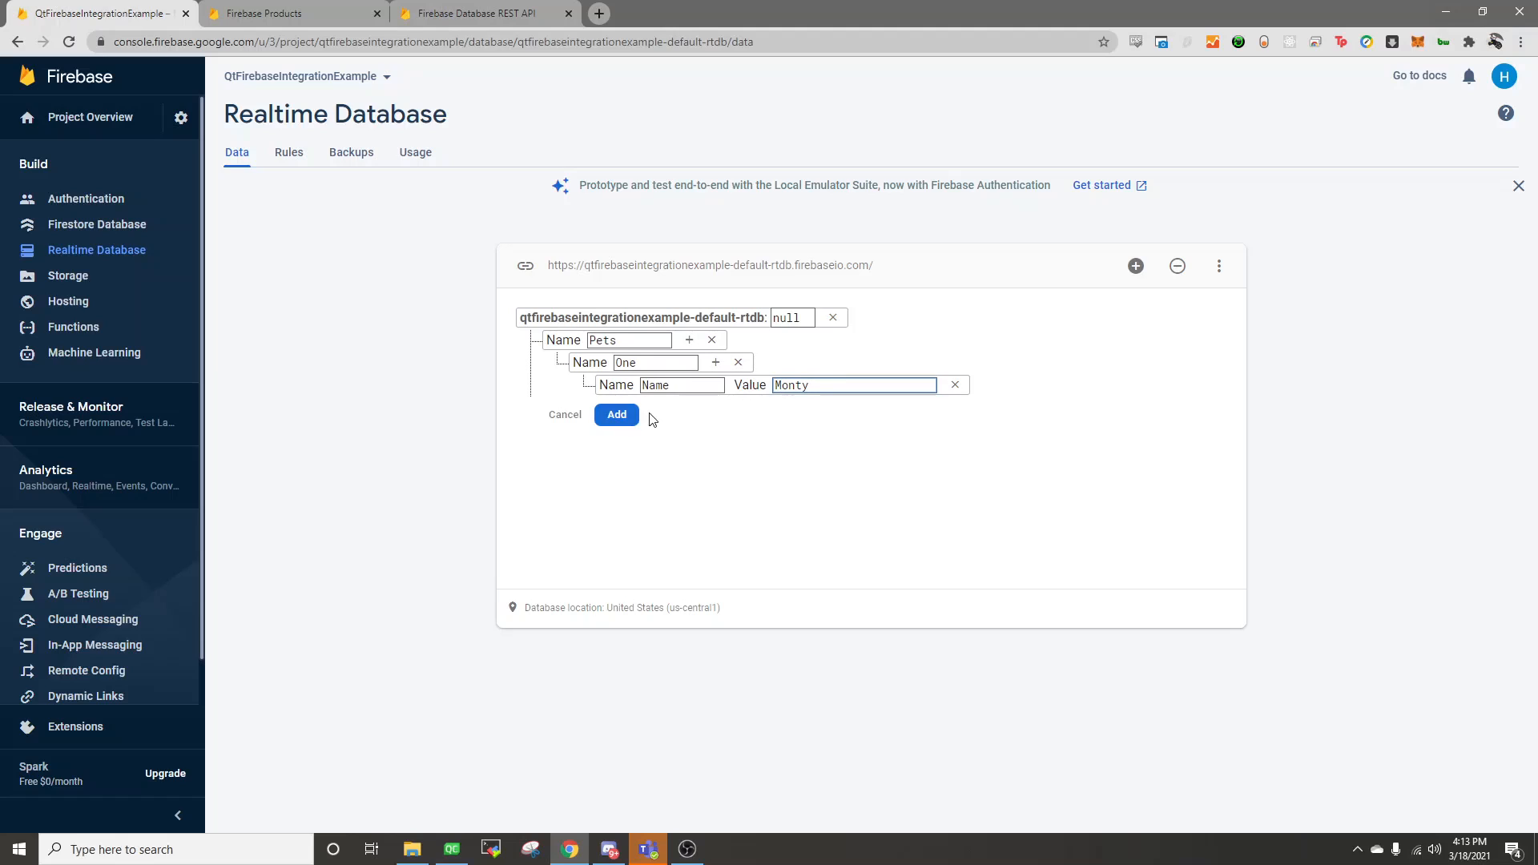
{"action": "left_click", "coordinate": [615, 413]}
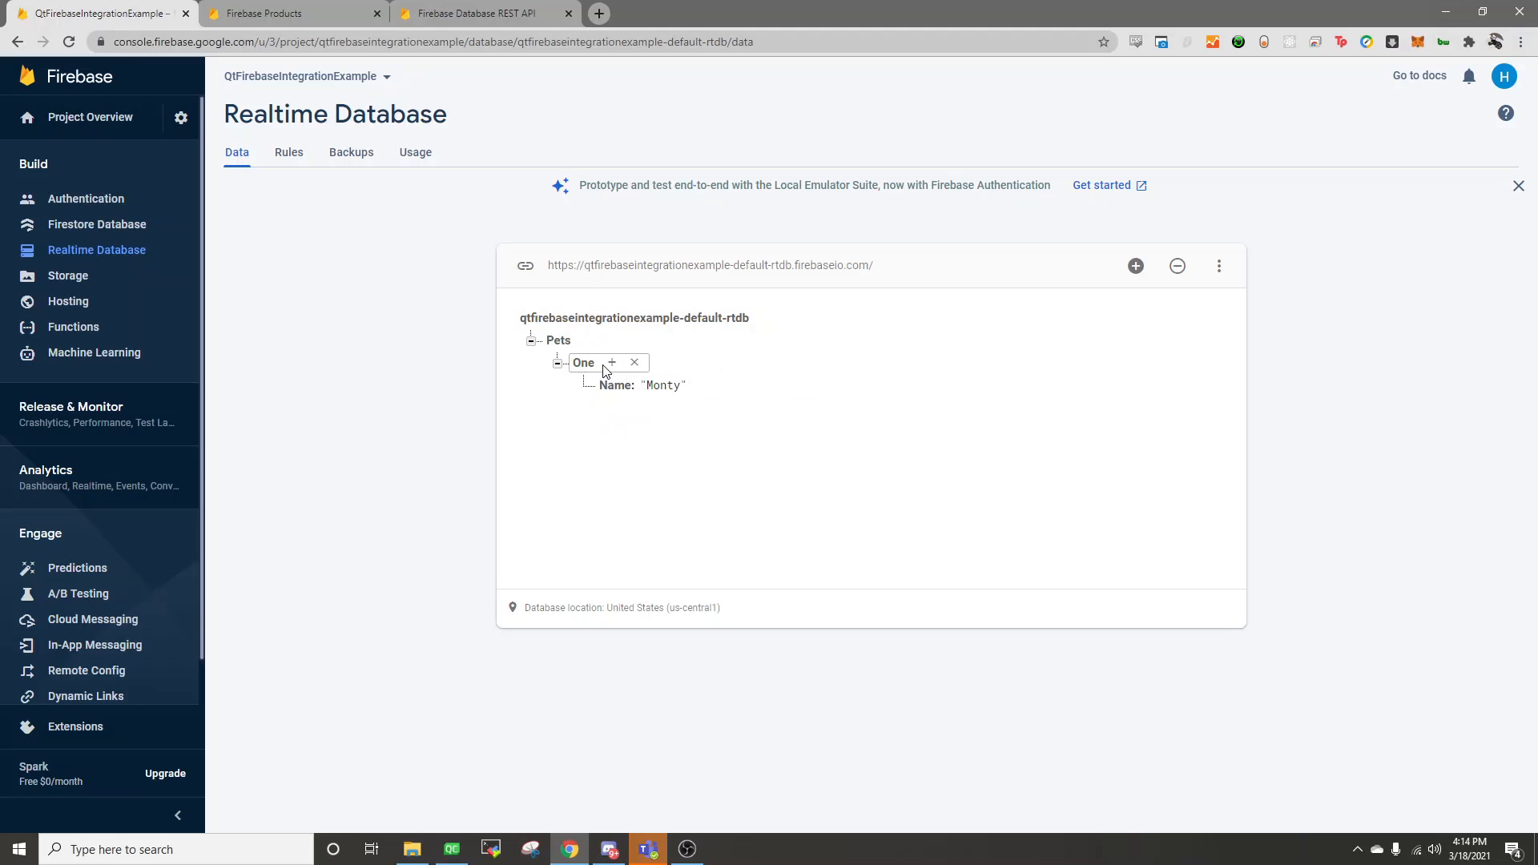
{"action": "left_click", "coordinate": [611, 363]}
{"action": "type", "text": "Dog"}
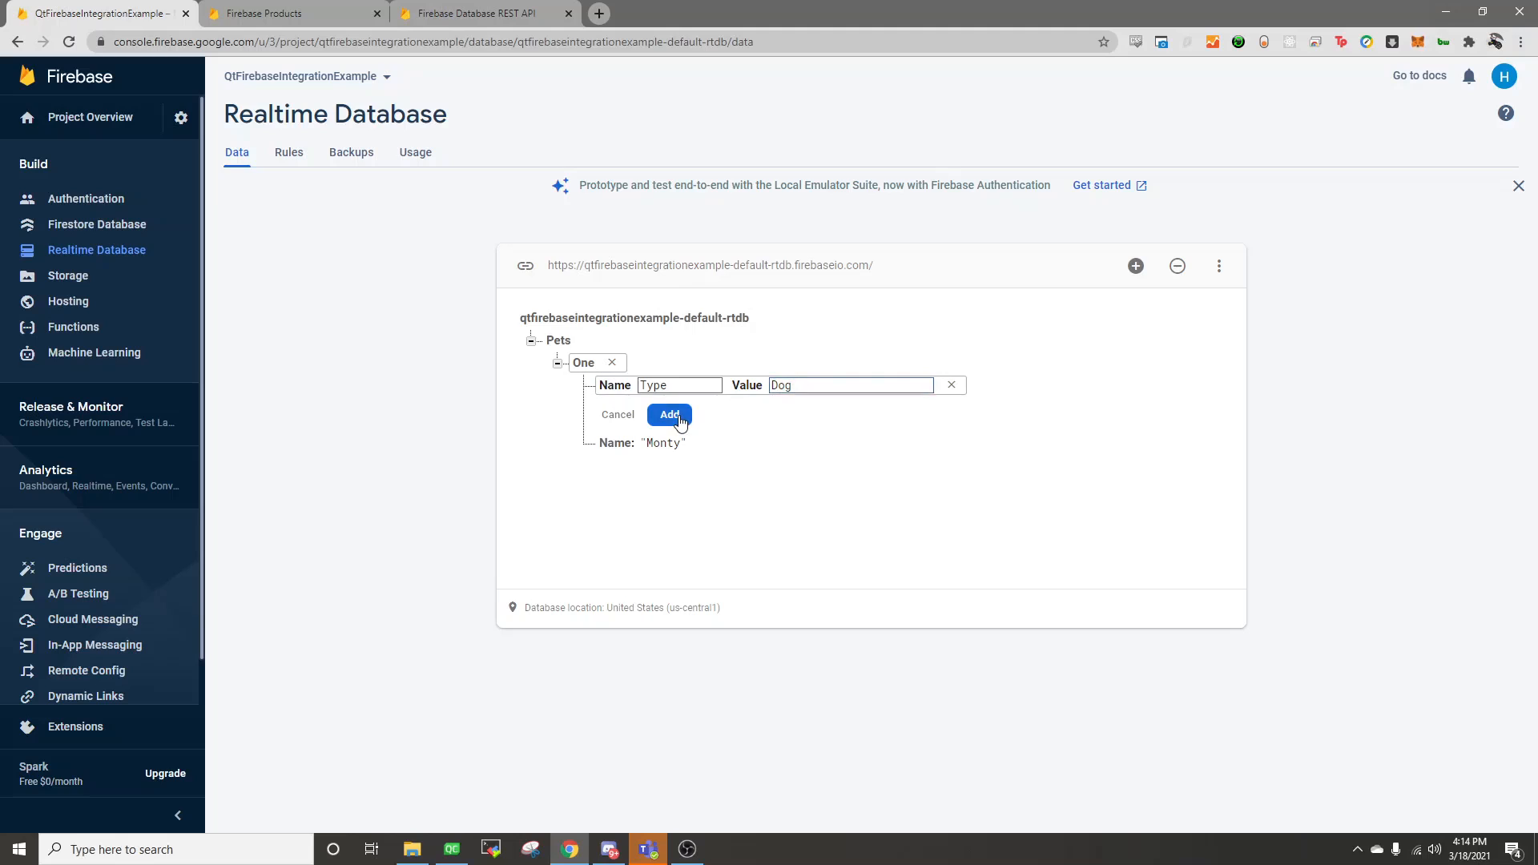
{"action": "left_click", "coordinate": [670, 414]}
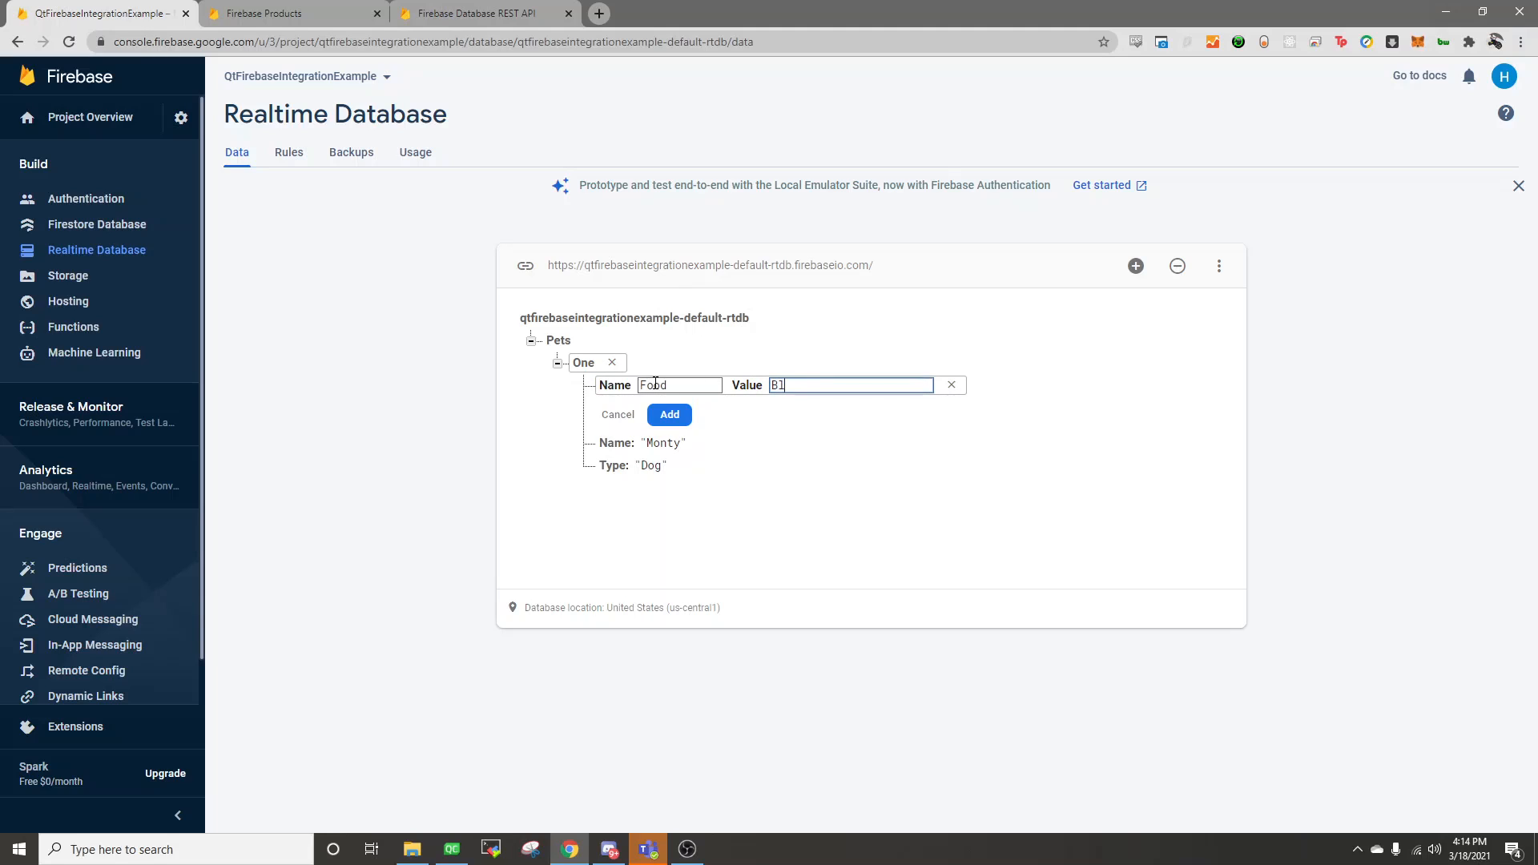
{"action": "type", "text": "Blue Buffalo"}
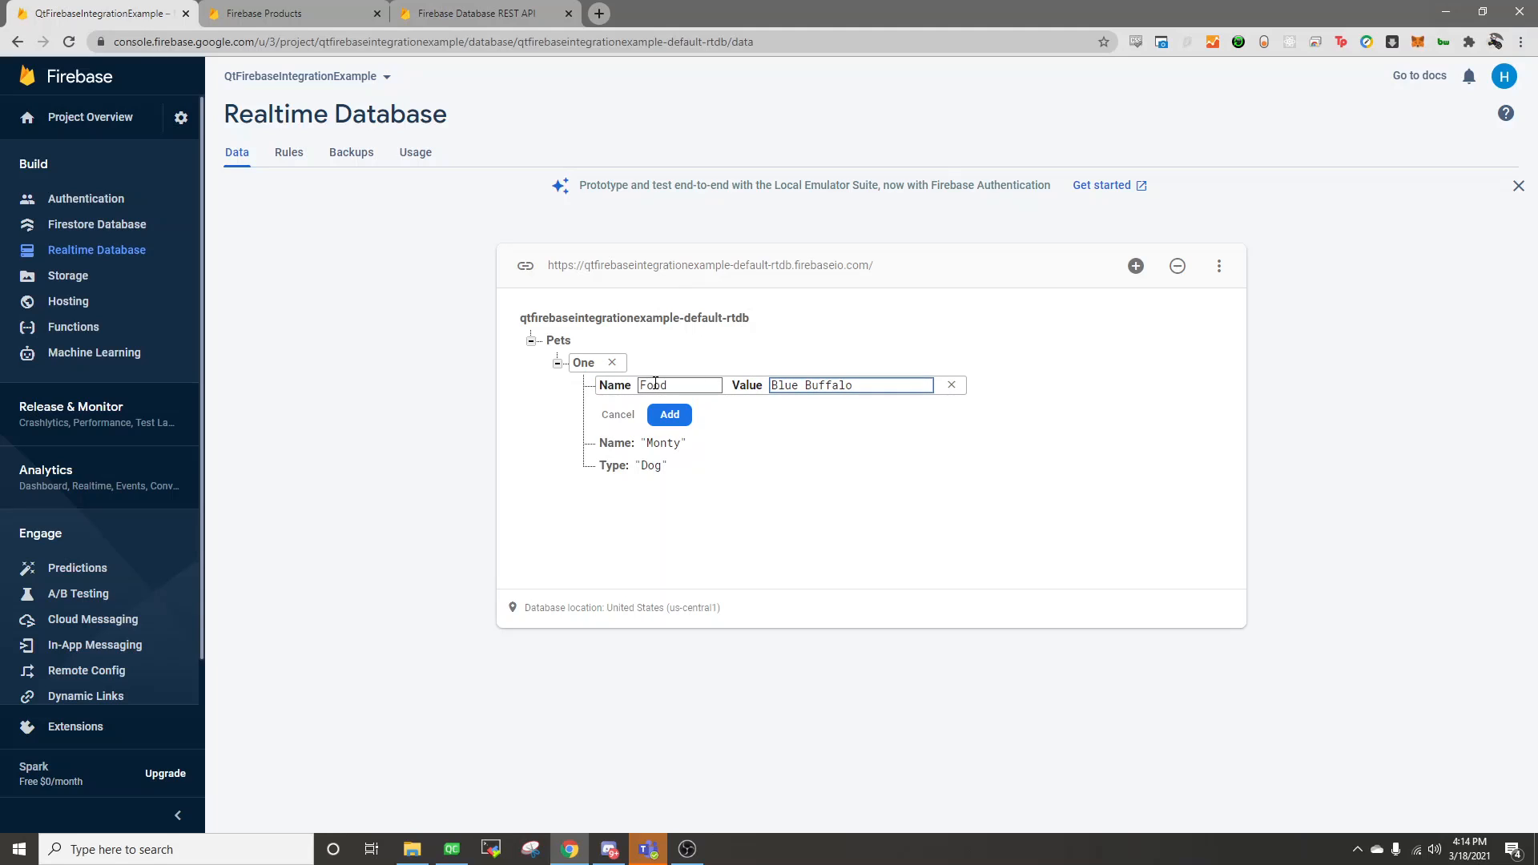
{"action": "left_click", "coordinate": [670, 414]}
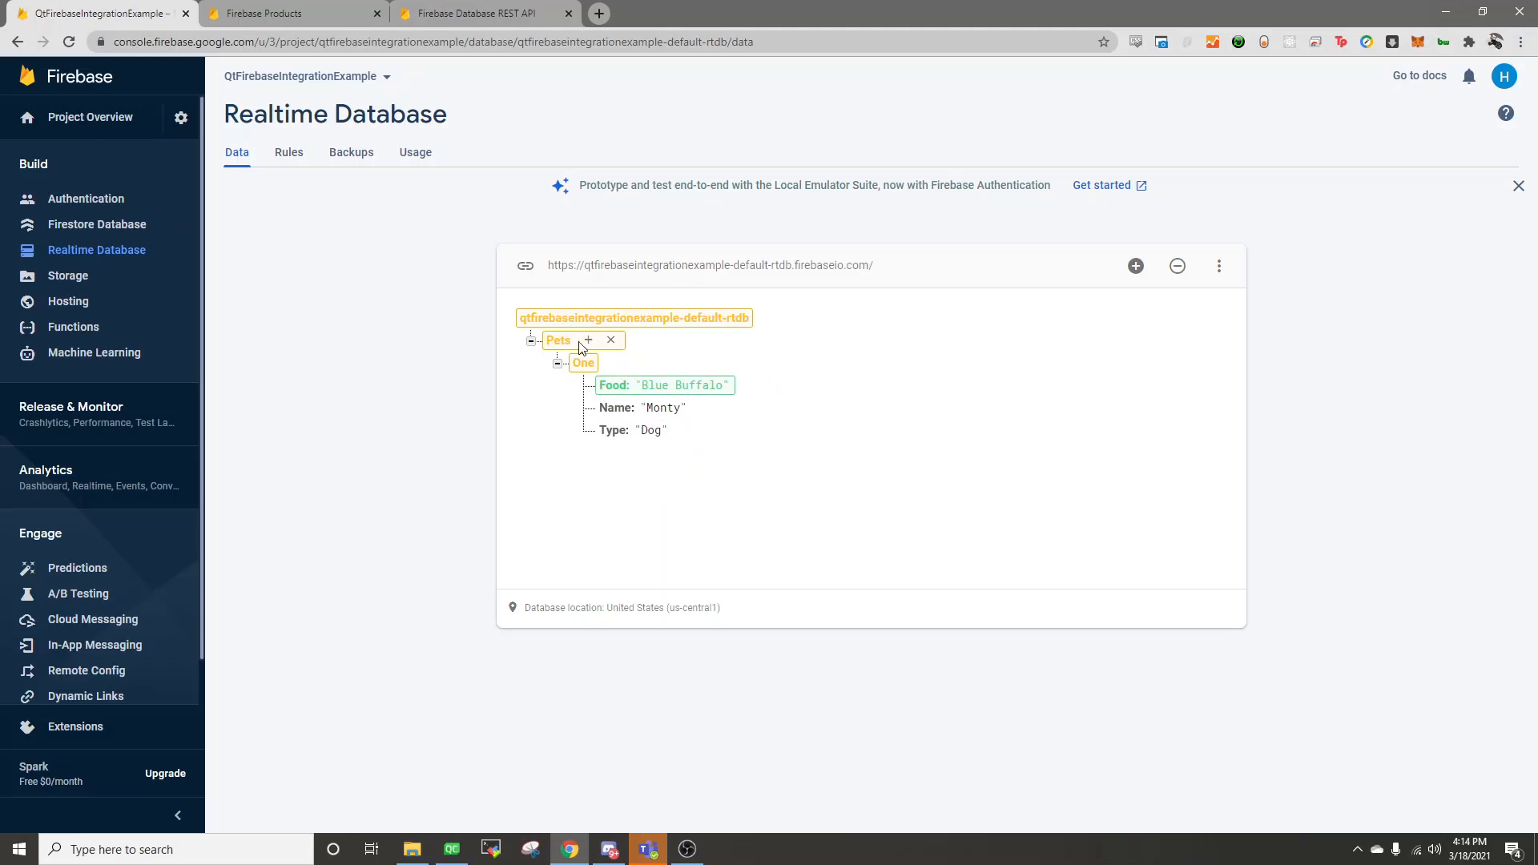
Step: Add entry Two under Pets: Name Grant, Type Cat, Food Generic Kibble
{"action": "left_click", "coordinate": [588, 339]}
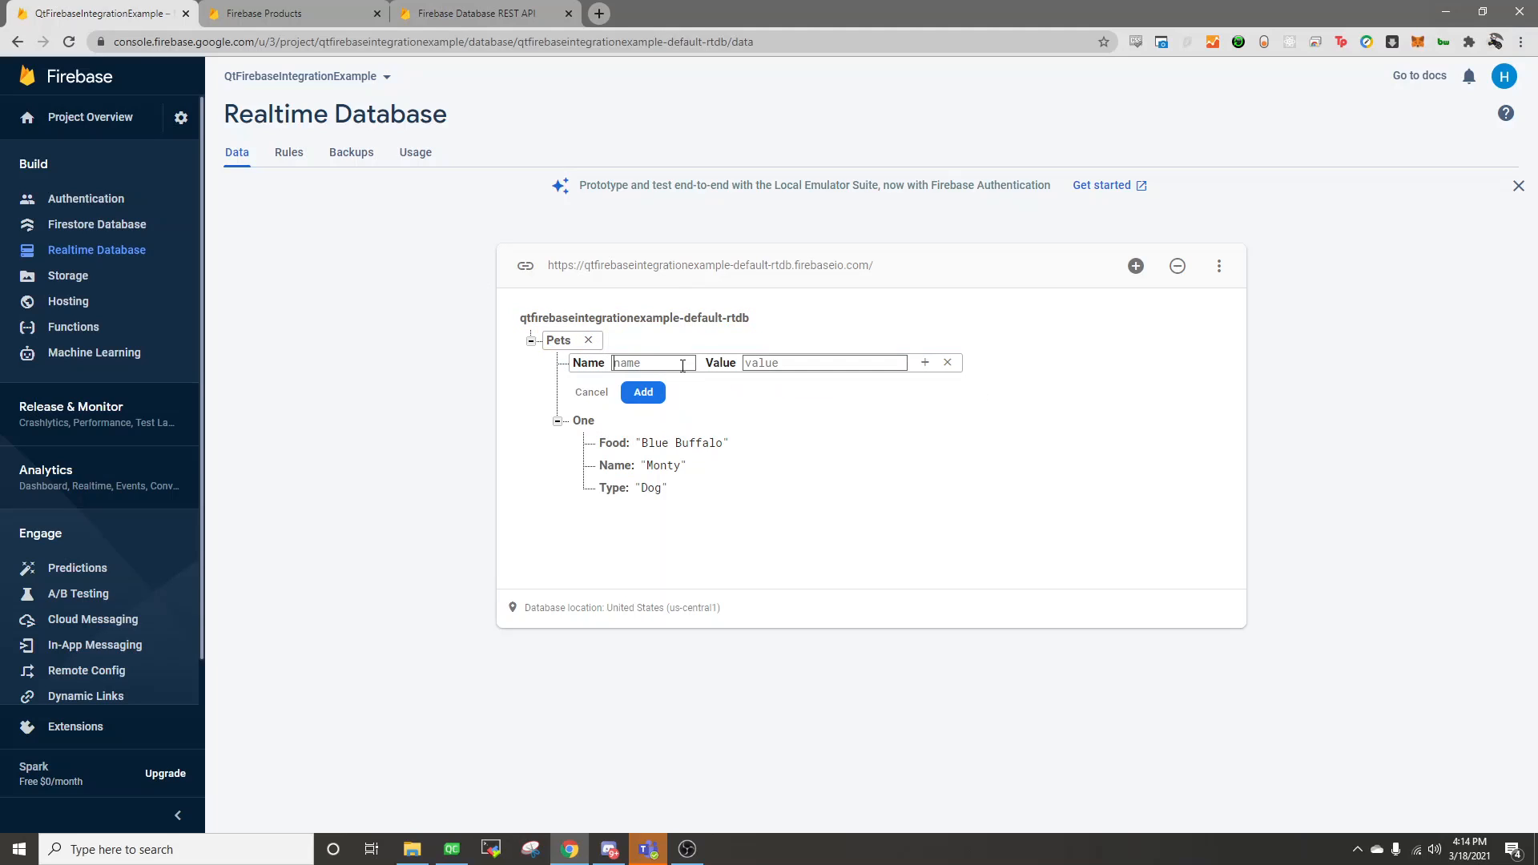
{"action": "type", "text": "Two"}
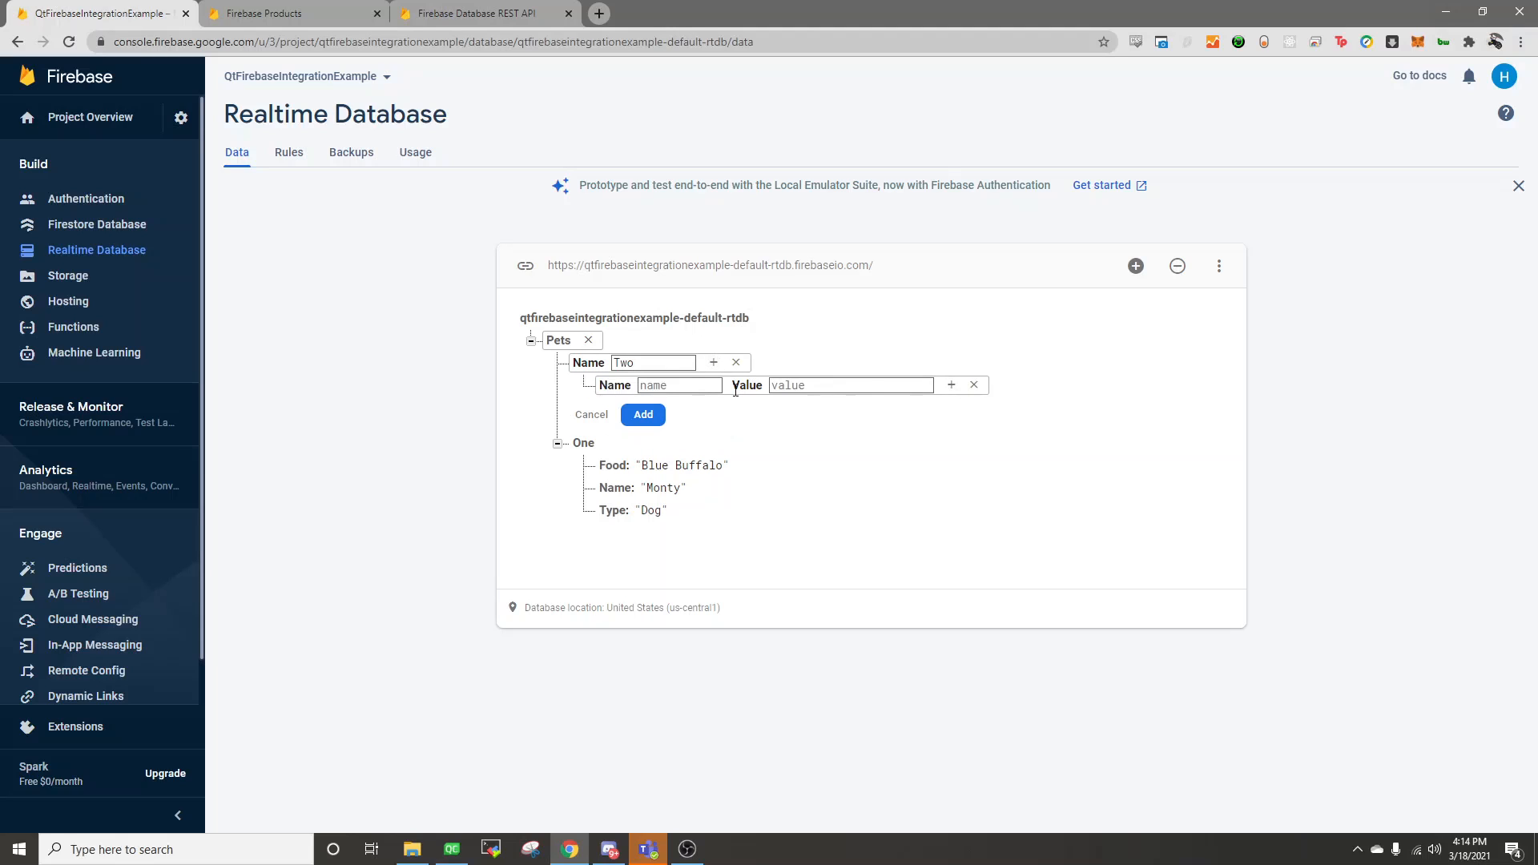
{"action": "type", "text": "Gra"}
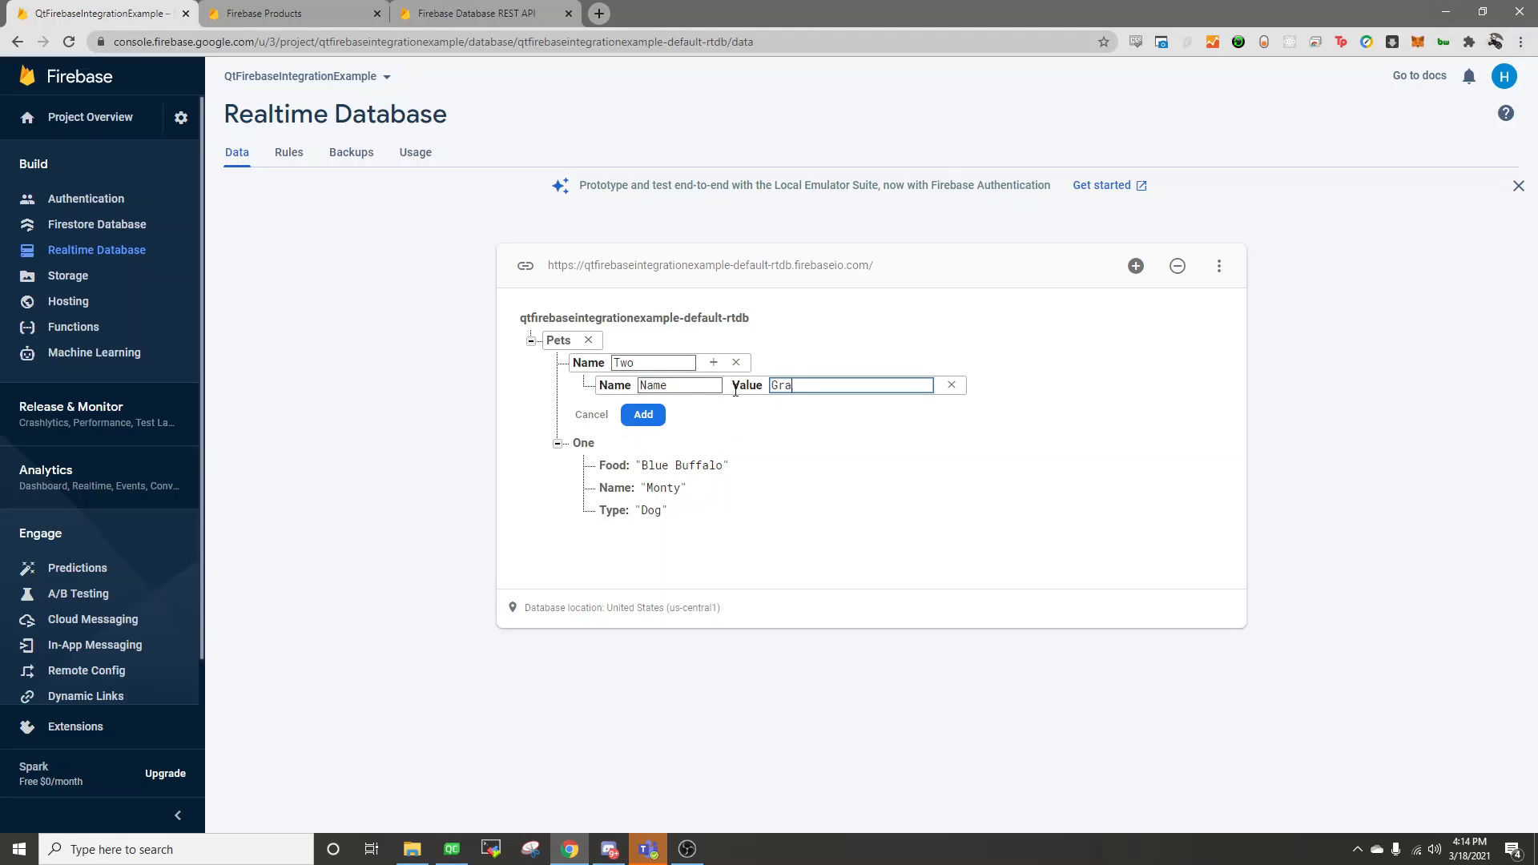
{"action": "left_click", "coordinate": [642, 414]}
{"action": "type", "text": "Type"}
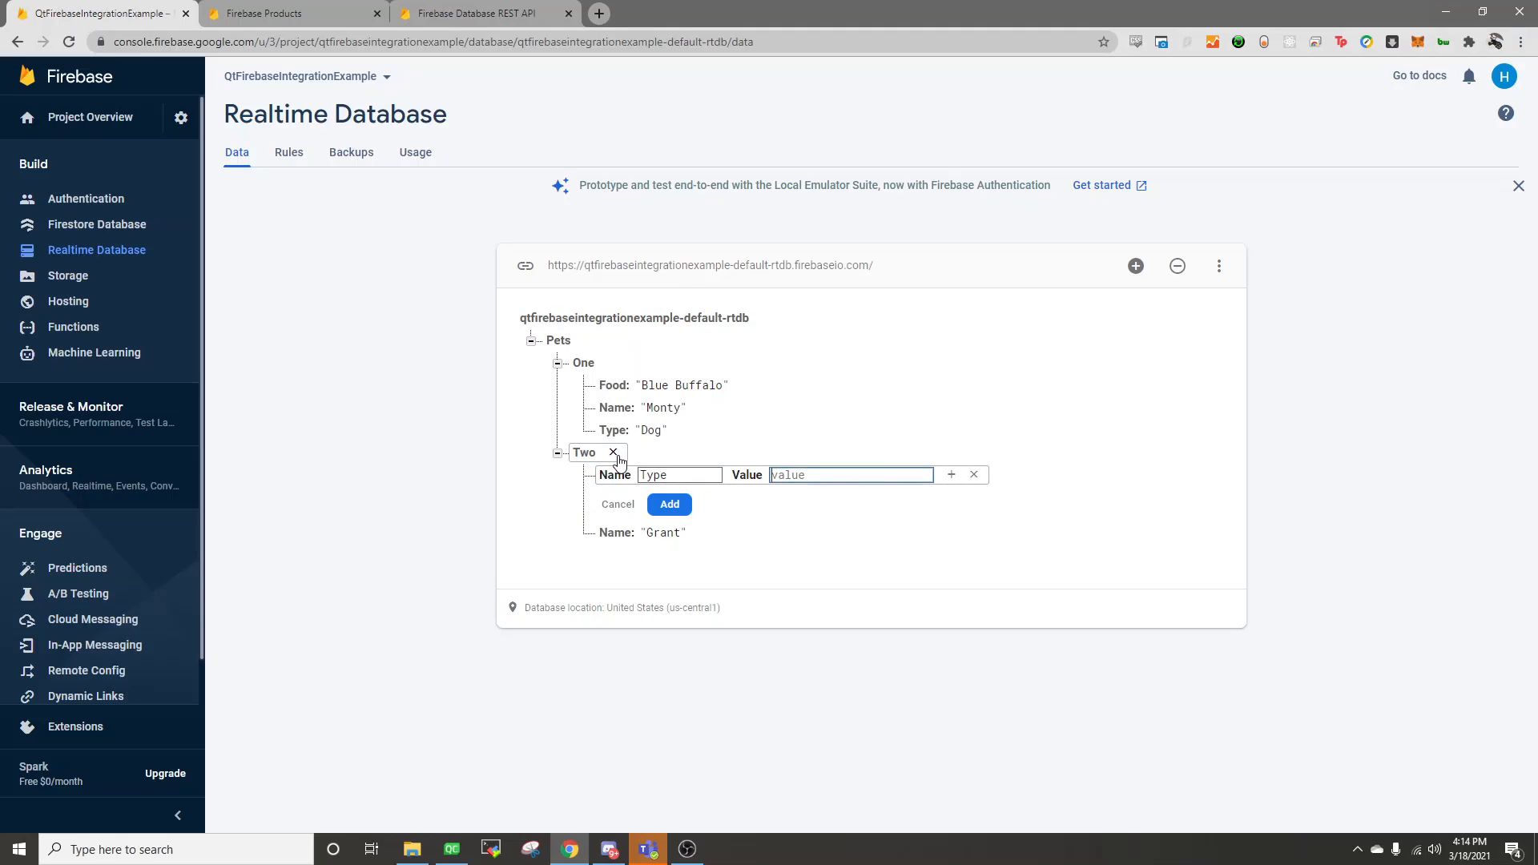
{"action": "left_click", "coordinate": [669, 505]}
{"action": "type", "text": "Food"}
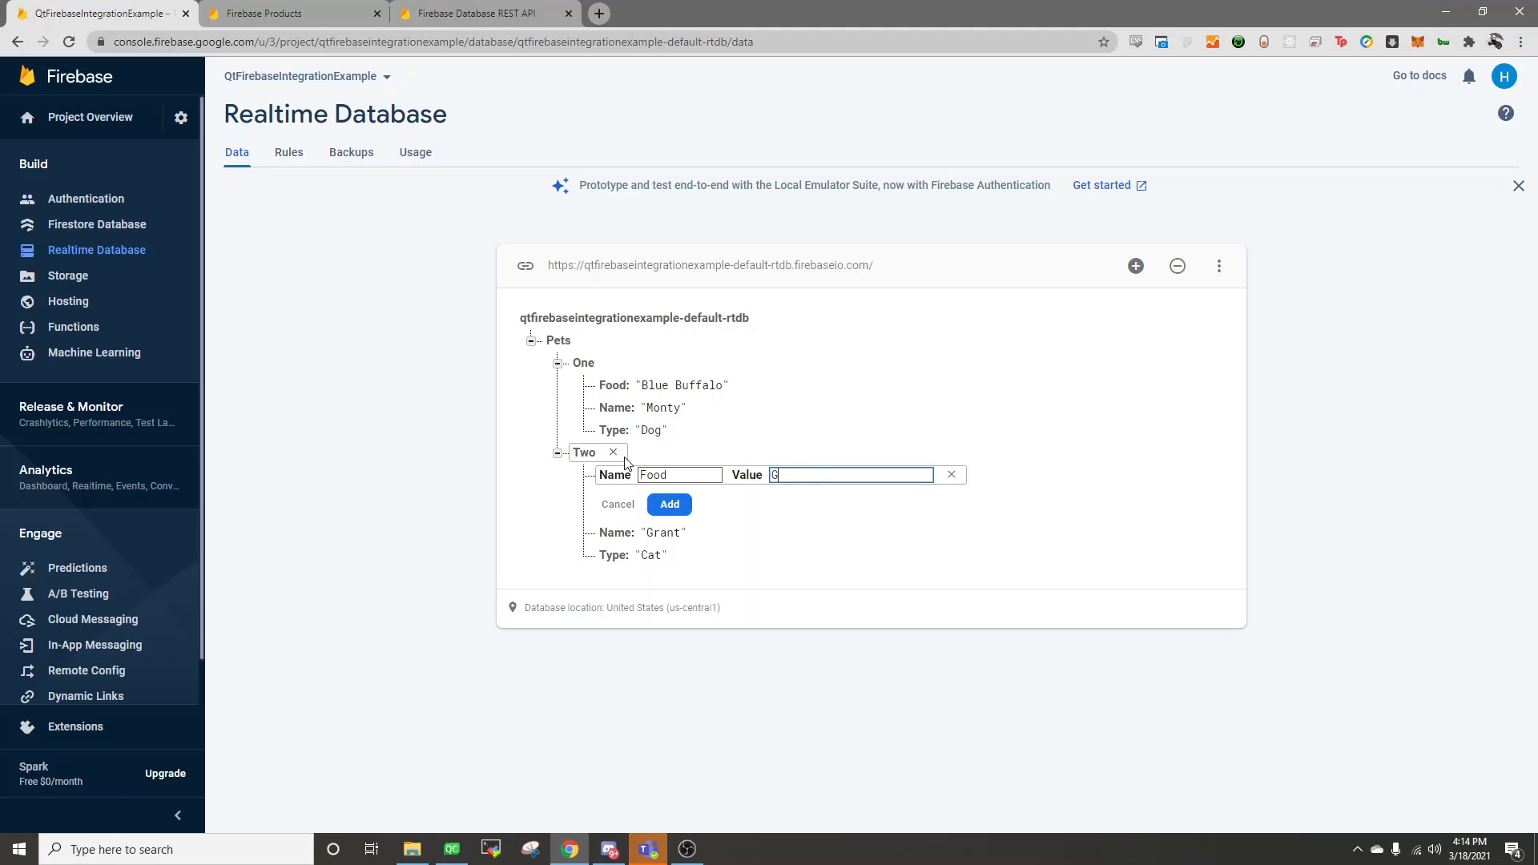
{"action": "type", "text": "eneric Kibble"}
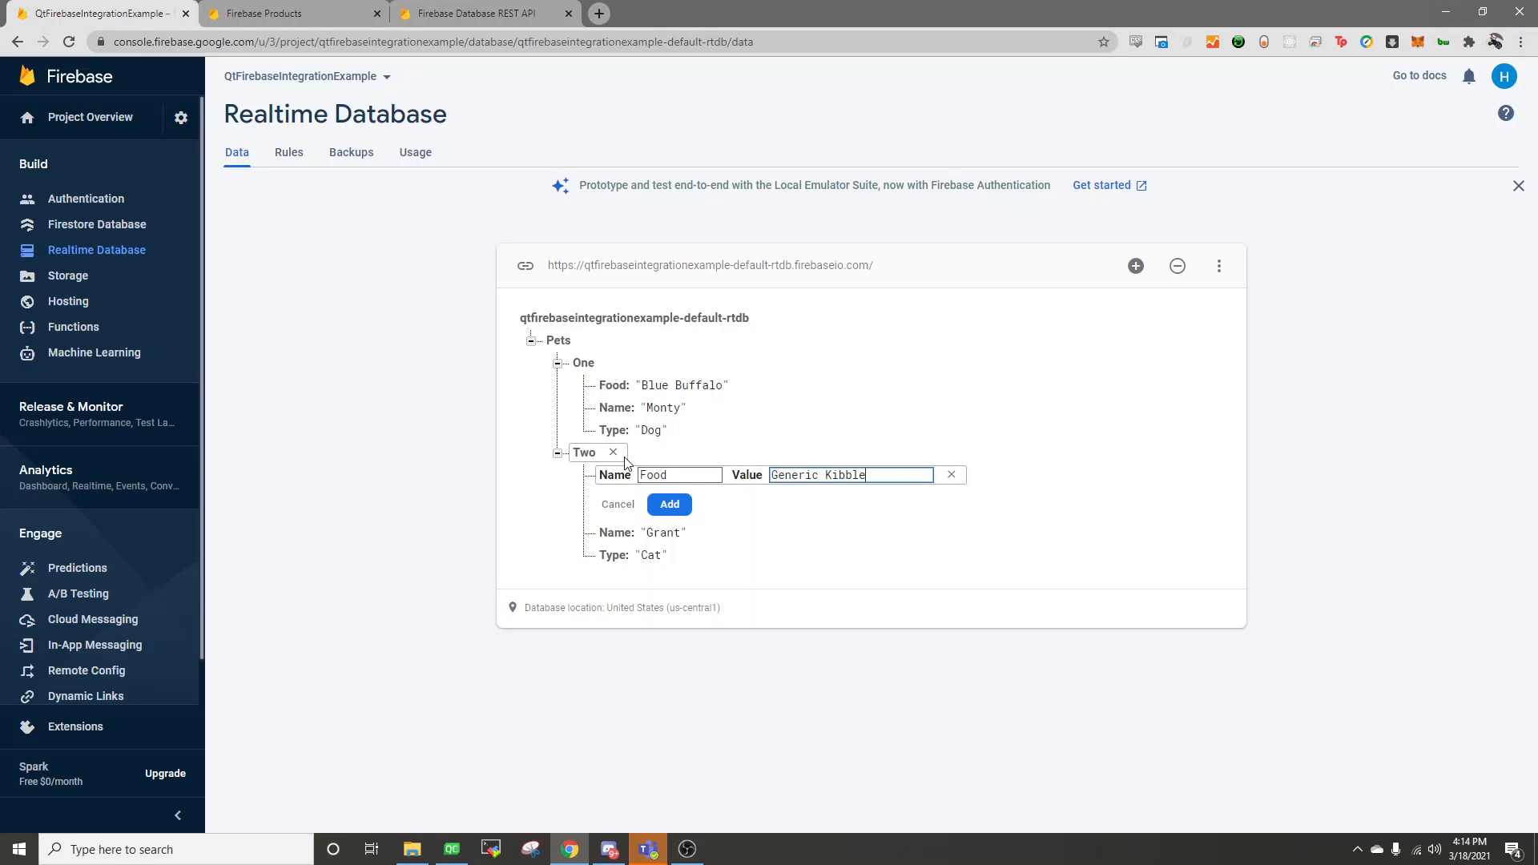
{"action": "left_click", "coordinate": [670, 503]}
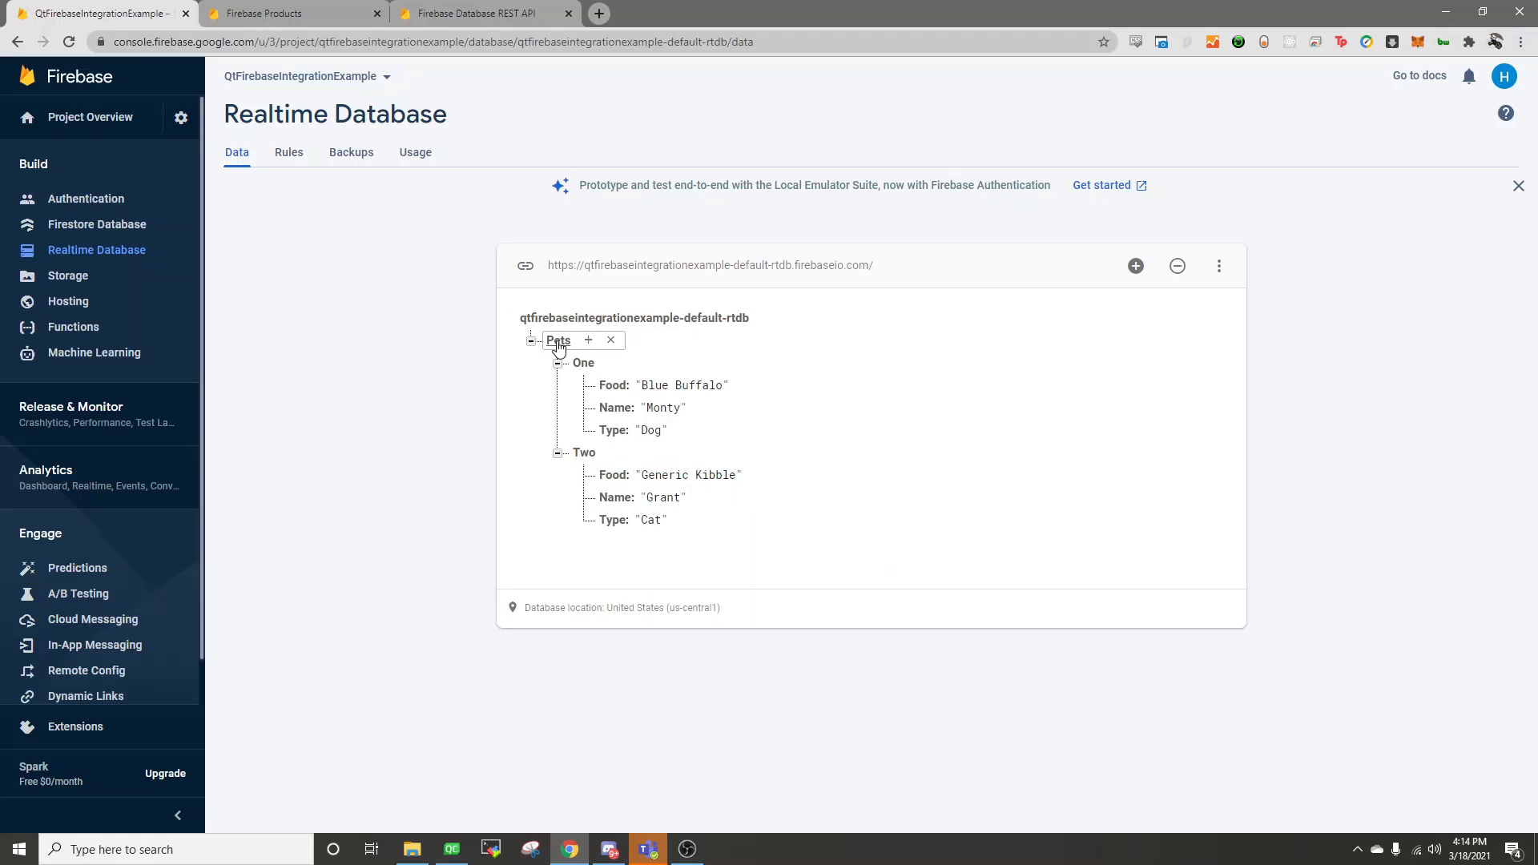
Step: Review the database entries and move to Qt Creator's new-project dialog
{"action": "left_click", "coordinate": [584, 362]}
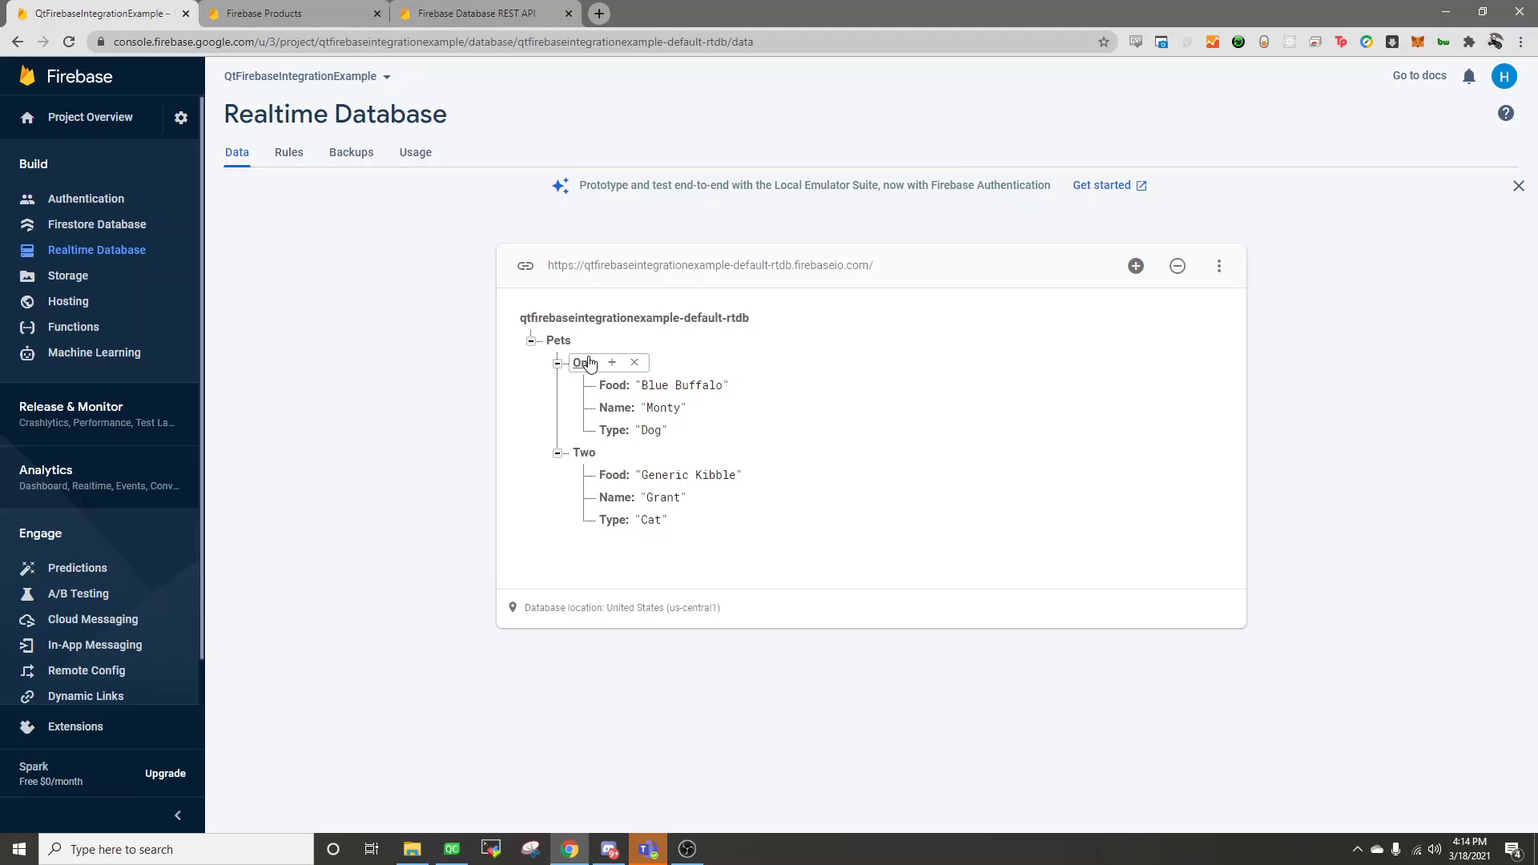
{"action": "left_click", "coordinate": [687, 474]}
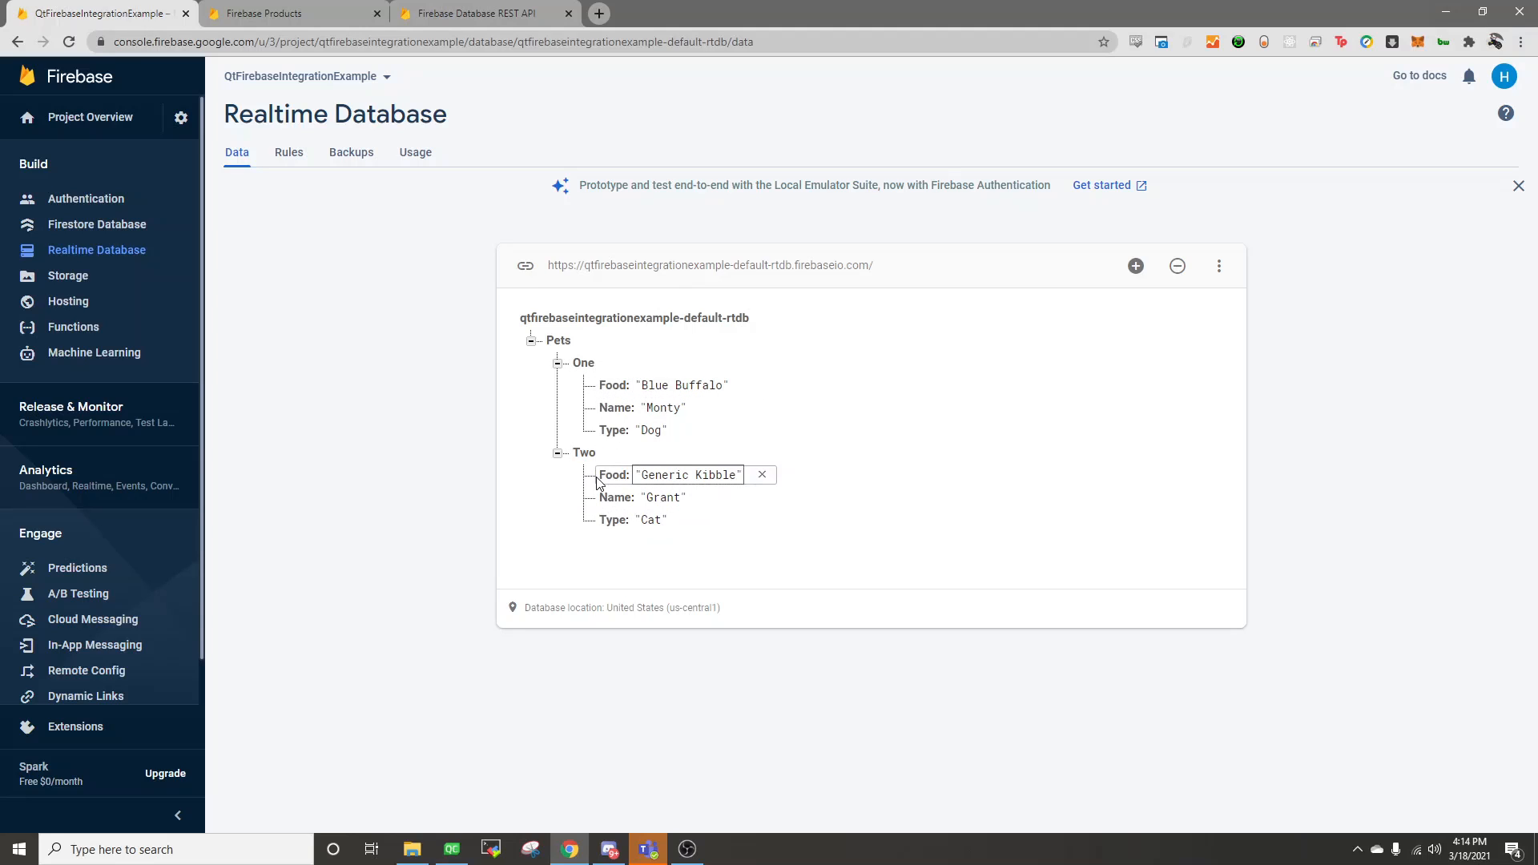
{"action": "left_click", "coordinate": [452, 850]}
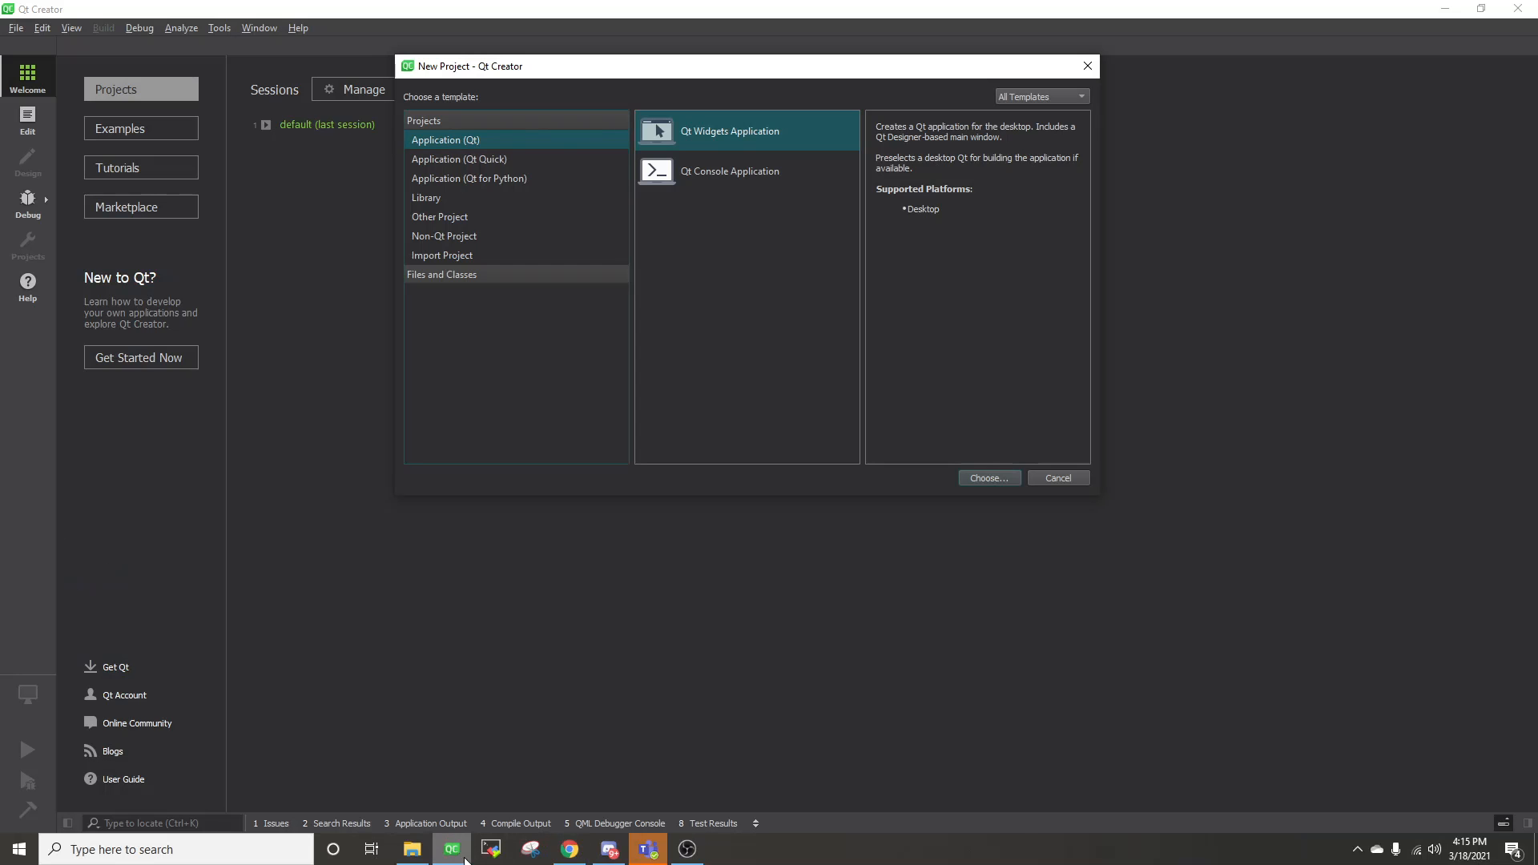
{"action": "mouse_move", "coordinate": [679, 173]}
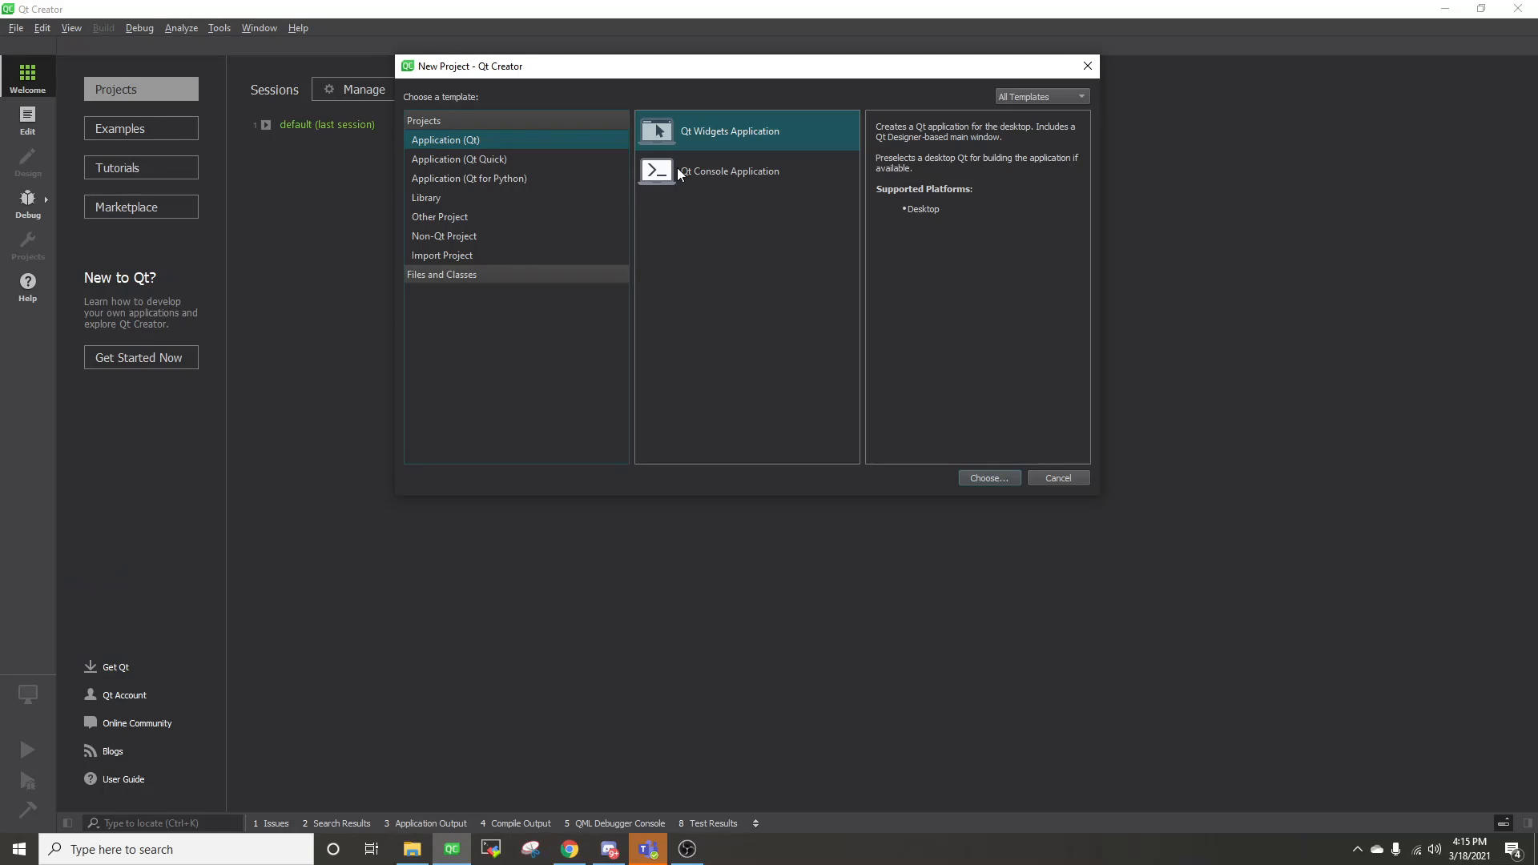
{"action": "mouse_move", "coordinate": [710, 170]}
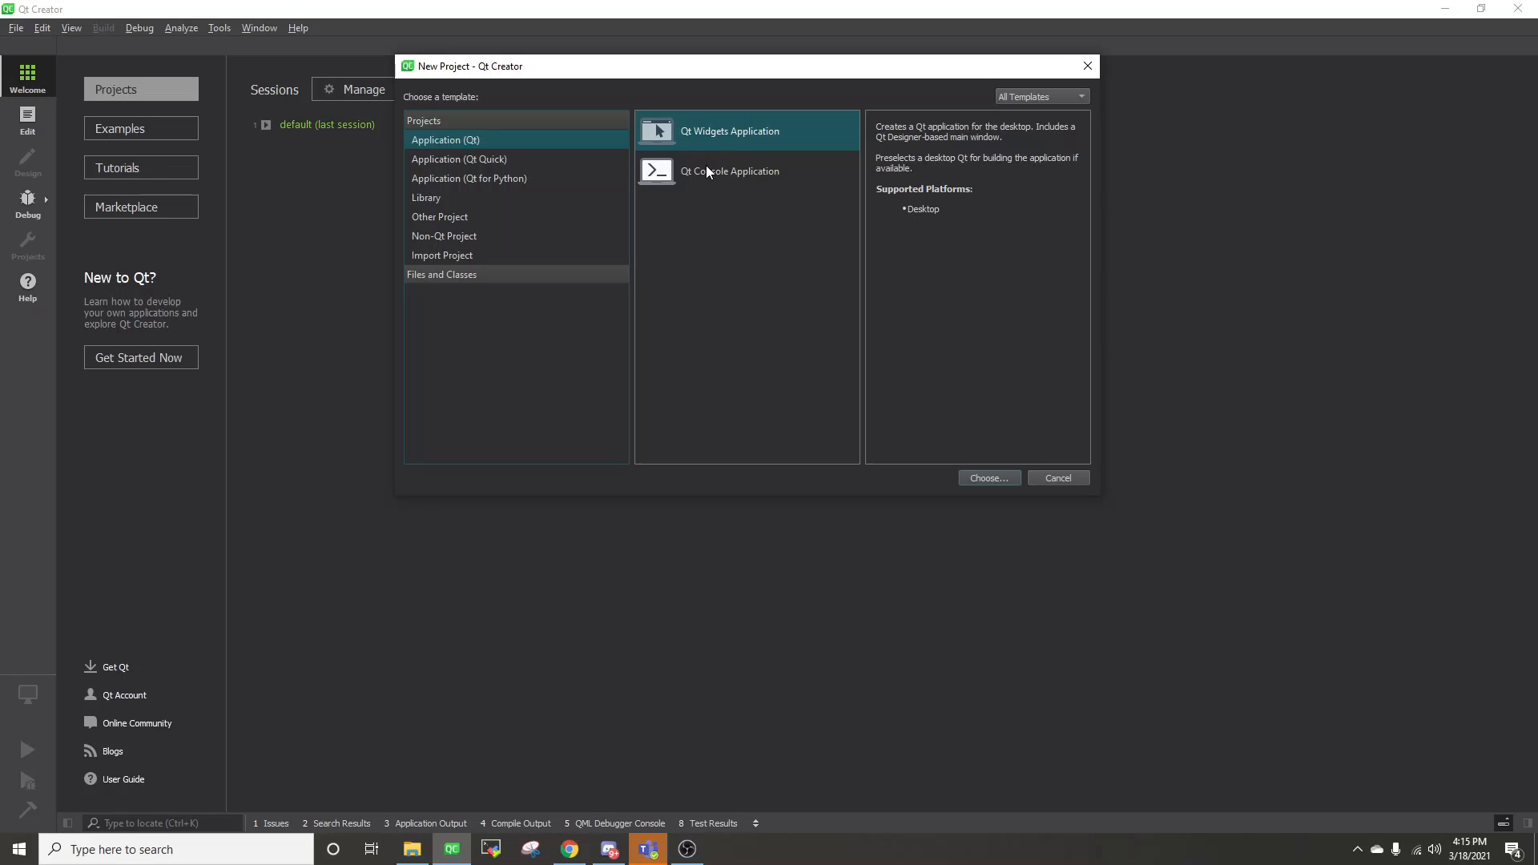
Step: Create the qmake console project FirebaseDatabaseExample with the Desktop Qt 5.15.2 MinGW 64-bit kit
{"action": "left_click", "coordinate": [731, 172]}
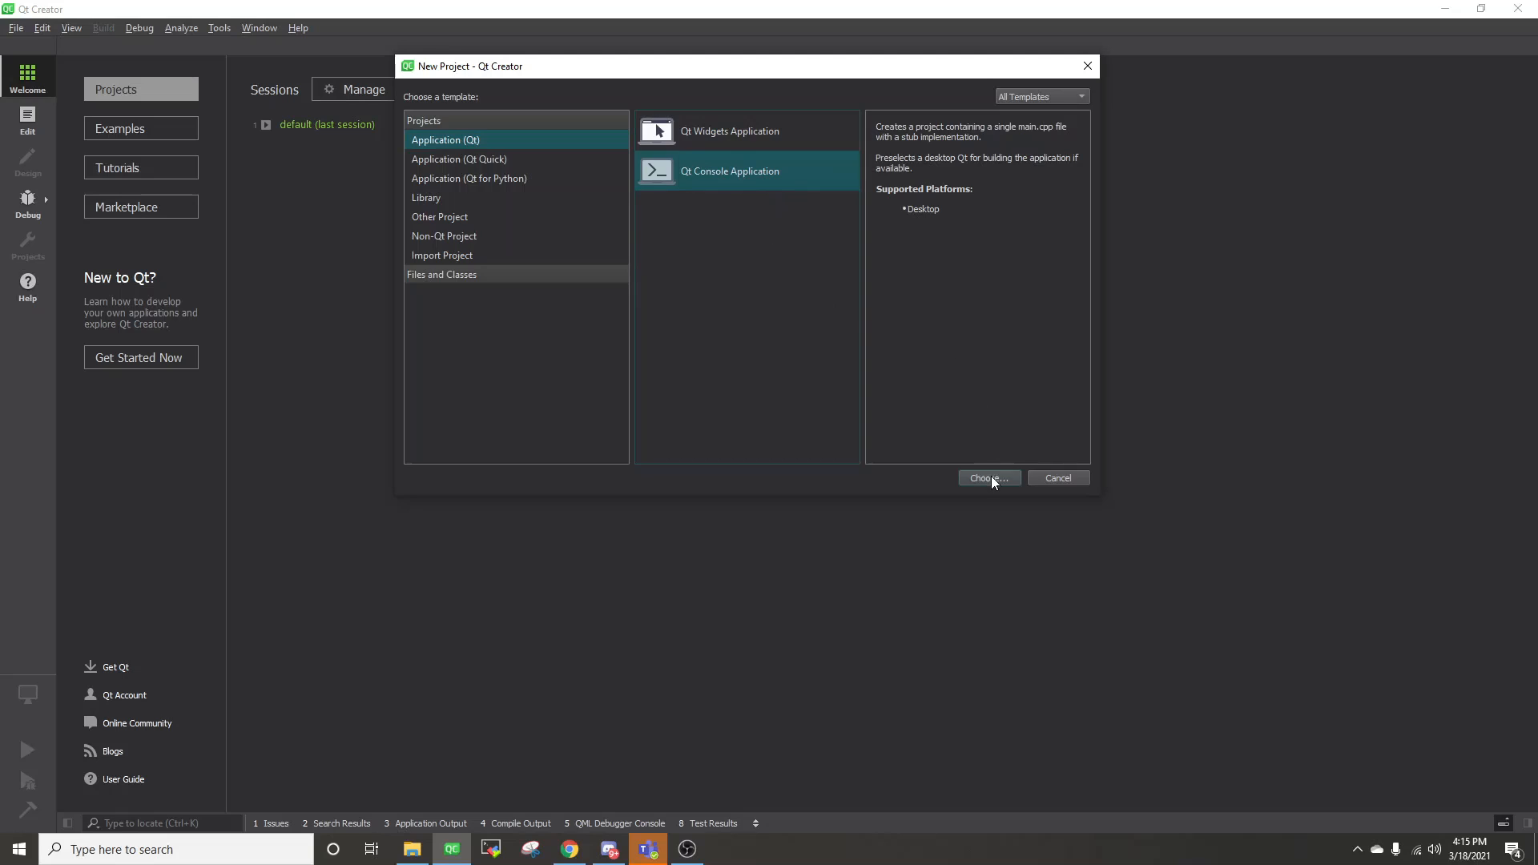
{"action": "left_click", "coordinate": [984, 477]}
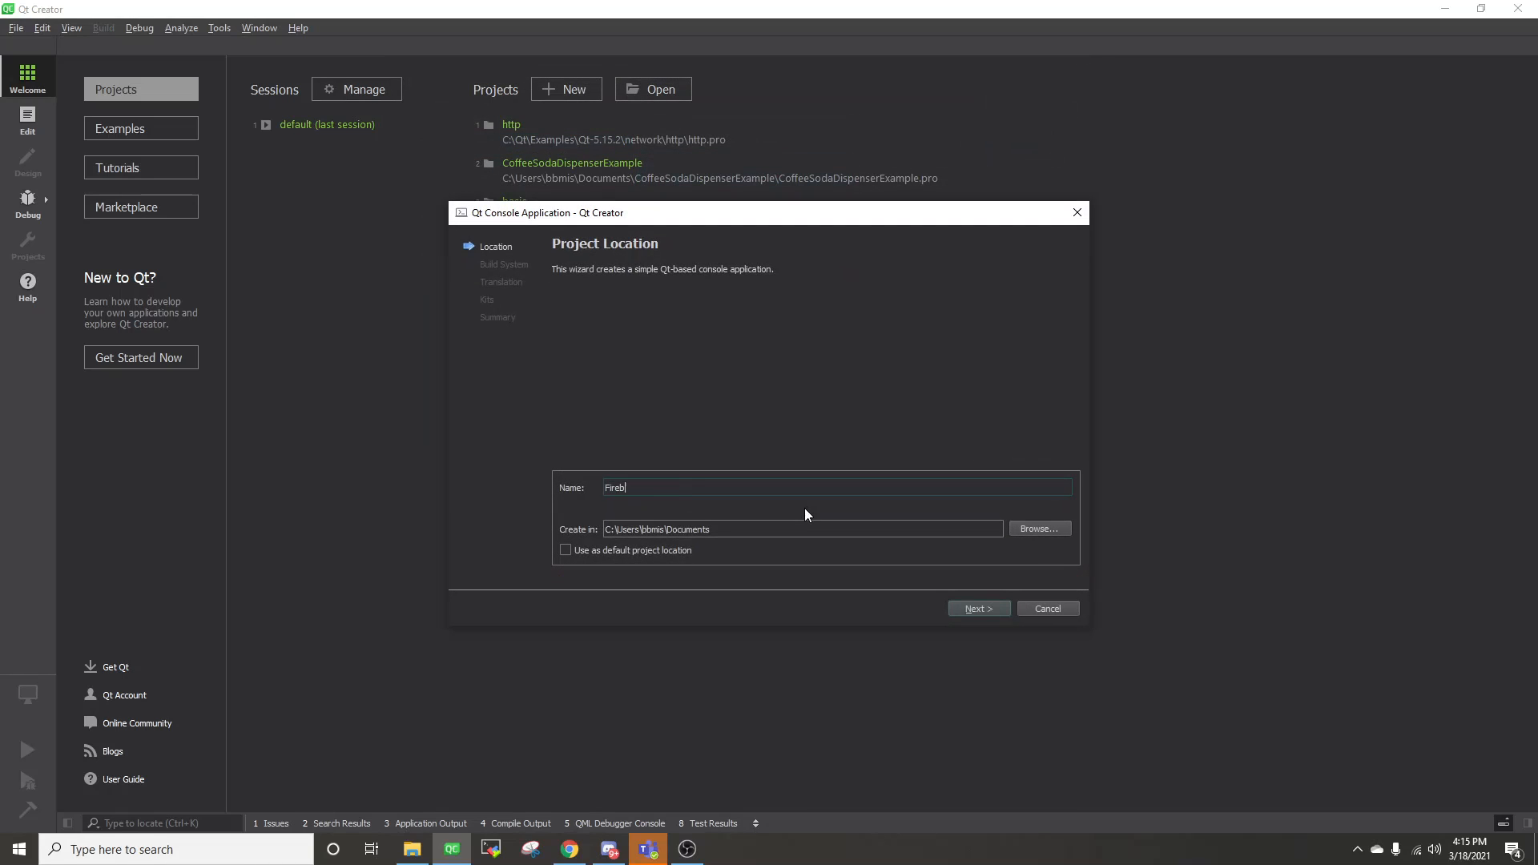
{"action": "type", "text": "aseDatabaseE"}
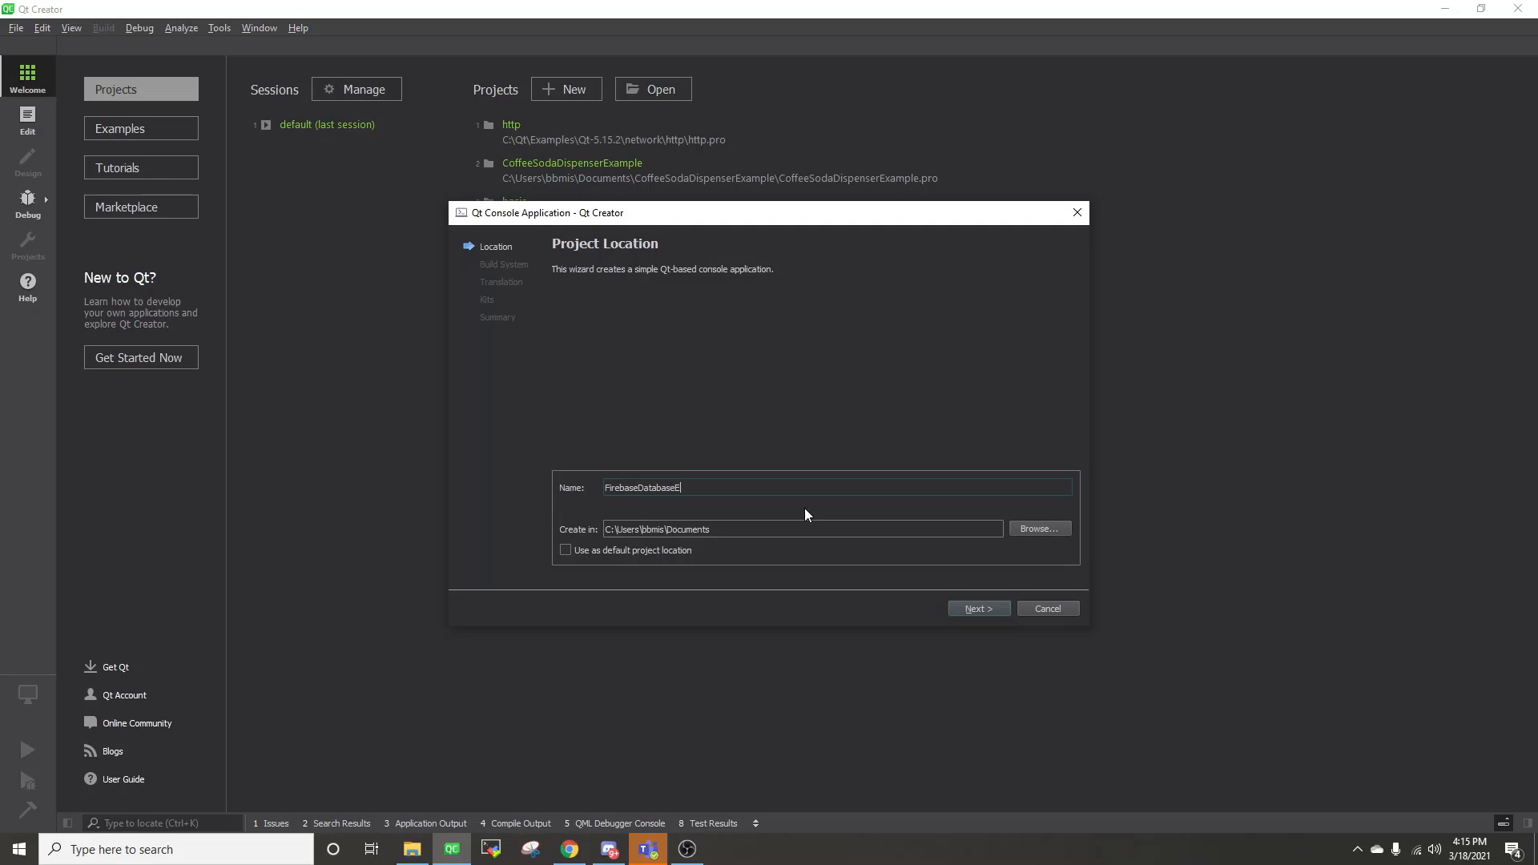
{"action": "left_click", "coordinate": [978, 609]}
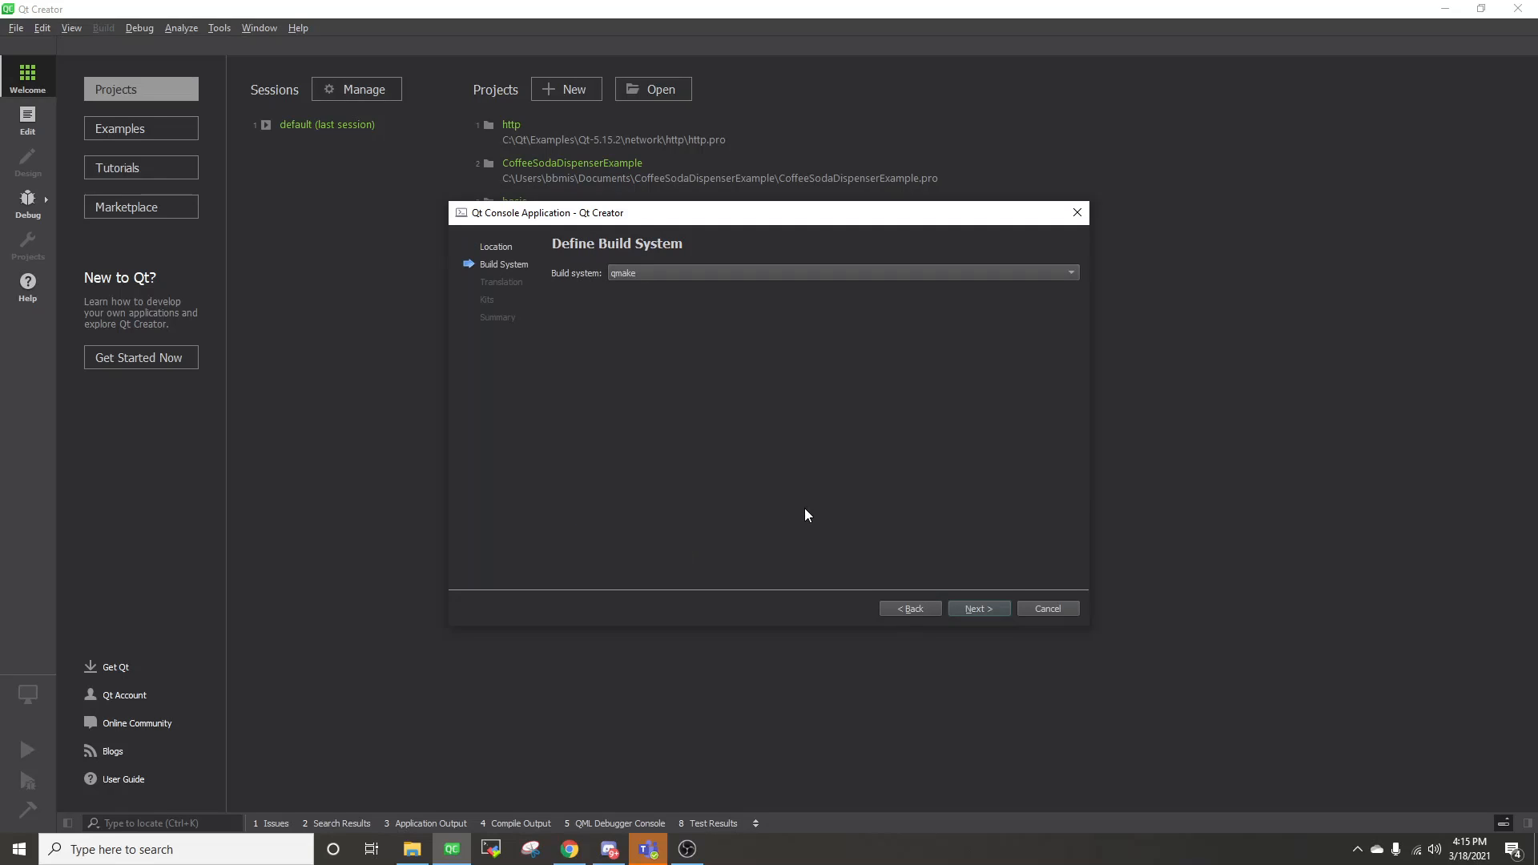
{"action": "left_click", "coordinate": [978, 609]}
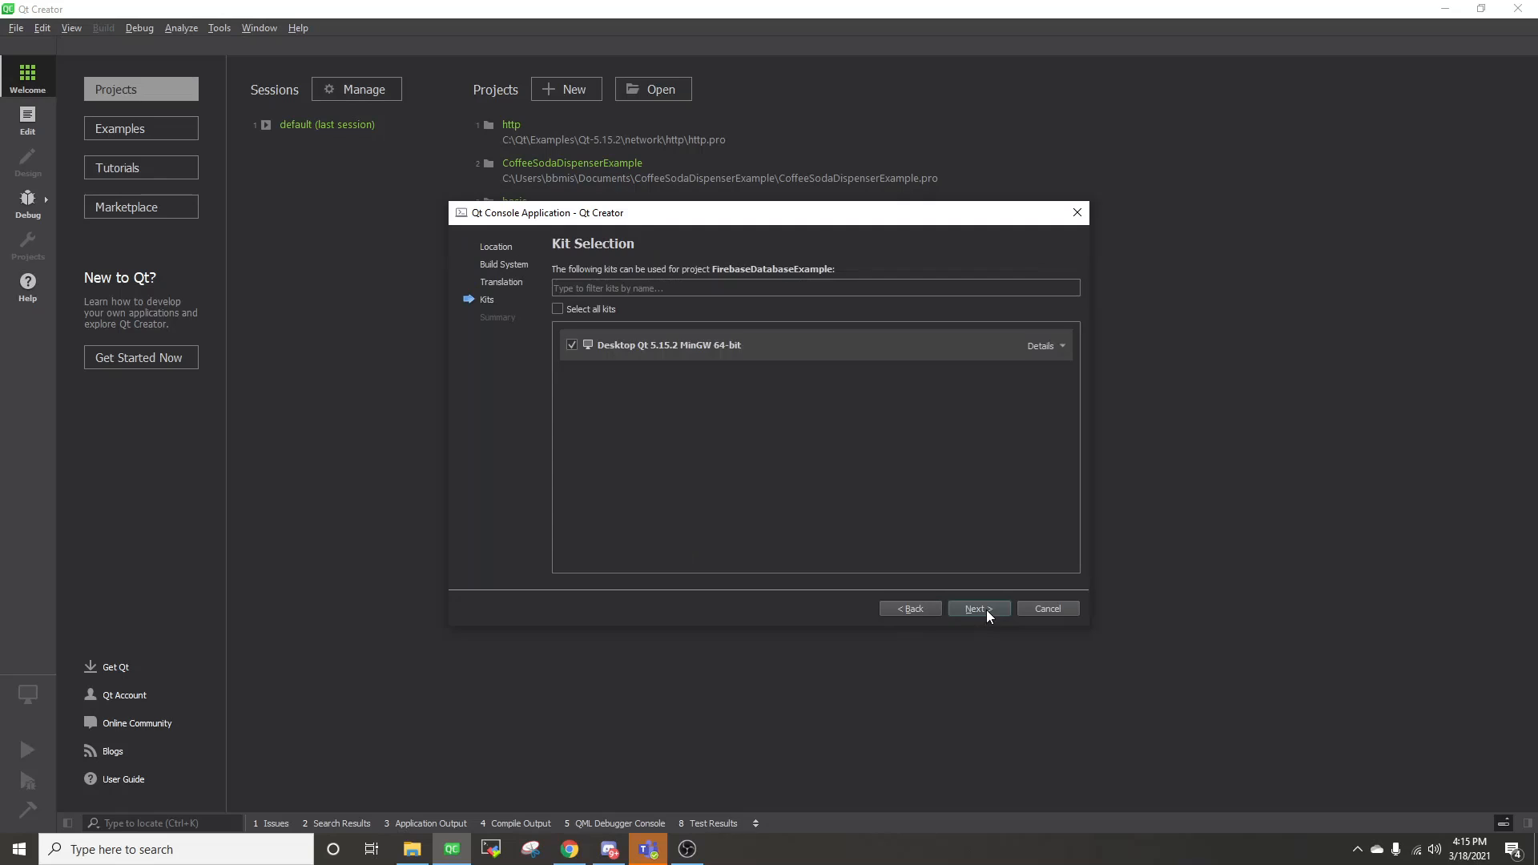
{"action": "left_click", "coordinate": [976, 609]}
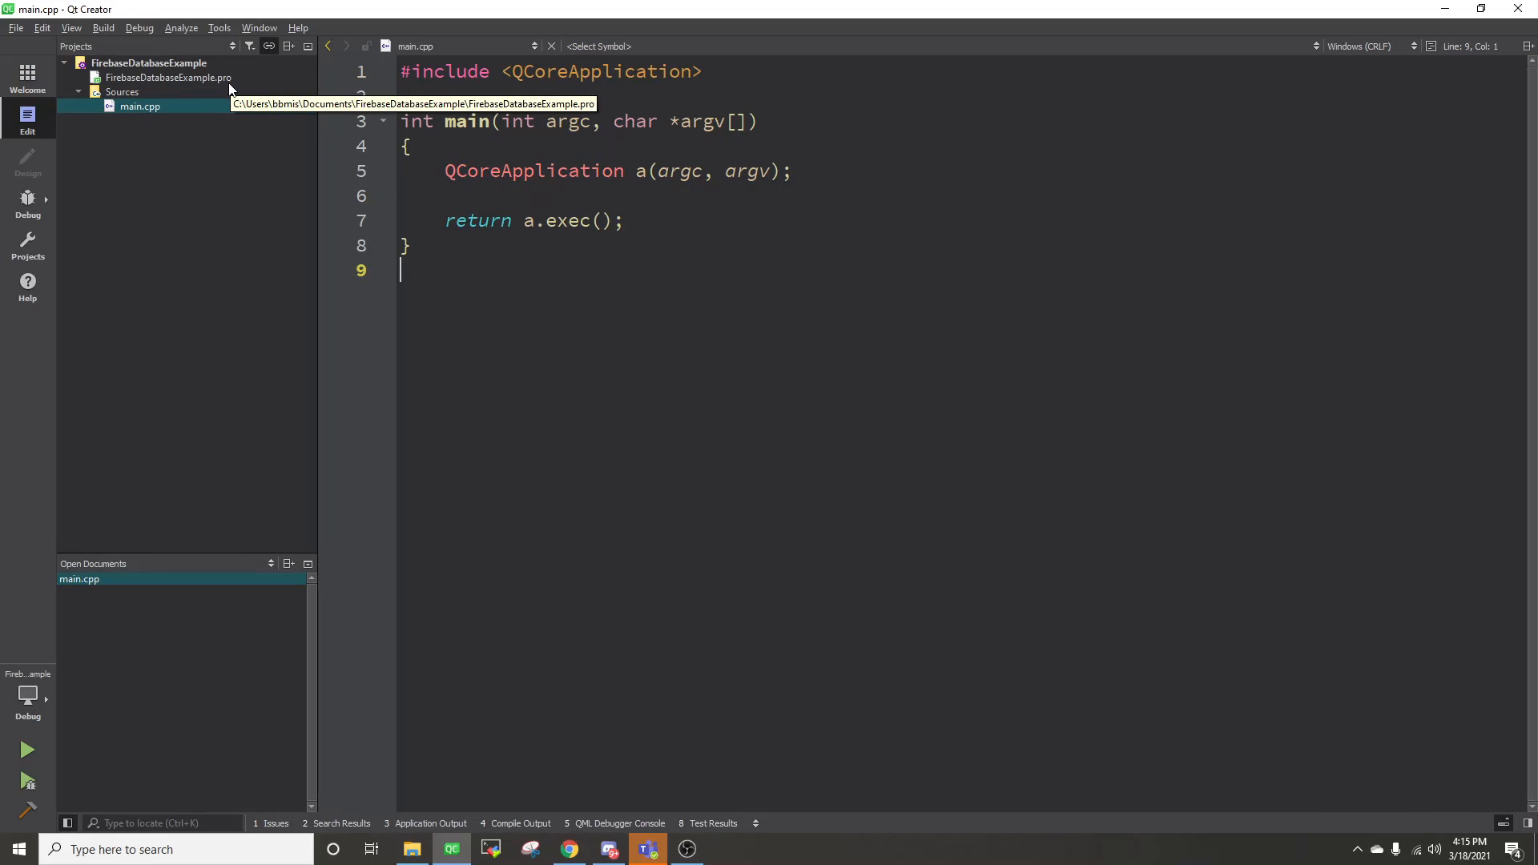
Step: Add 'QT += network' to FirebaseDatabaseExample.pro and start the new-file wizard
{"action": "double_click", "coordinate": [168, 76]}
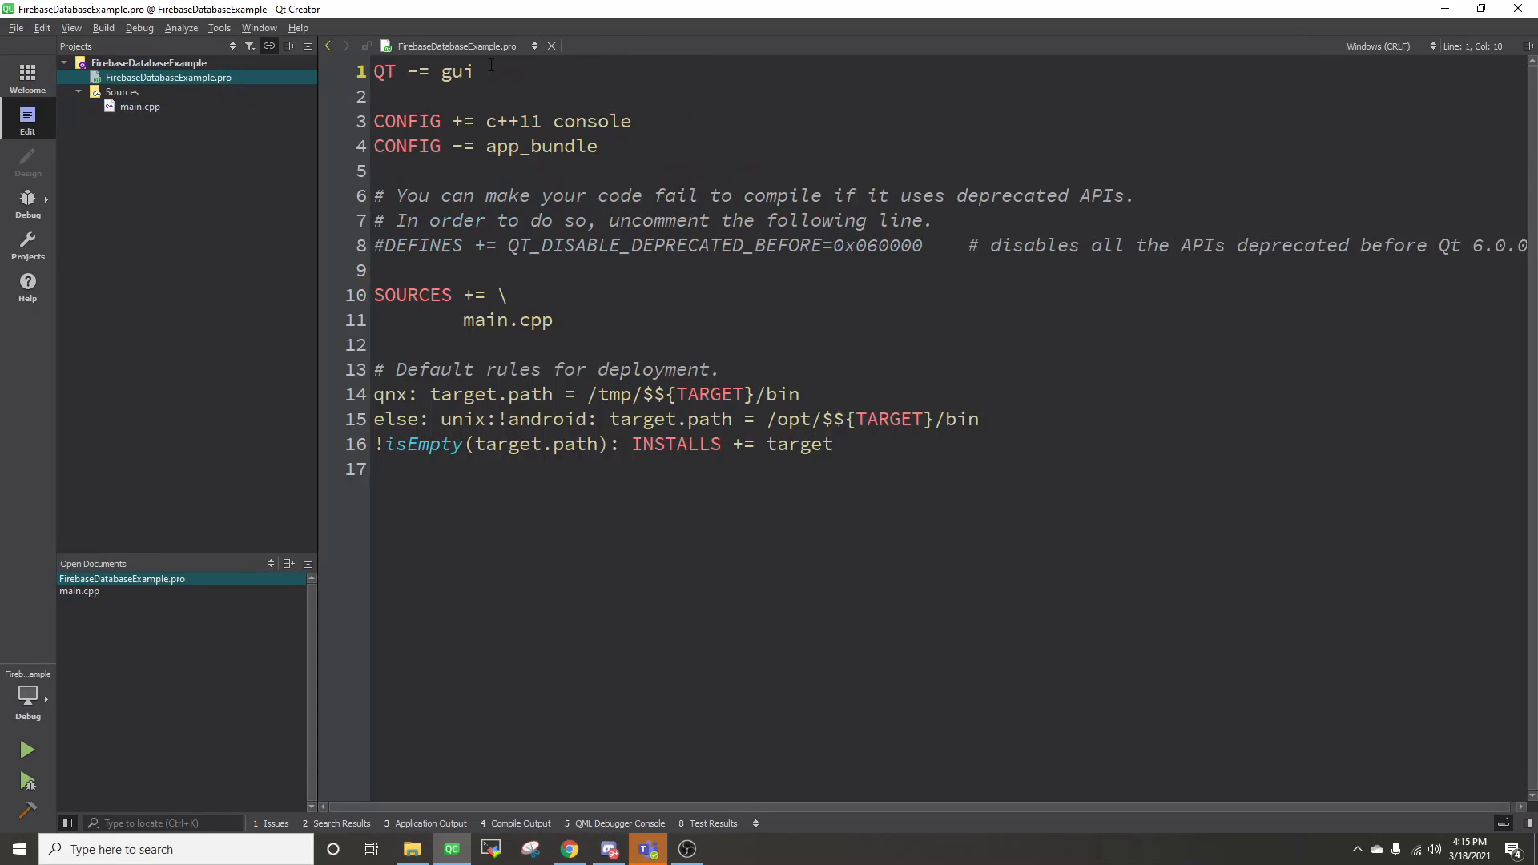
{"action": "type", "text": "QT"}
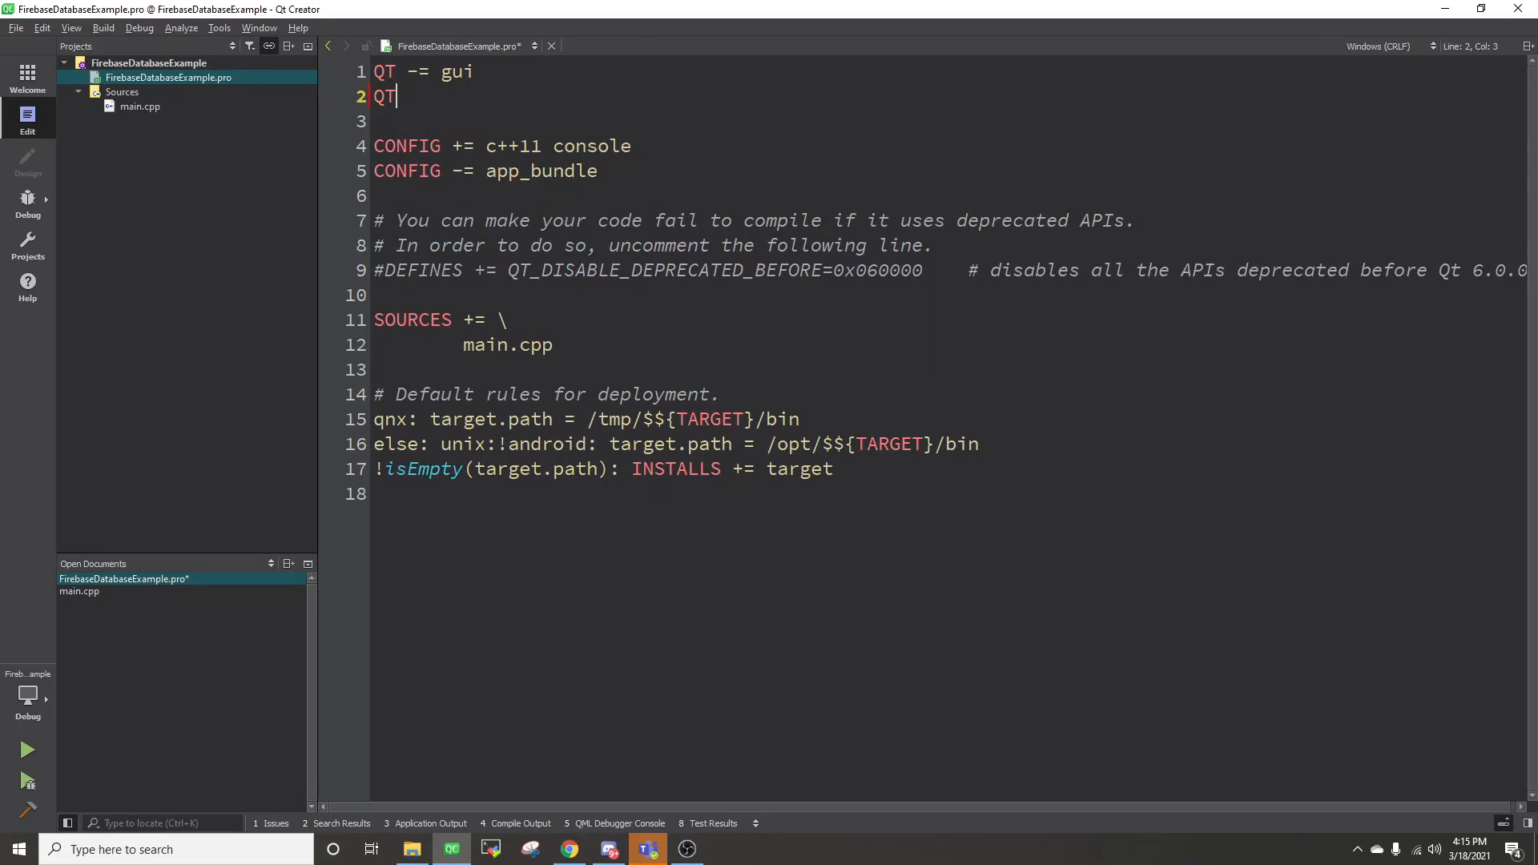
{"action": "type", "text": "+= network"}
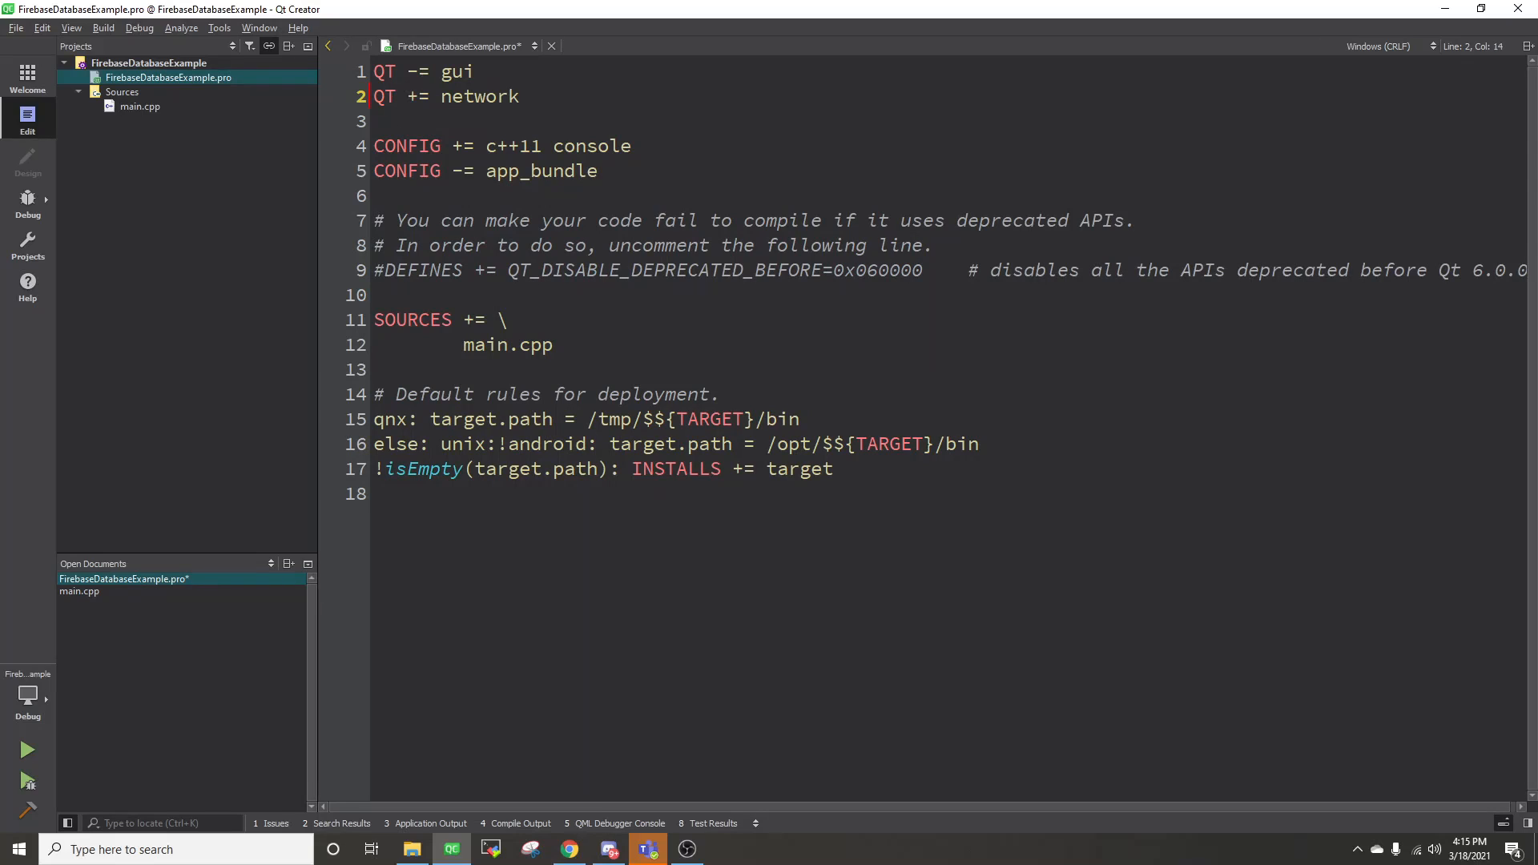
{"action": "left_click", "coordinate": [102, 27]}
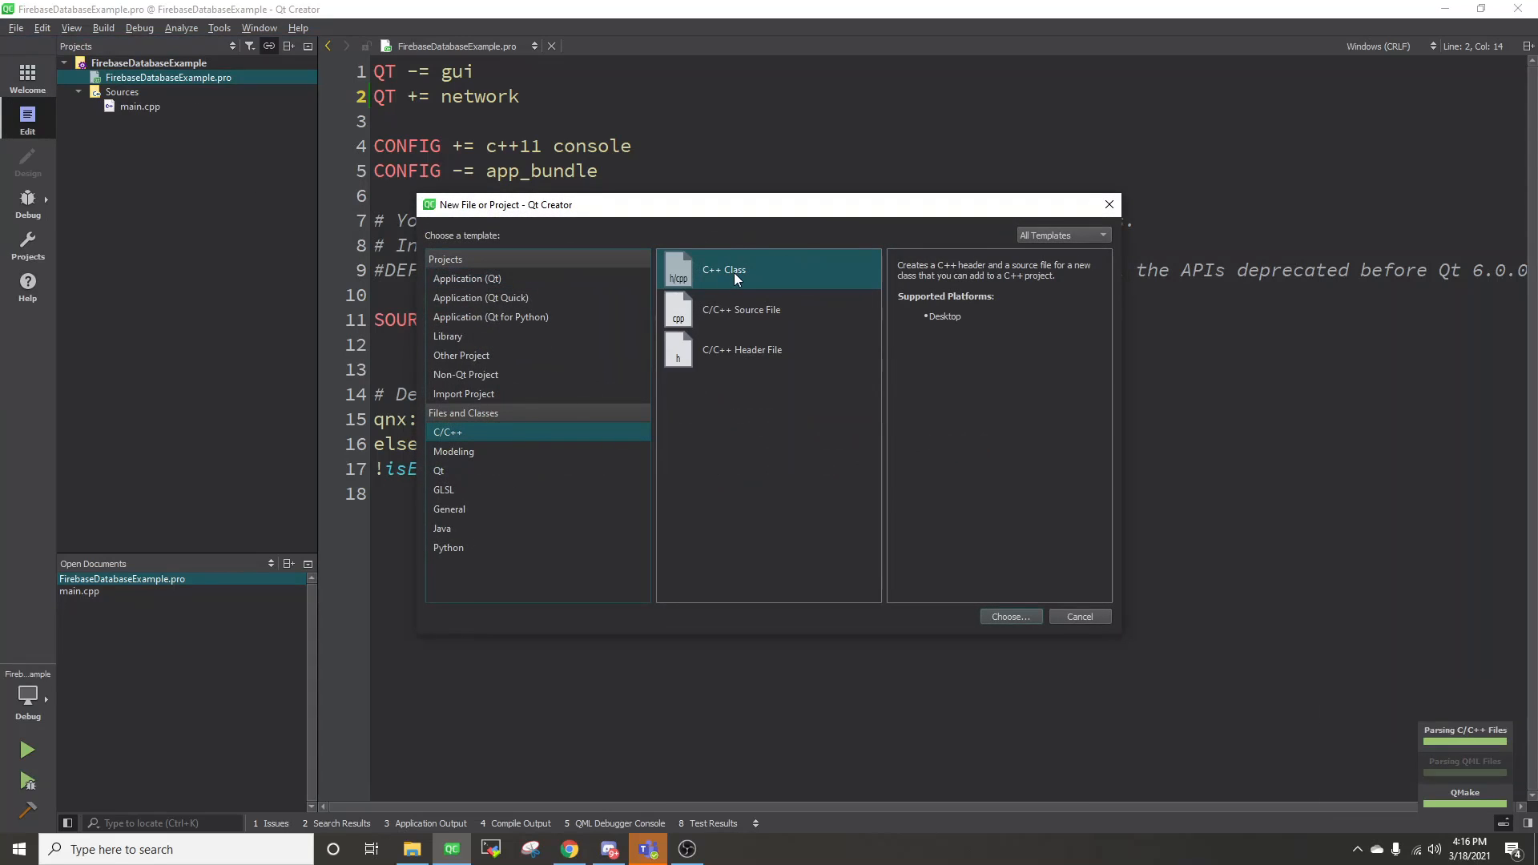
Step: Create the C++ class DatabaseHandler derived from QObject and bring up databasehandler.h
{"action": "left_click", "coordinate": [1008, 616]}
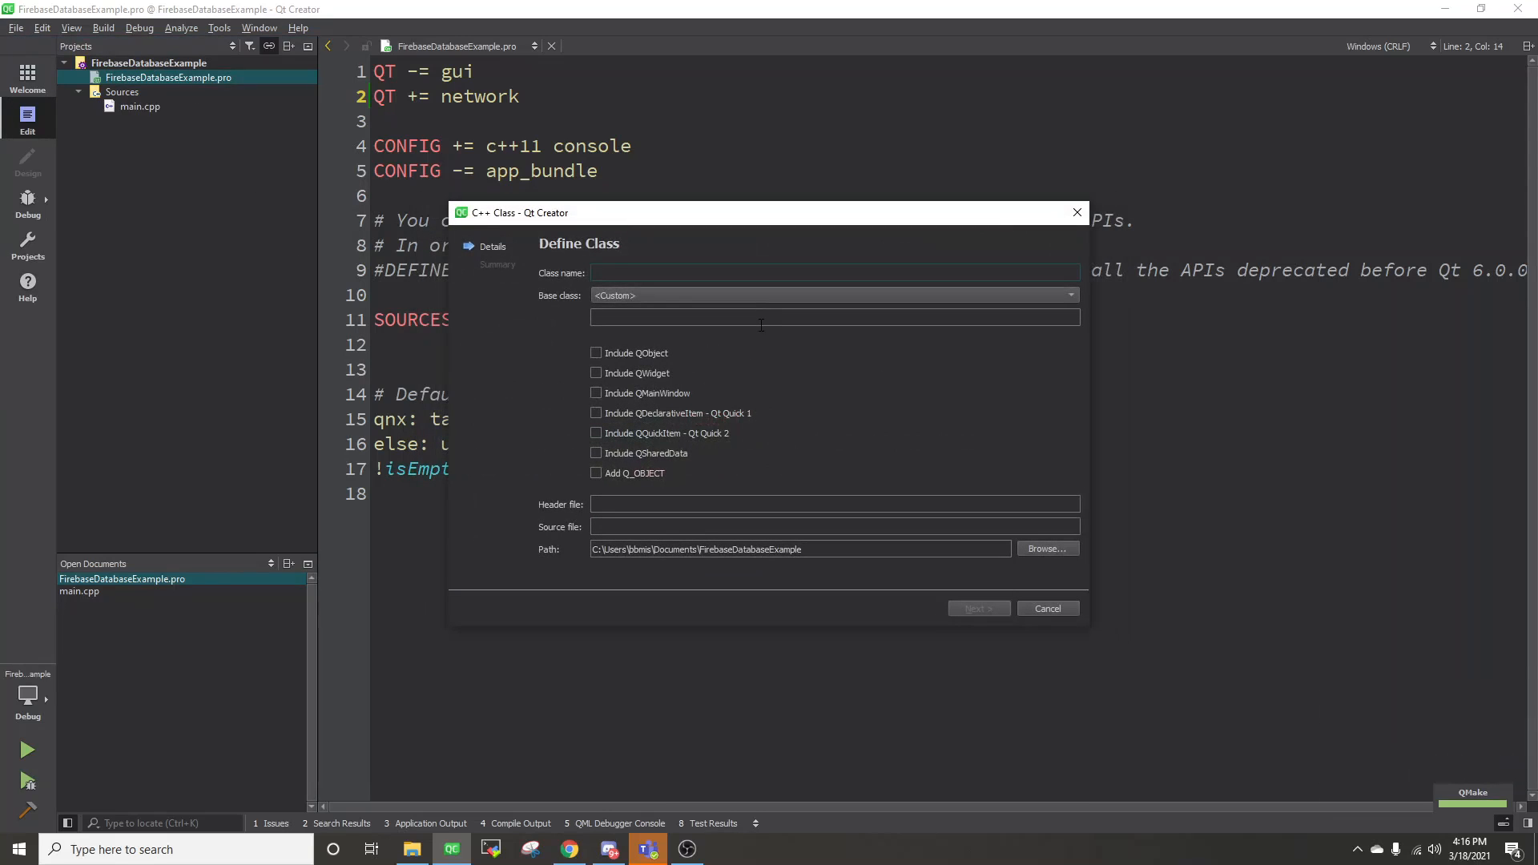
{"action": "type", "text": "DatabaseHa"}
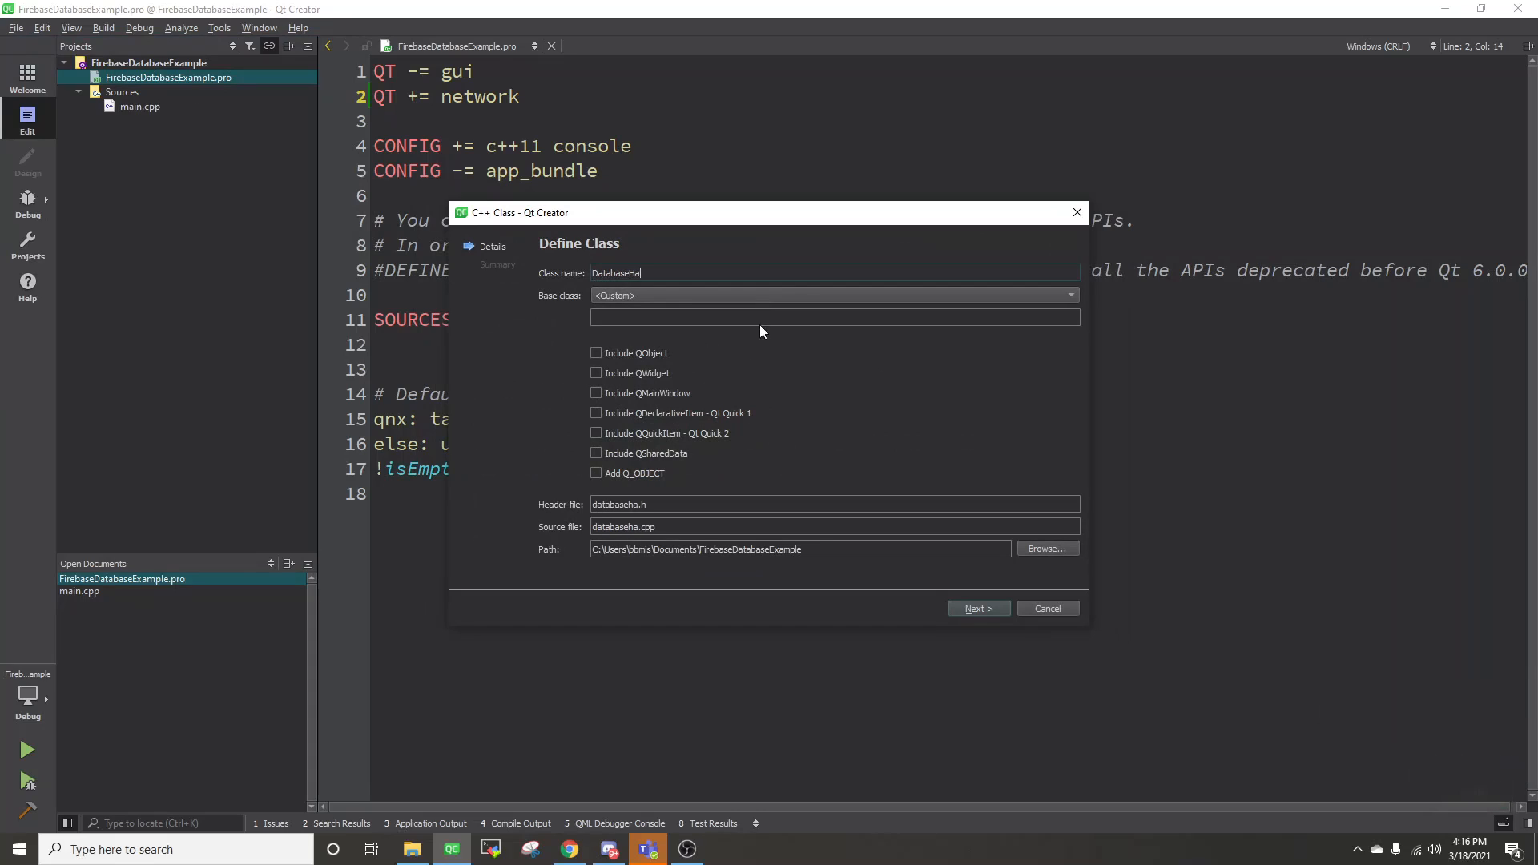
{"action": "left_click", "coordinate": [834, 295]}
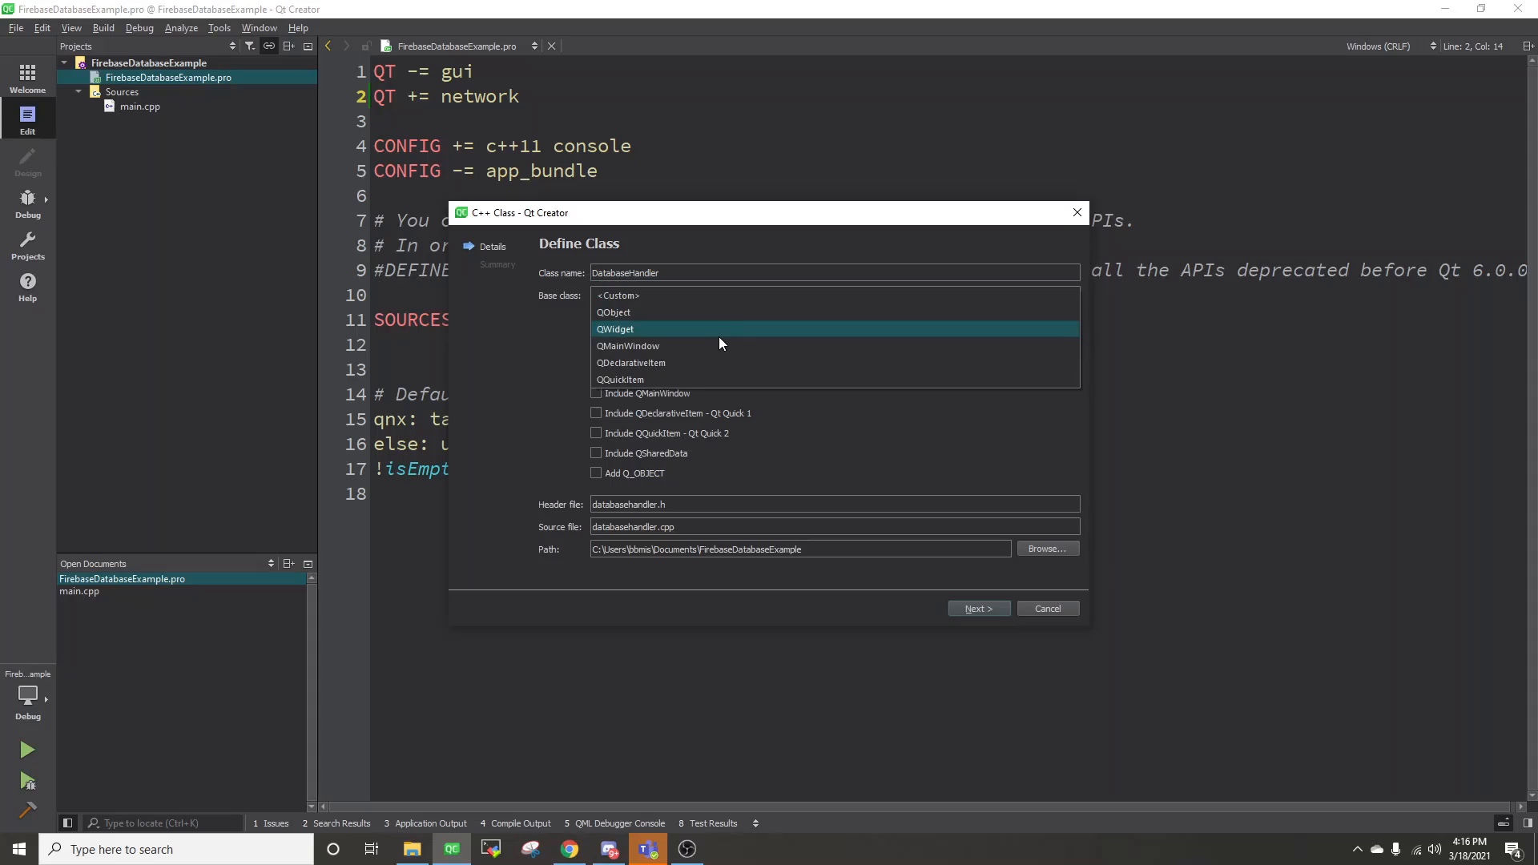
{"action": "left_click", "coordinate": [614, 313]}
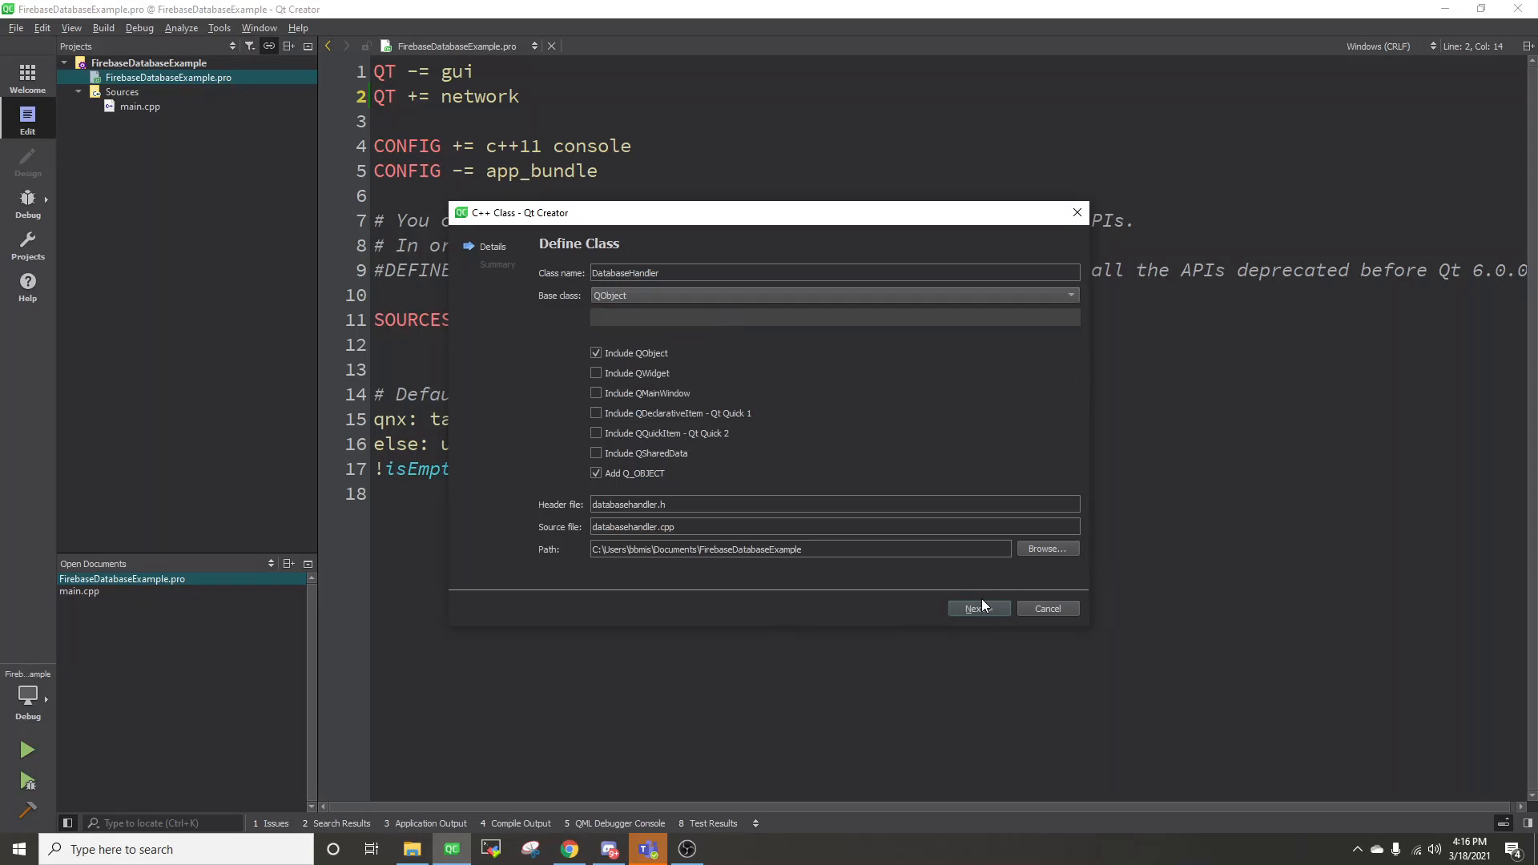
{"action": "left_click", "coordinate": [978, 609]}
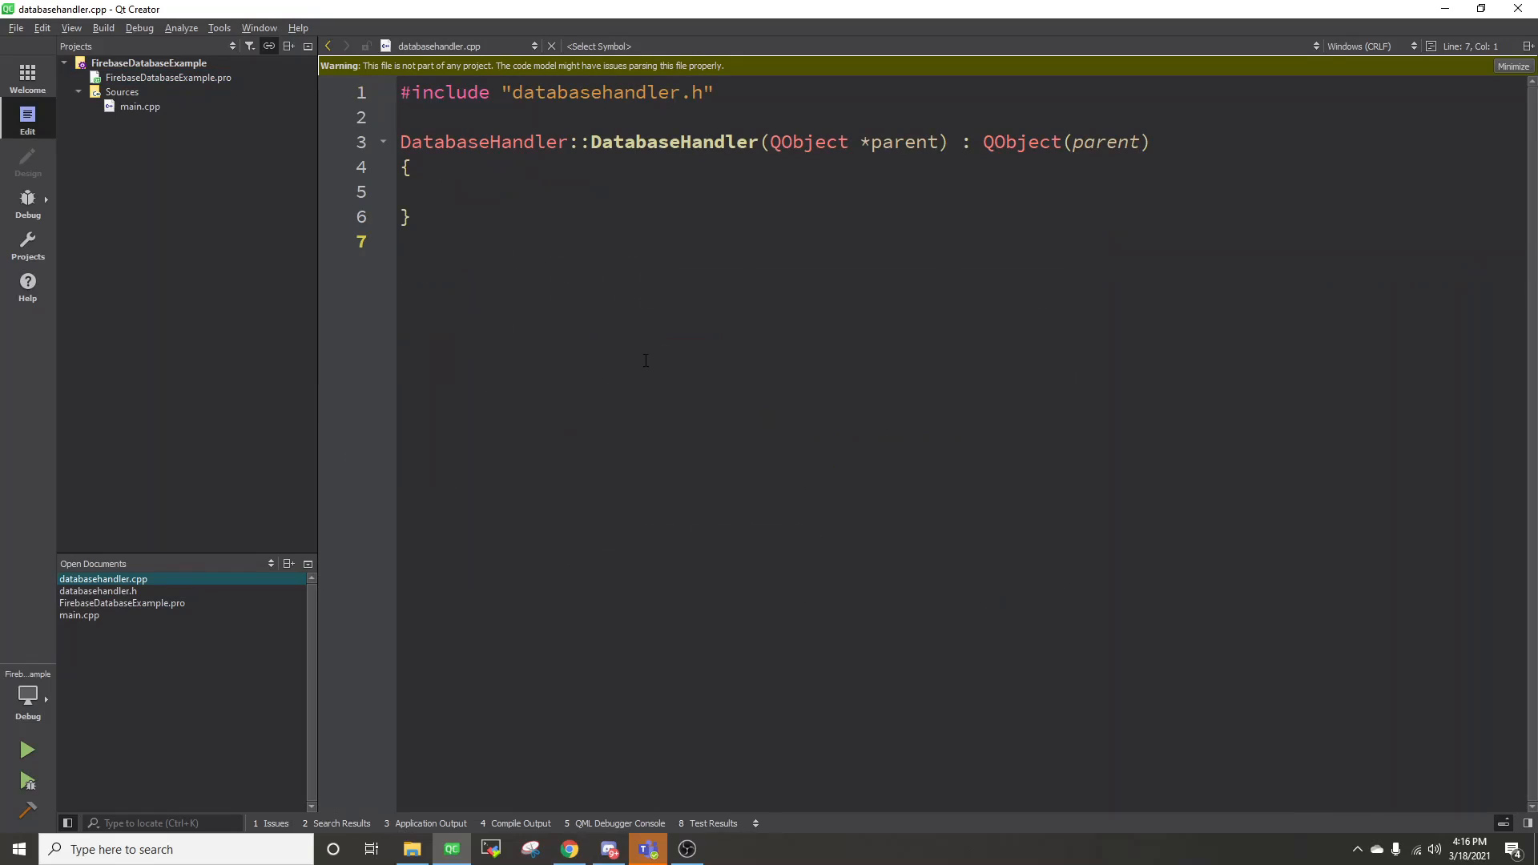
{"action": "left_click", "coordinate": [98, 591]}
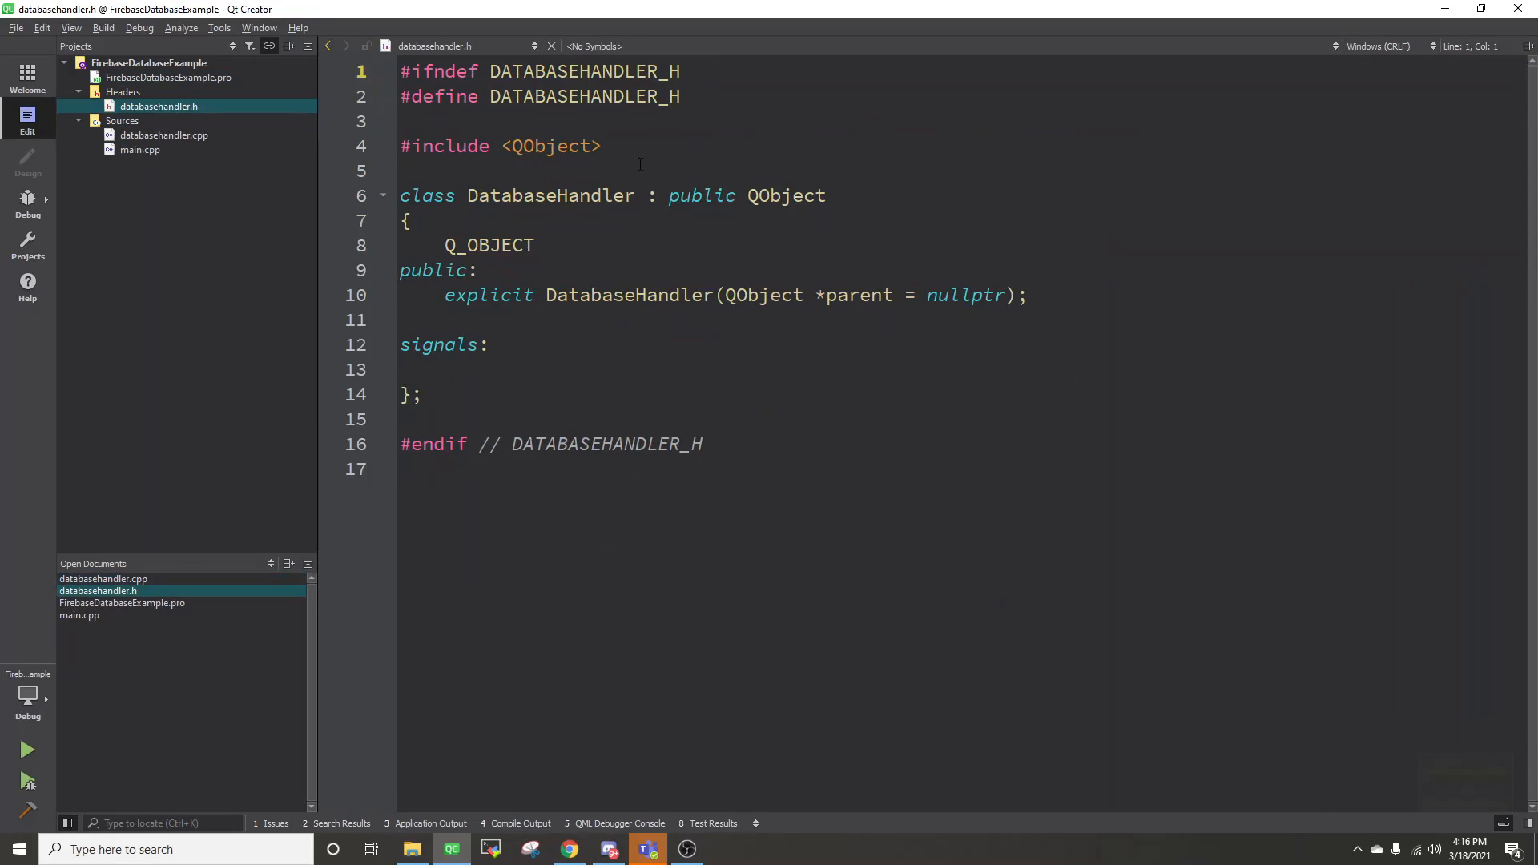
Step: Include QNetworkAccessManager and QNetworkReply in databasehandler.h
{"action": "type", "text": "#include <QNe"}
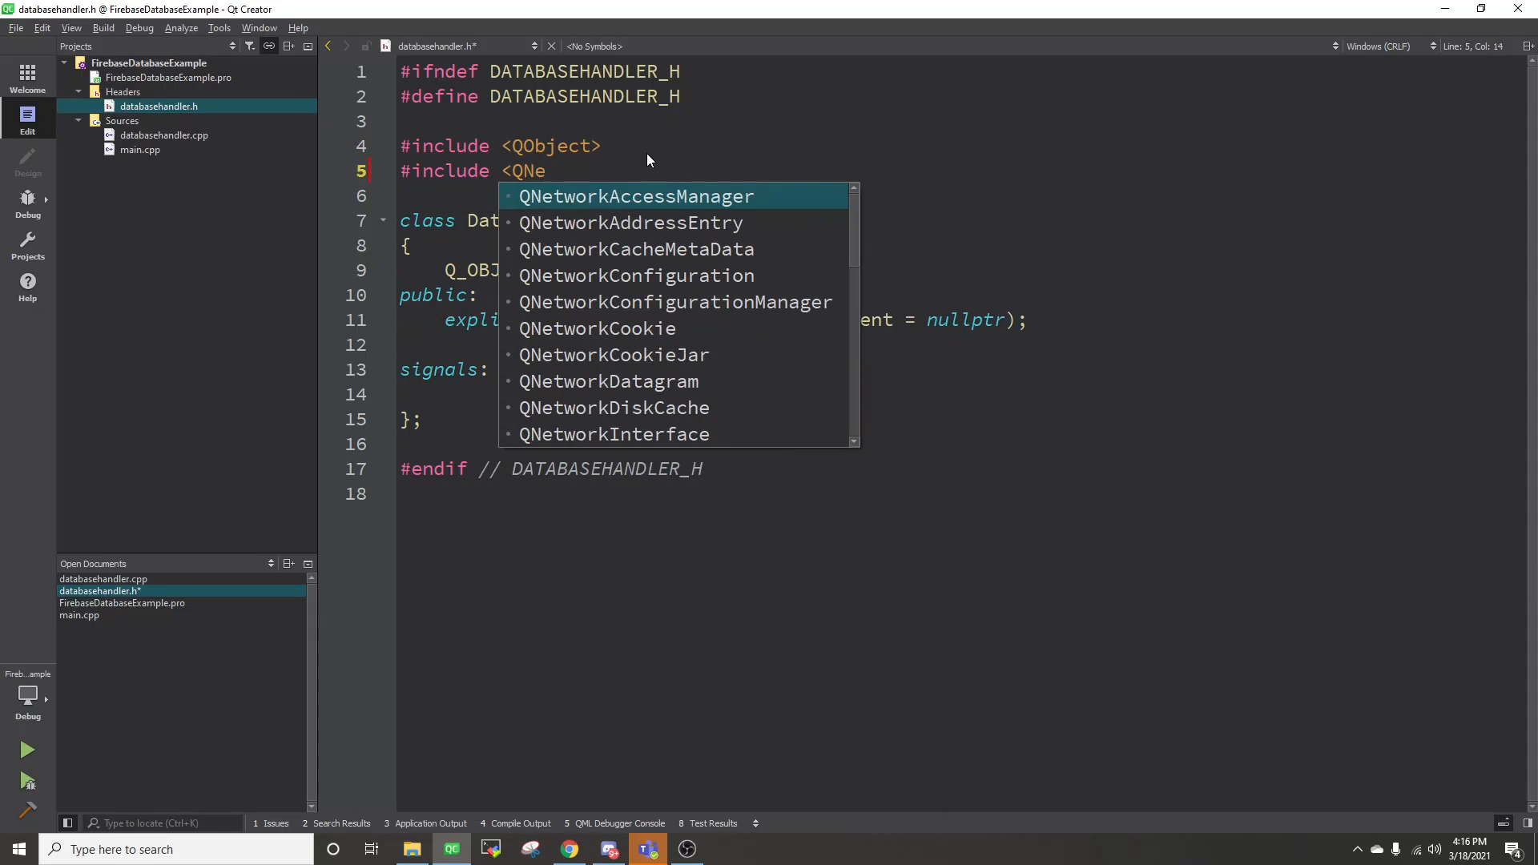
{"action": "left_click", "coordinate": [636, 196]}
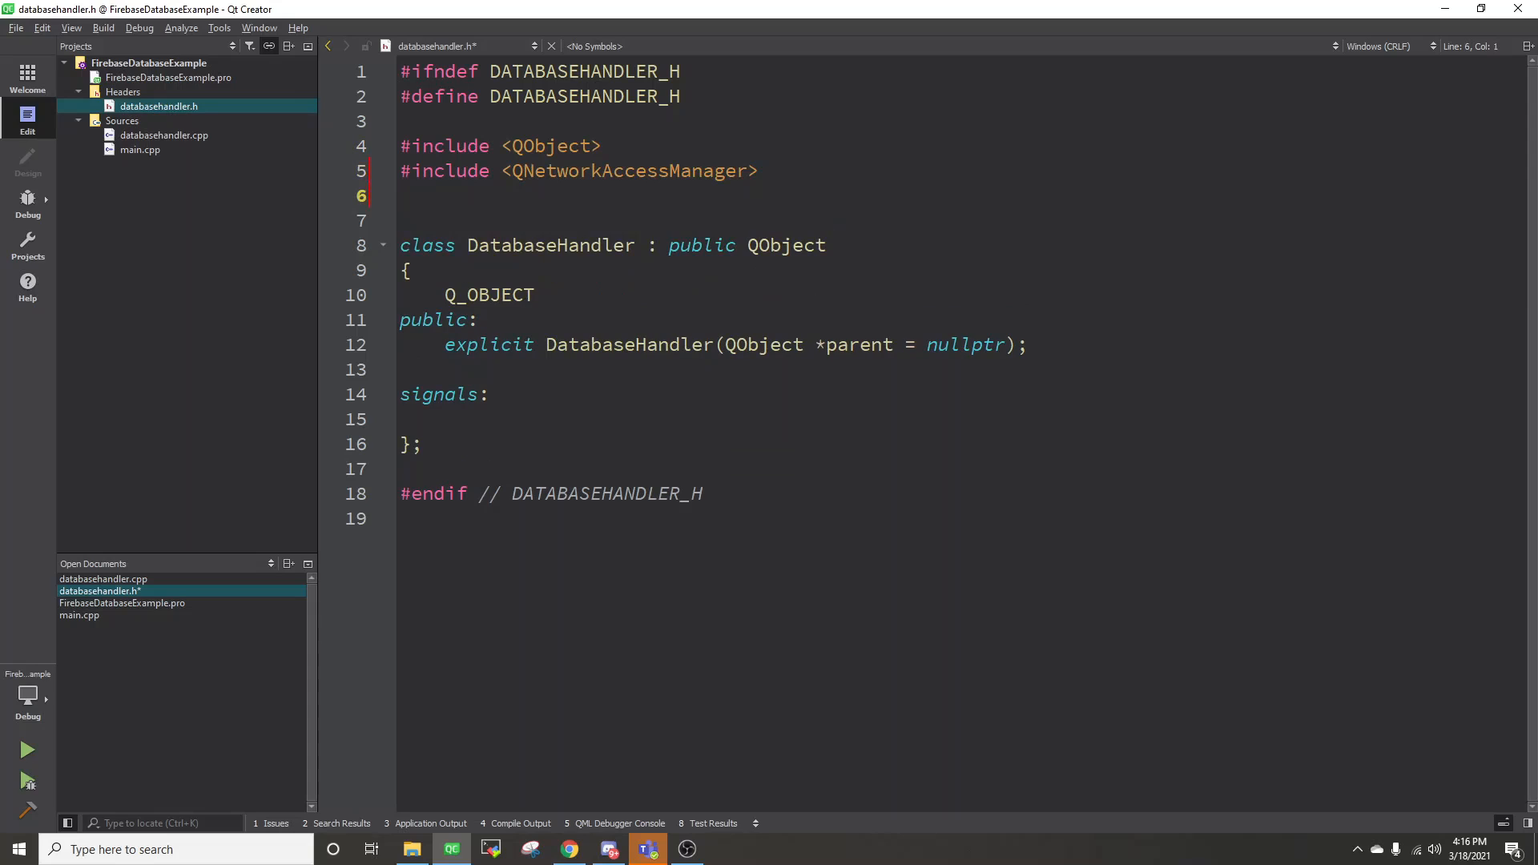
{"action": "type", "text": "#include <QNetworkReply>"}
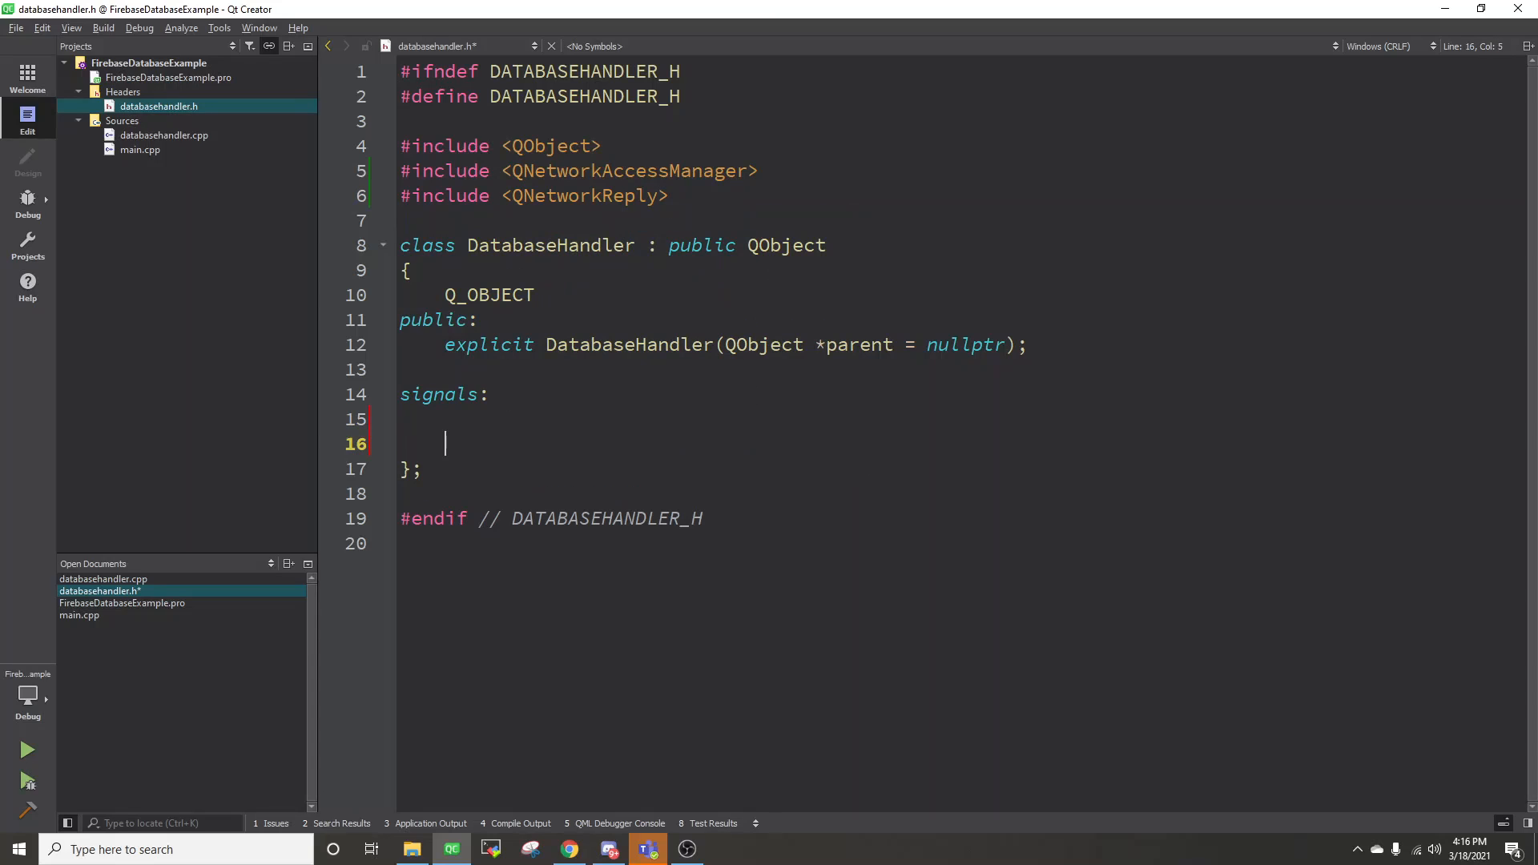
Step: Declare private QNetworkAccessManager* m_networkManager and QNetworkReply* m_networkReply members
{"action": "type", "text": "private"}
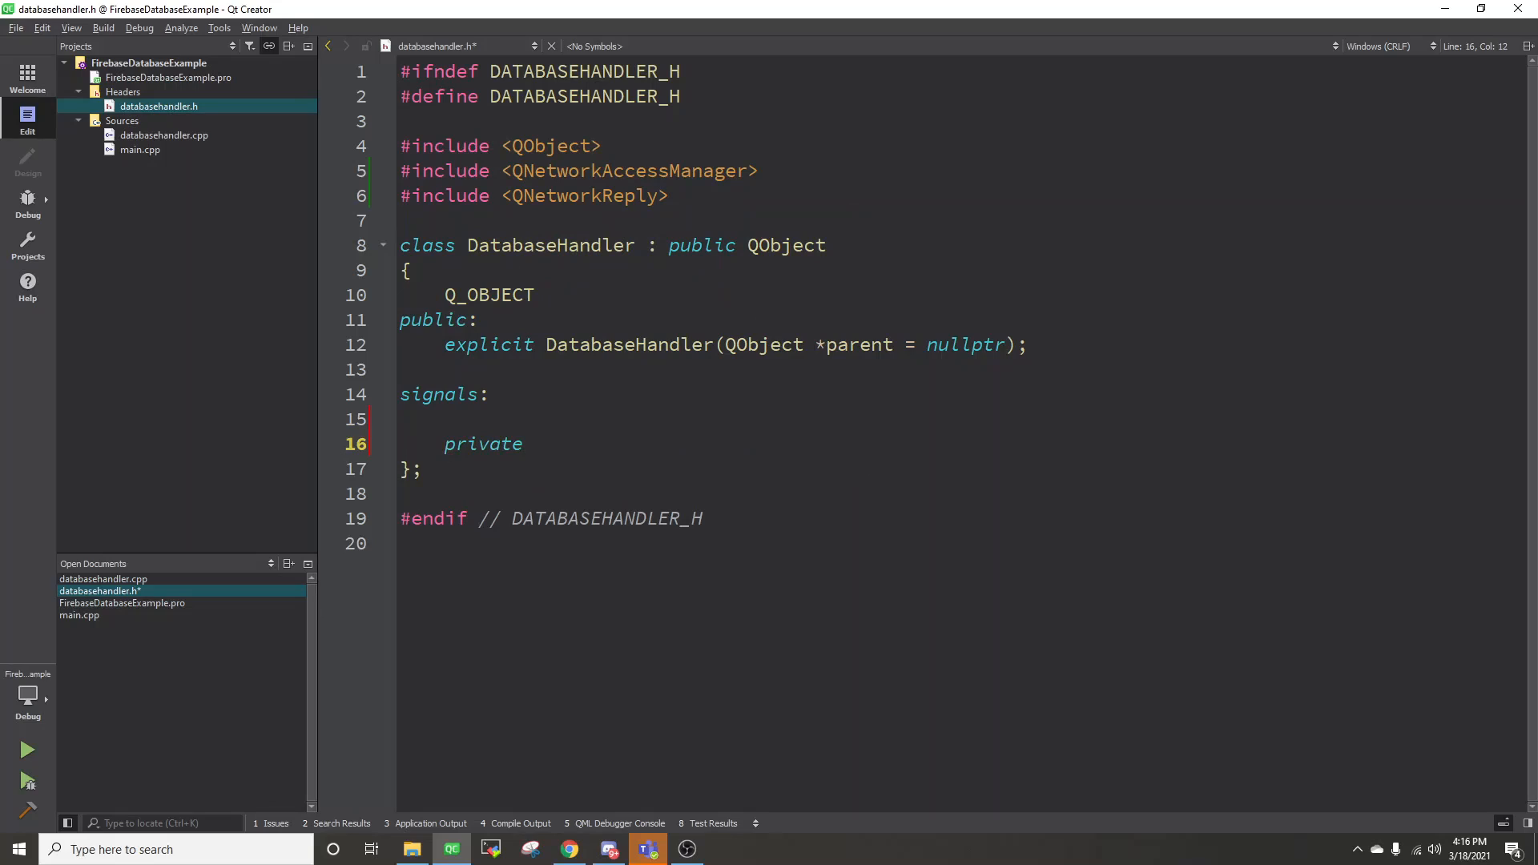
{"action": "type", "text": "QNetworkA"}
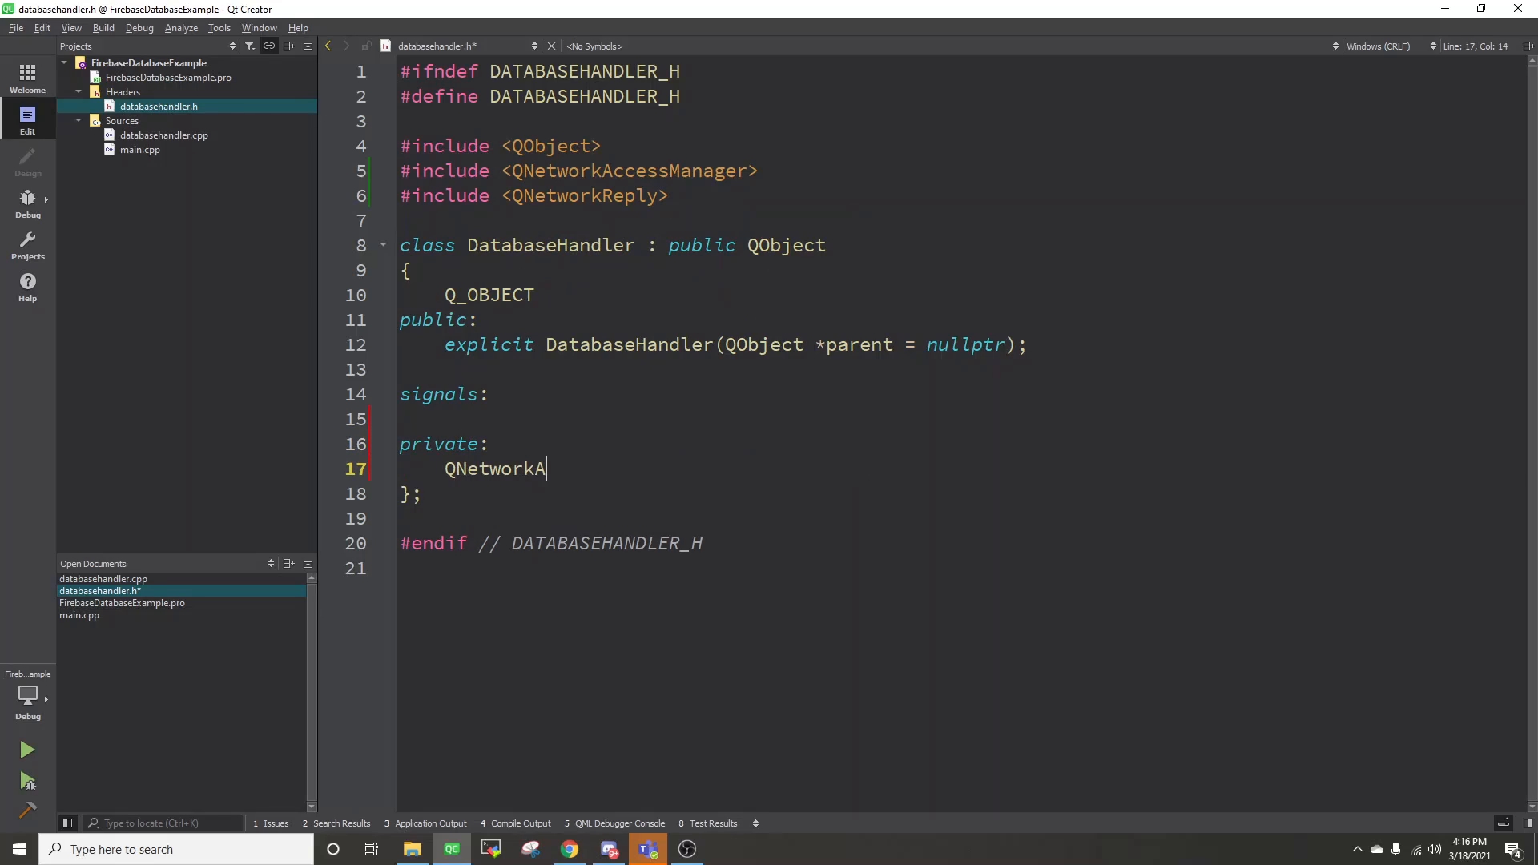
{"action": "type", "text": "ccessManag"}
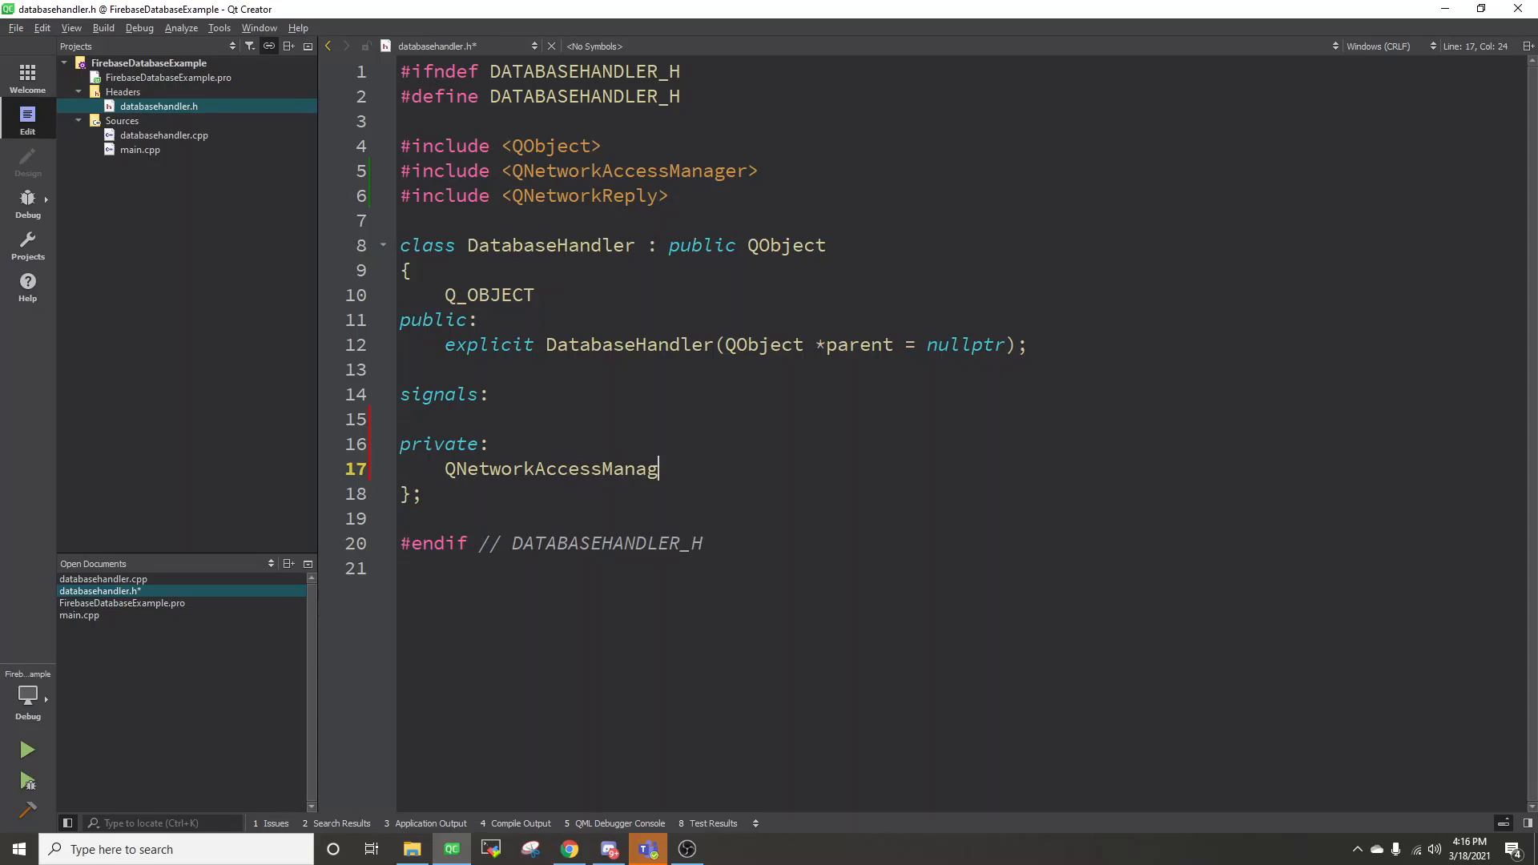
{"action": "type", "text": "er * m_"}
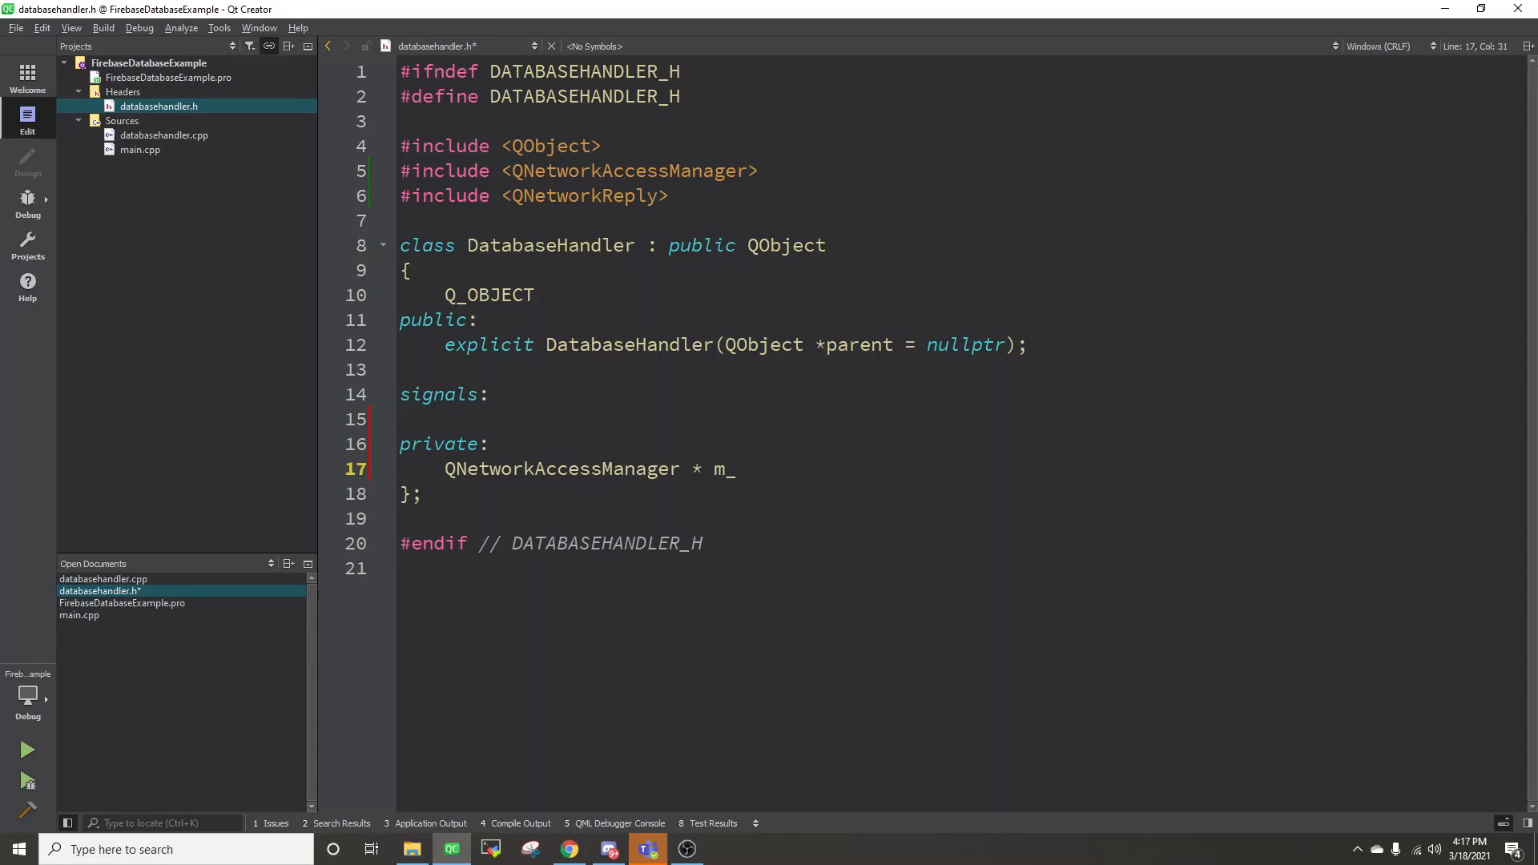
{"action": "type", "text": "networkMan"}
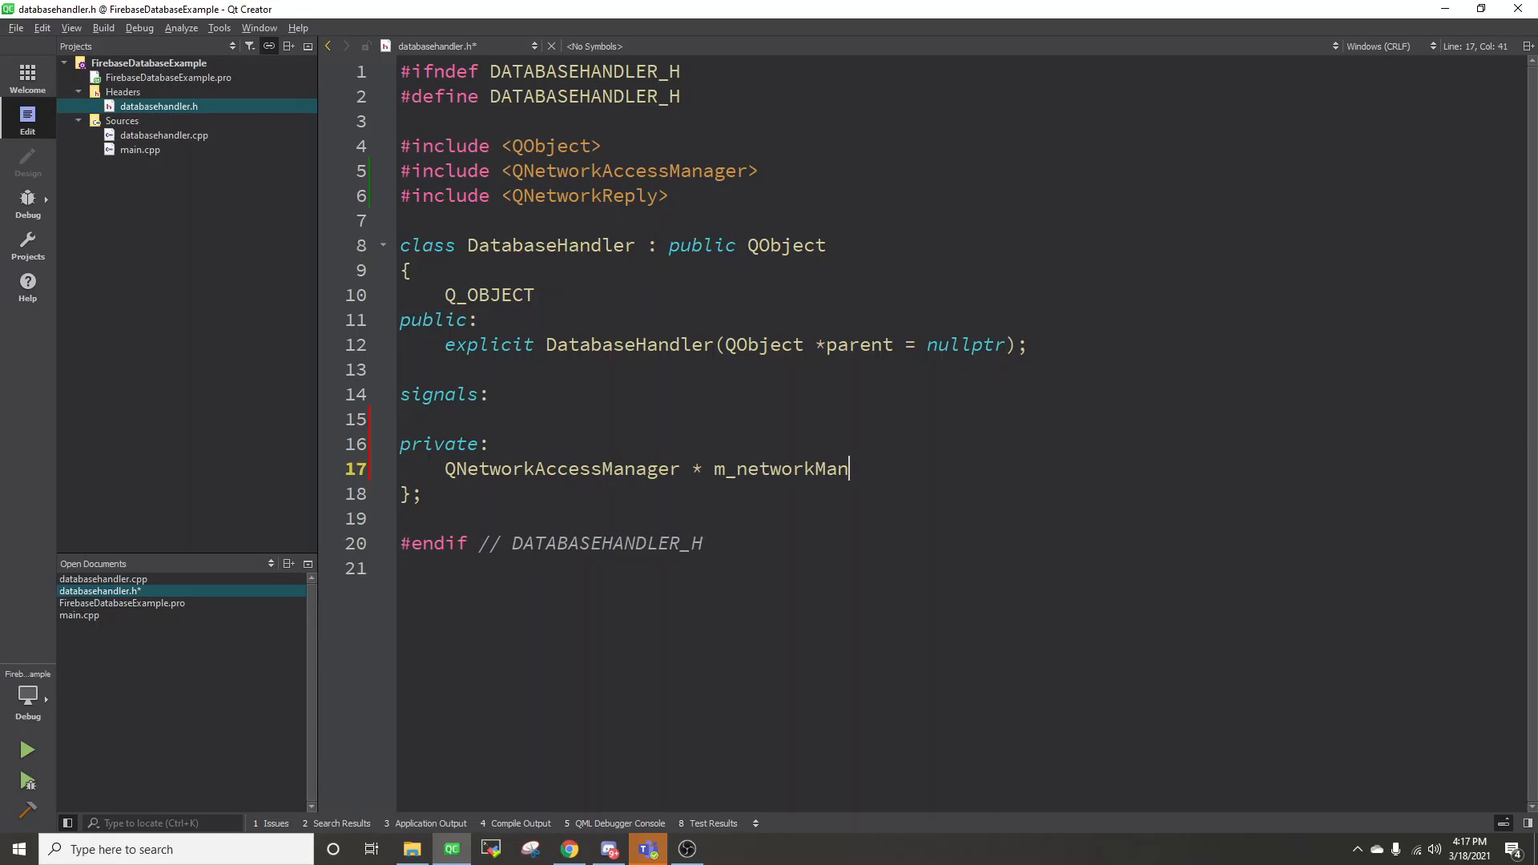
{"action": "type", "text": "ager;"}
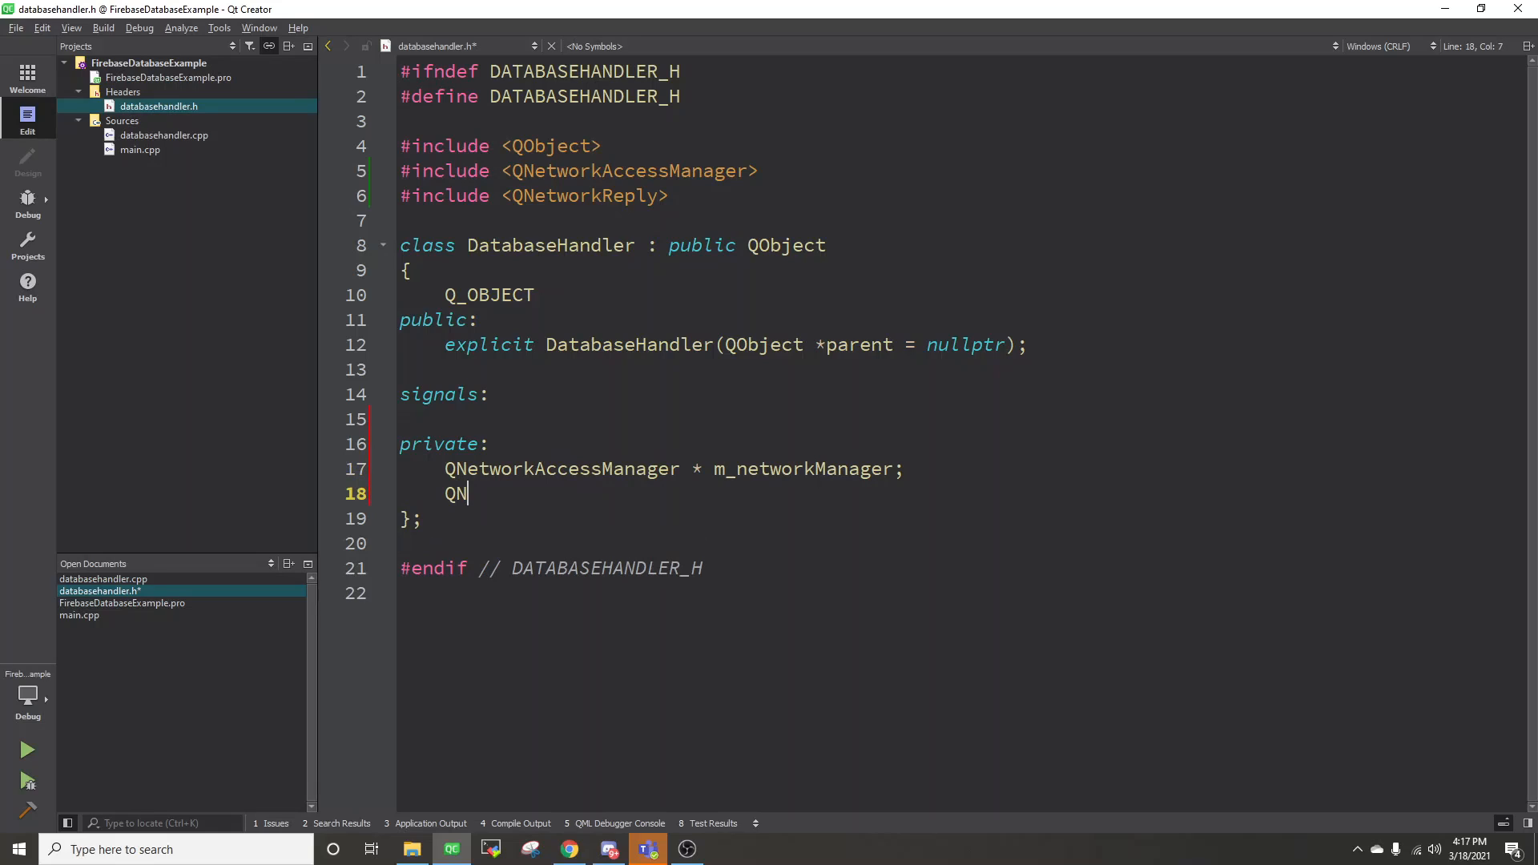
{"action": "type", "text": "etworkReply"}
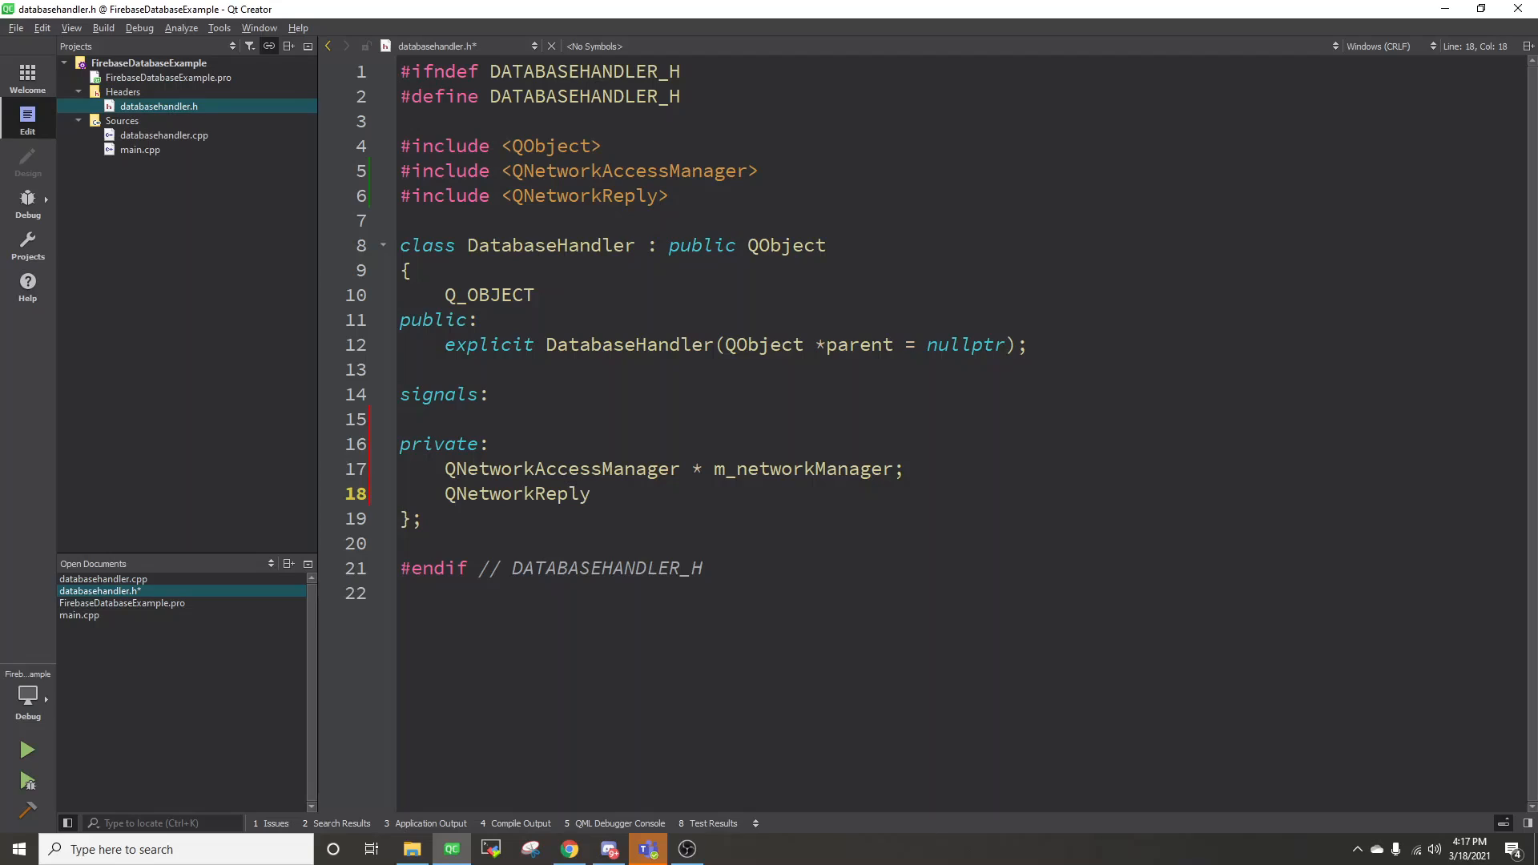
{"action": "type", "text": "* m_"}
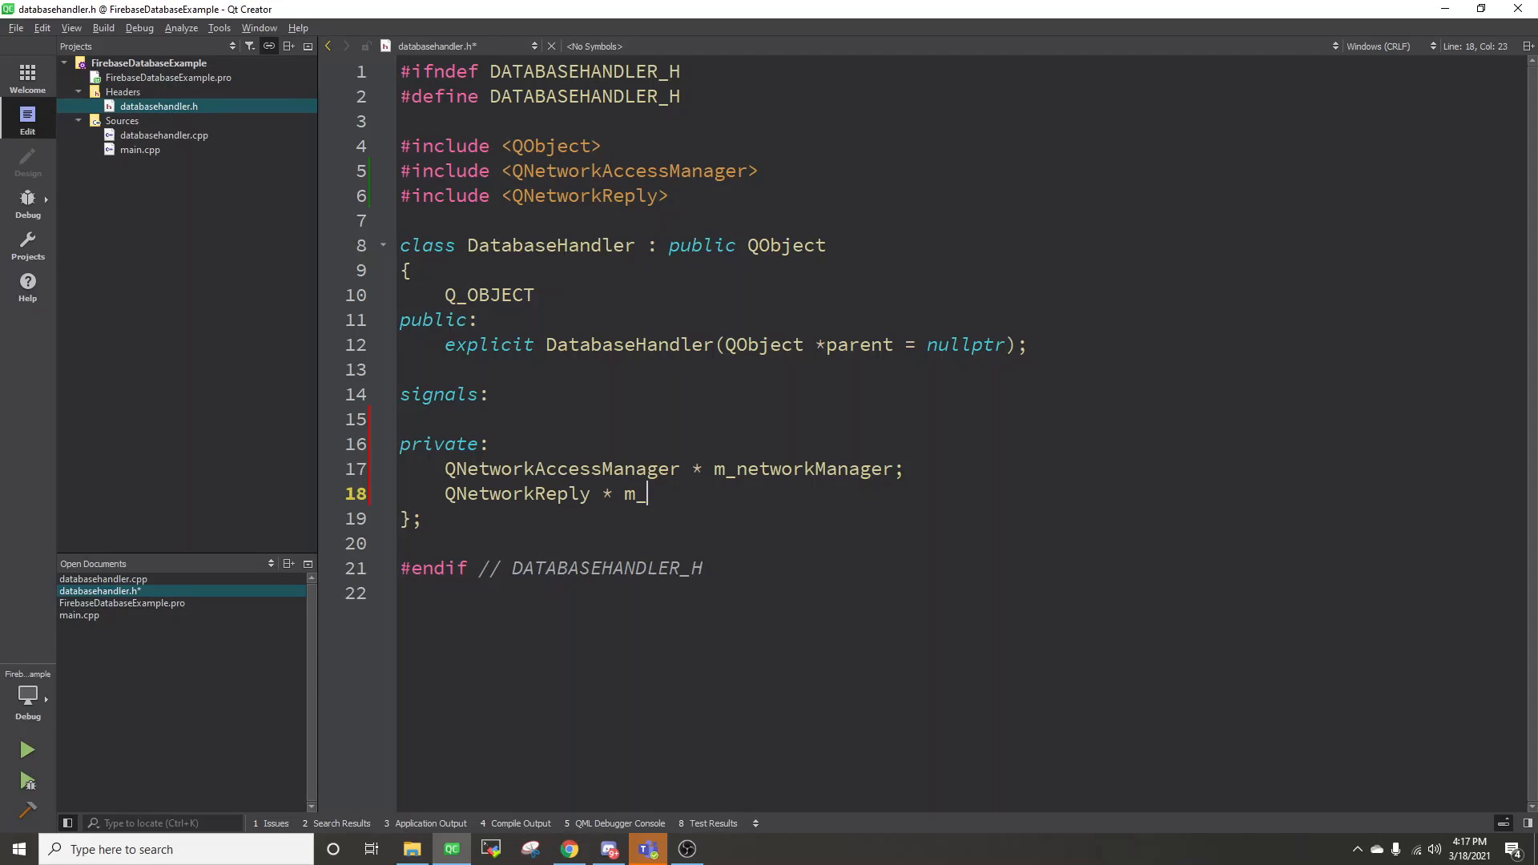
{"action": "type", "text": "networkRep"}
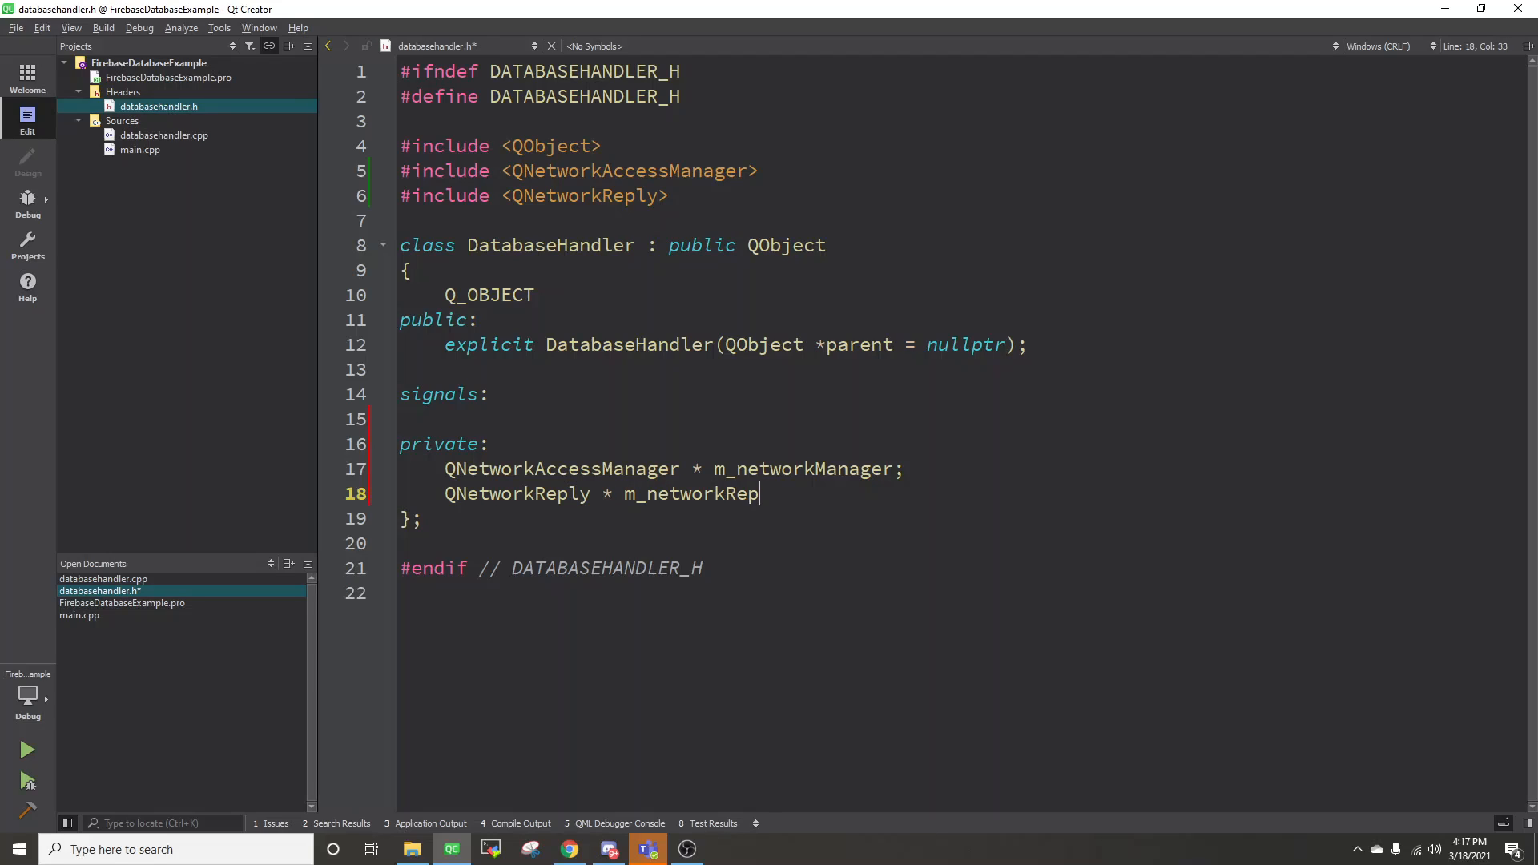
{"action": "type", "text": "ly;"}
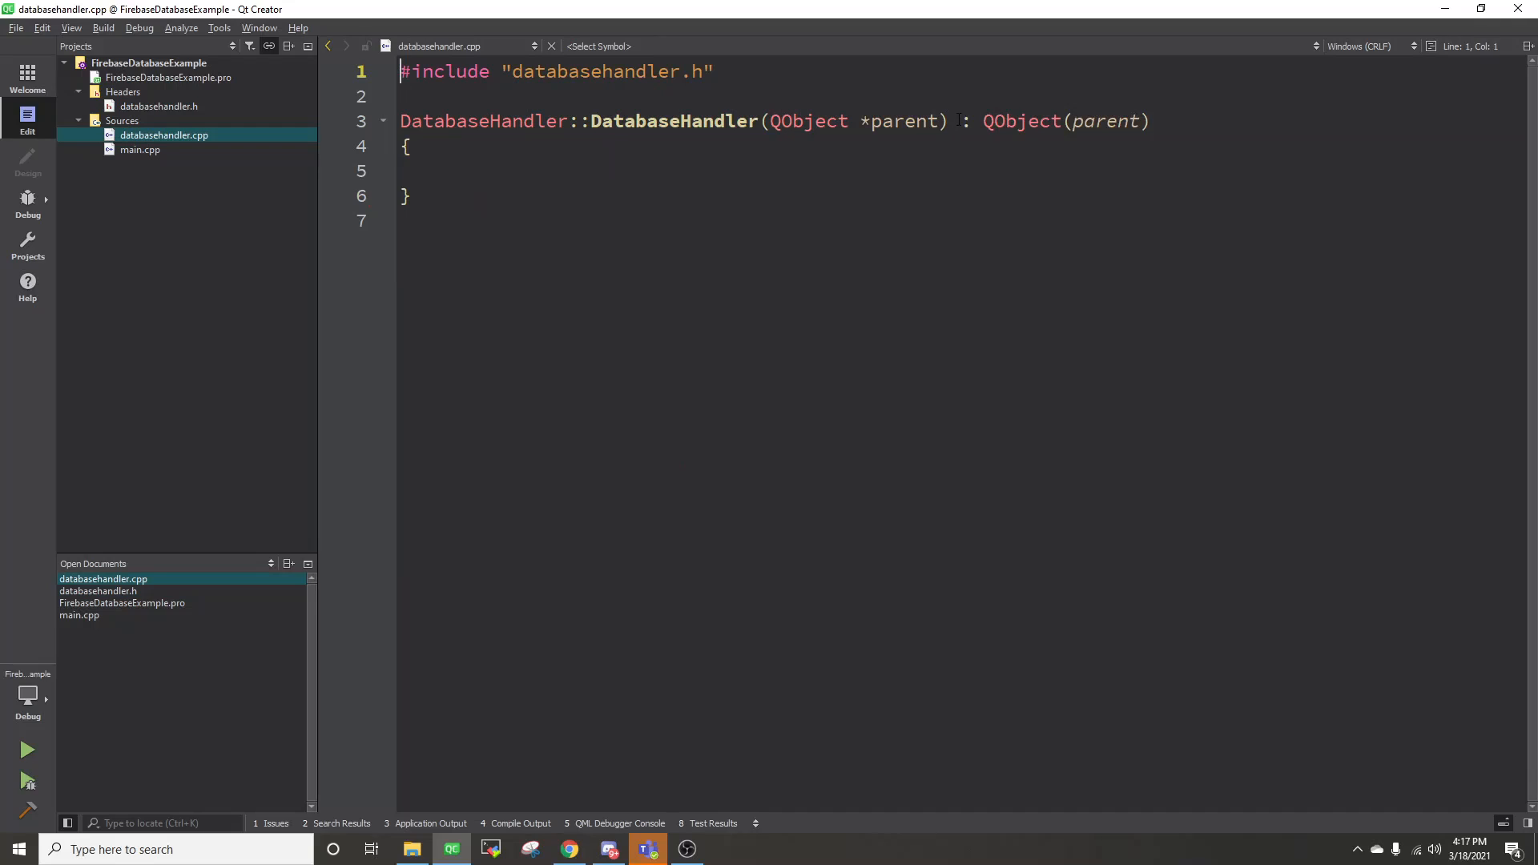
Step: In the constructor set m_networkManager to a new QNetworkAccessManager parented to this, and save
{"action": "type", "text": "m_networkManager = new"}
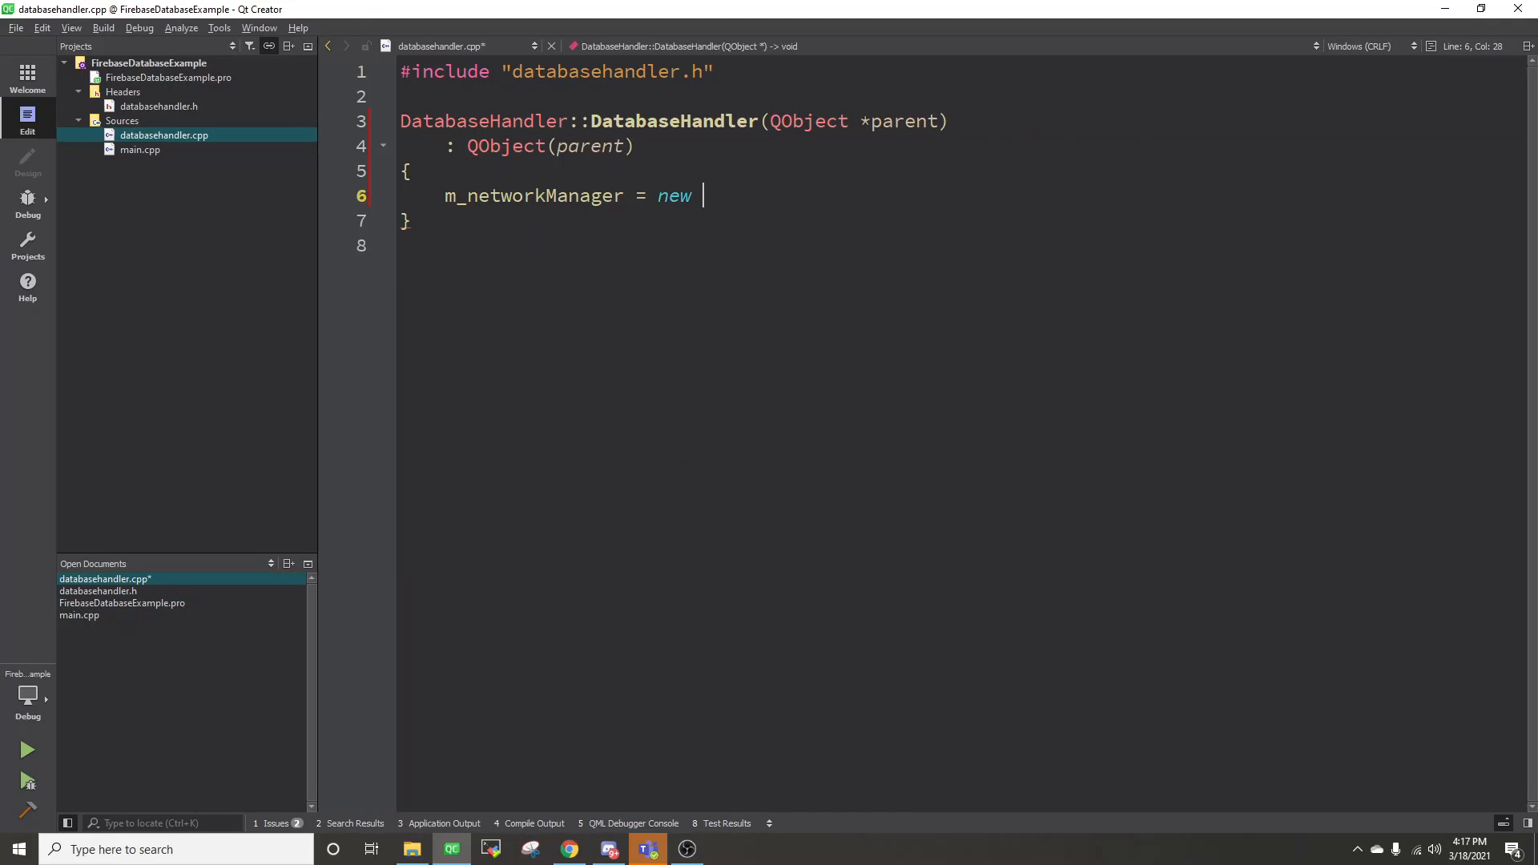
{"action": "type", "text": "QNetworkAccessManager( this );"}
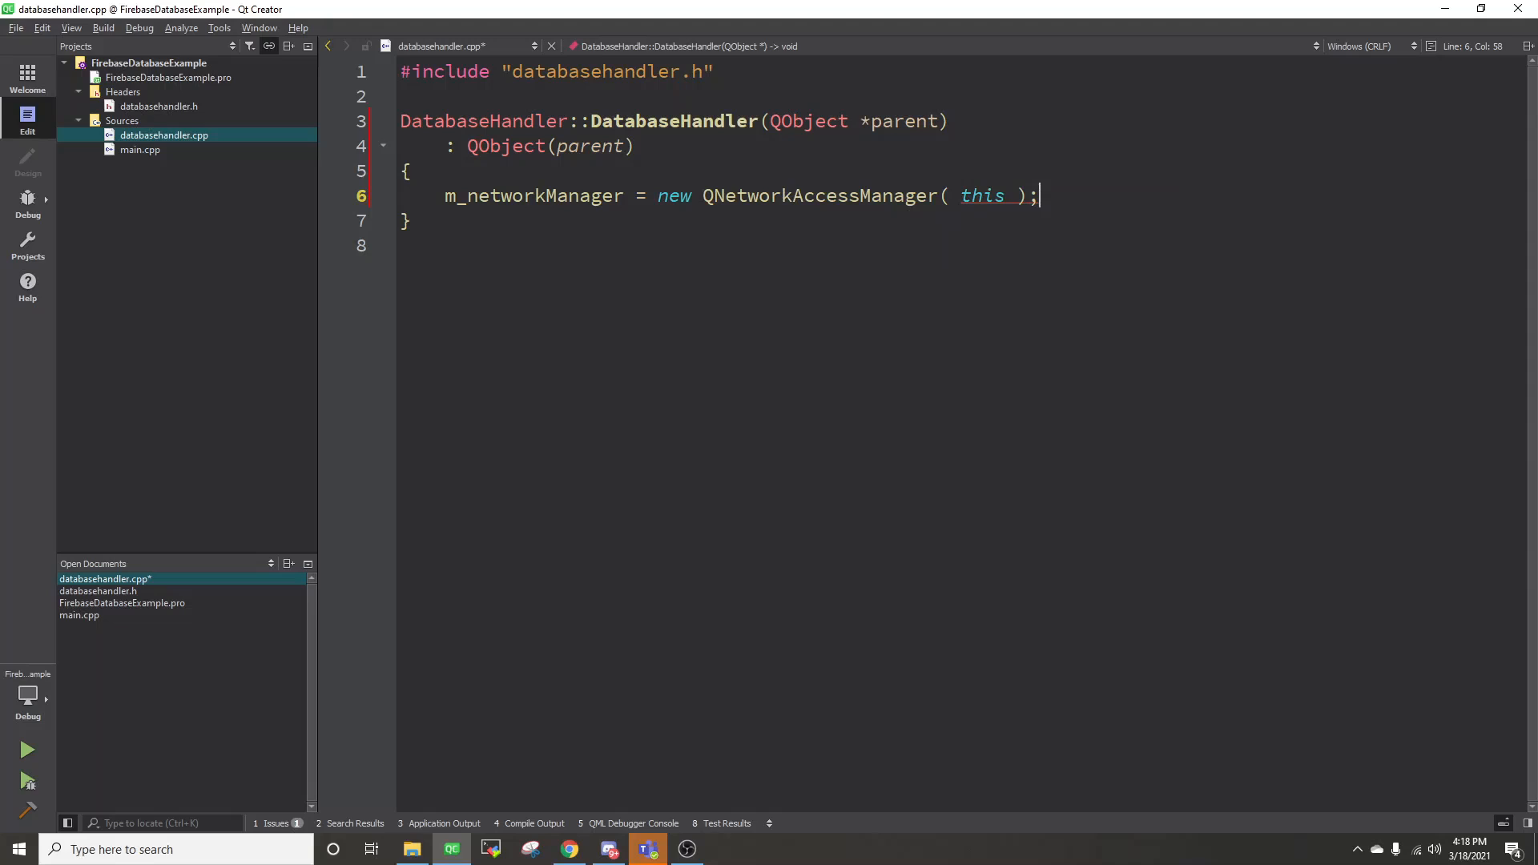
{"action": "key", "text": "ctrl+s"}
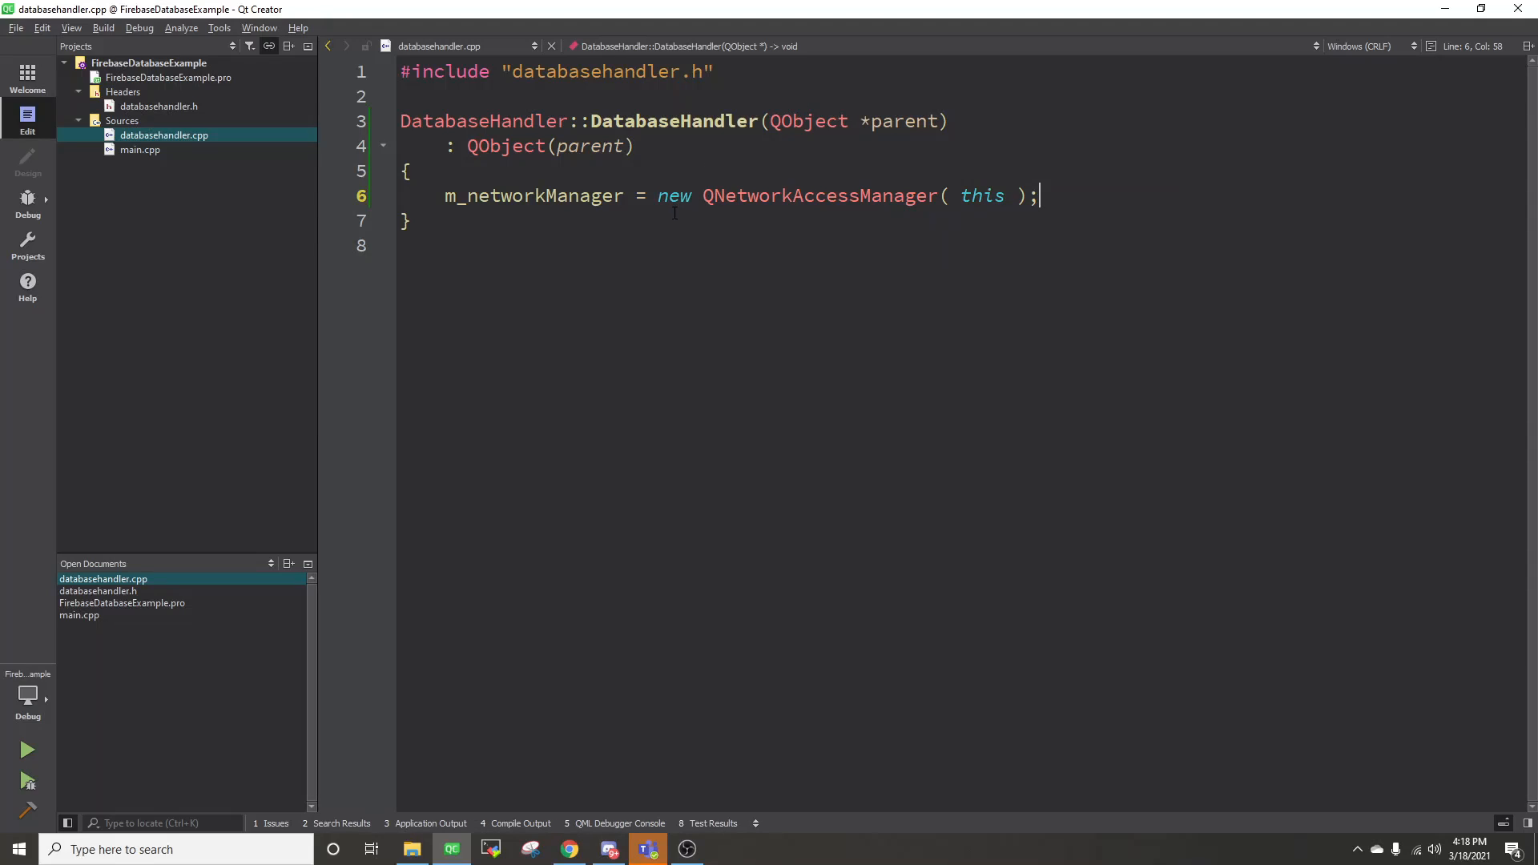
{"action": "mouse_move", "coordinate": [771, 176]}
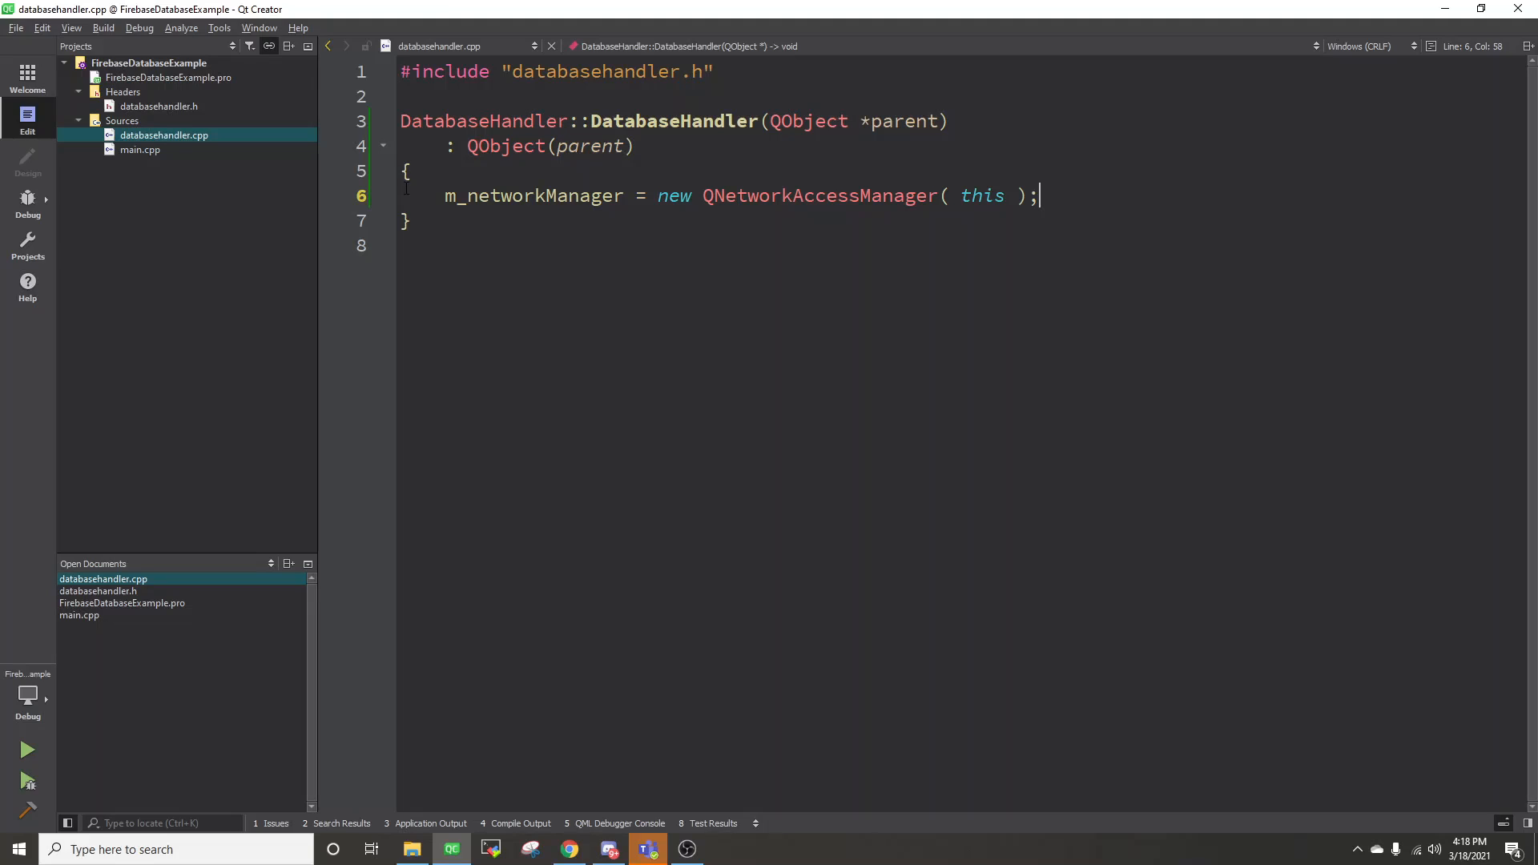
{"action": "mouse_move", "coordinate": [498, 124]}
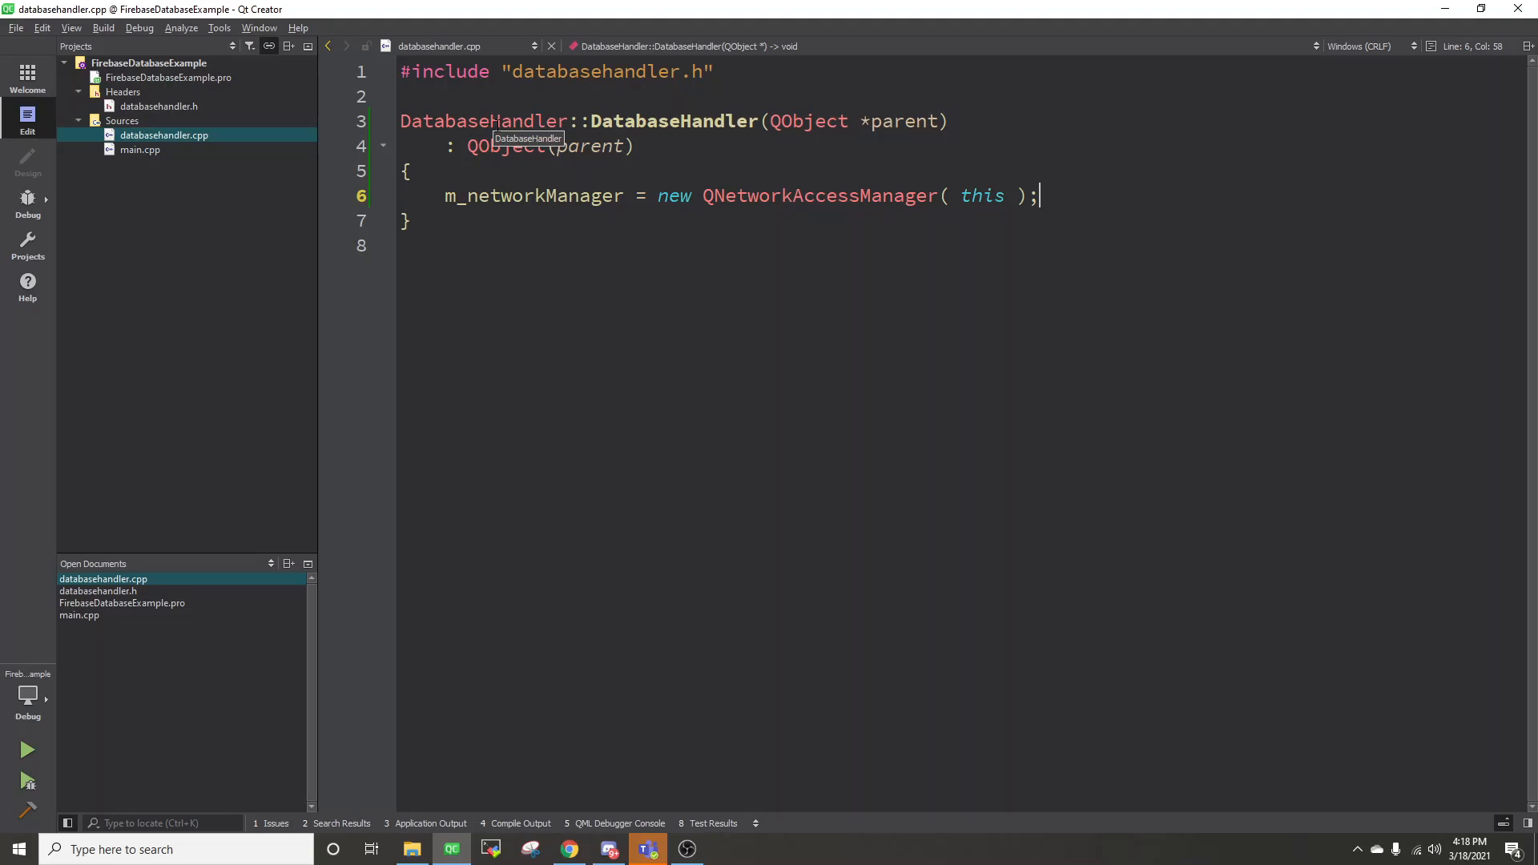
{"action": "mouse_move", "coordinate": [538, 144]}
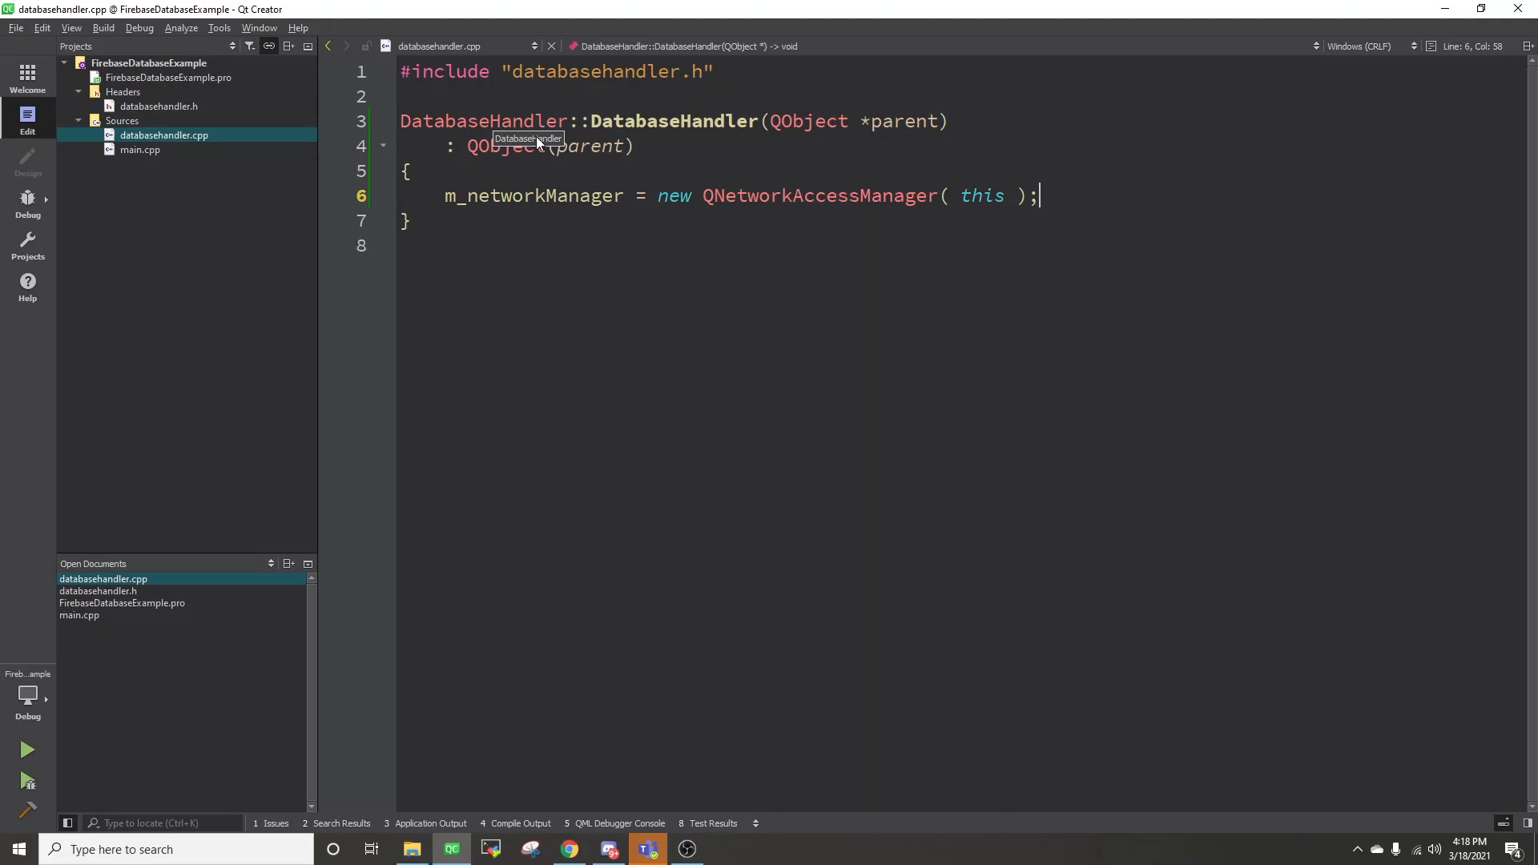
{"action": "mouse_move", "coordinate": [638, 279]}
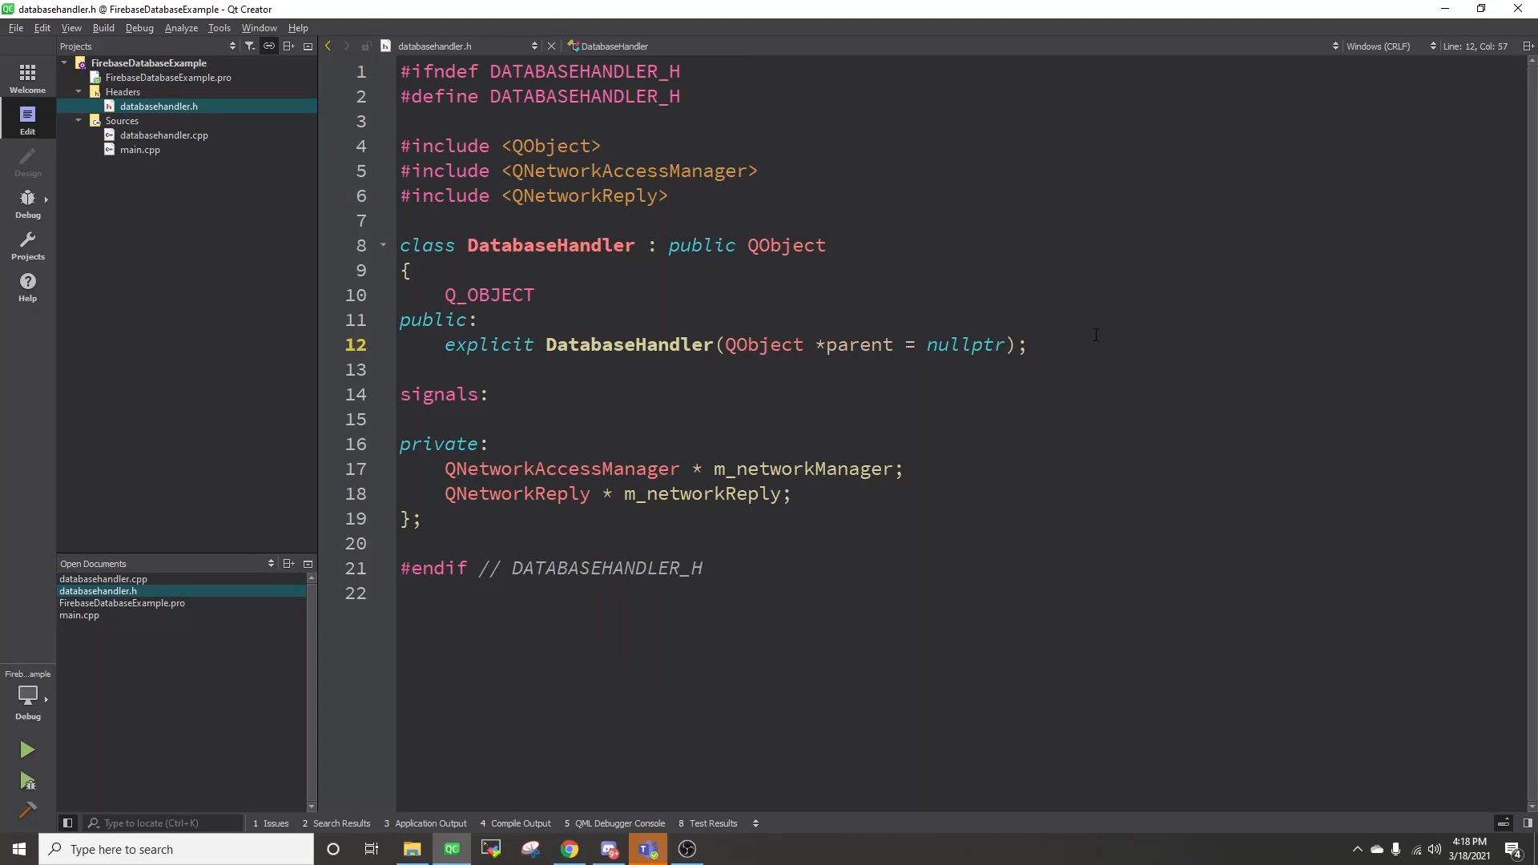
Step: Declare ~DatabaseHandler(); in the header, generate its definition in databasehandler.cpp and start its body with m_networkReply
{"action": "type", "text": "~Q"}
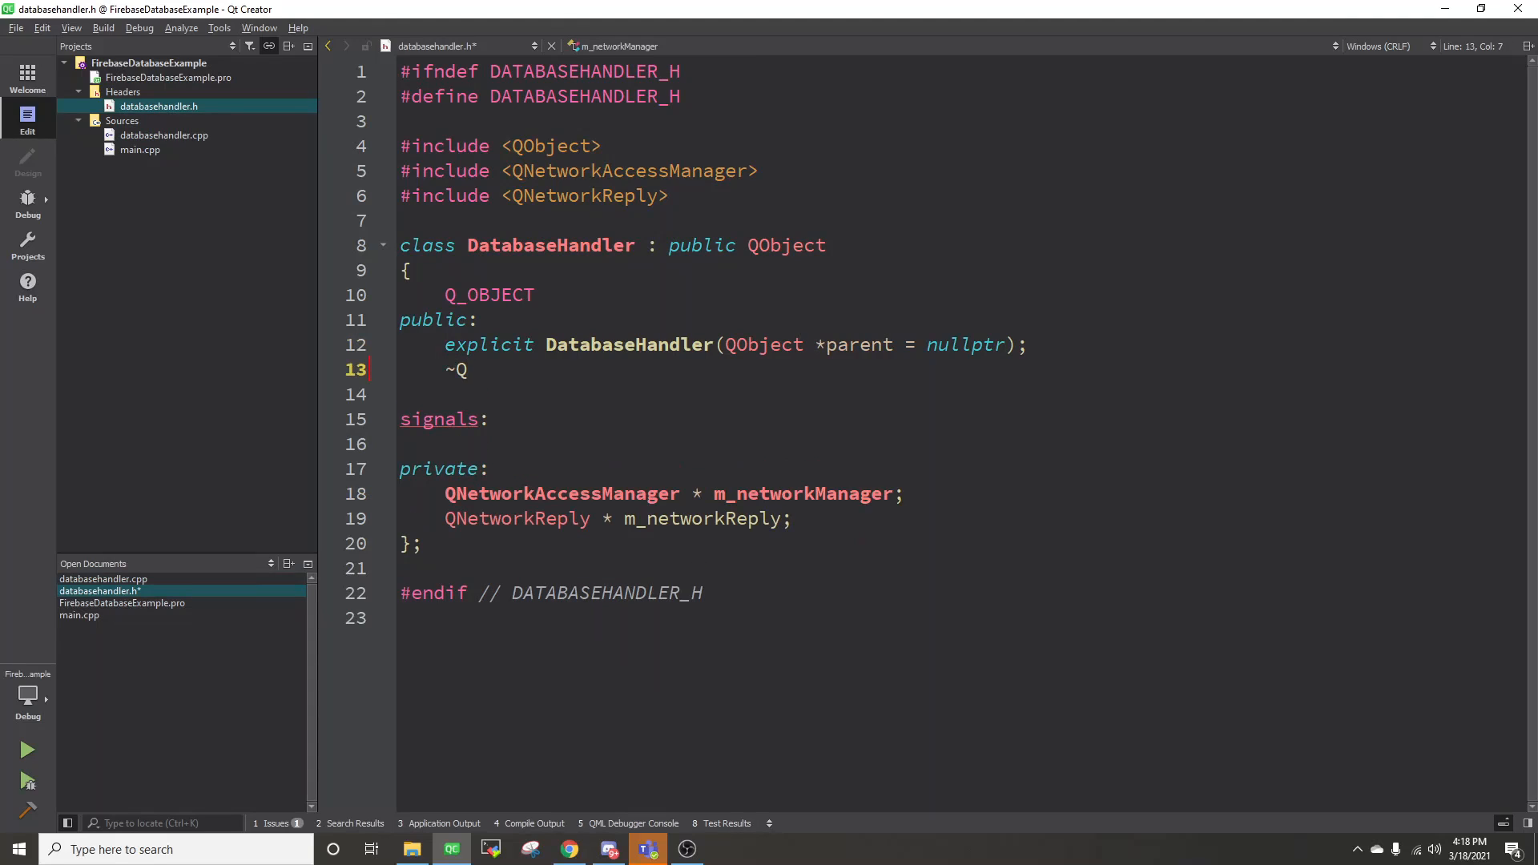
{"action": "type", "text": "DatabaseHandler"}
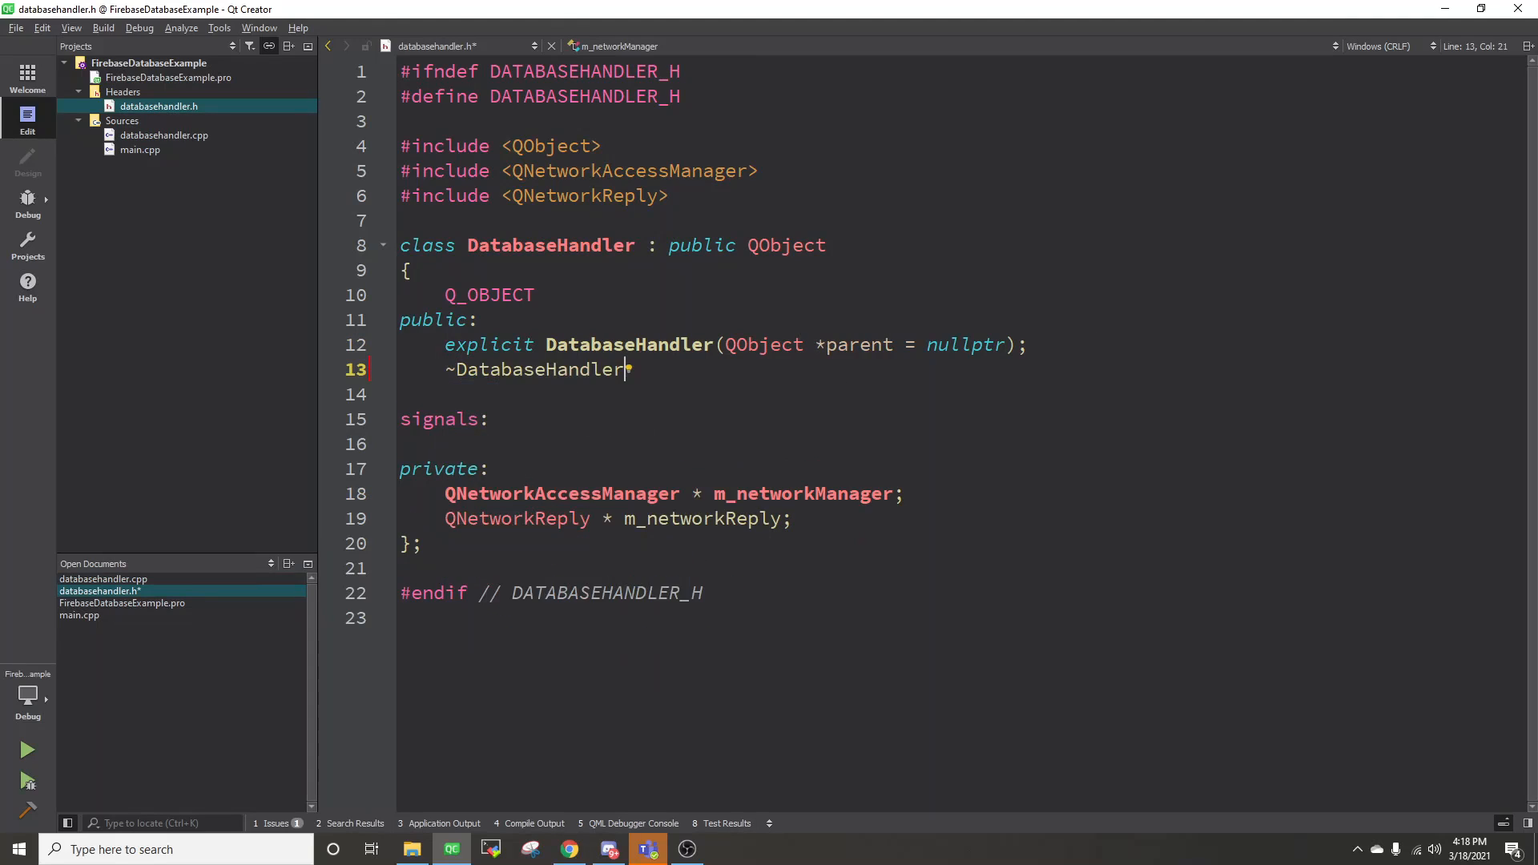
{"action": "type", "text": "();"}
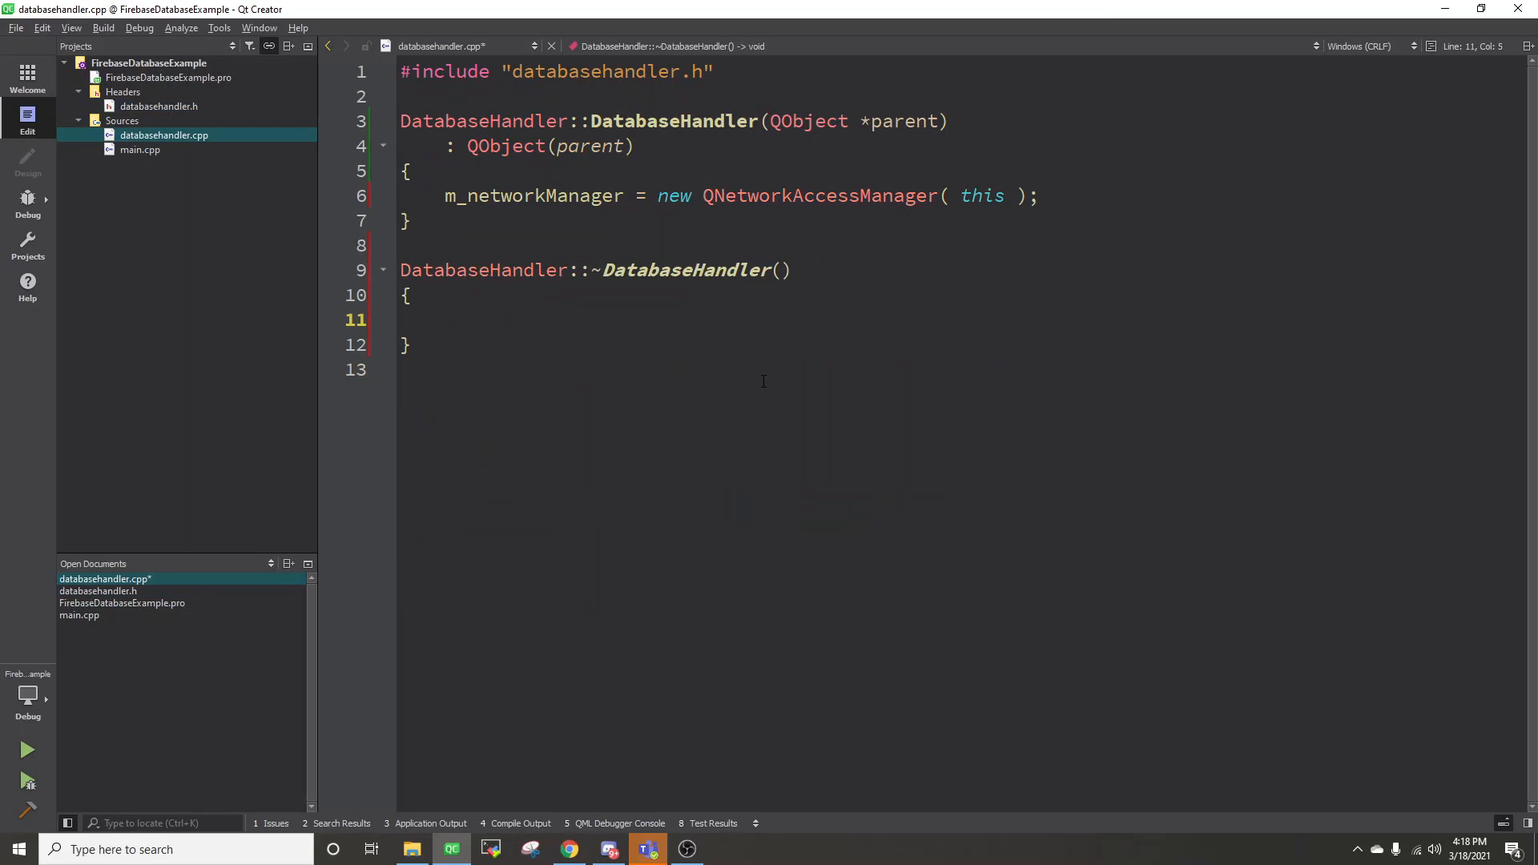
{"action": "type", "text": "m_netw"}
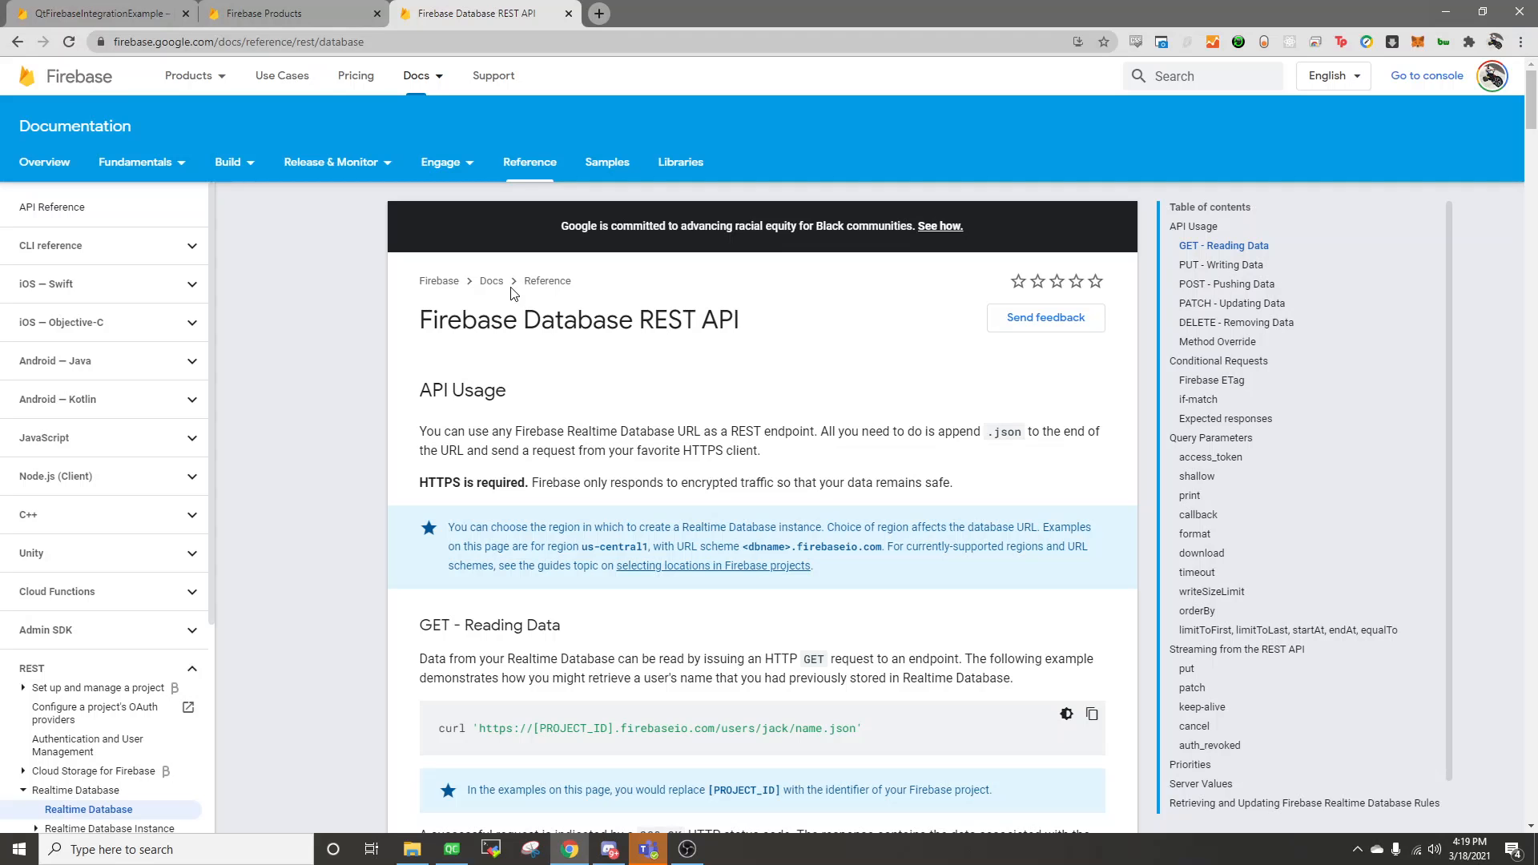
Step: Read the GET - Reading Data example and copy the Realtime Database URL from the Firebase console
{"action": "scroll", "scroll_direction": "down", "scroll_amount": 3}
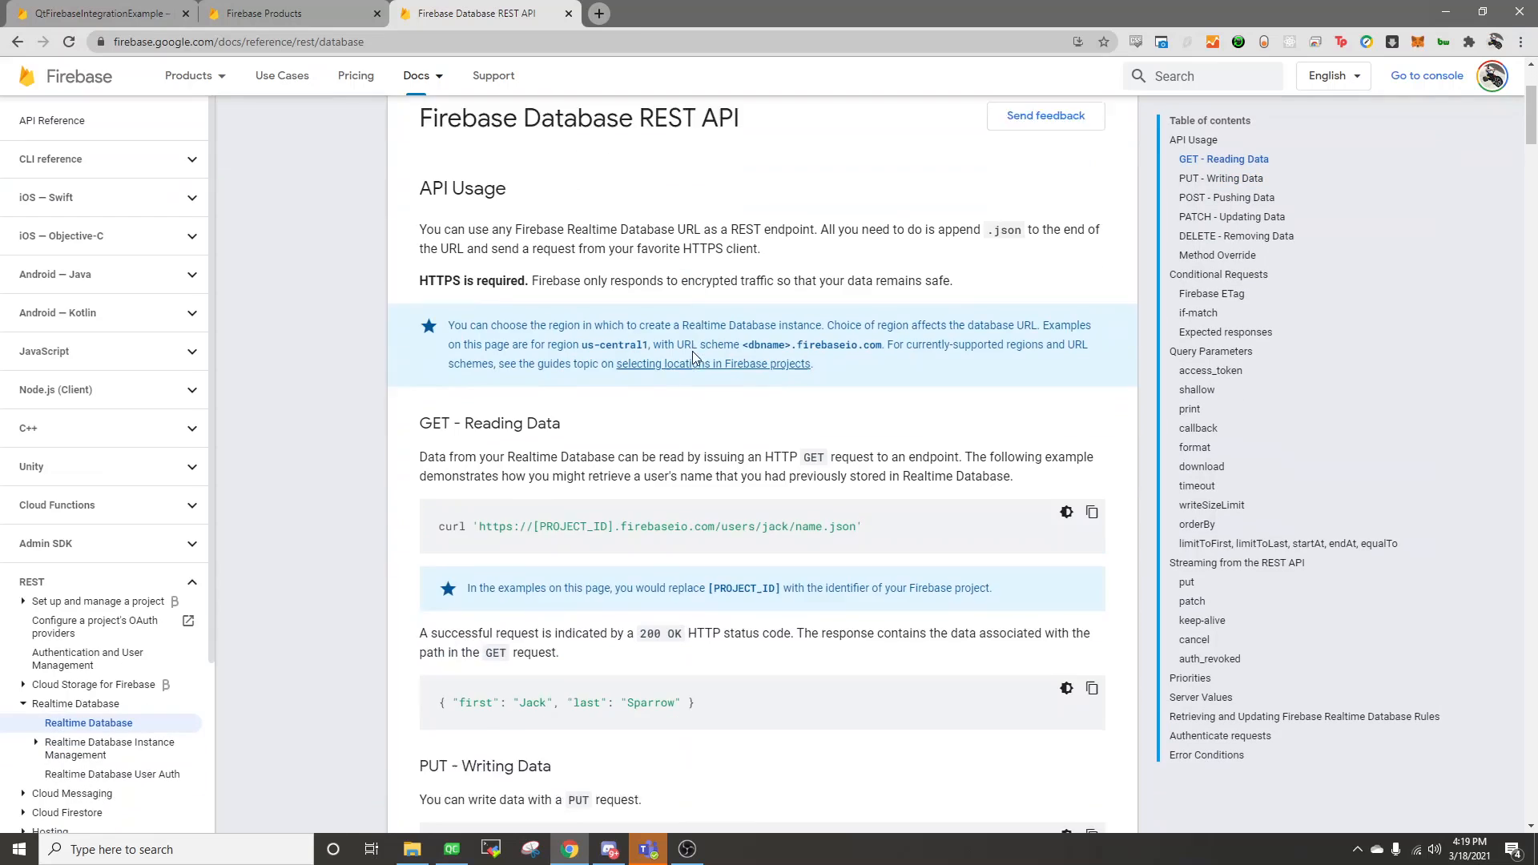
{"action": "scroll", "scroll_direction": "down", "scroll_amount": 3}
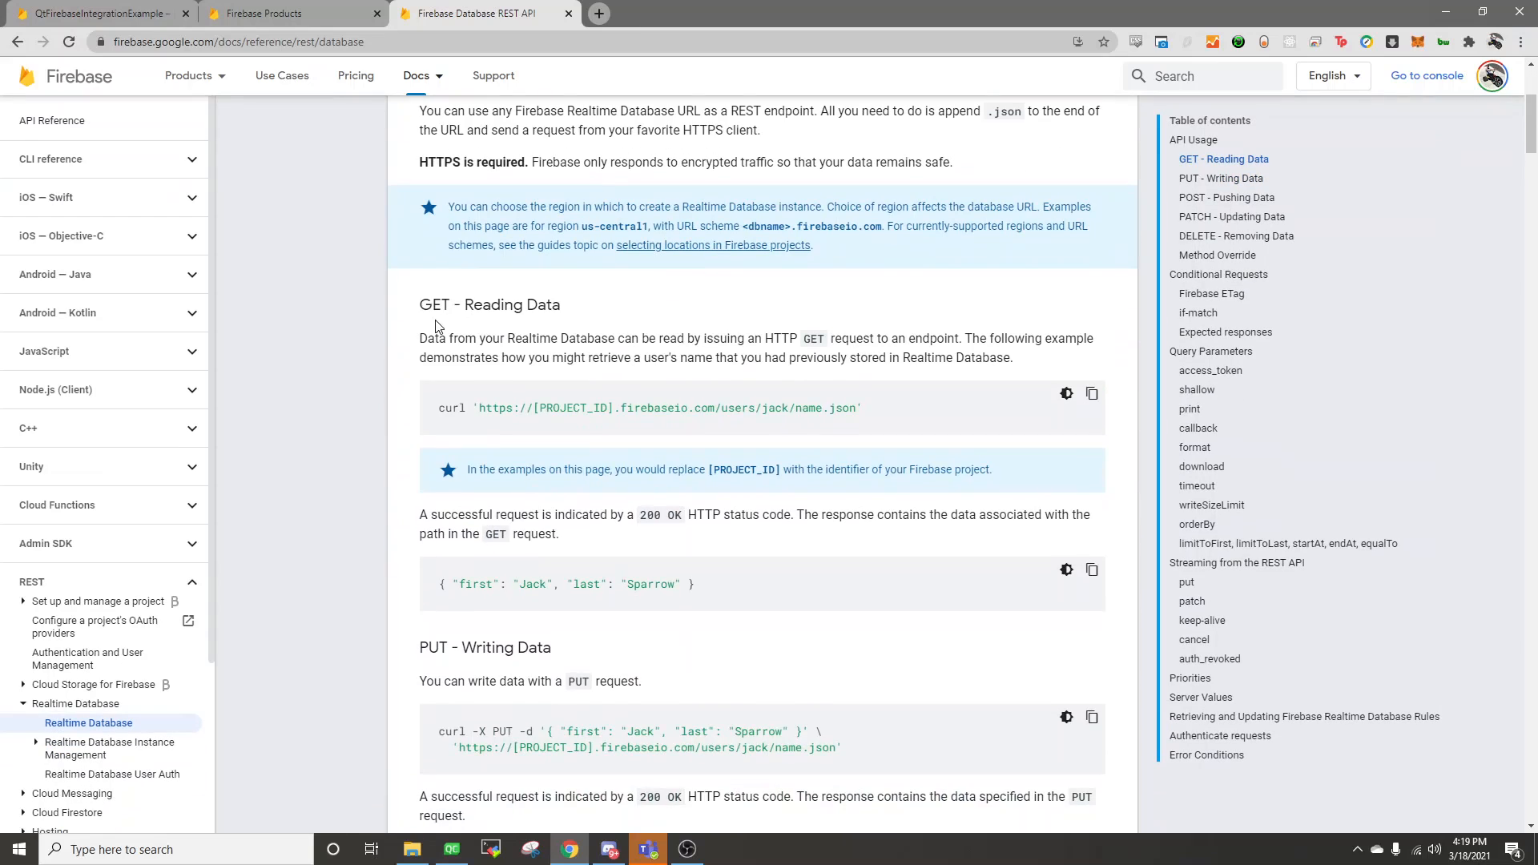
{"action": "mouse_move", "coordinate": [517, 409]}
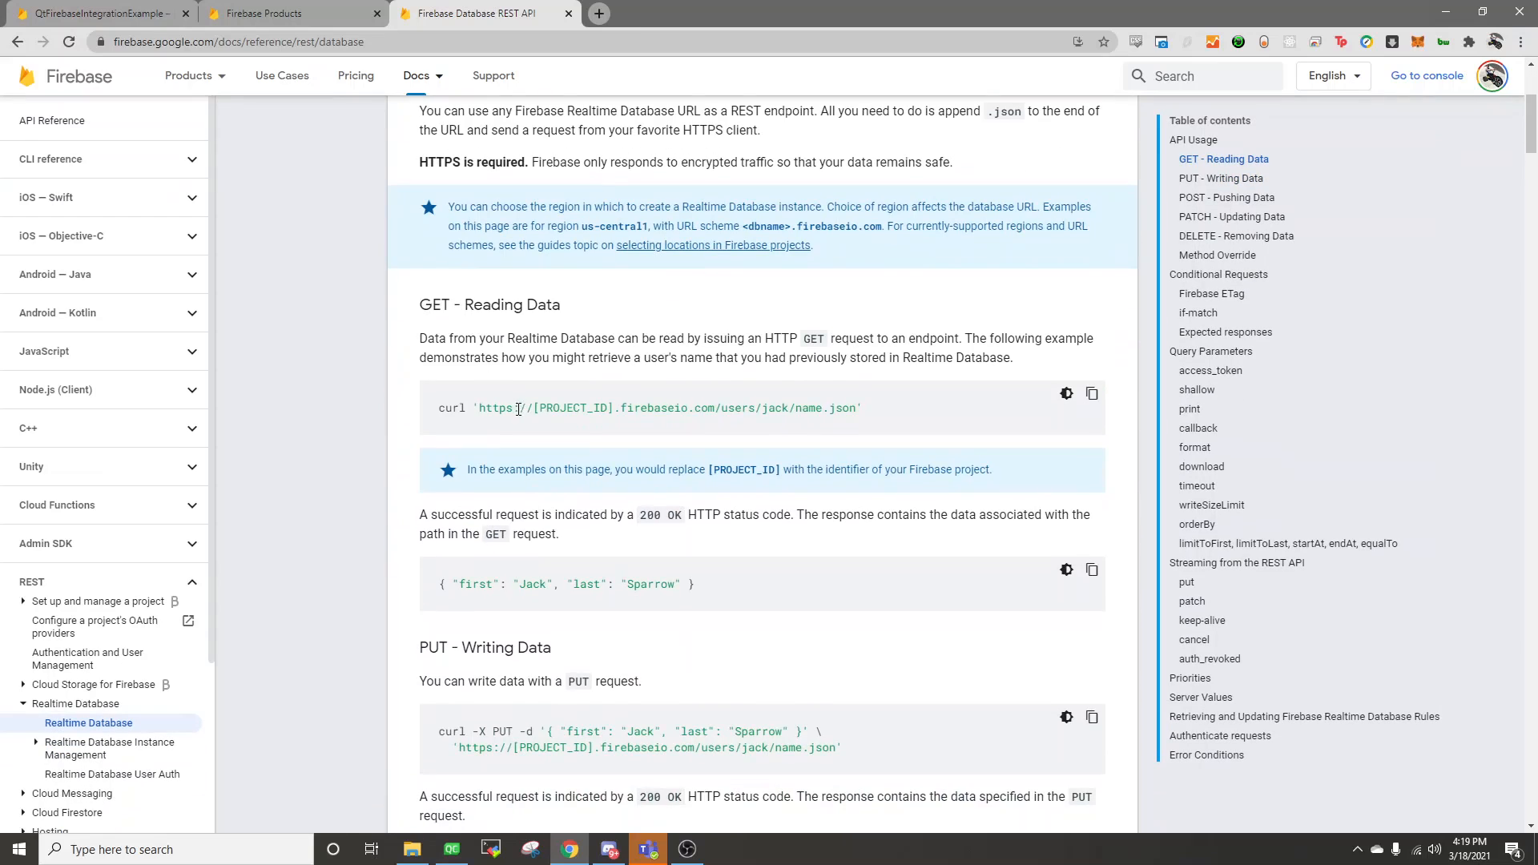
{"action": "mouse_move", "coordinate": [716, 408]}
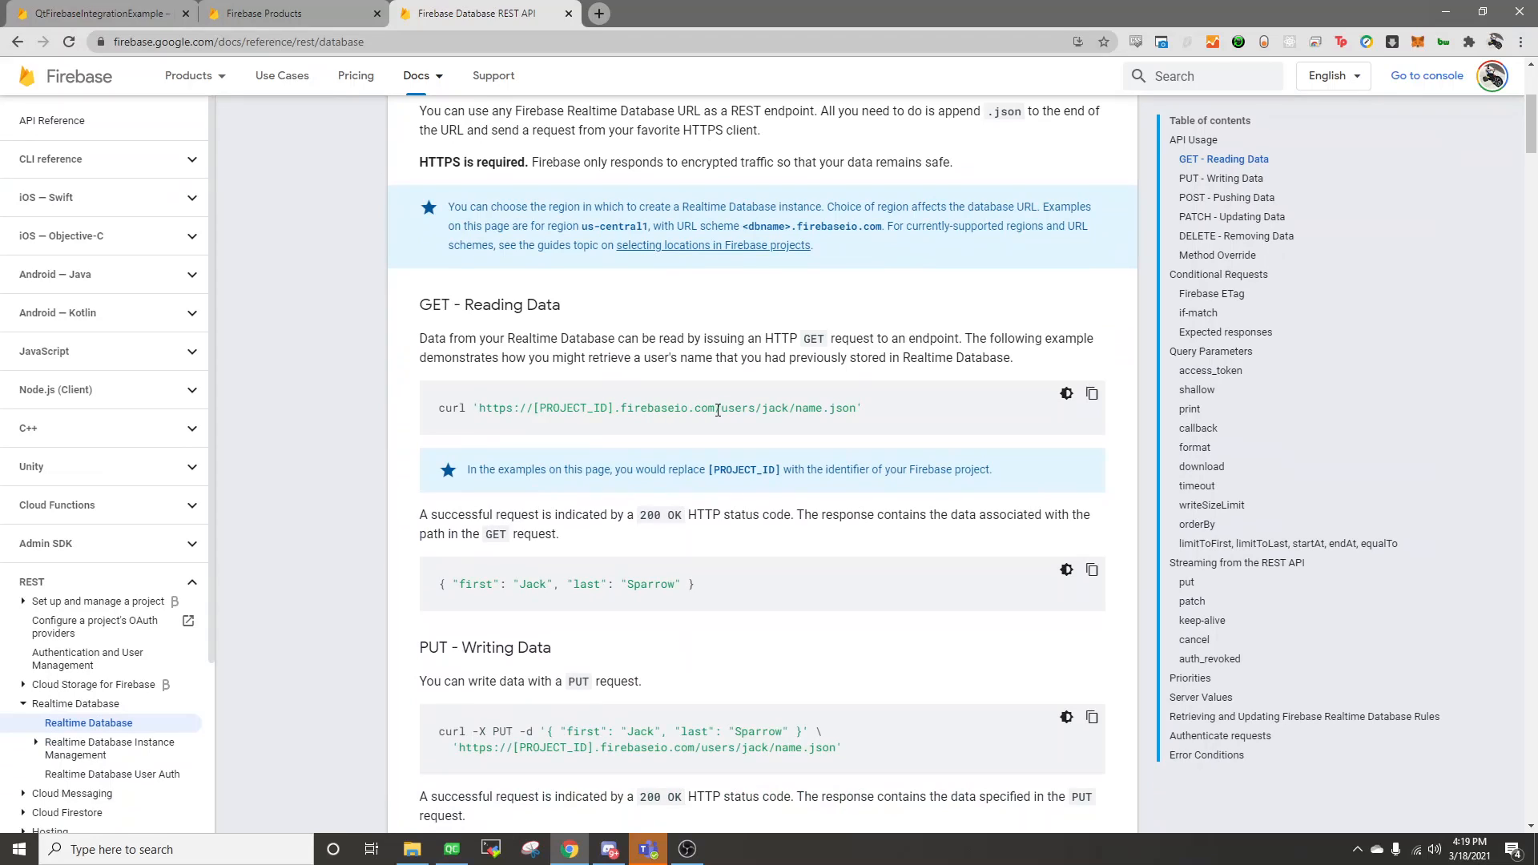
{"action": "mouse_move", "coordinate": [654, 576]}
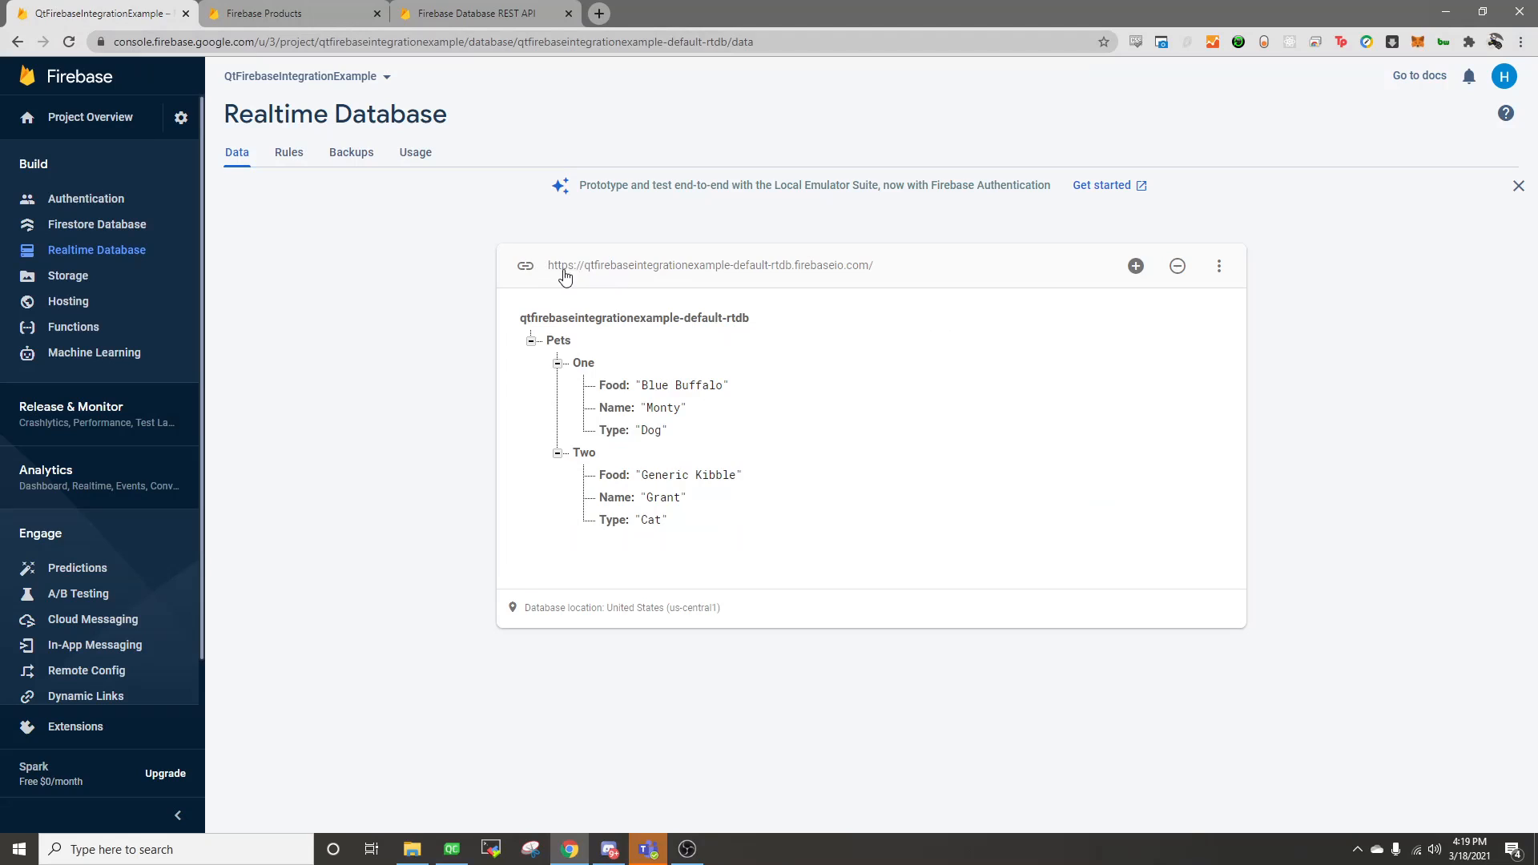
{"action": "left_click", "coordinate": [525, 264]}
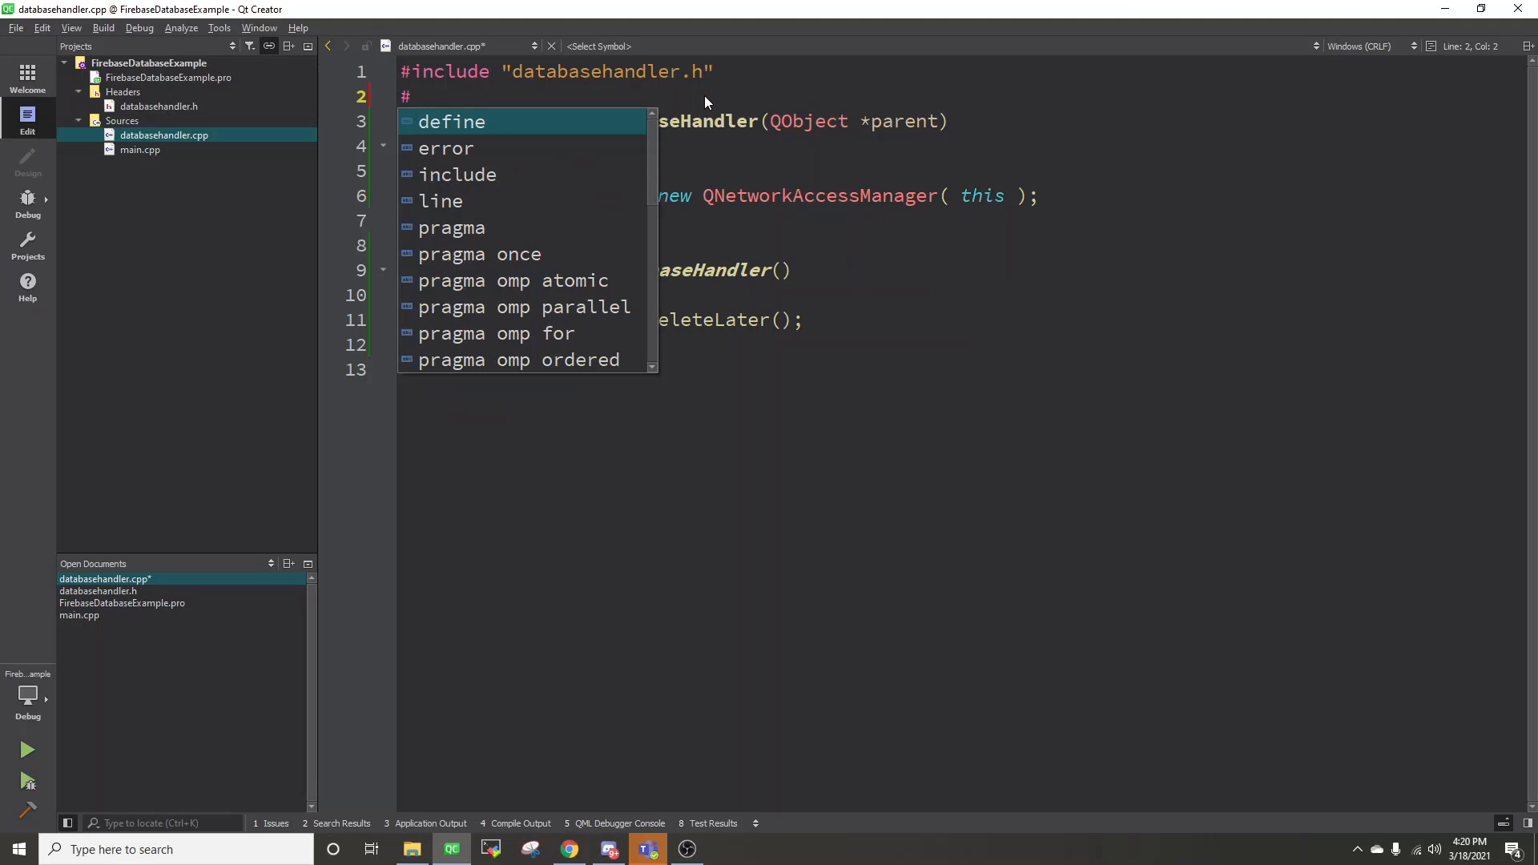
{"action": "type", "text": "include <QNetworkRequest>"}
{"action": "type", "text": "#include <QDebug>"}
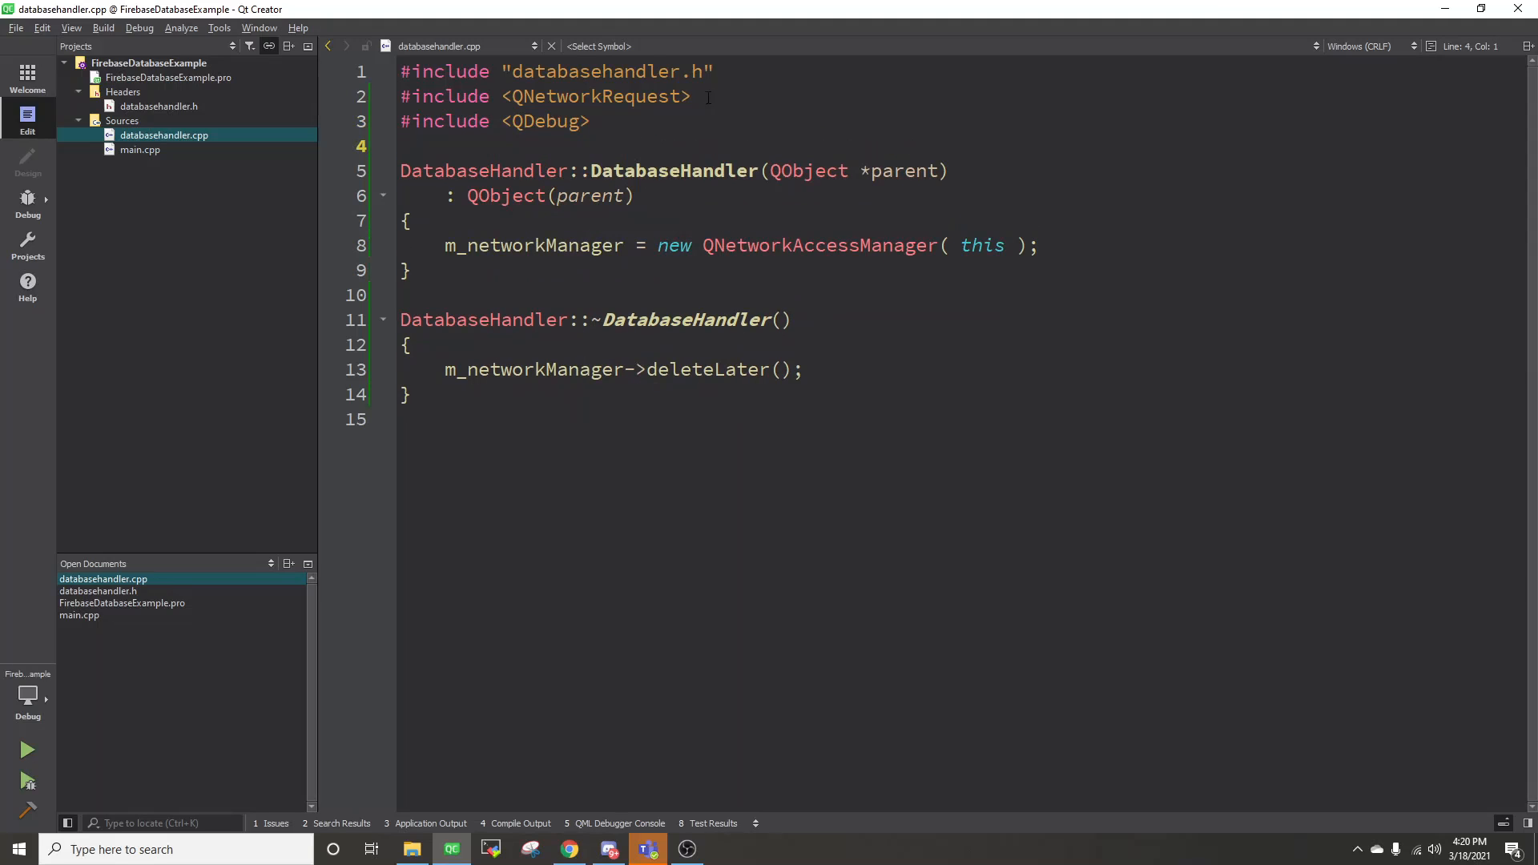
{"action": "type", "text": "m_networkReply ="}
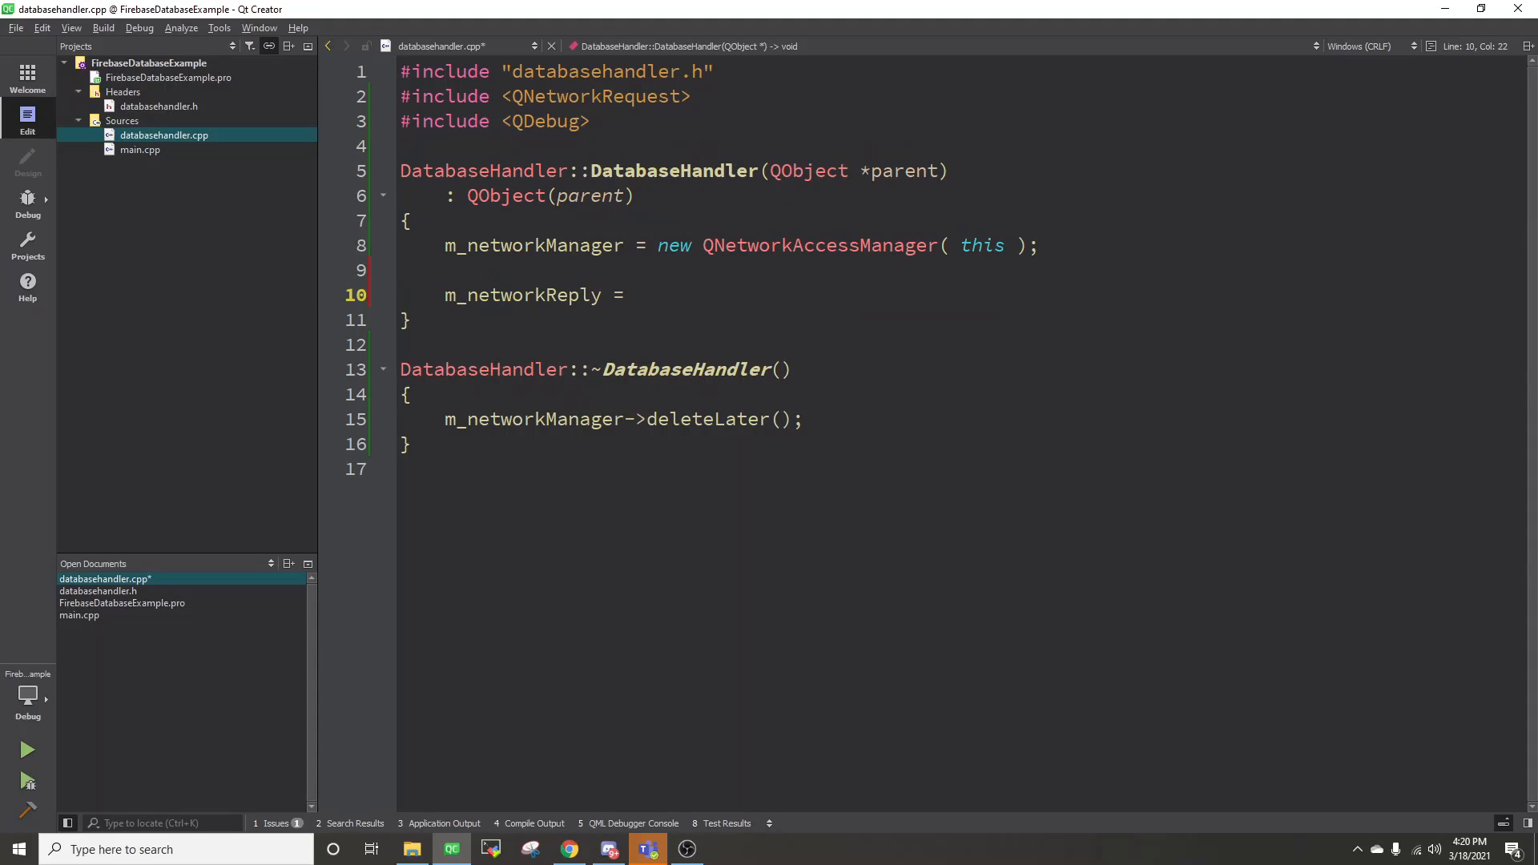
{"action": "type", "text": "m_networkManager->get("}
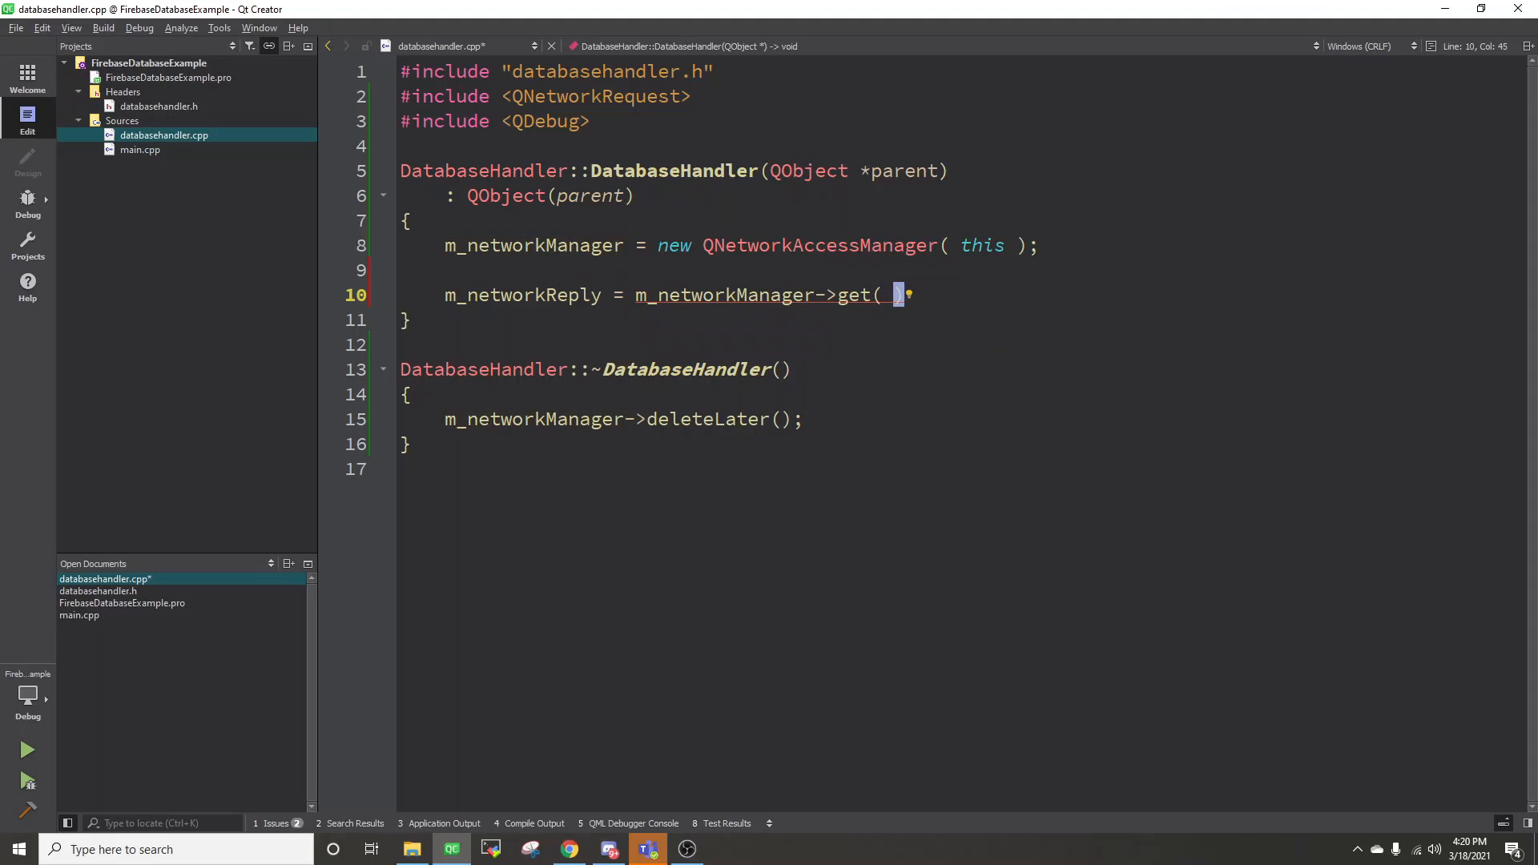
{"action": "type", "text": "QNetworKR"}
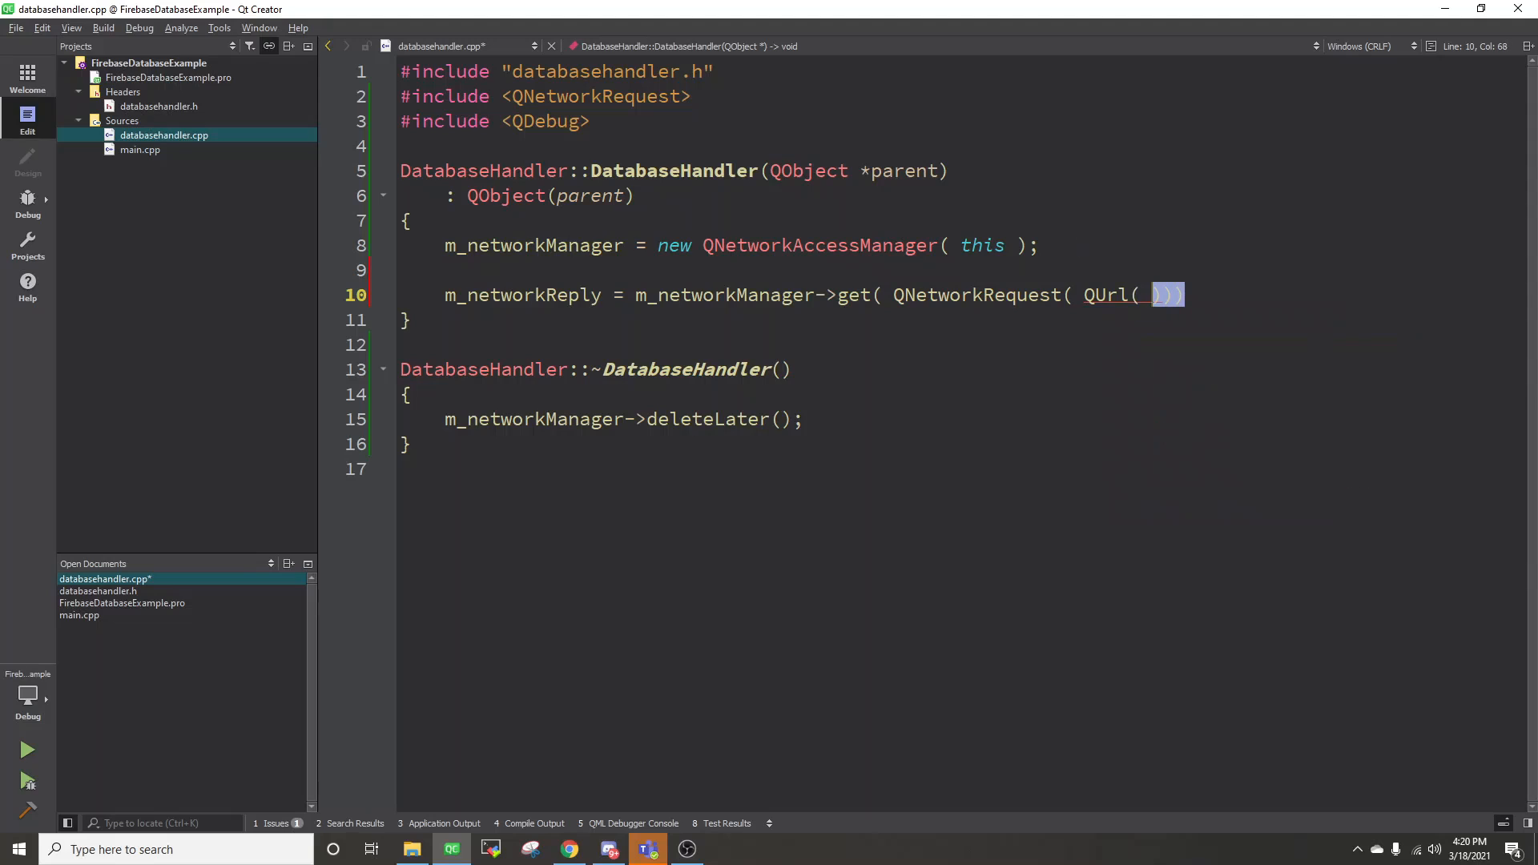
{"action": "type", "text": "\"https://qtfirebaseintegrationexample-default-rtdb.firebaseio.com/\""}
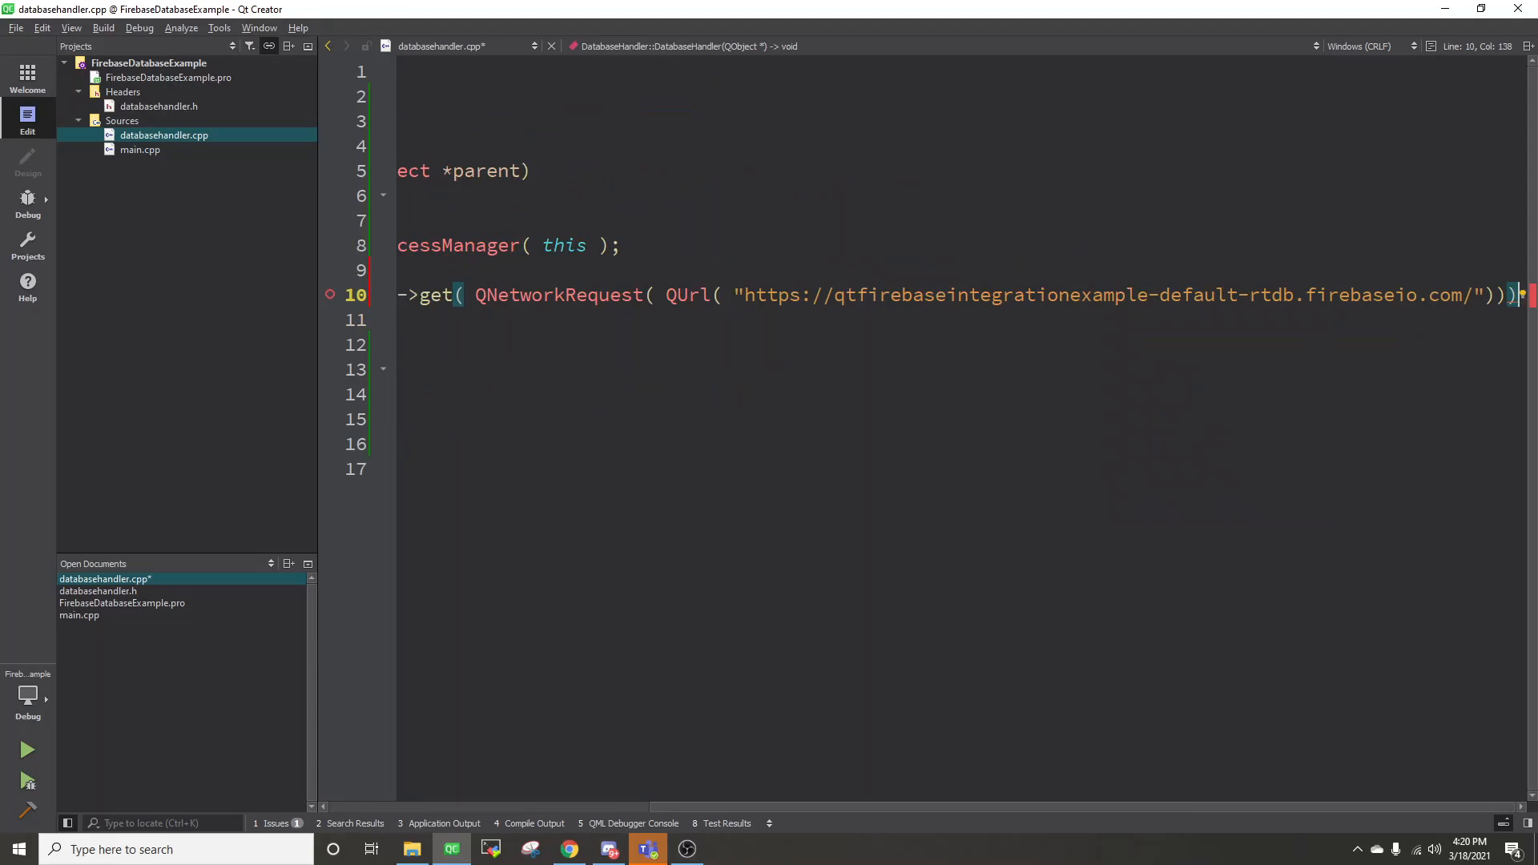
{"action": "key", "text": "ctrl+s"}
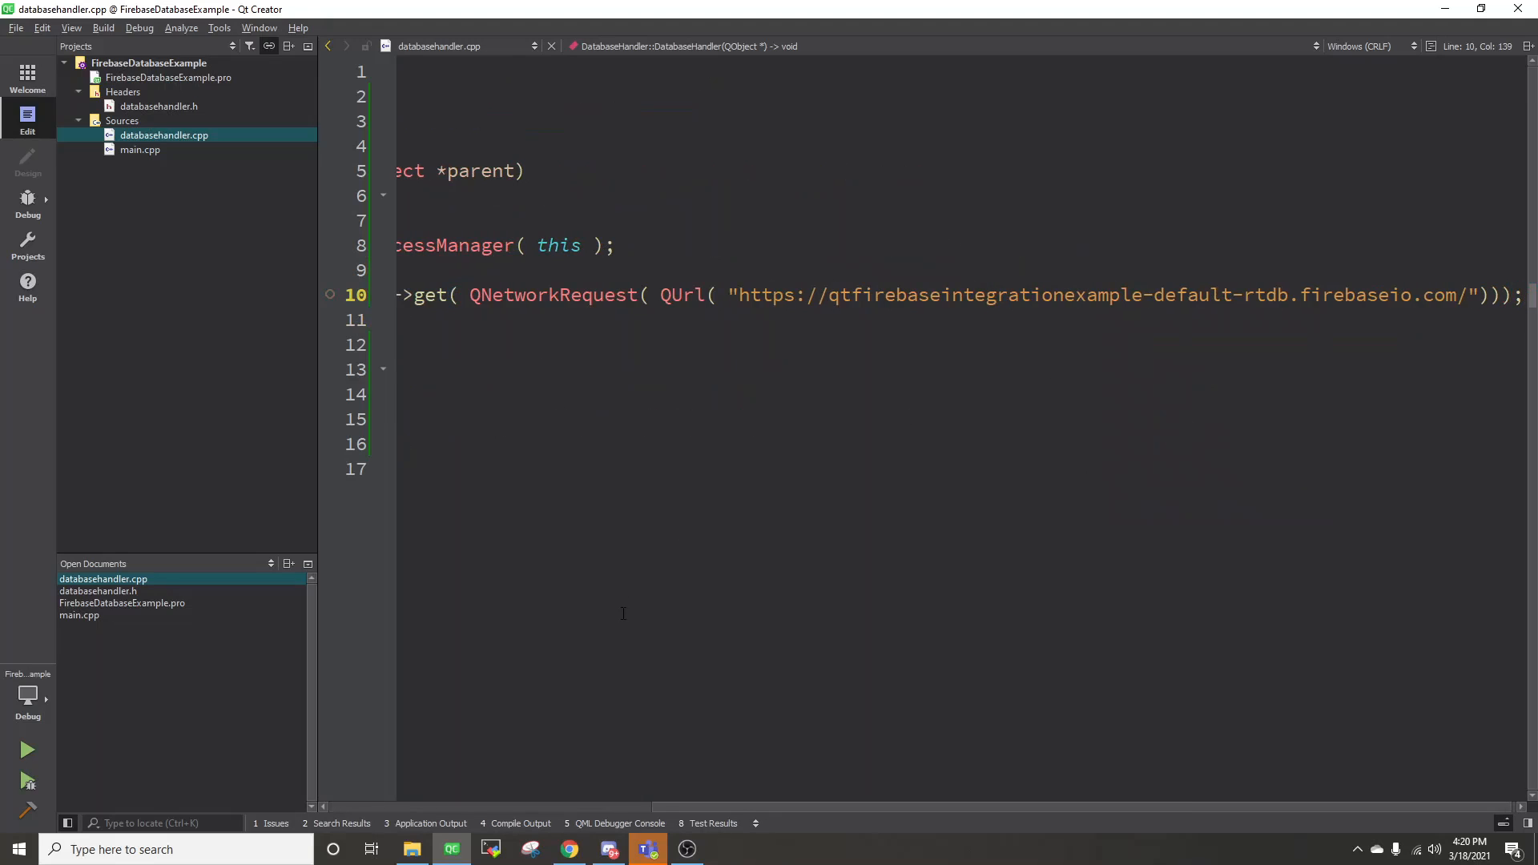
{"action": "left_click", "coordinate": [567, 850]}
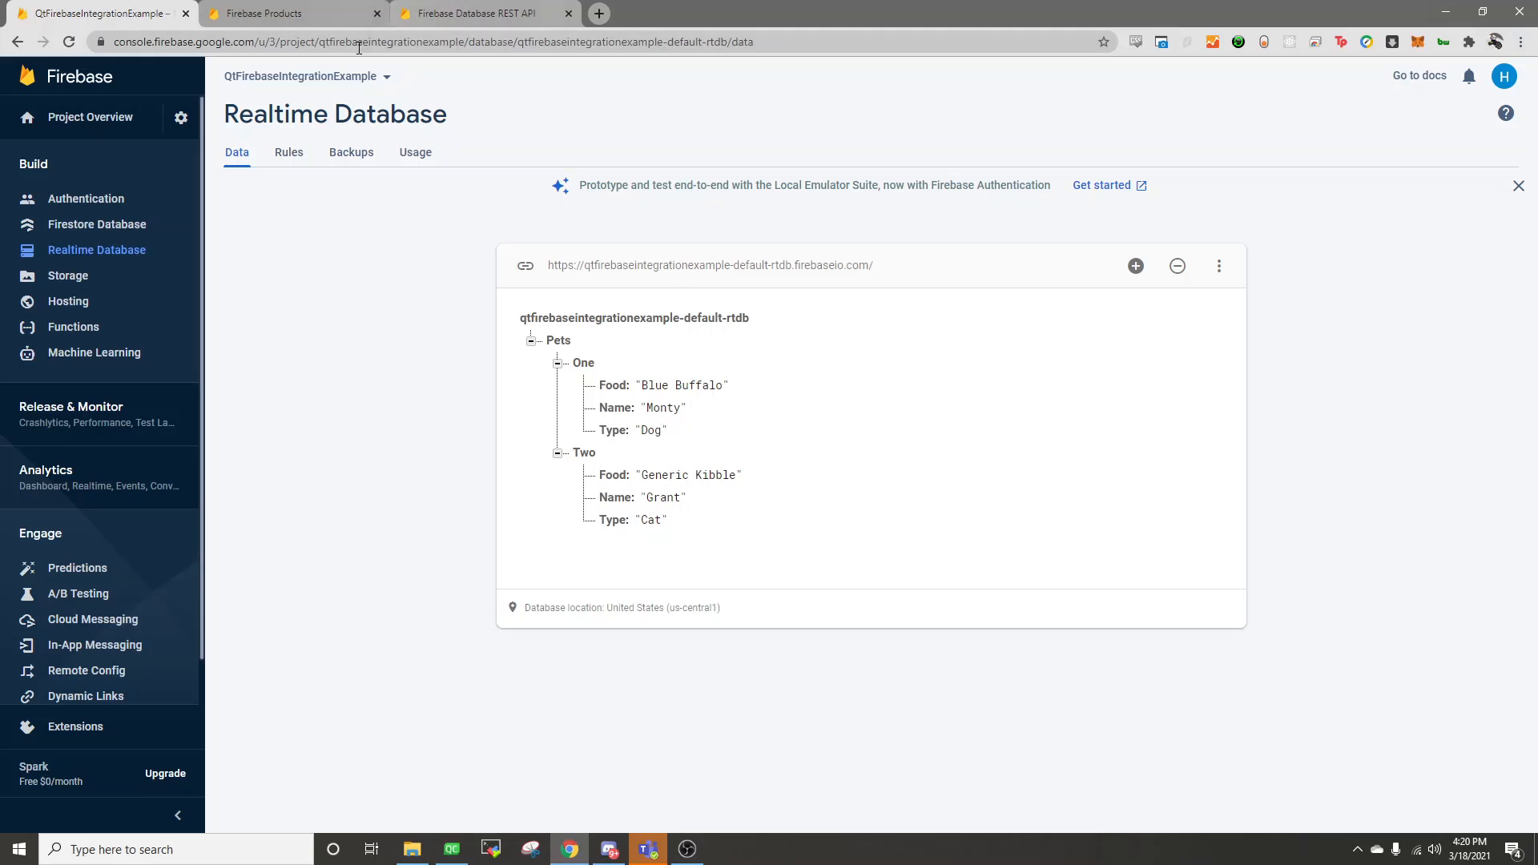
Step: Recheck the REST GET example against the stored Pets entries, then return to the DatabaseHandler code
{"action": "left_click", "coordinate": [477, 12]}
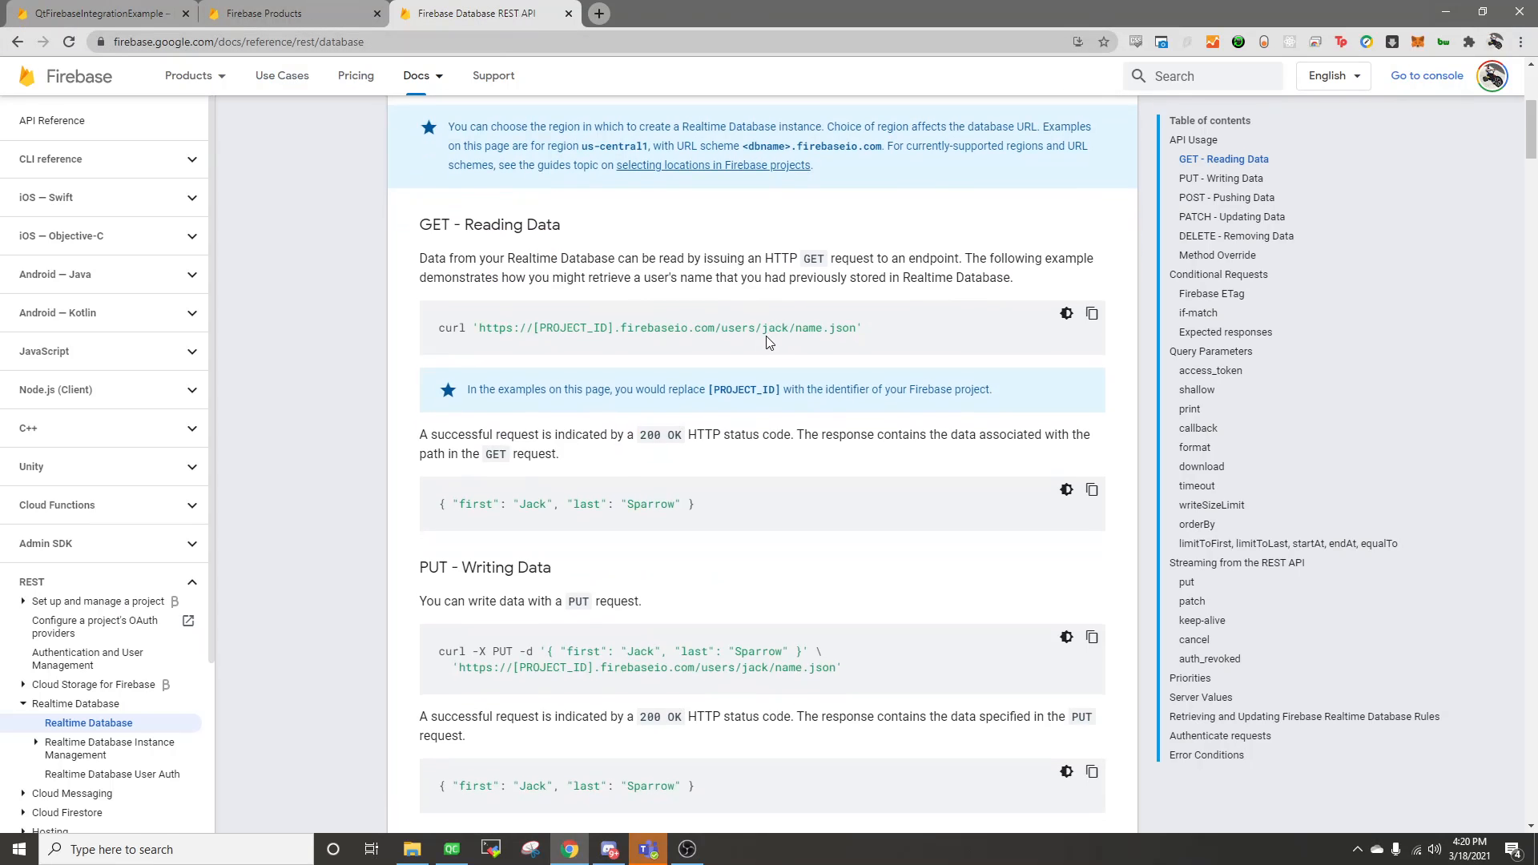
{"action": "mouse_move", "coordinate": [795, 327]}
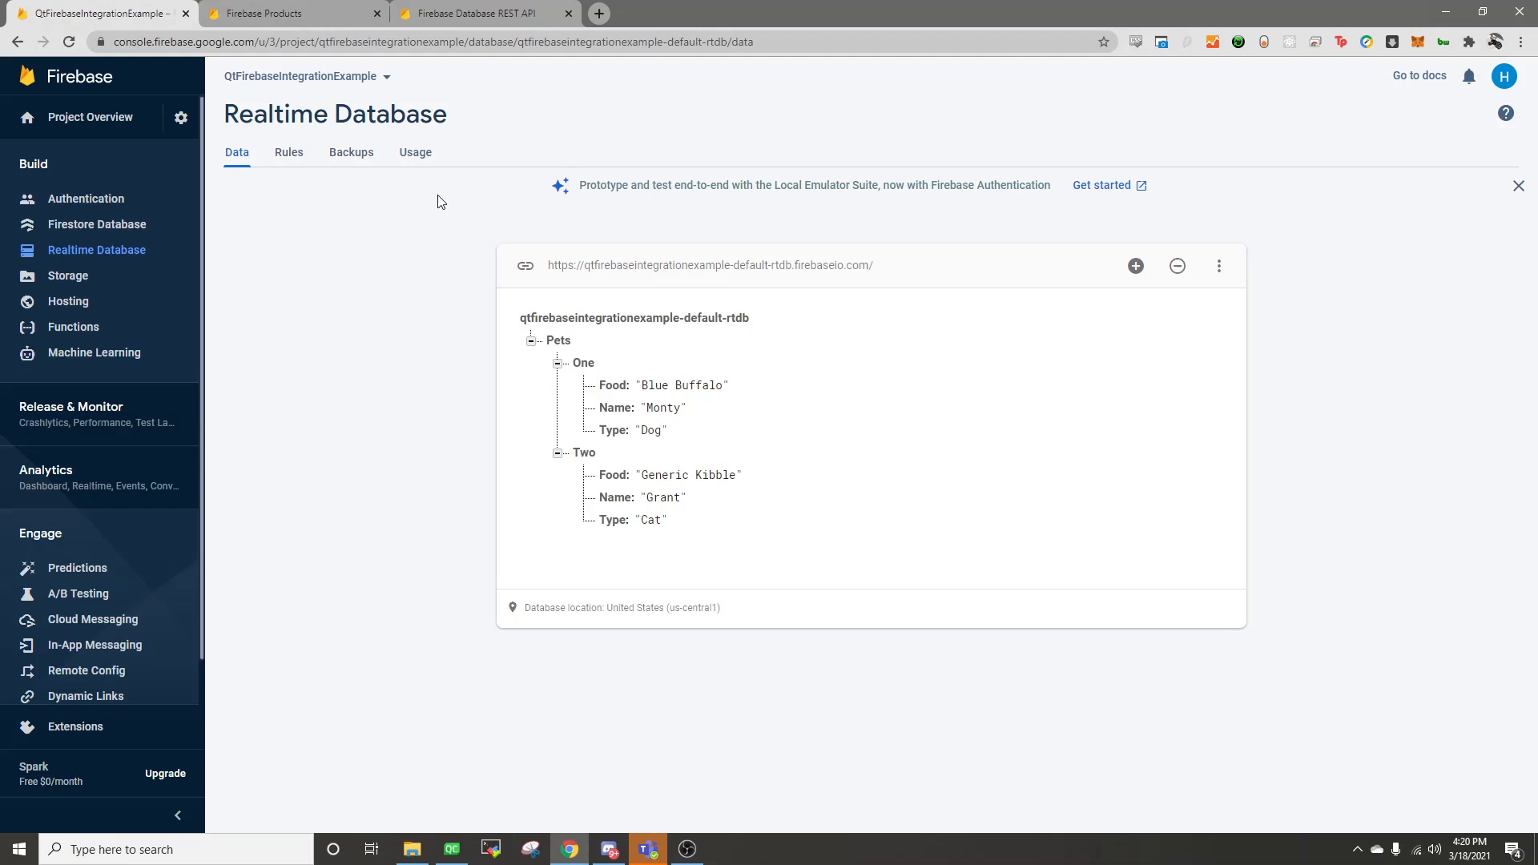
{"action": "mouse_move", "coordinate": [558, 340]}
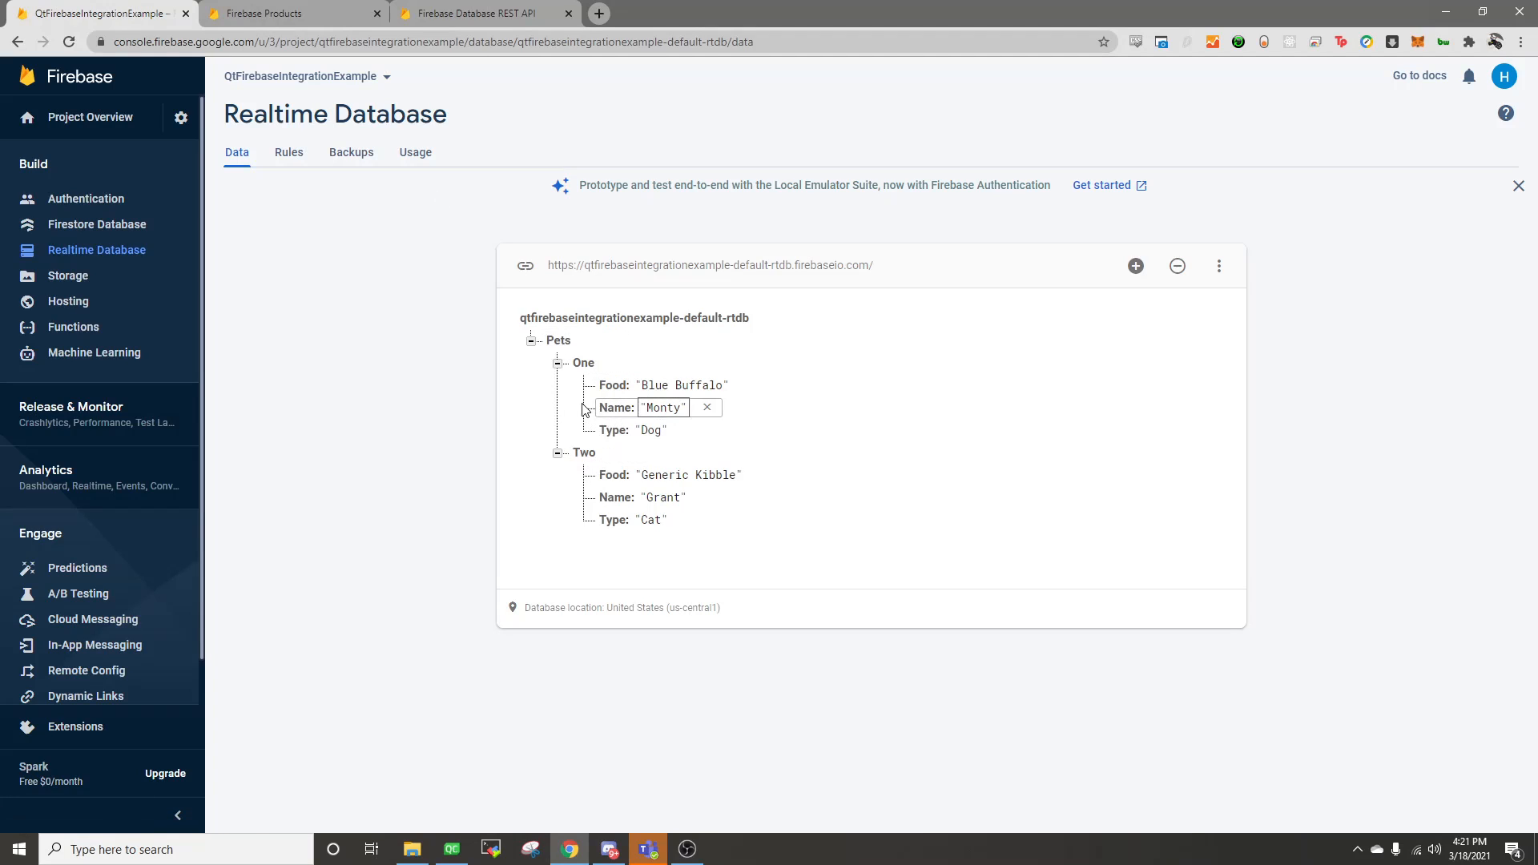
{"action": "left_click", "coordinate": [450, 850]}
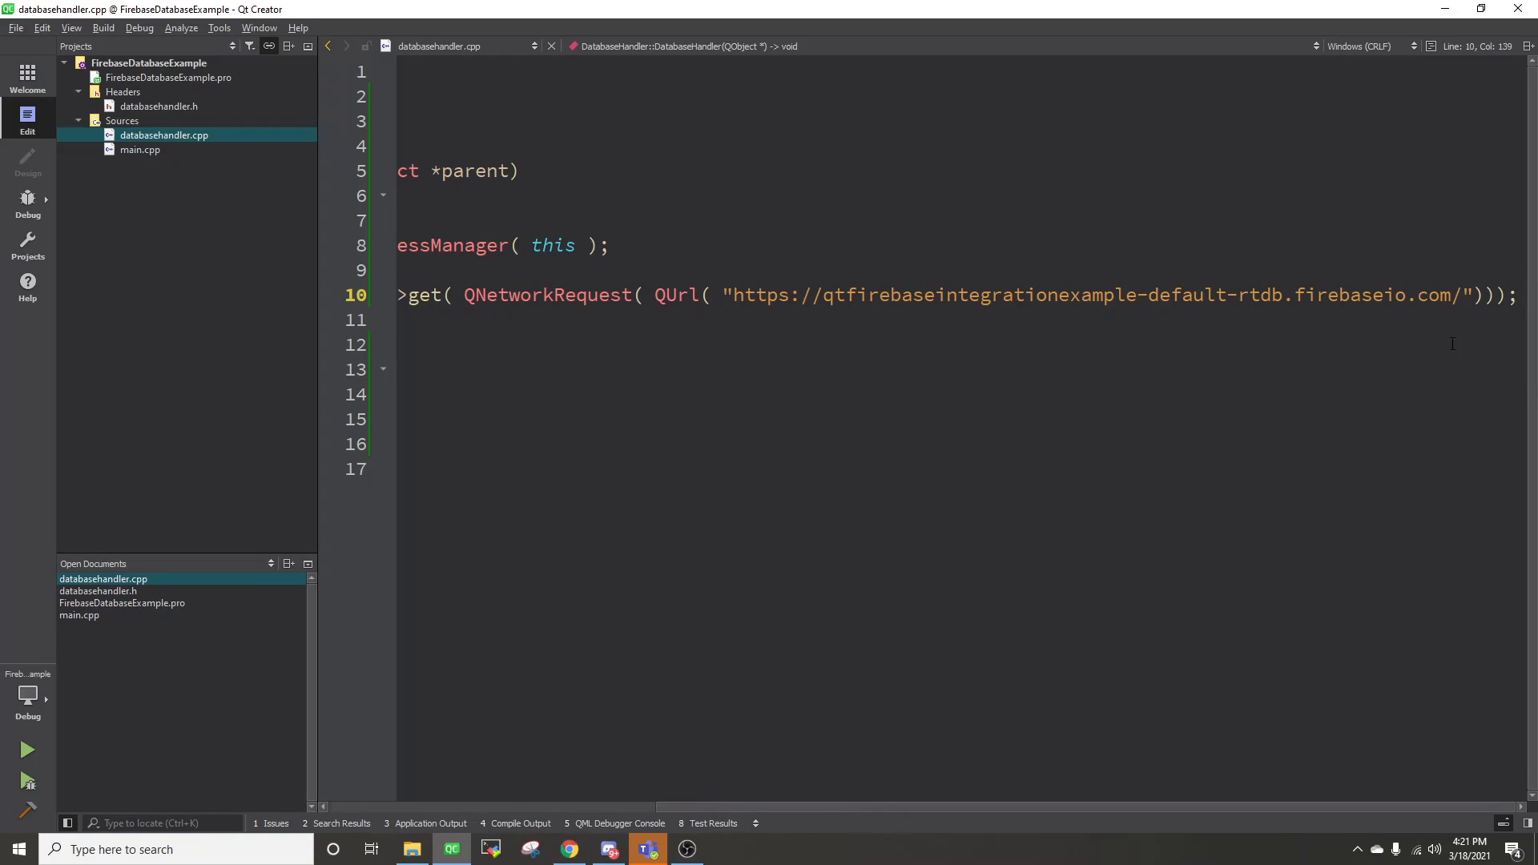
Step: Declare a public slot networkReplyReadyRead() and generate its definition in databasehandler.cpp via Refactor
{"action": "type", "text": "Pets"}
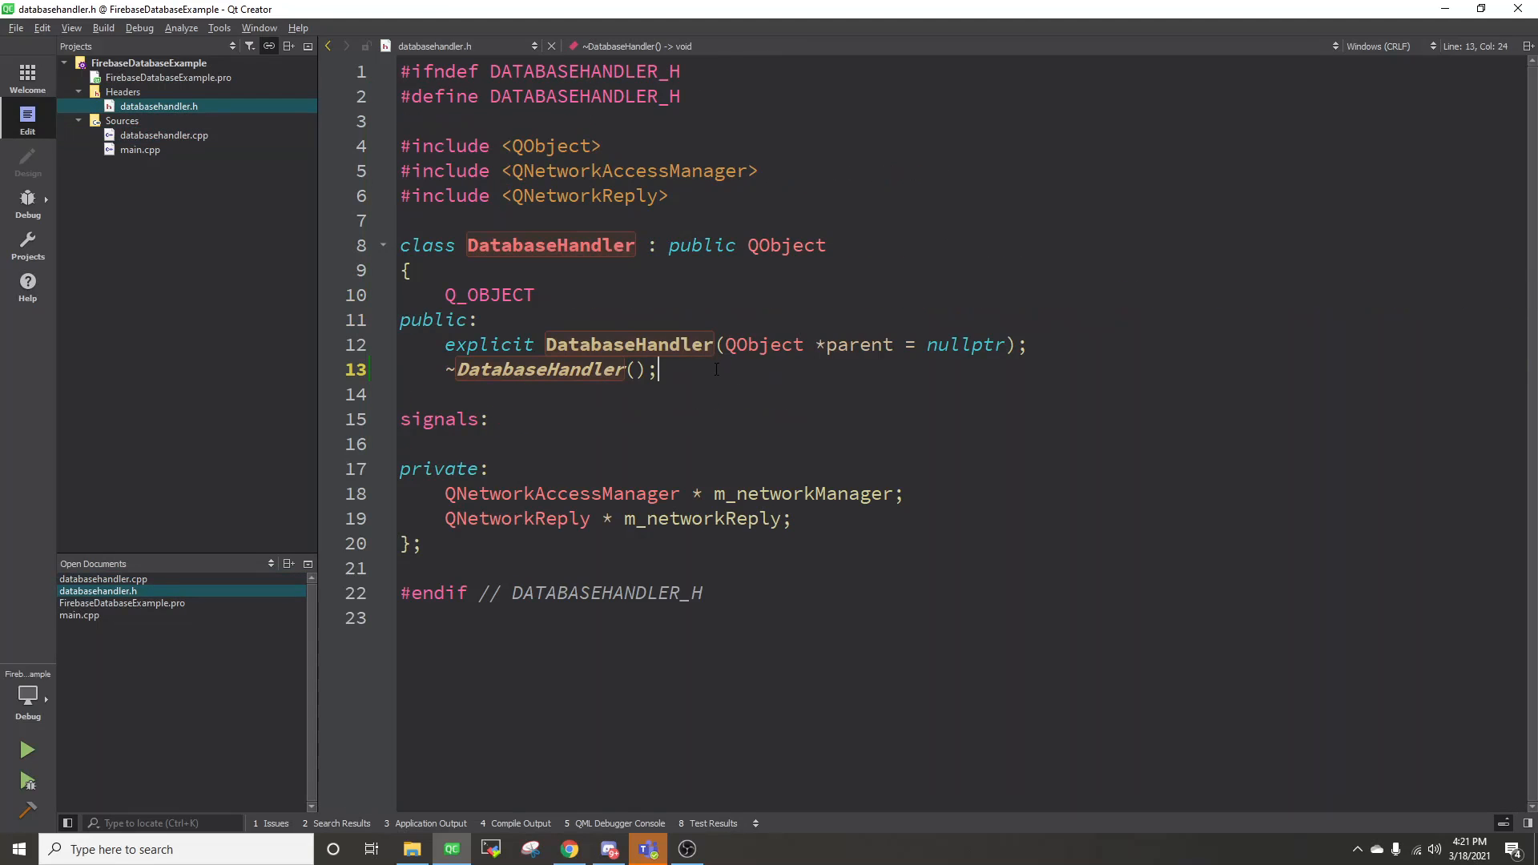
{"action": "type", "text": "public slots:"}
{"action": "type", "text": "void"}
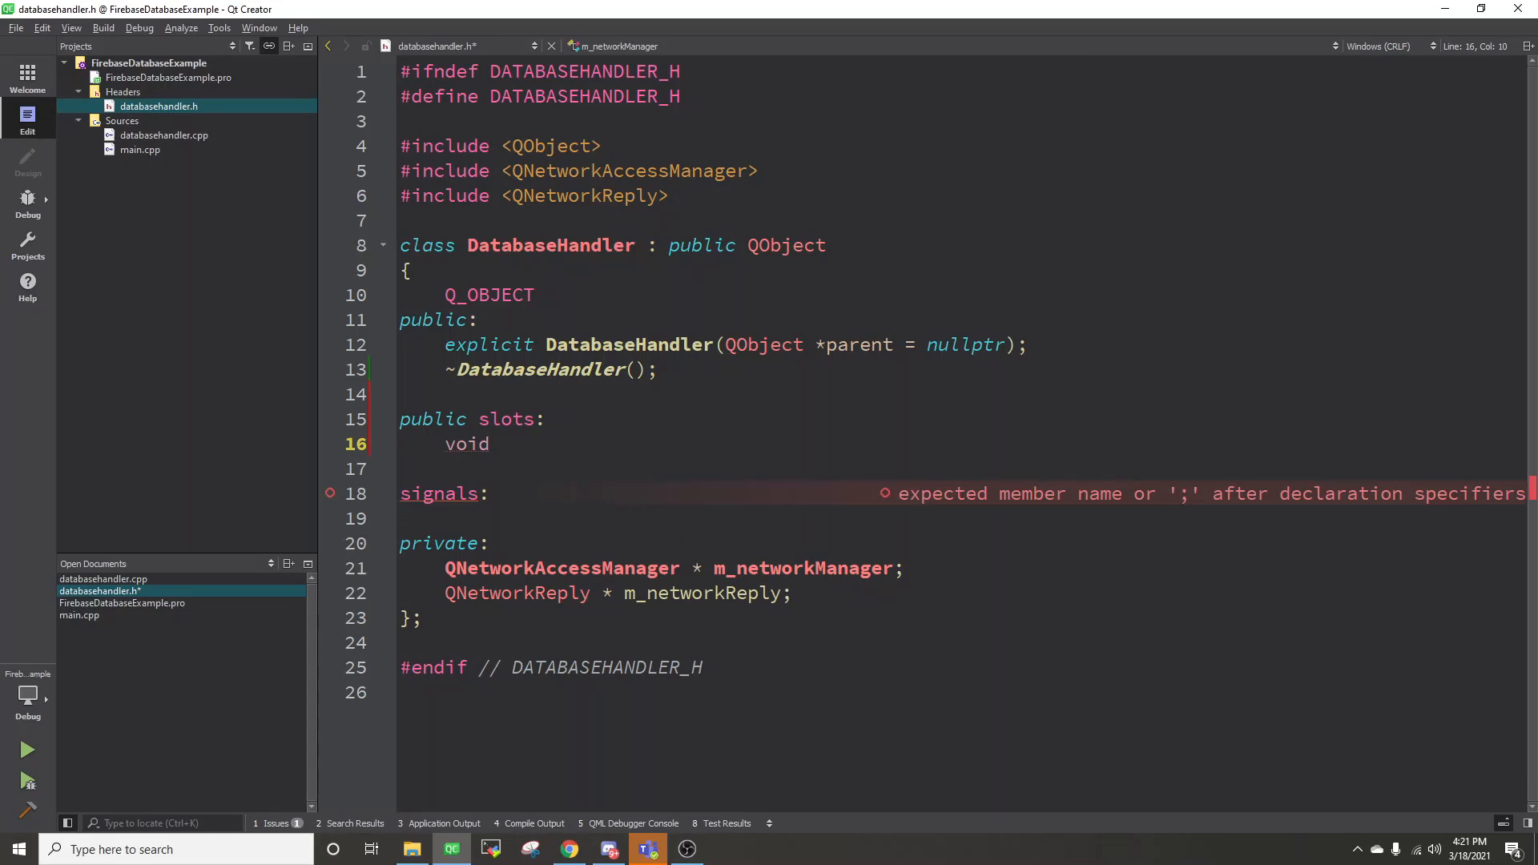
{"action": "type", "text": "networkReplyR"}
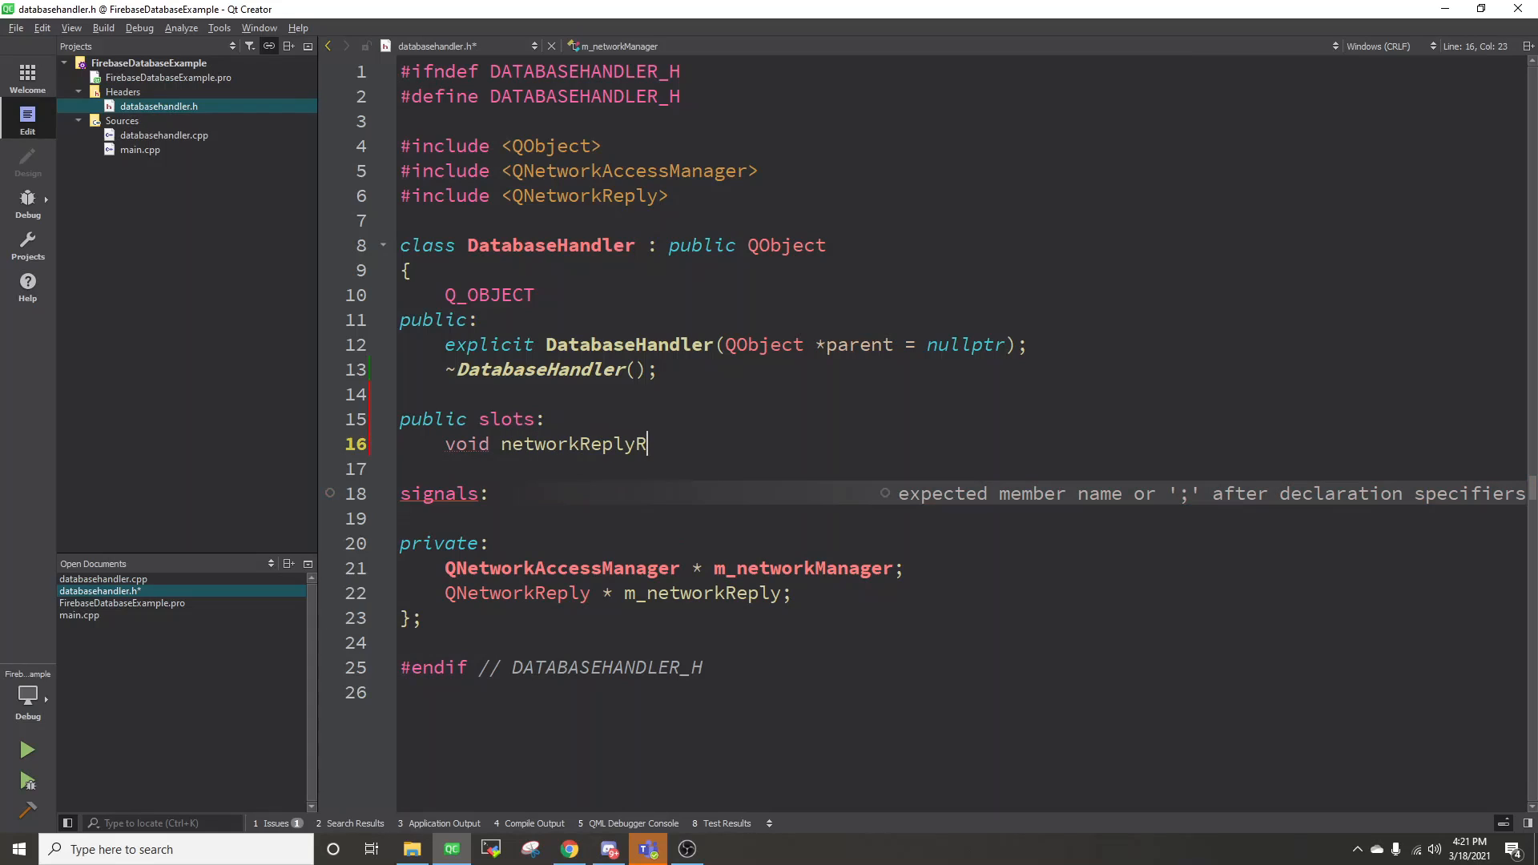
{"action": "type", "text": "eadyRead();"}
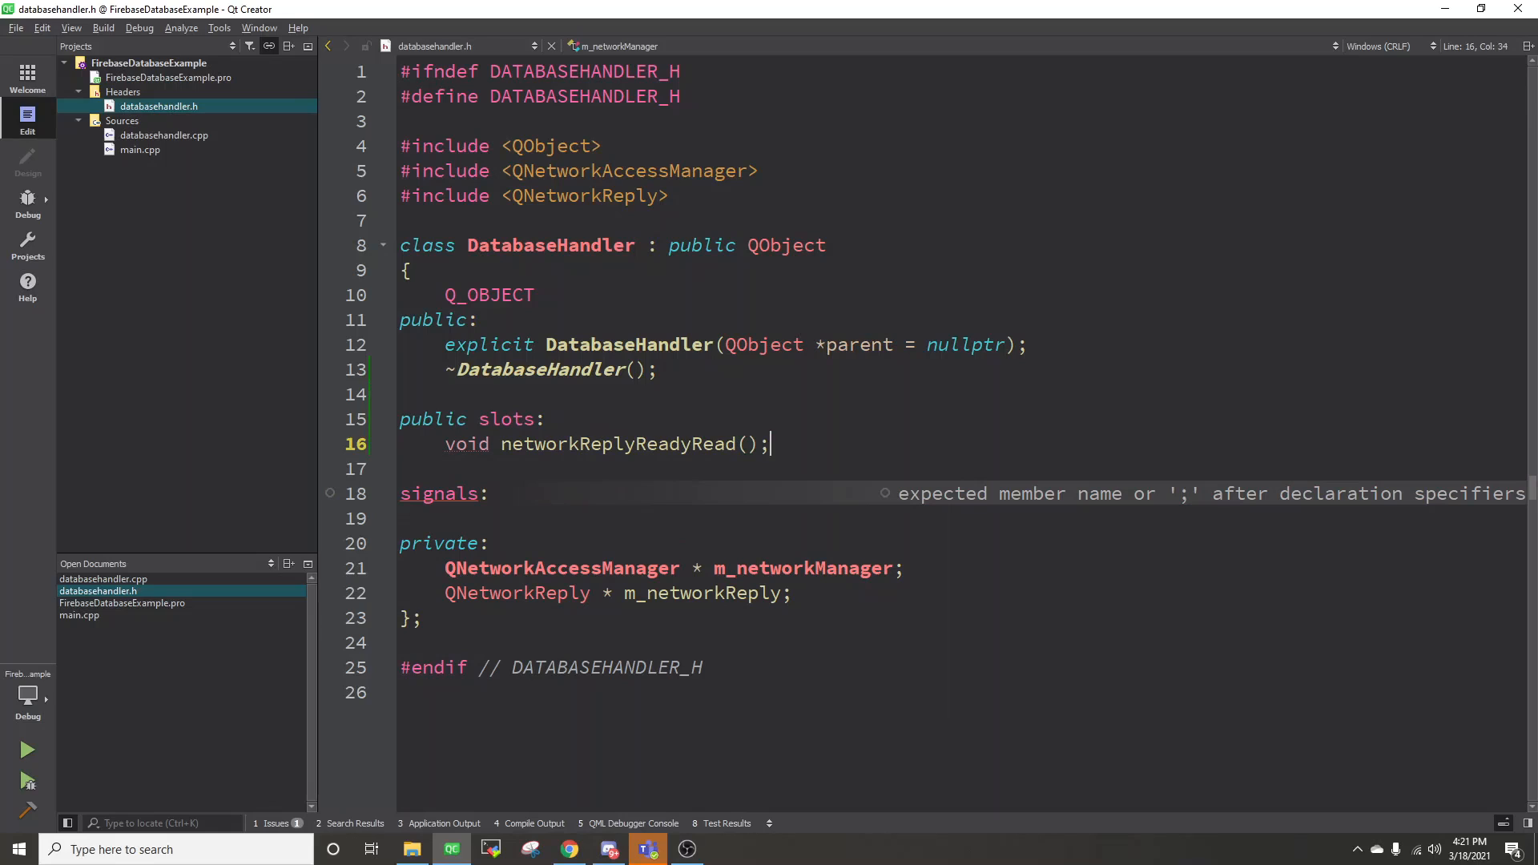
{"action": "right_click", "coordinate": [619, 444]}
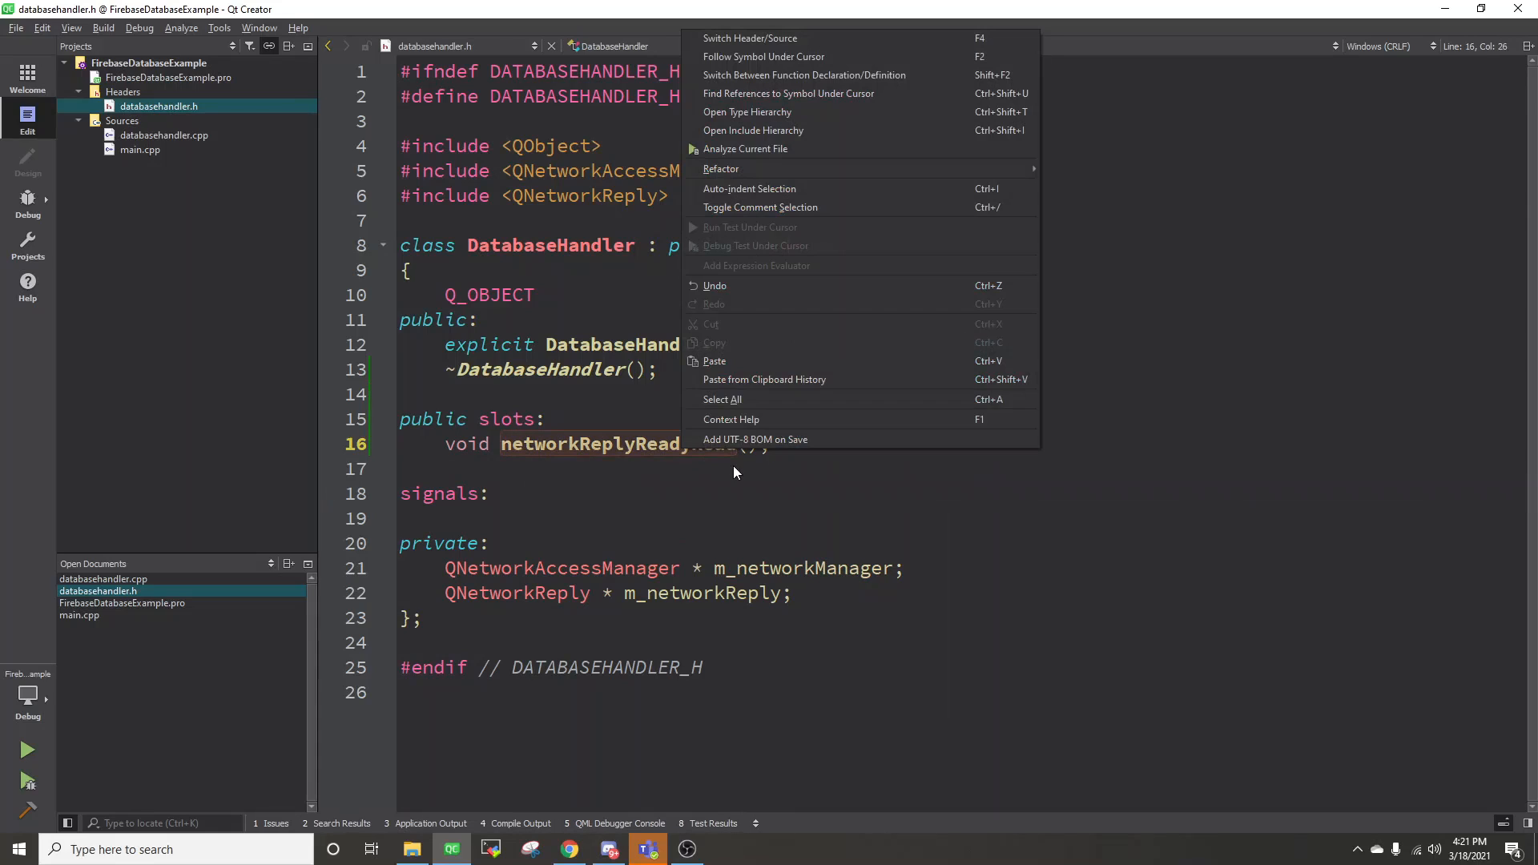
{"action": "mouse_move", "coordinate": [721, 168]}
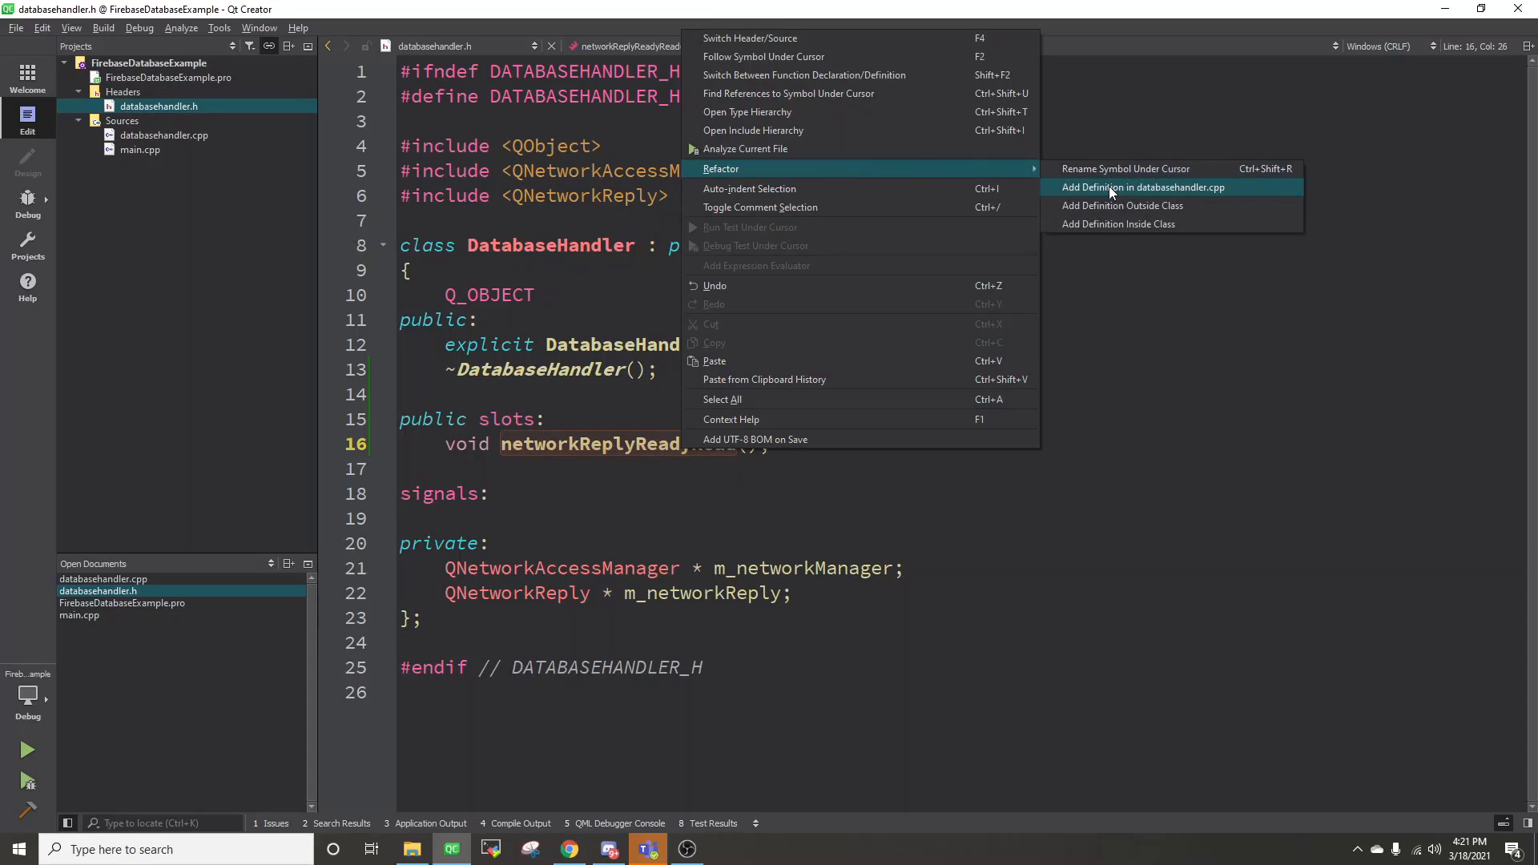
{"action": "left_click", "coordinate": [1143, 188]}
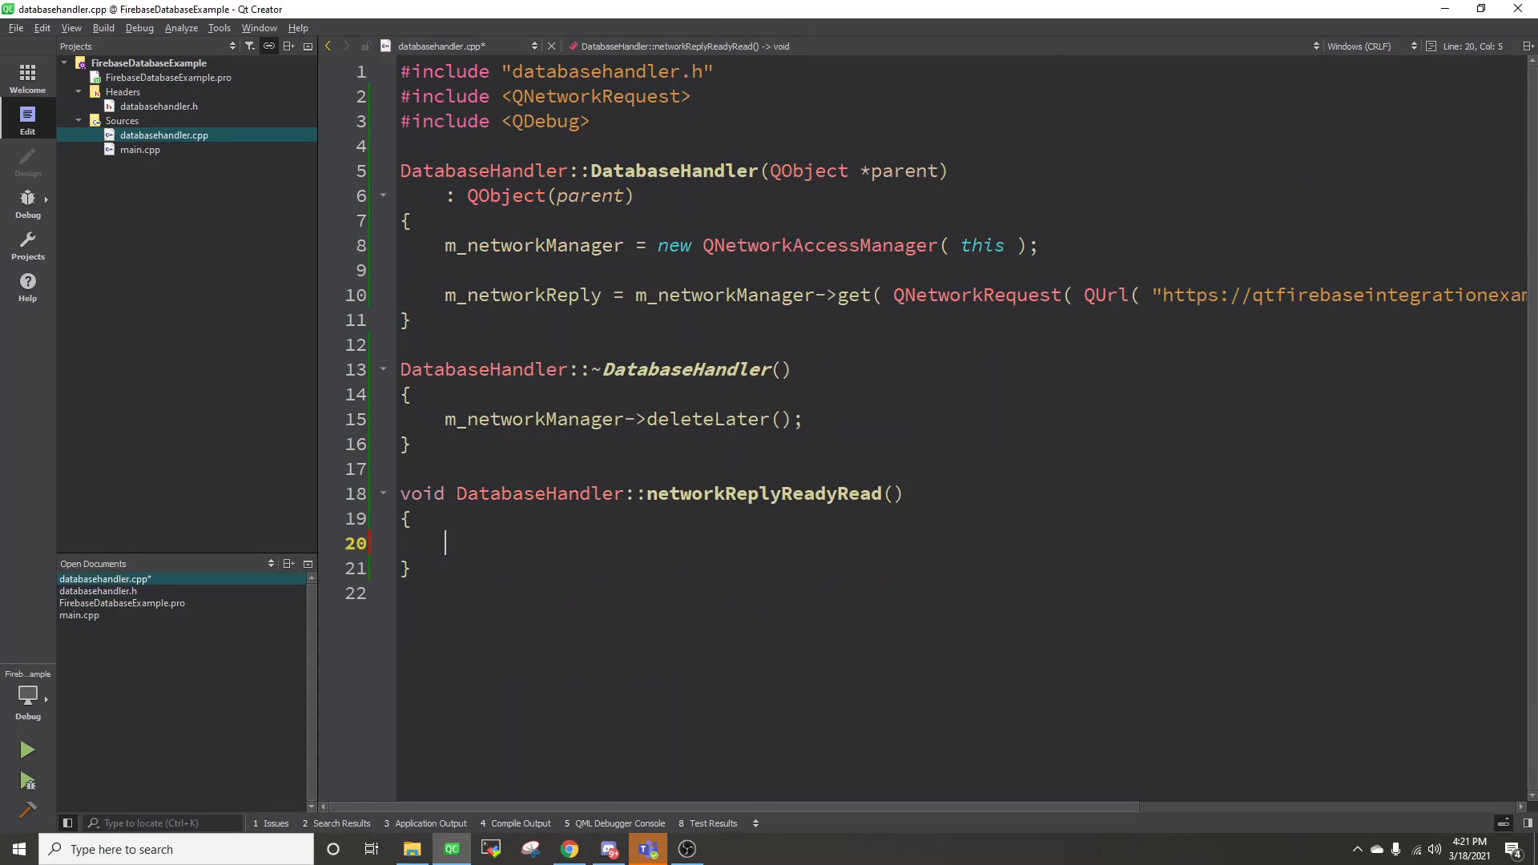
Step: Make networkReplyReadyRead print m_networkReply->readAll() with qDebug()
{"action": "type", "text": "qD"}
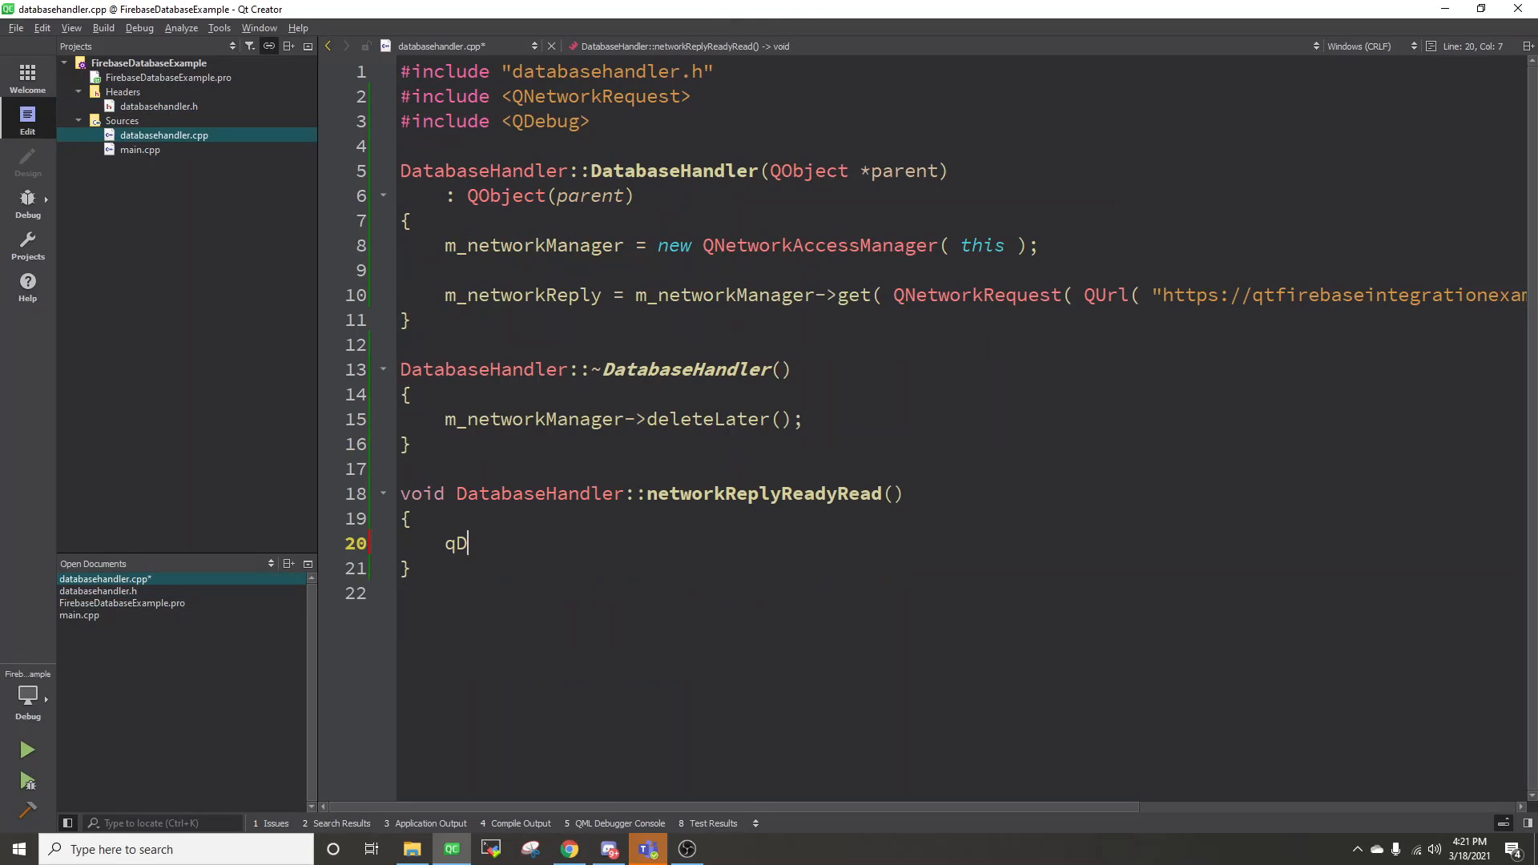
{"action": "type", "text": "ebug() <<"}
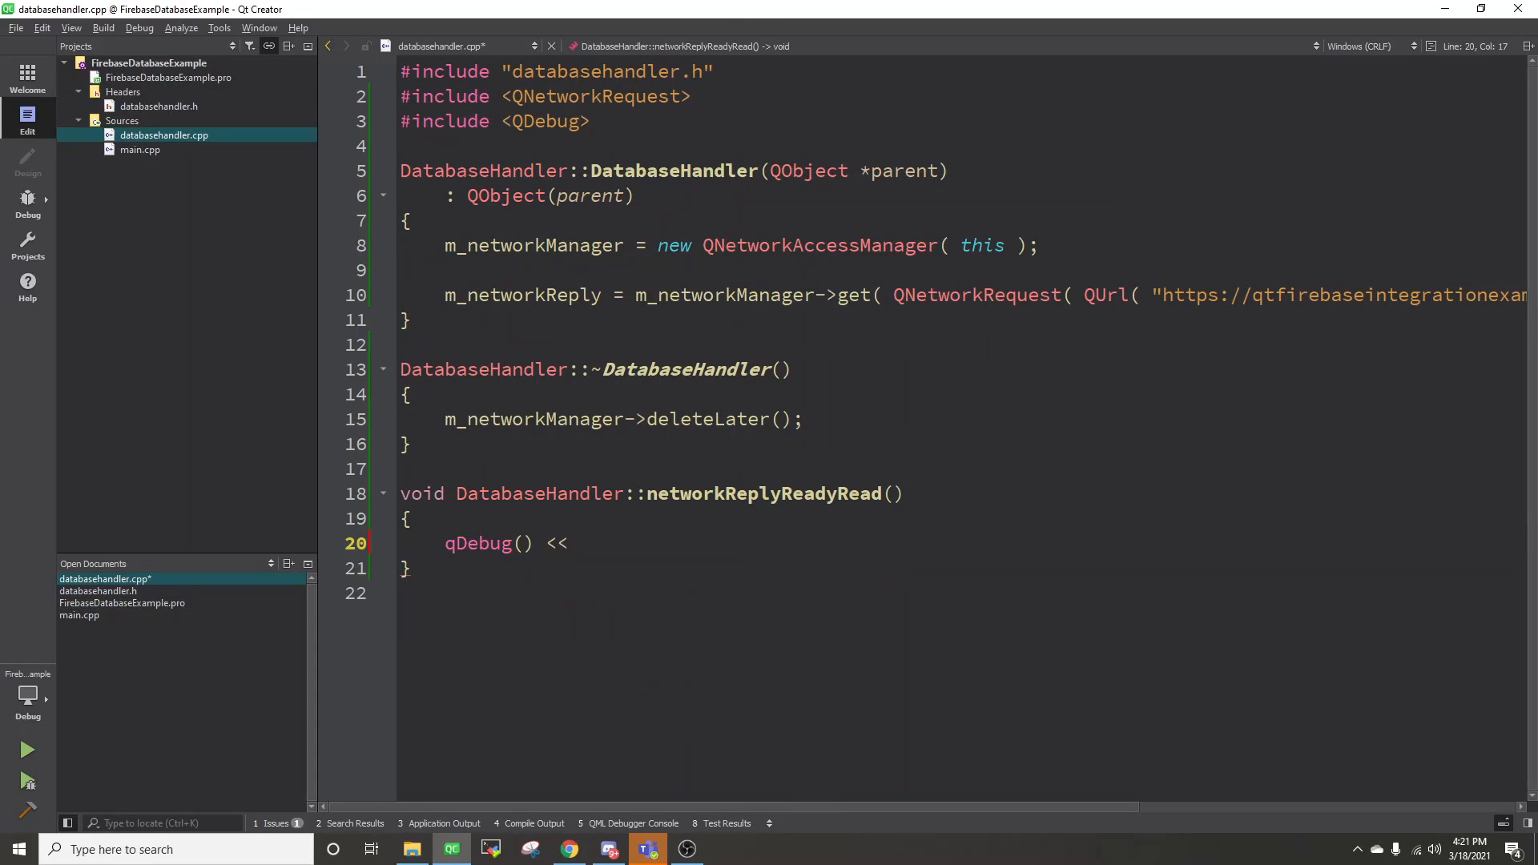
{"action": "type", "text": "m_networkReply->"}
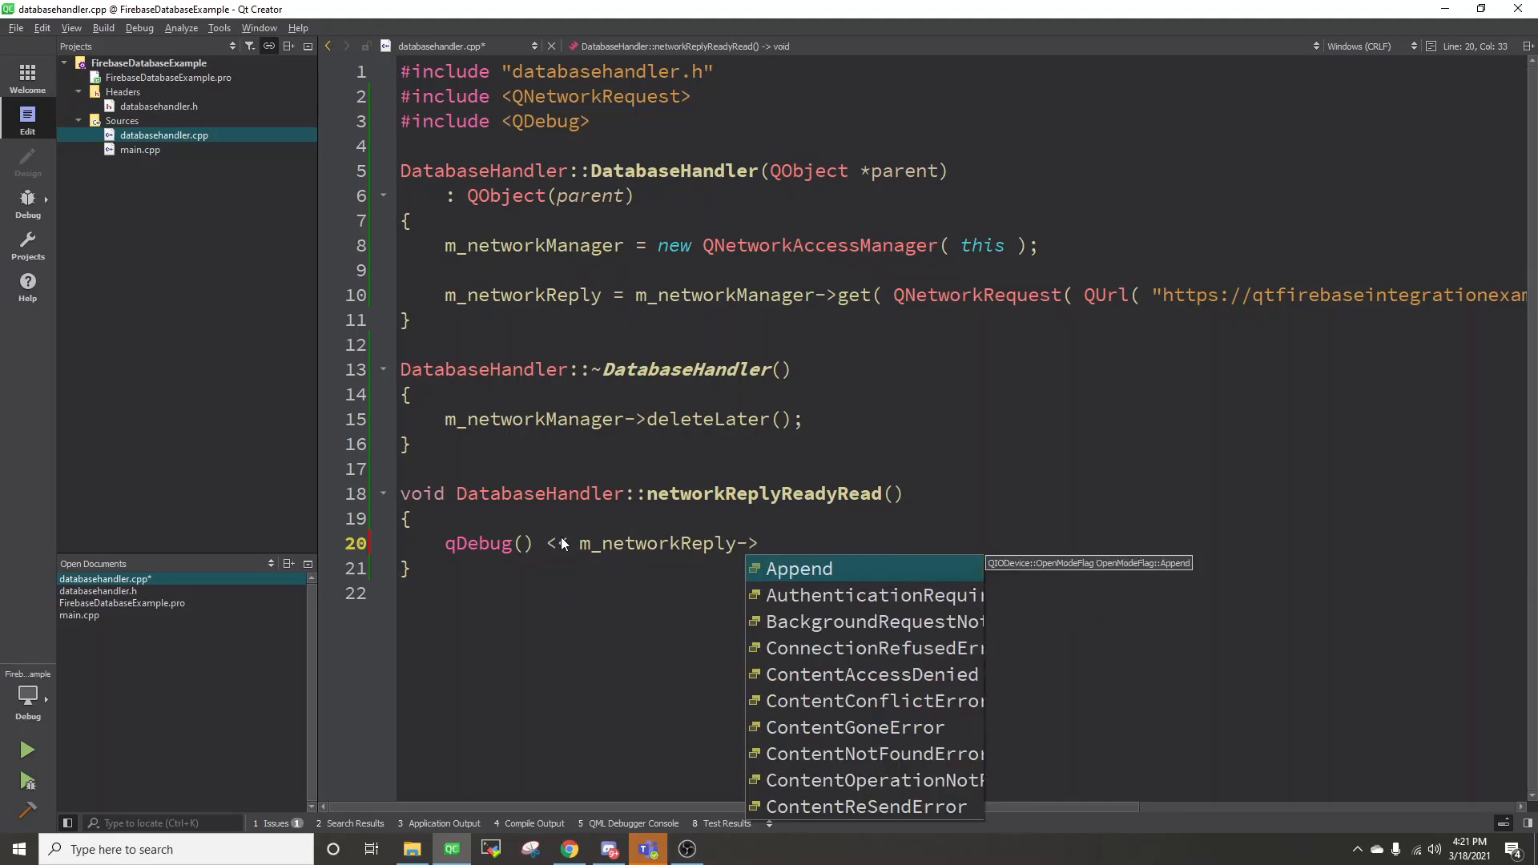
{"action": "type", "text": "readAll();"}
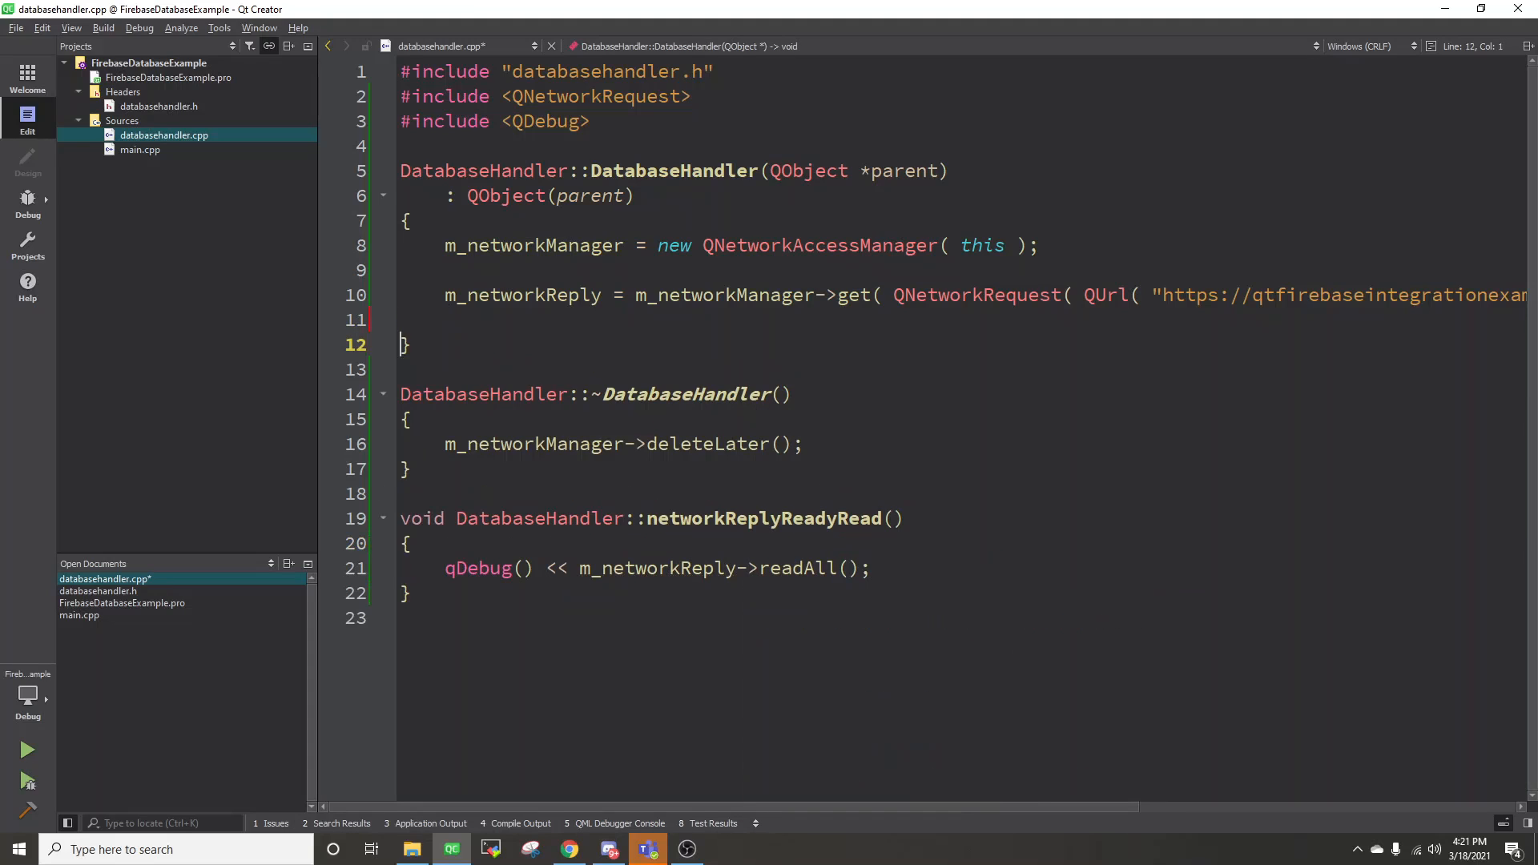
Step: Connect m_networkReply's QNetworkReply::readyRead signal to this DatabaseHandler's networkReplyReadyRead slot
{"action": "type", "text": "connect( m_newt"}
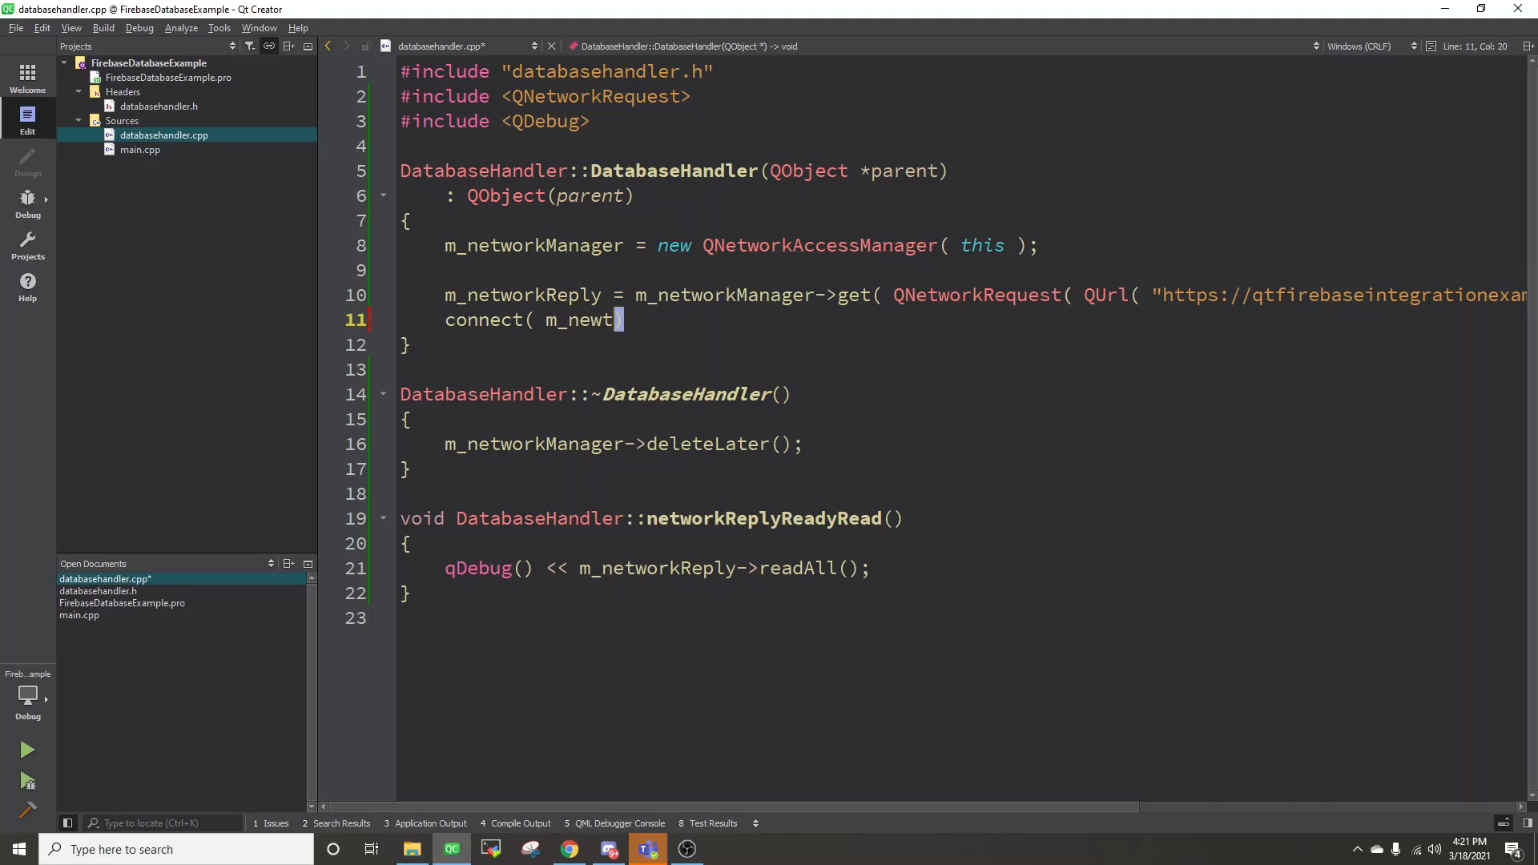
{"action": "type", "text": "ork"}
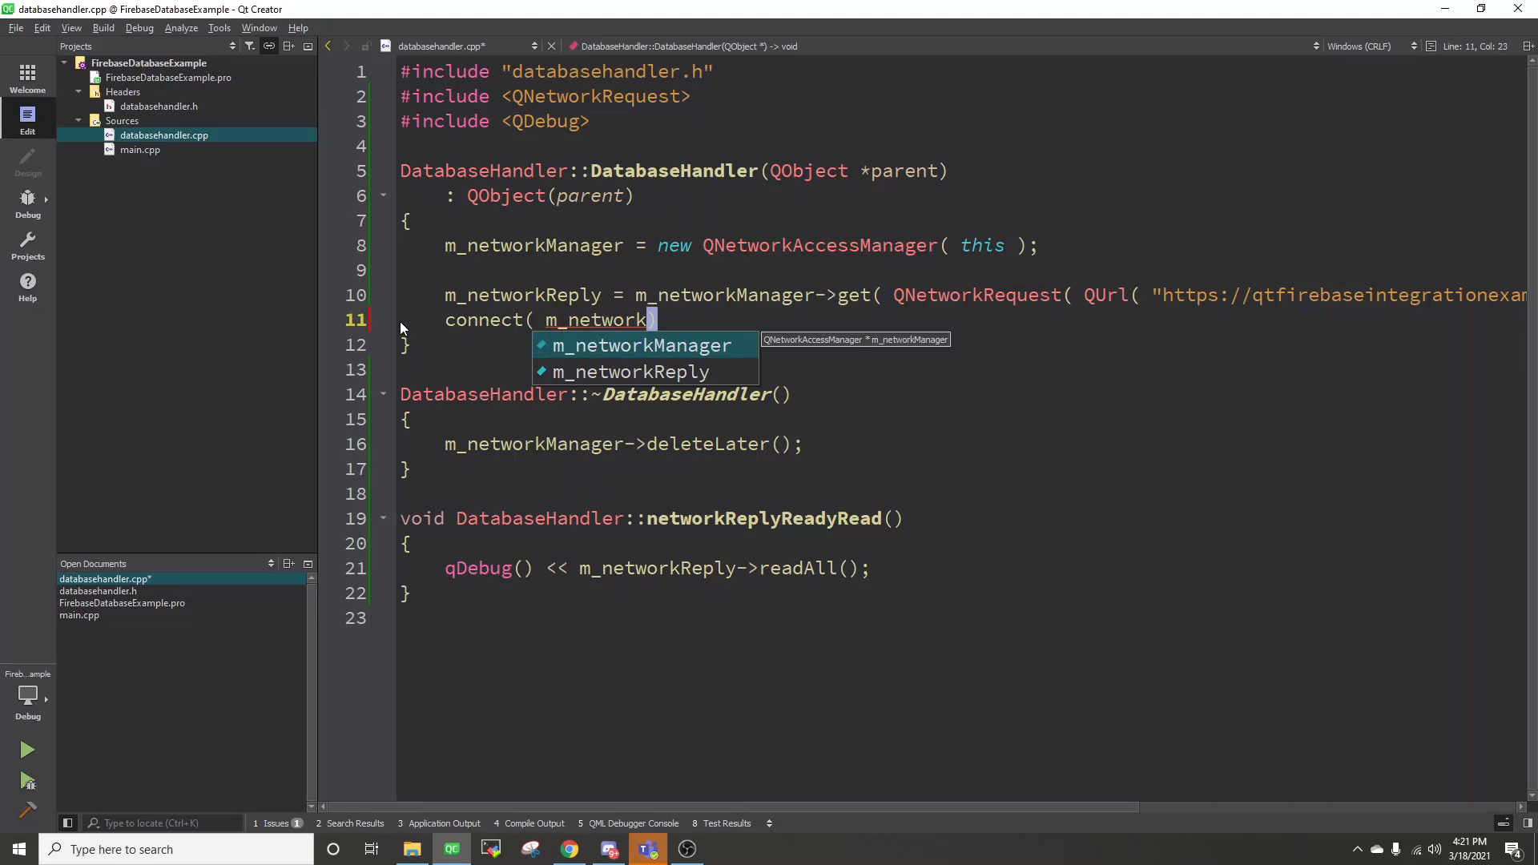
{"action": "type", "text": "Reply, &Q"}
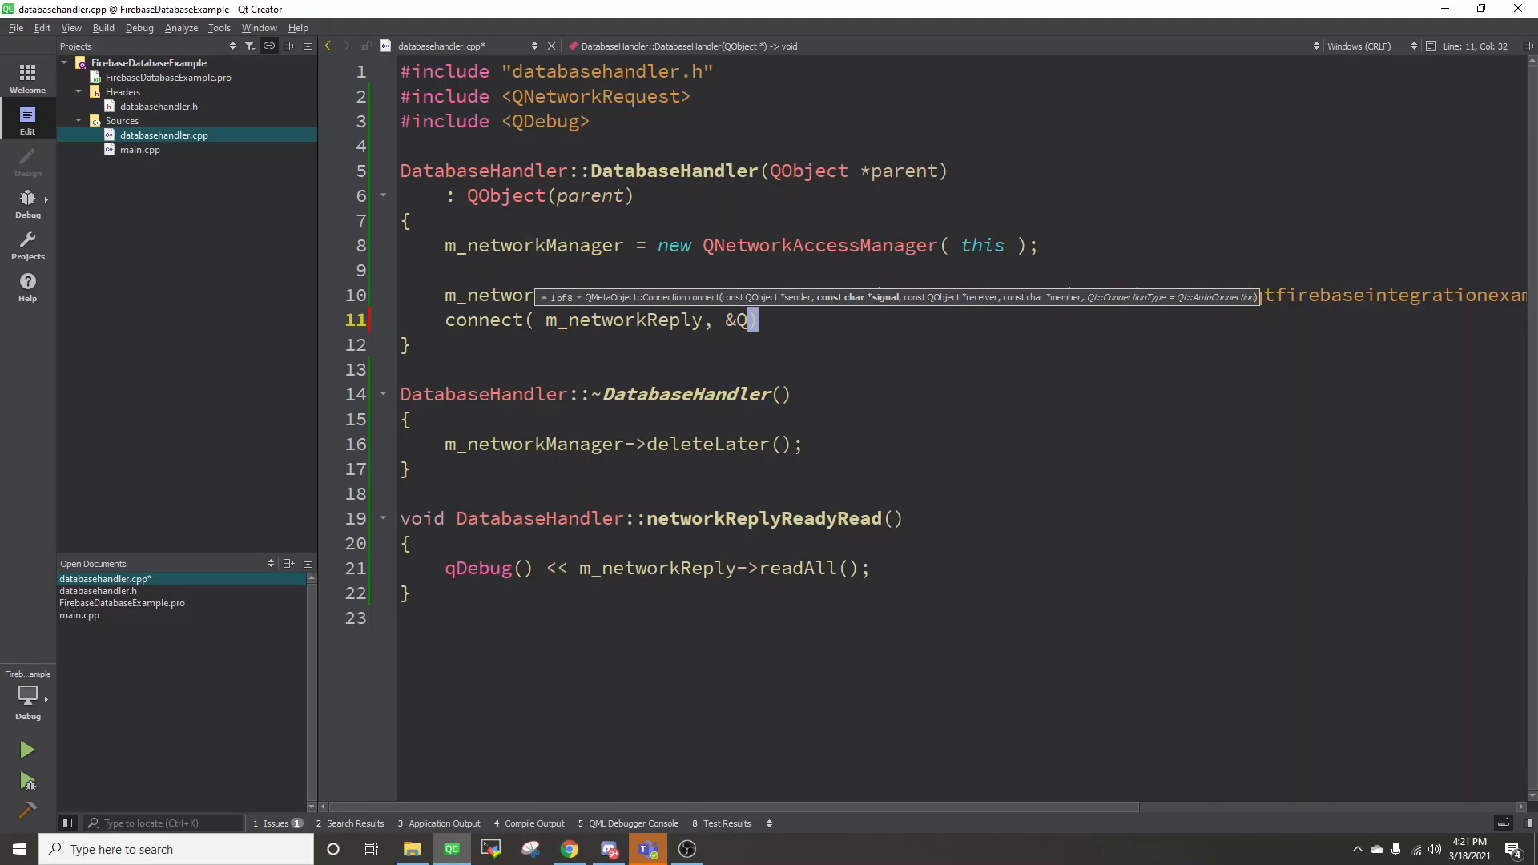
{"action": "type", "text": "NetworkReply"}
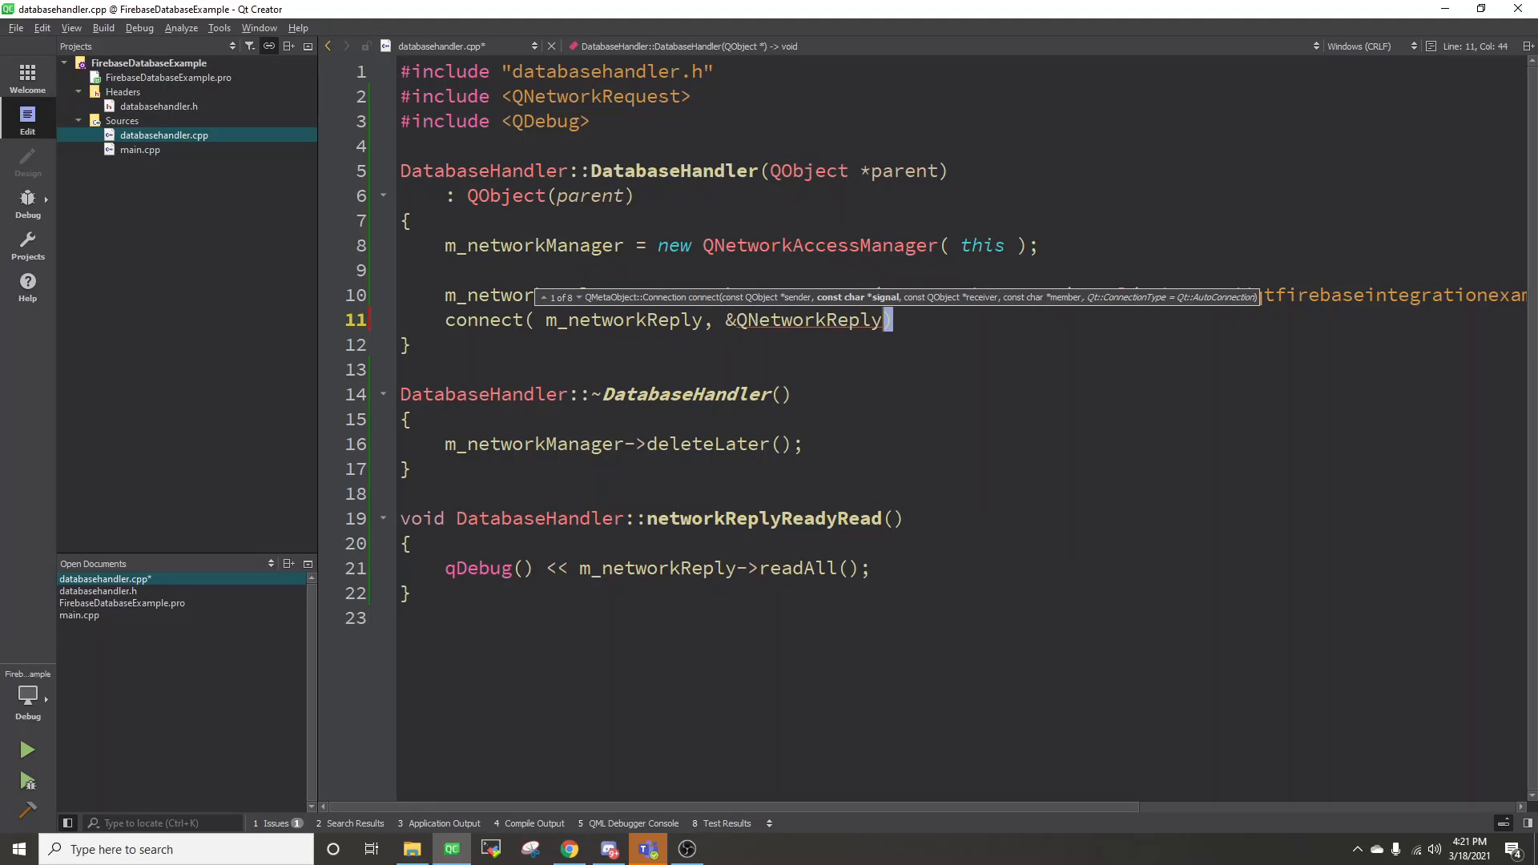
{"action": "type", "text": "::readyRead"}
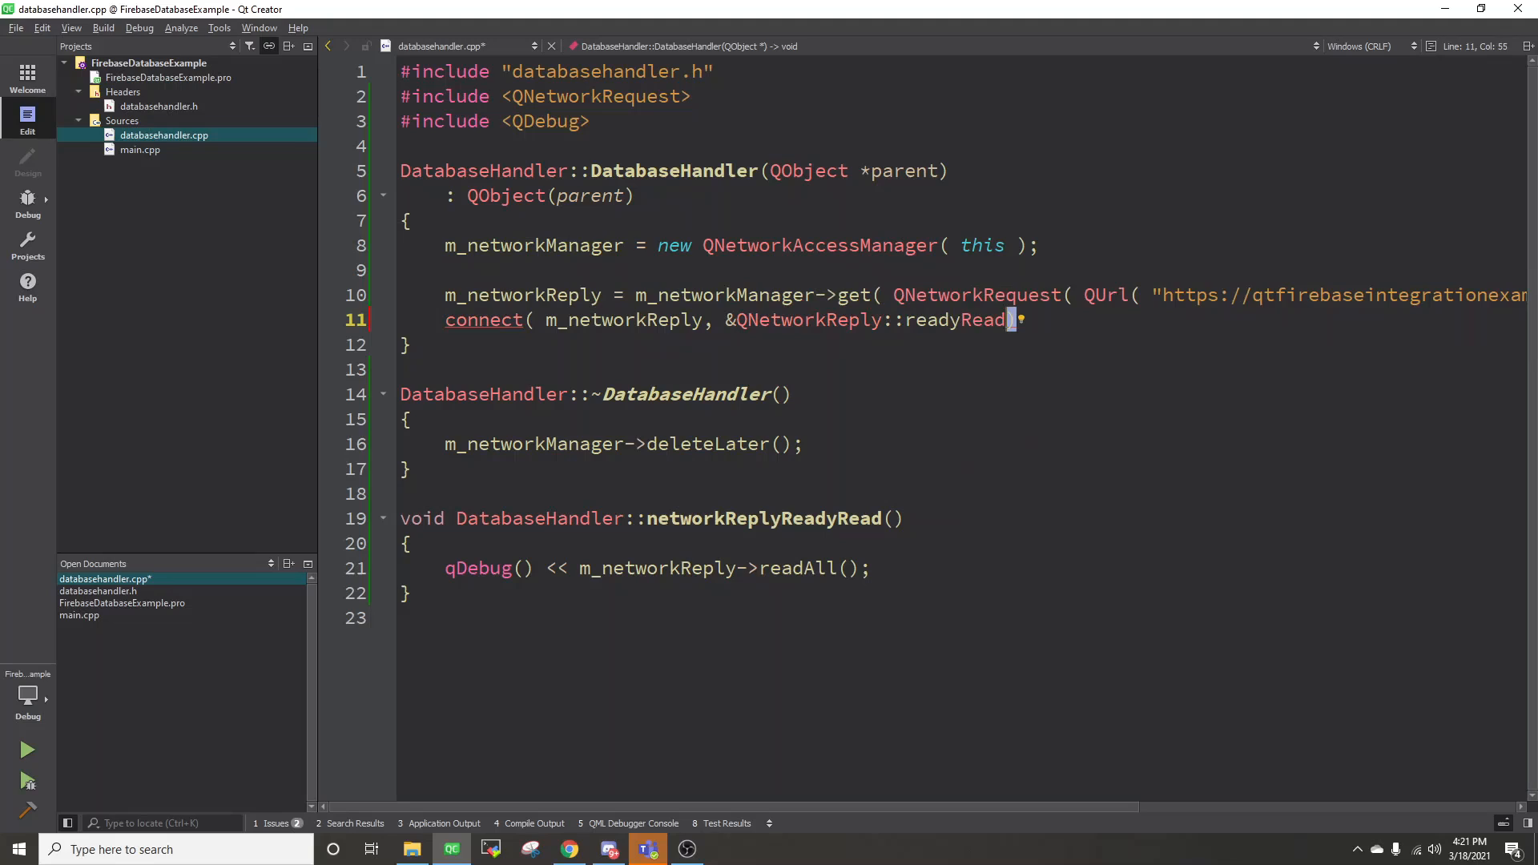
{"action": "type", "text": ", this,"}
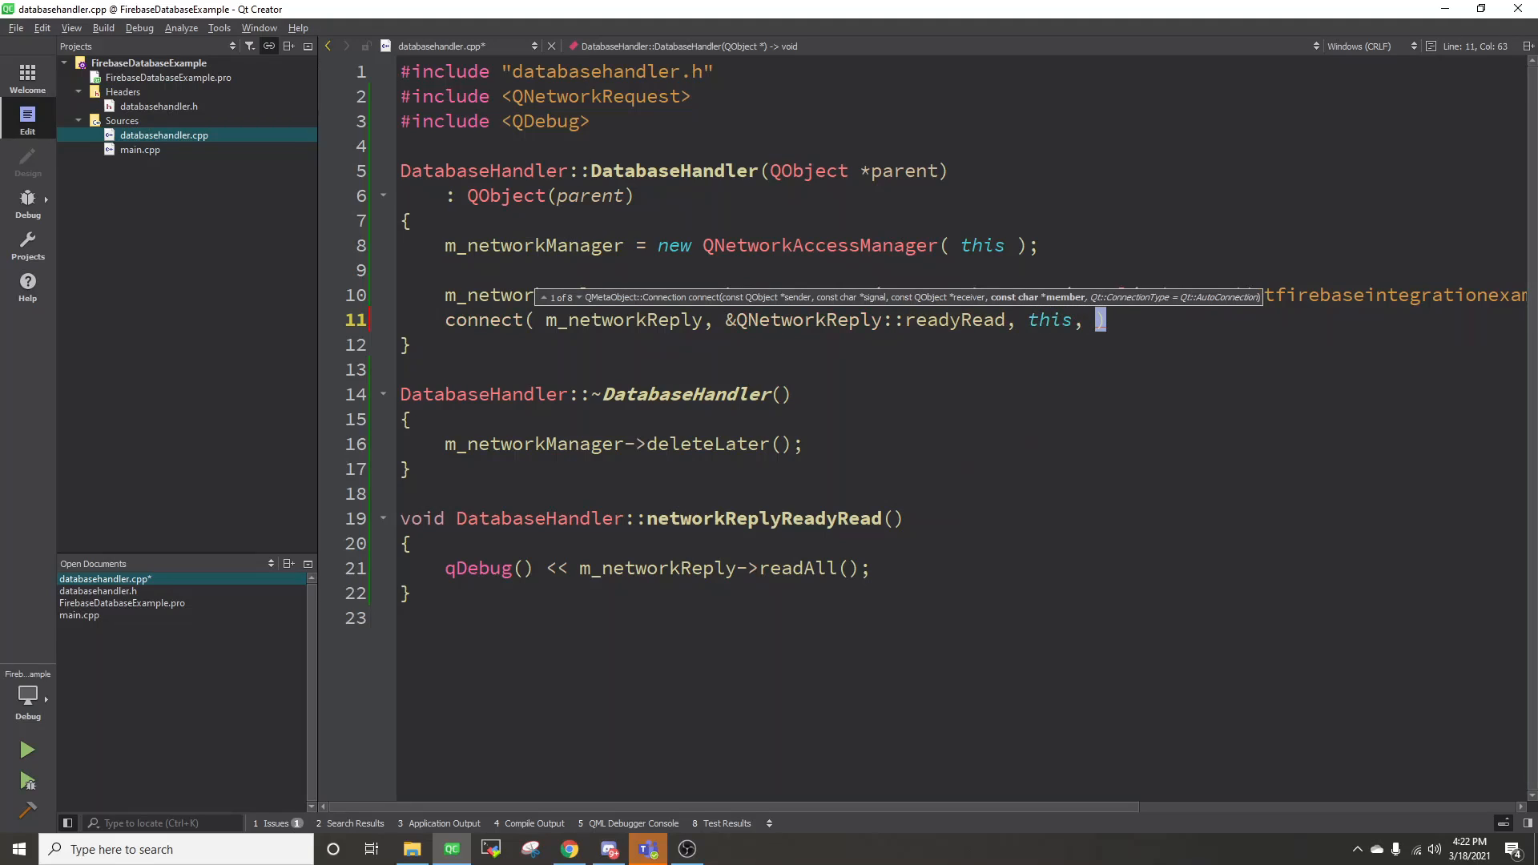
{"action": "type", "text": "&"}
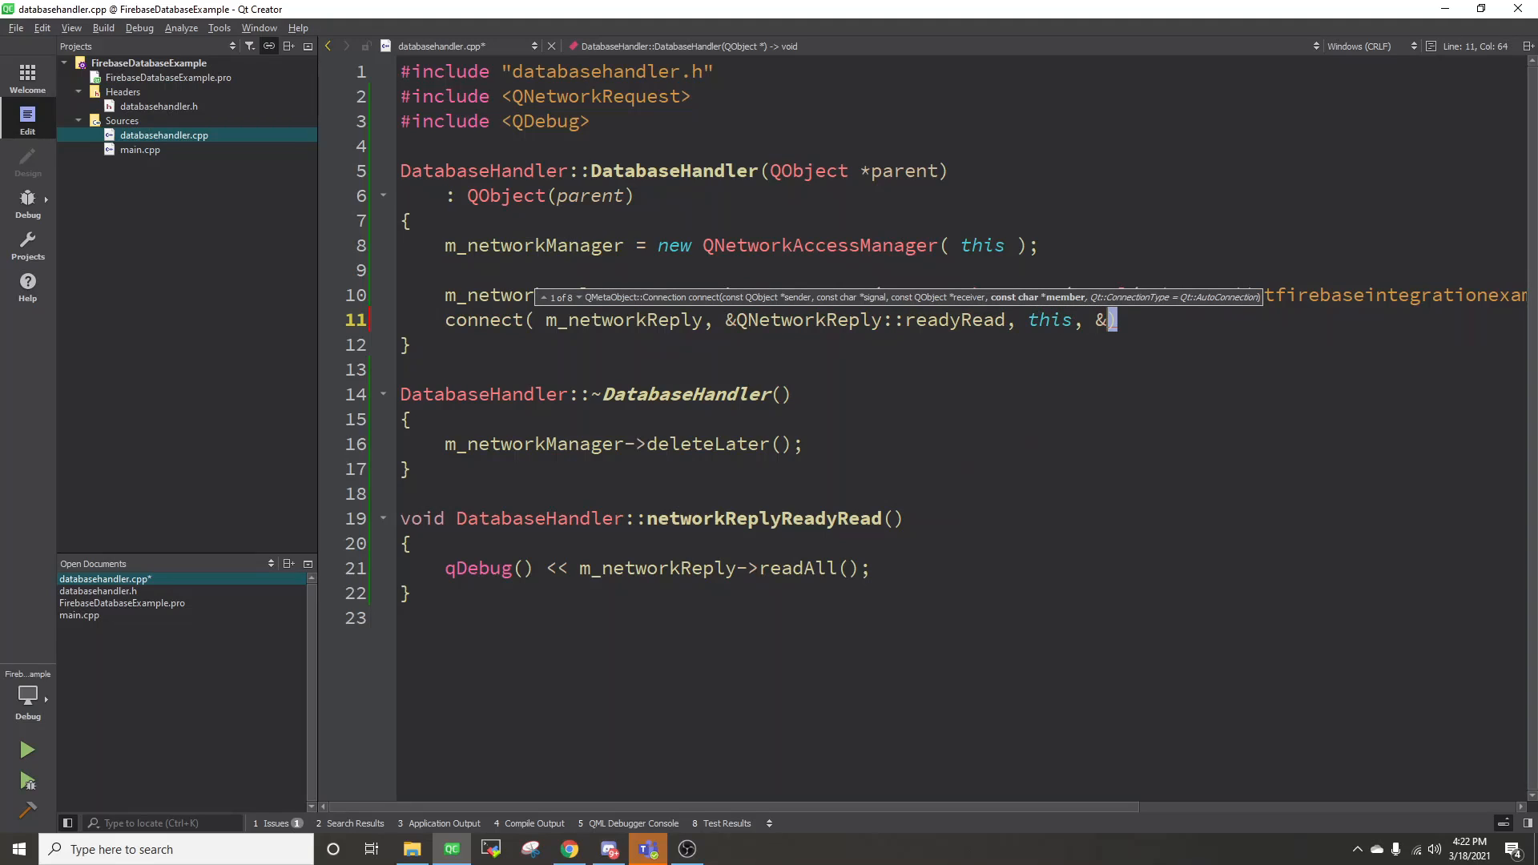
{"action": "type", "text": "DatabaseHandler"}
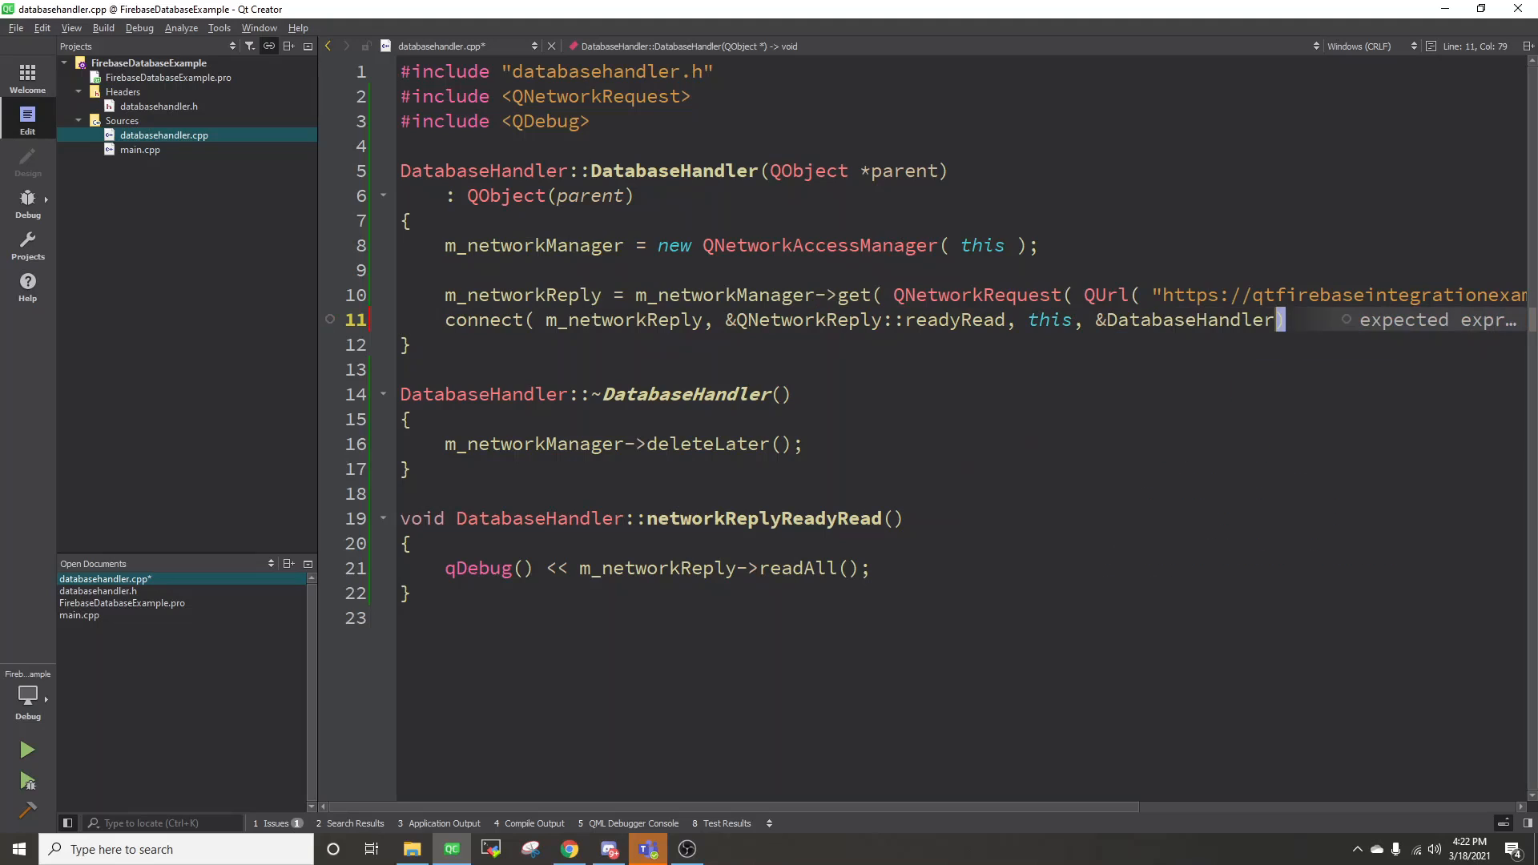
{"action": "type", "text": "::"}
{"action": "type", "text": "#include \""}
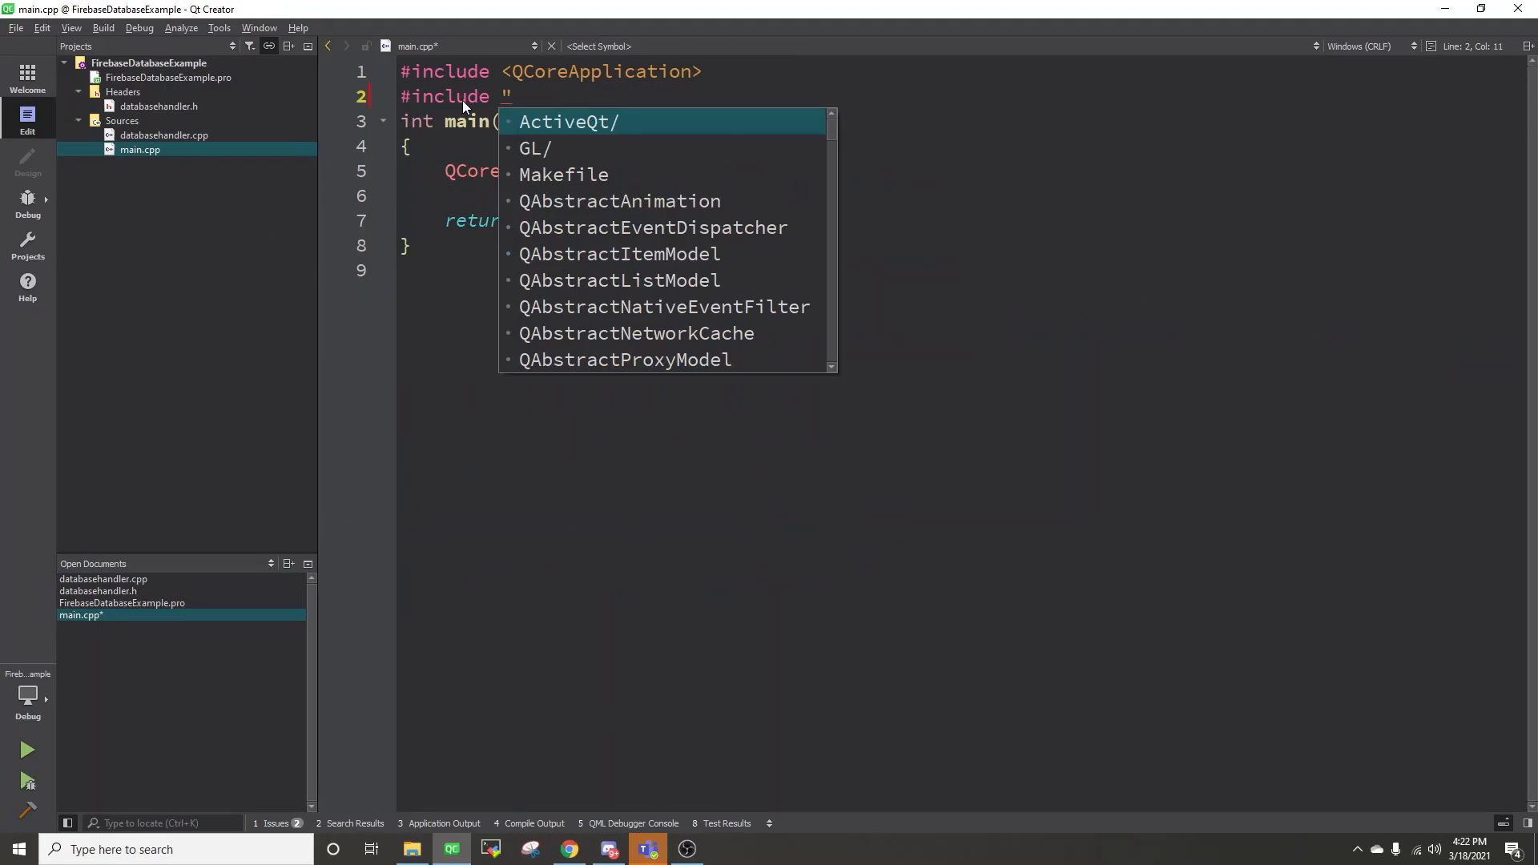
Step: Include databasehandler.h in main.cpp, create DatabaseHandler dbhandler; and run so the Pets JSON prints
{"action": "type", "text": "databasehandler.h\""}
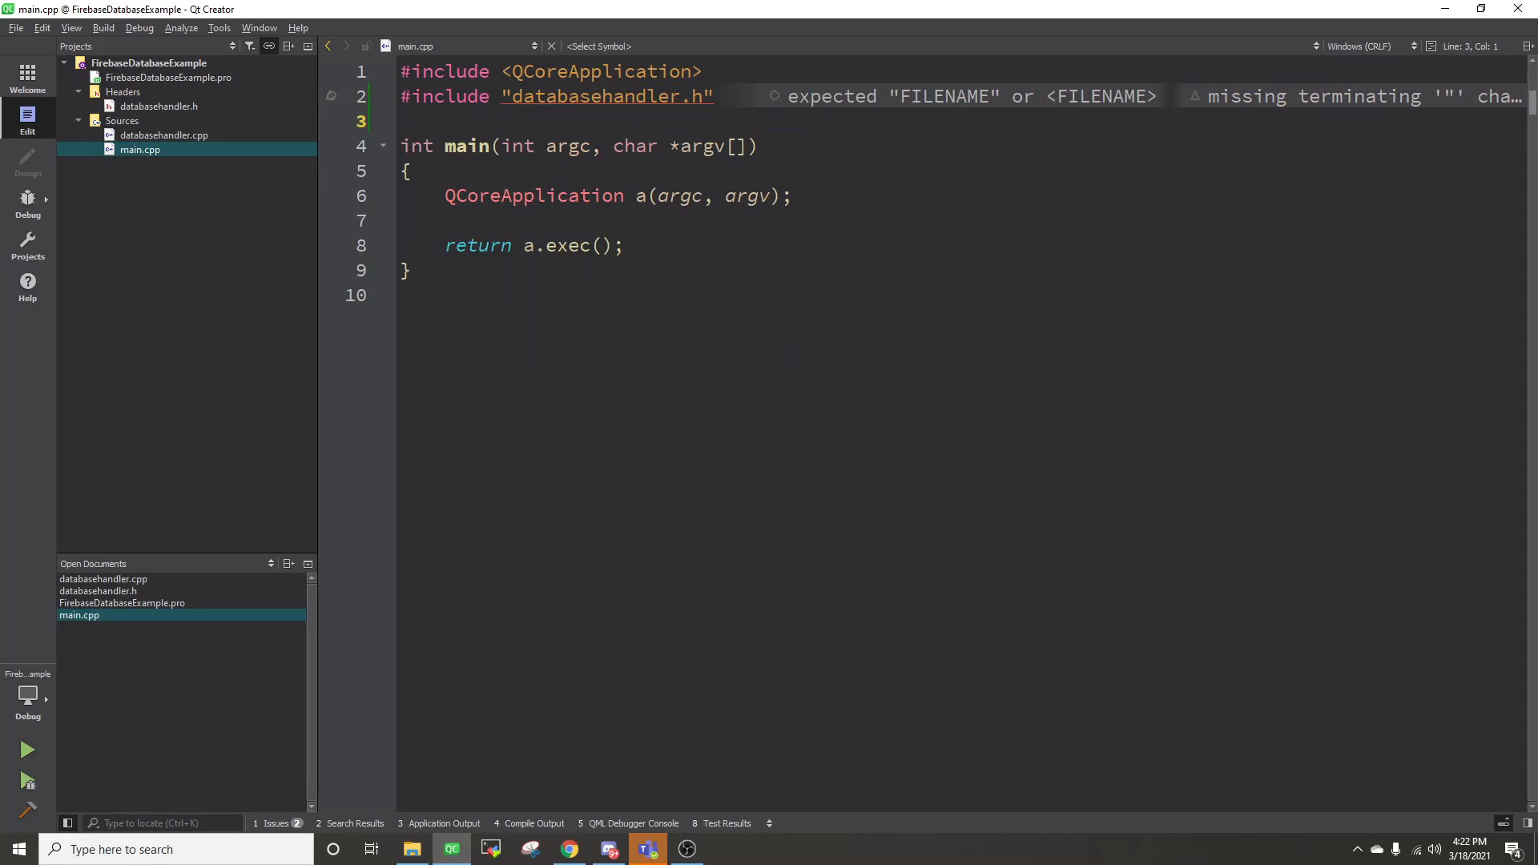
{"action": "key", "text": "enter"}
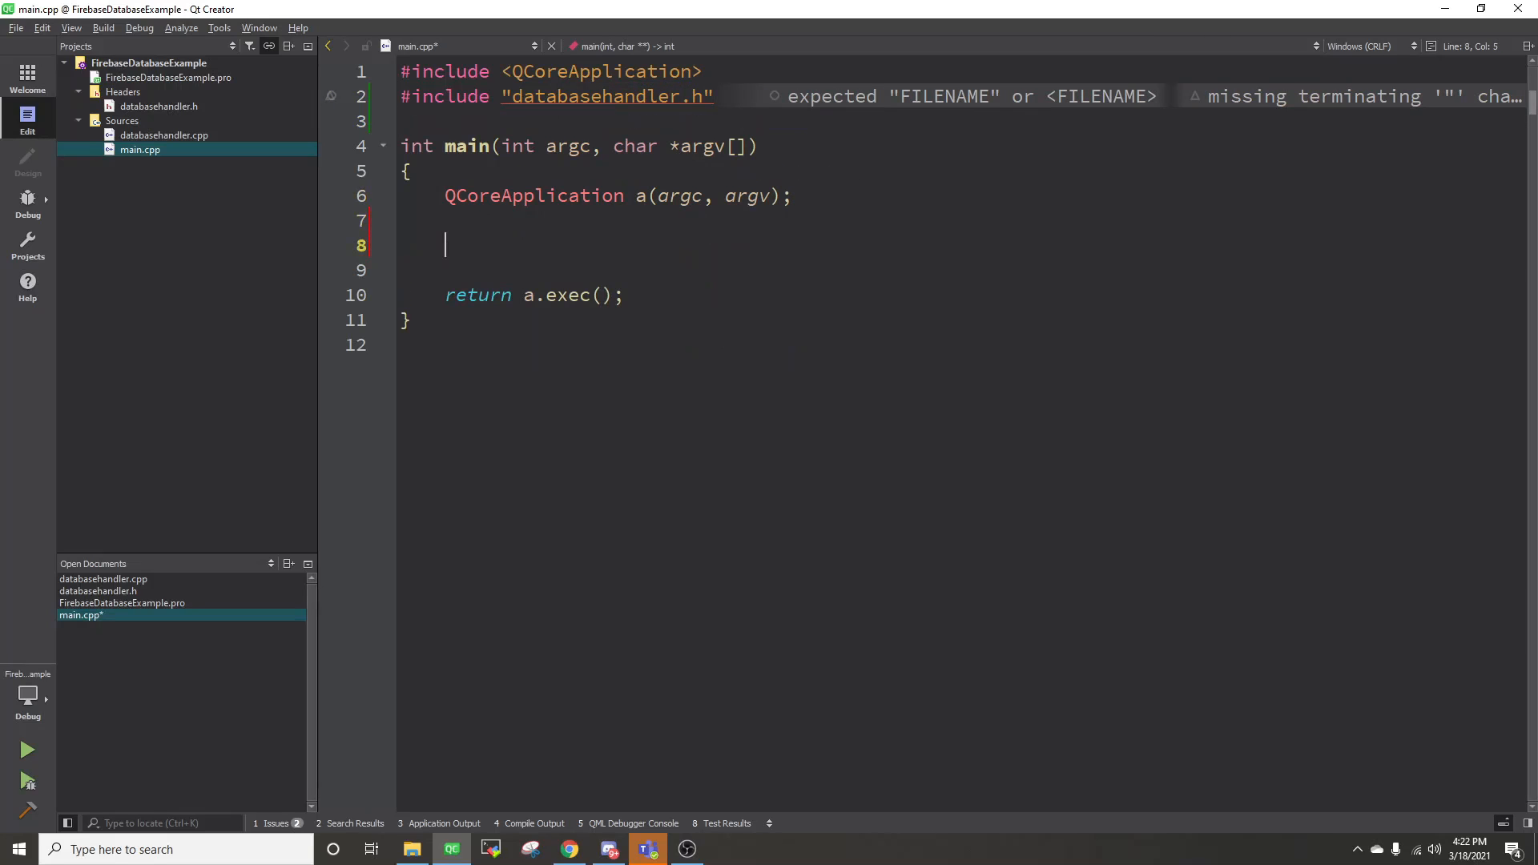
{"action": "type", "text": "DatabaseHandler"}
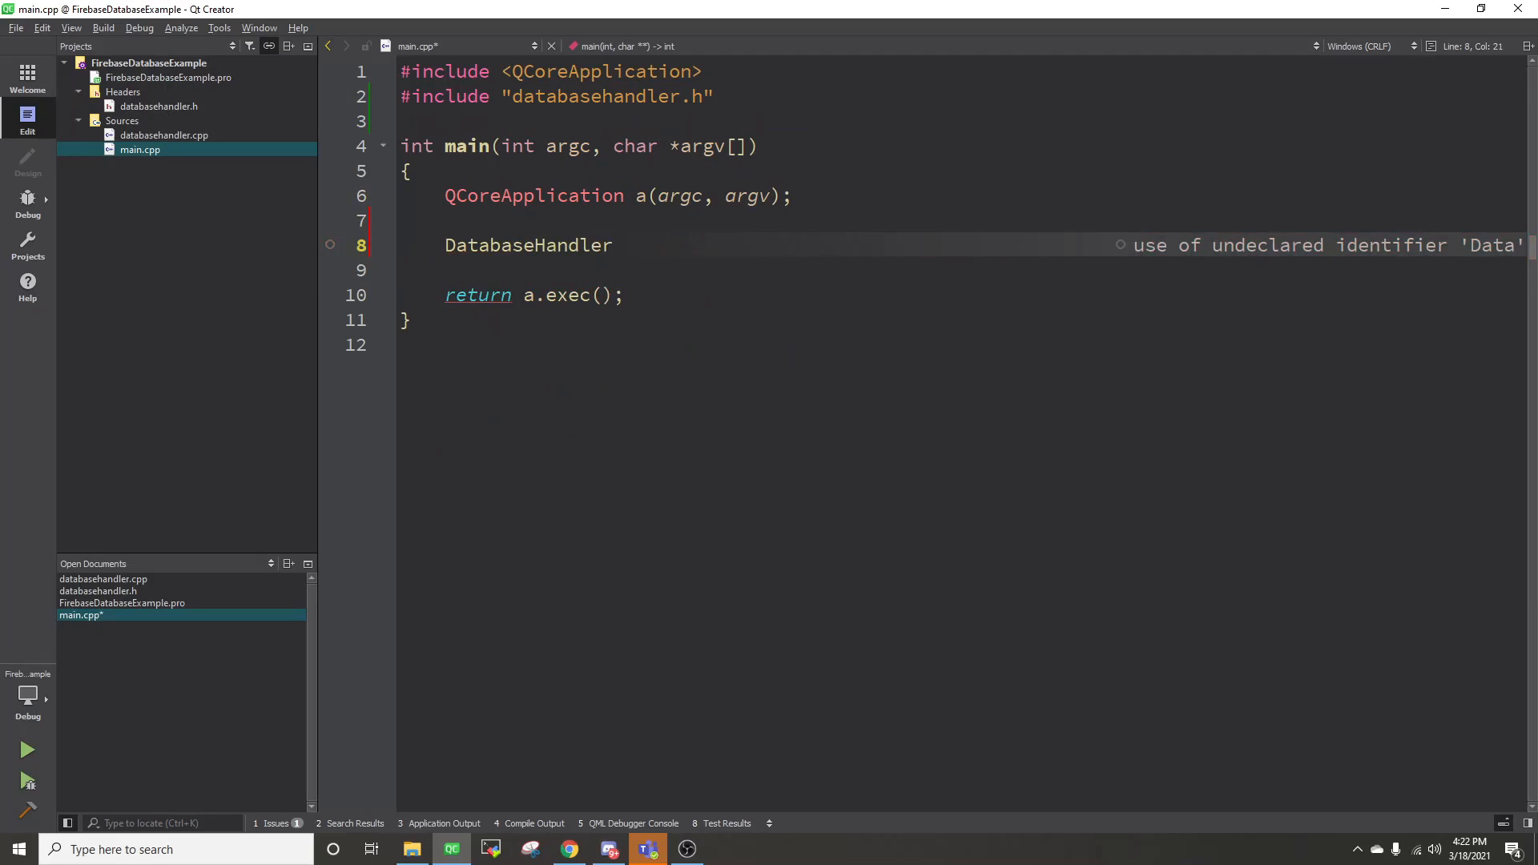
{"action": "type", "text": "dbhandler;"}
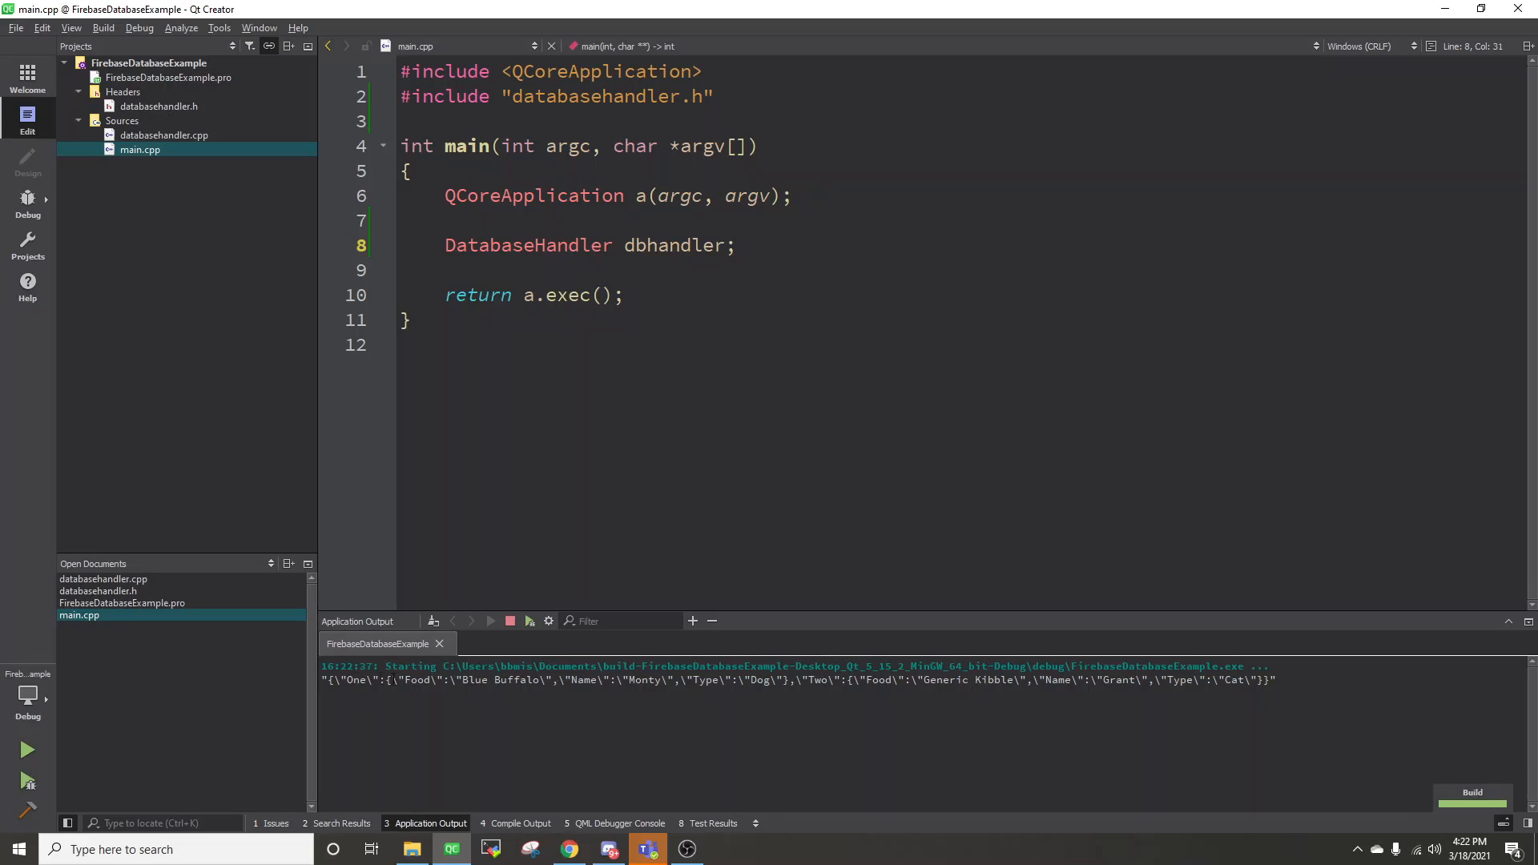
{"action": "left_click", "coordinate": [735, 245]}
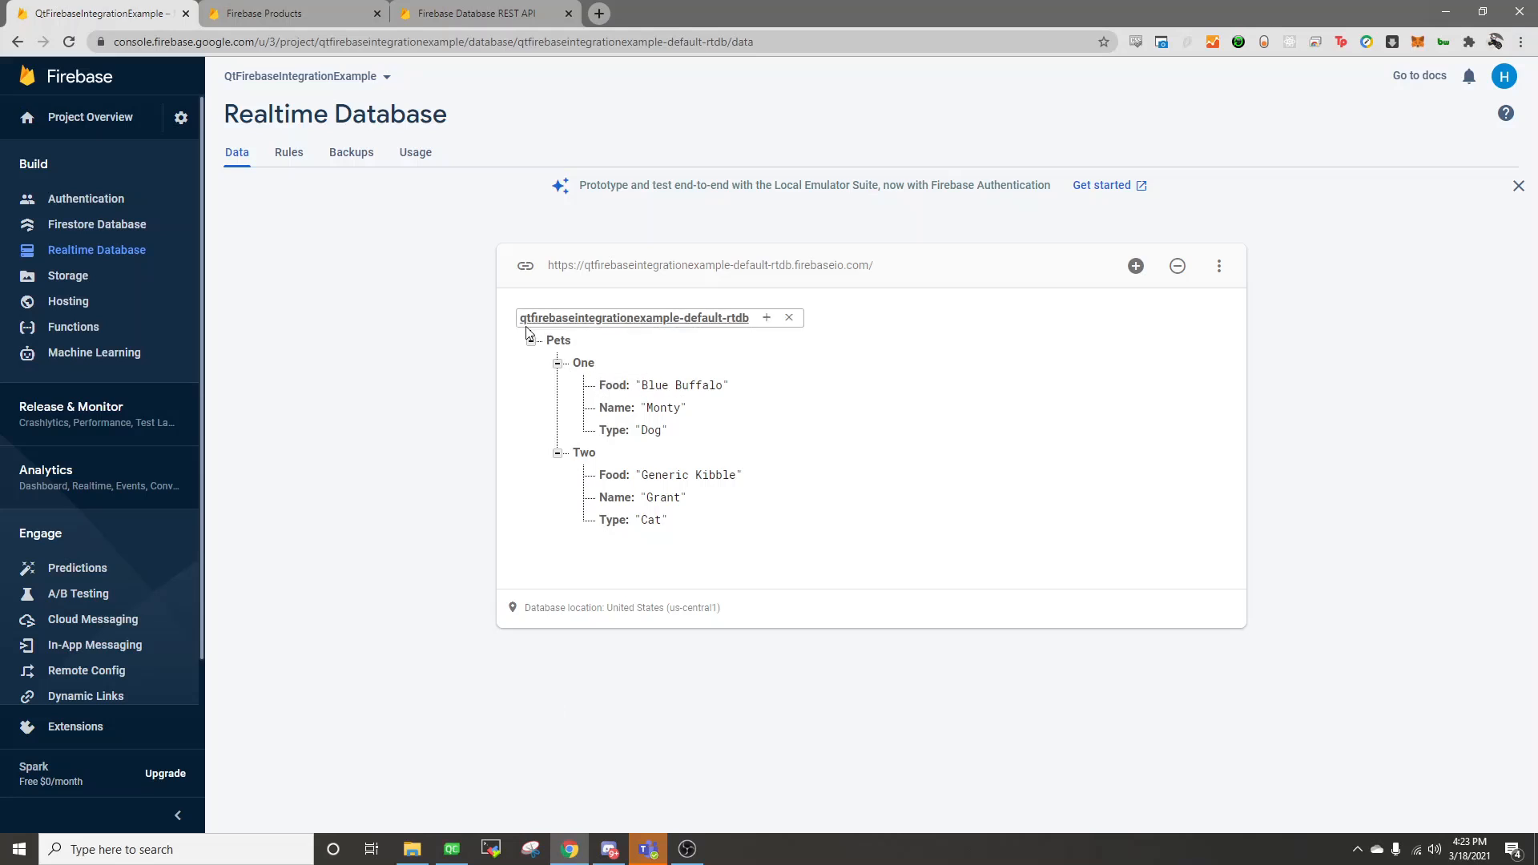
{"action": "left_click", "coordinate": [472, 300]}
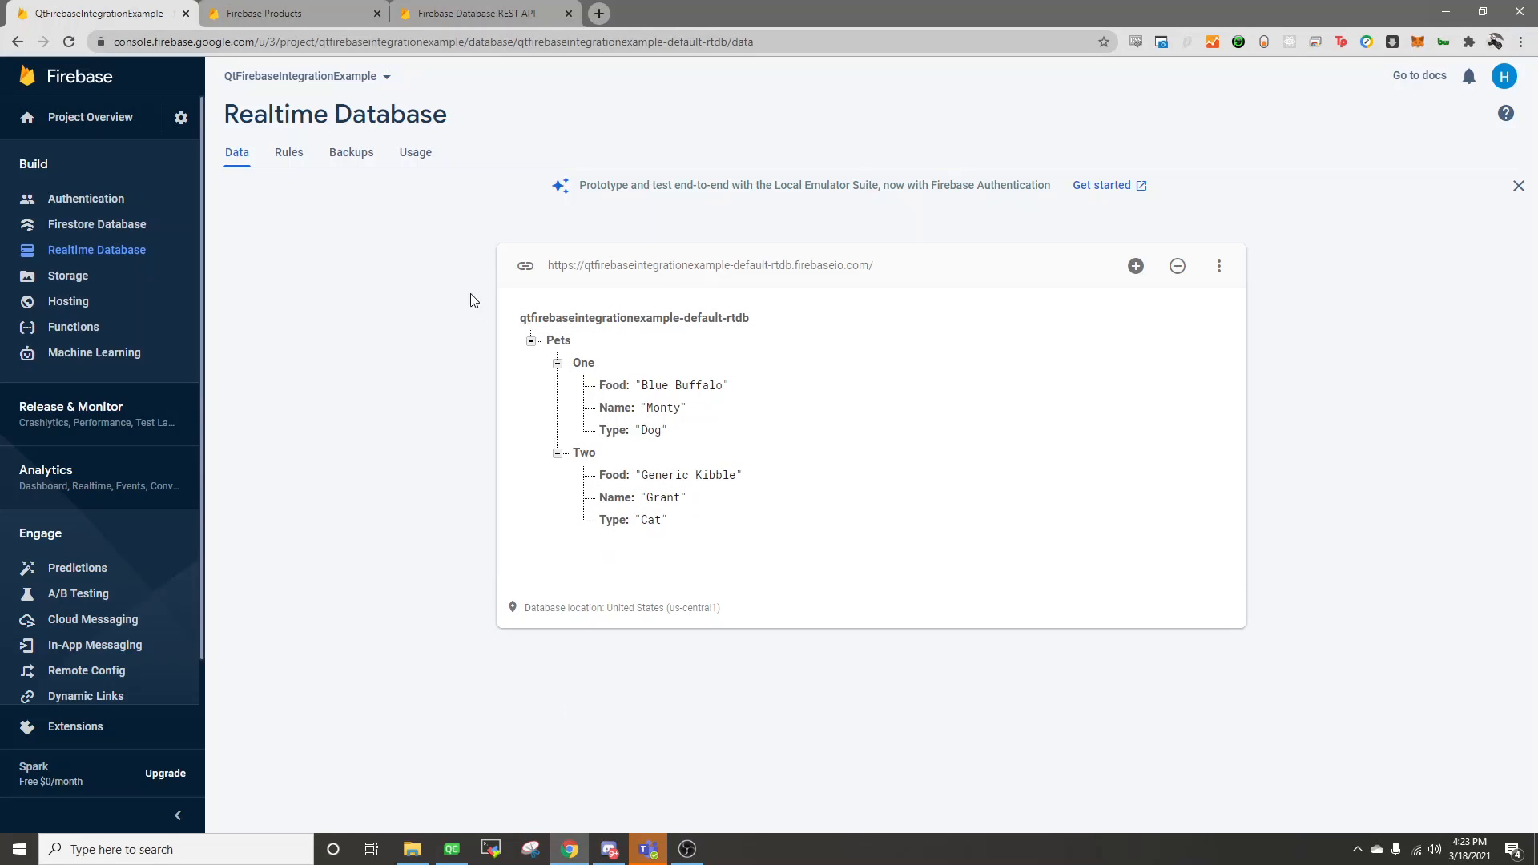
{"action": "left_click", "coordinate": [635, 317]}
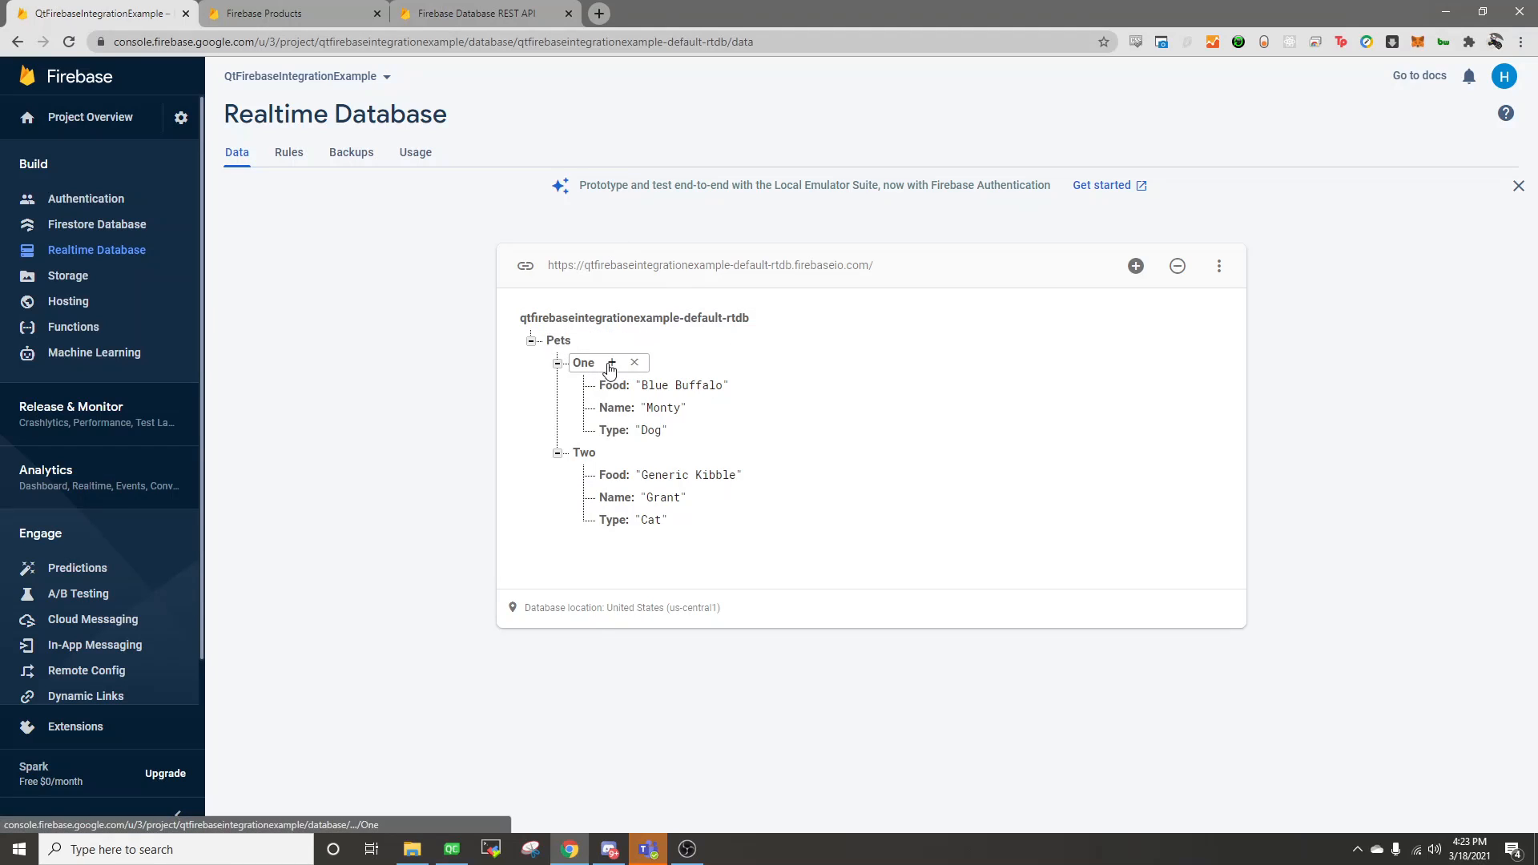
{"action": "mouse_move", "coordinate": [584, 364]}
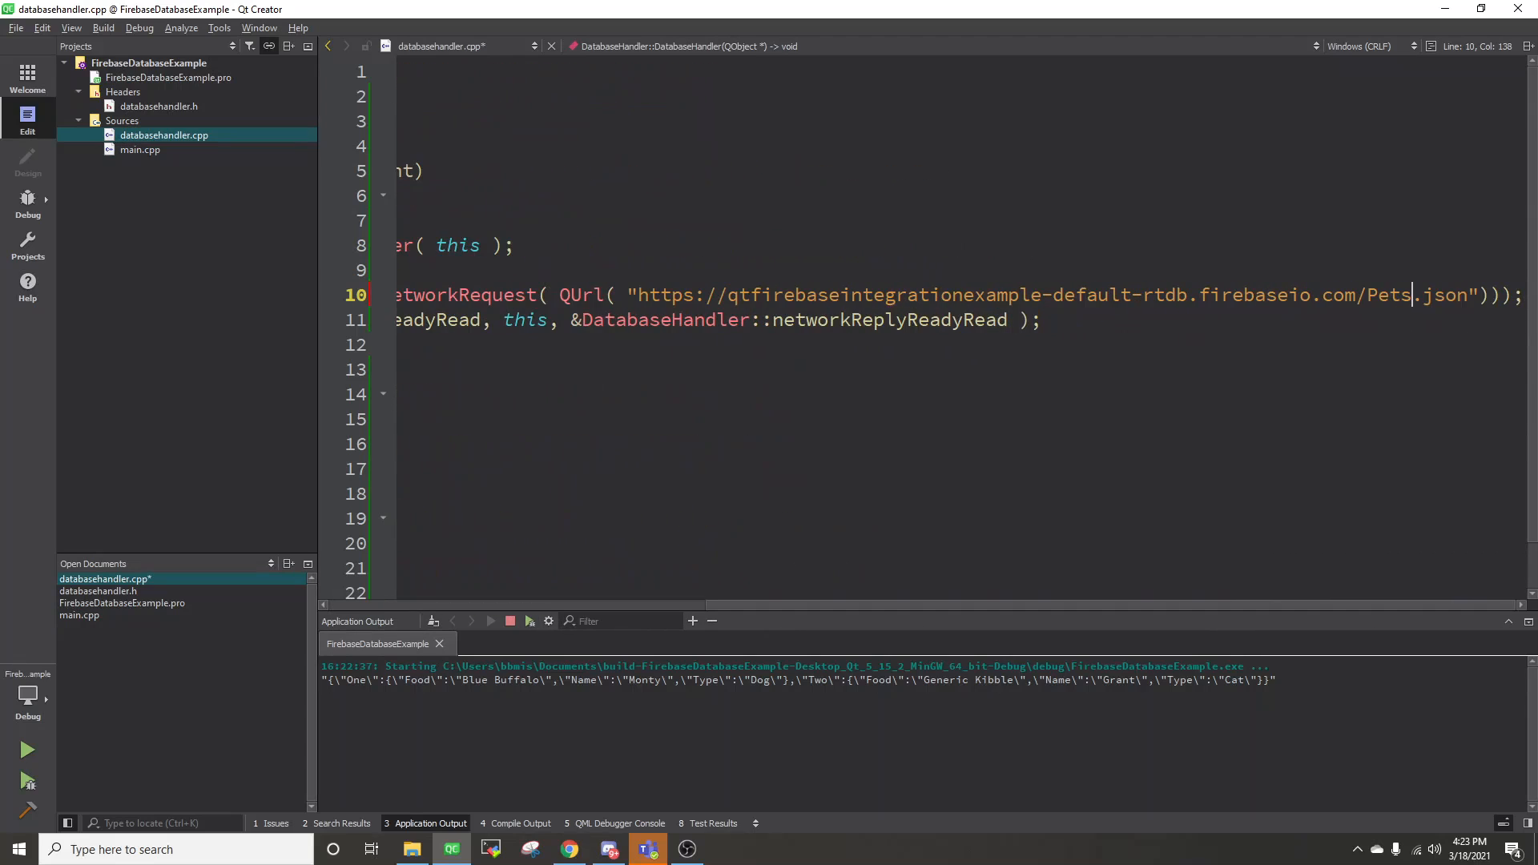
Step: Narrow the request URL to Pets/One and rerun to fetch just that entry
{"action": "type", "text": "/"}
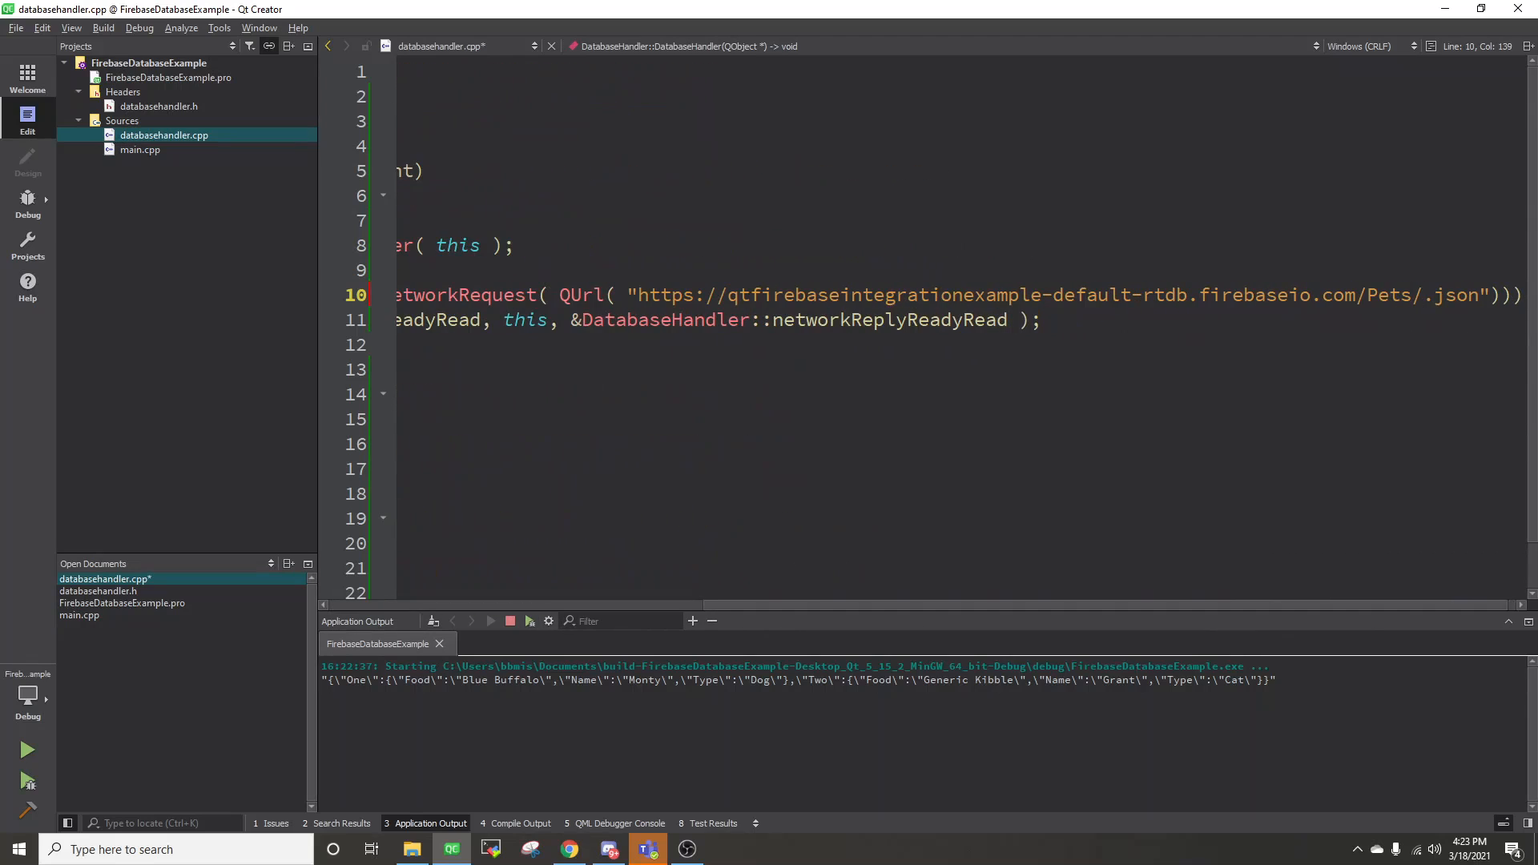
{"action": "type", "text": "One"}
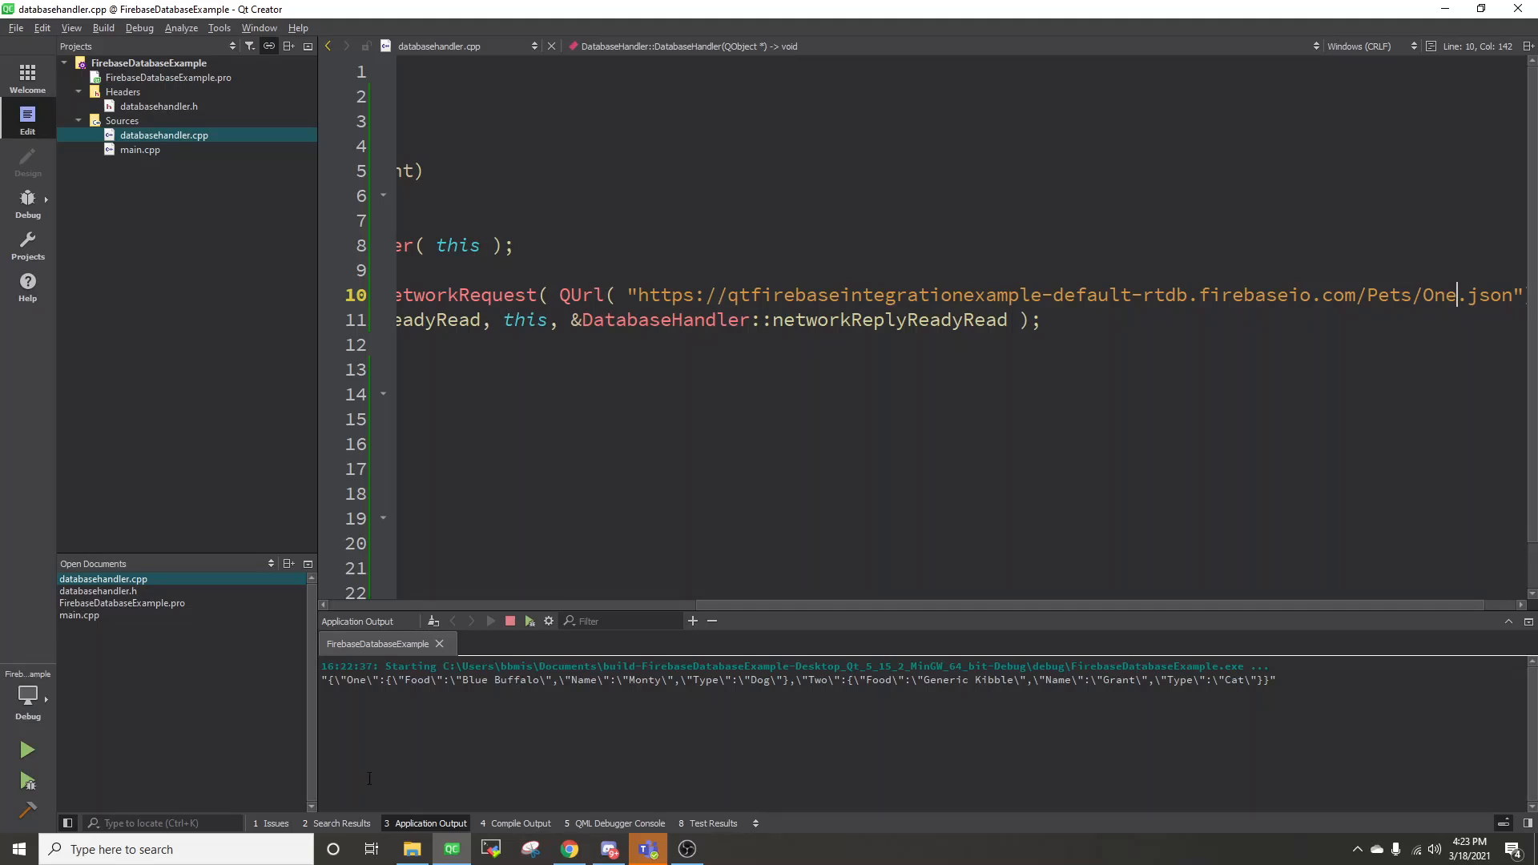
{"action": "left_click", "coordinate": [27, 750]}
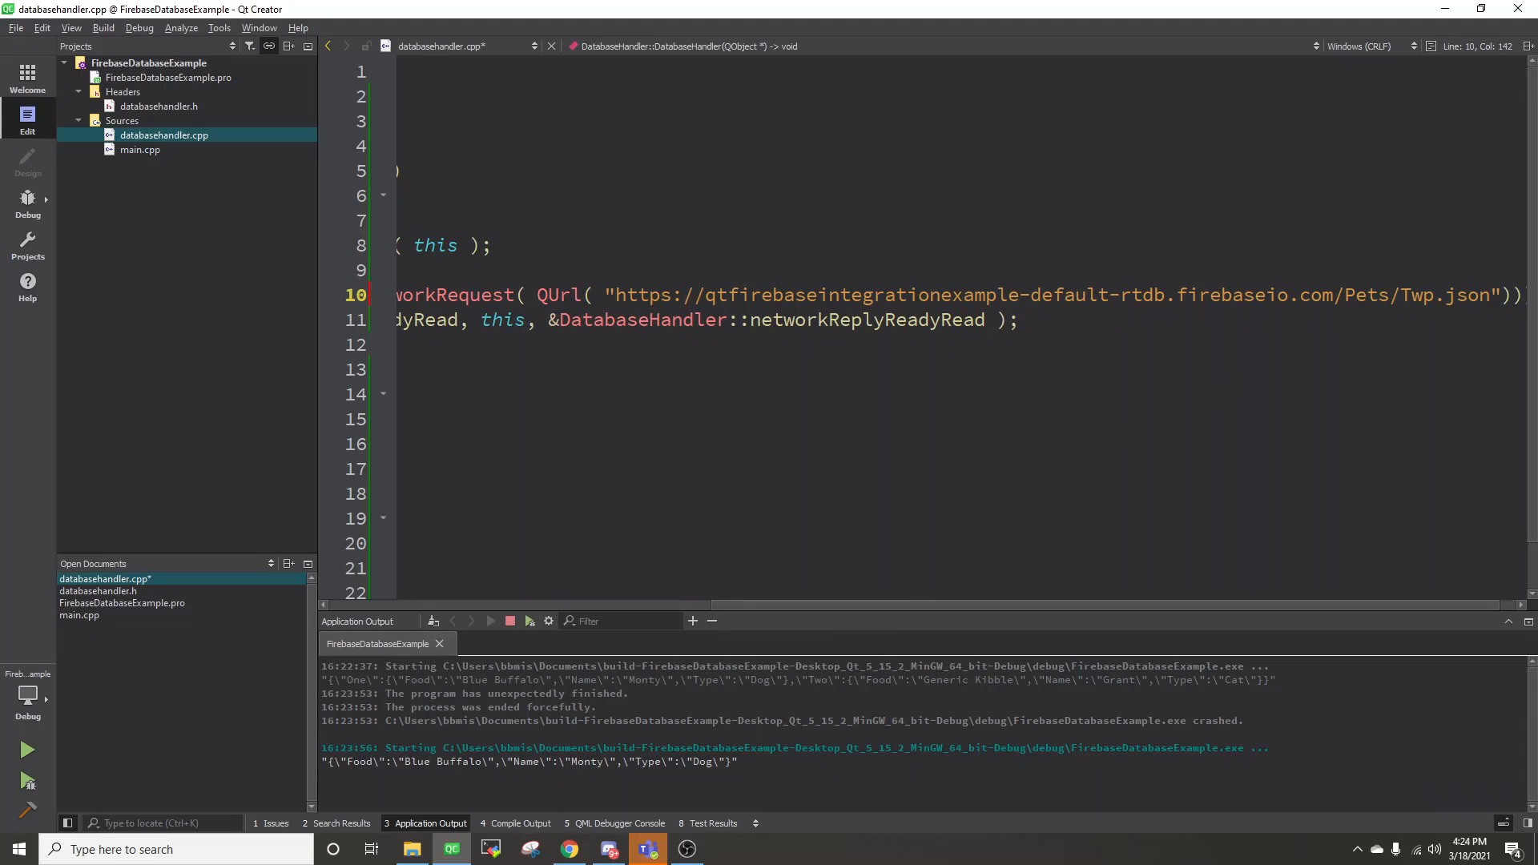
Step: Fetch Two/Name ("Grant"), then restore Pets.json, stop the app and relaunch it for the whole collection
{"action": "type", "text": "Two/Na"}
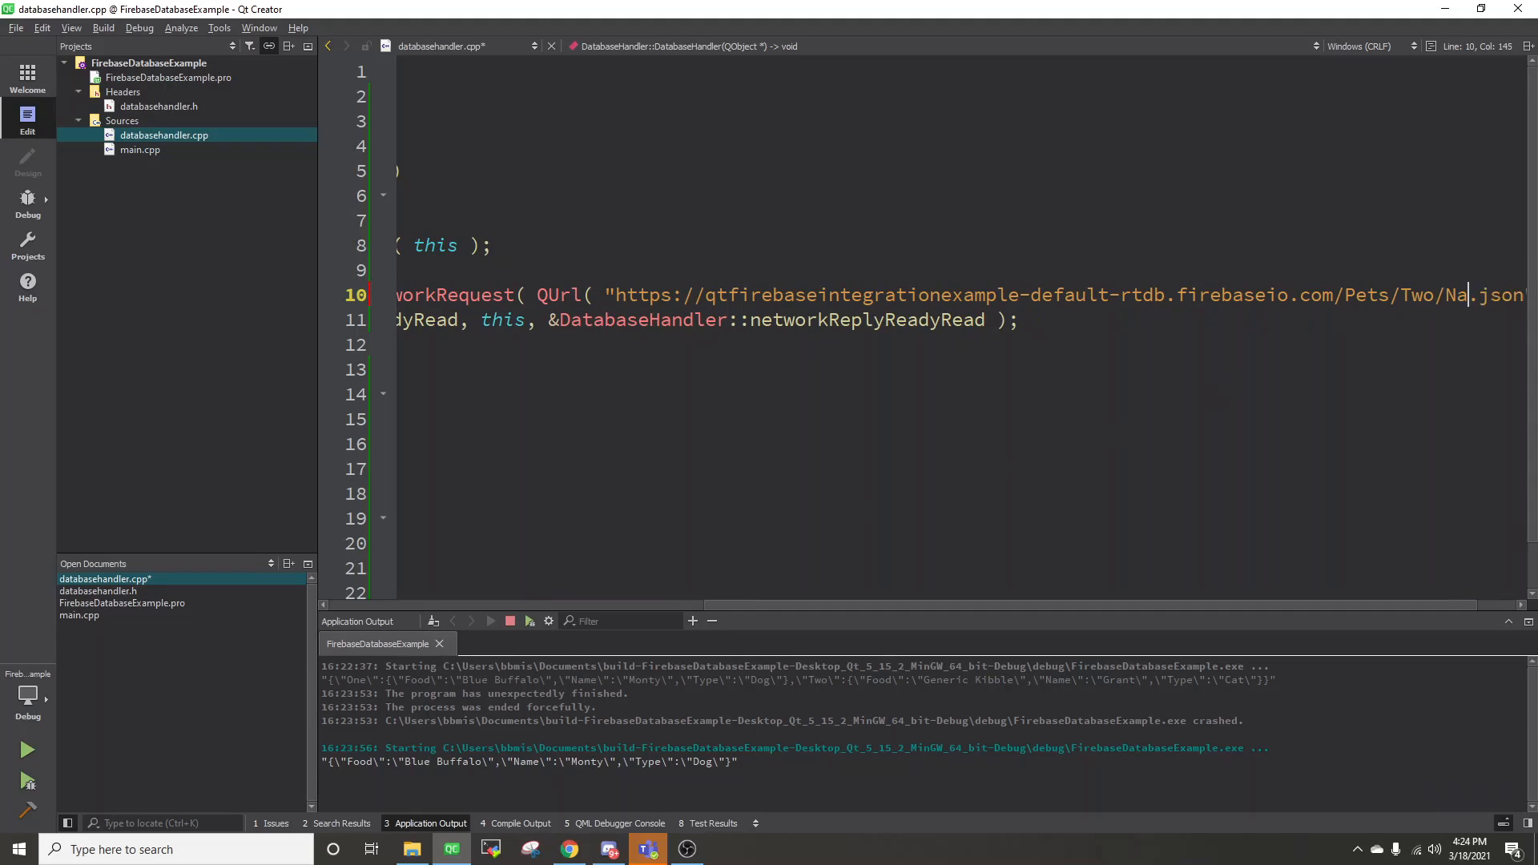
{"action": "type", "text": "me"}
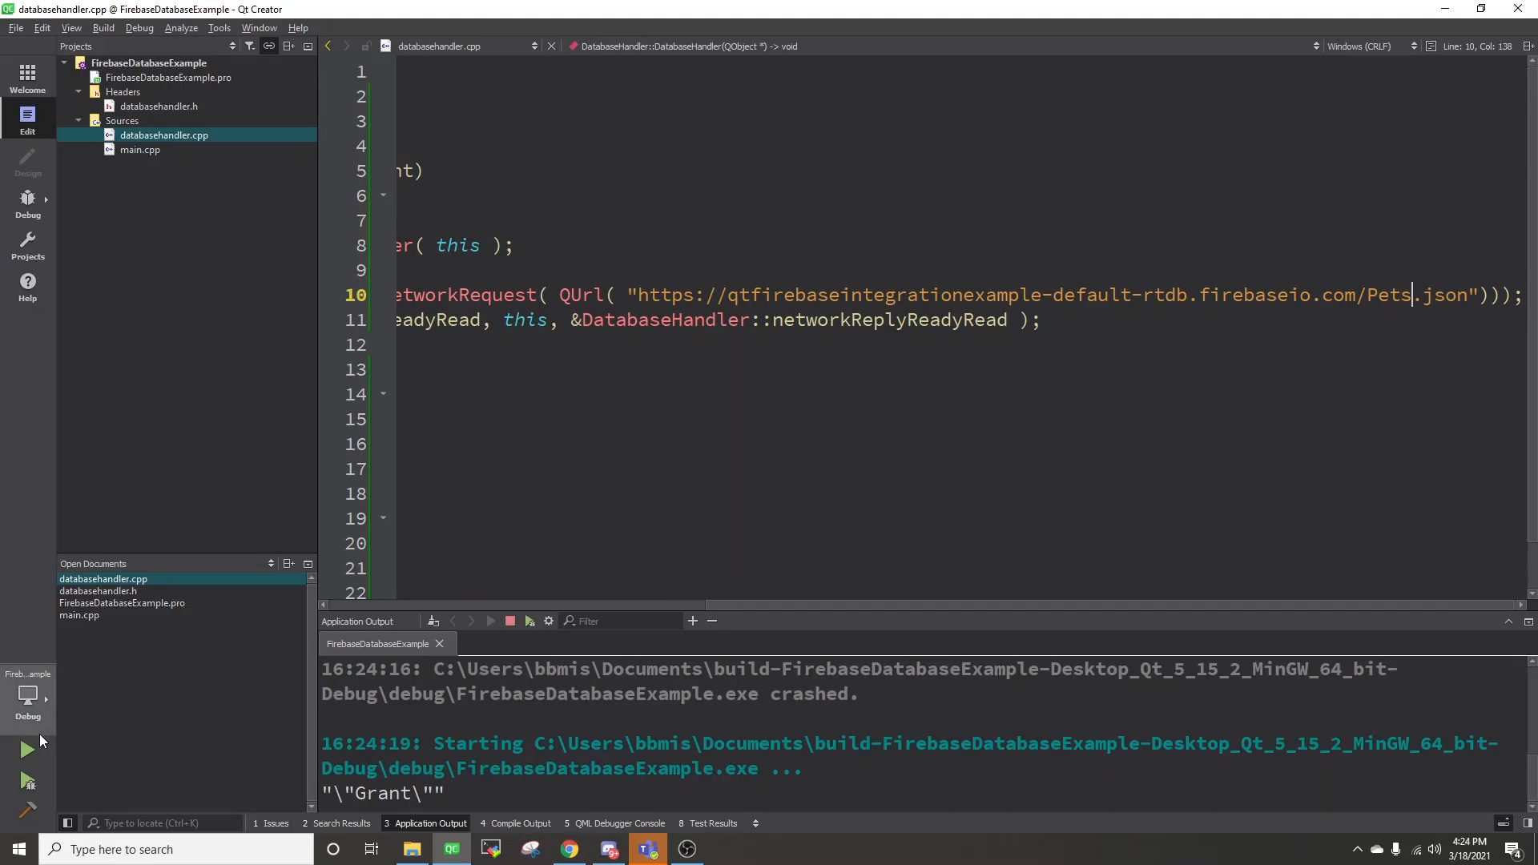
{"action": "left_click", "coordinate": [27, 750]}
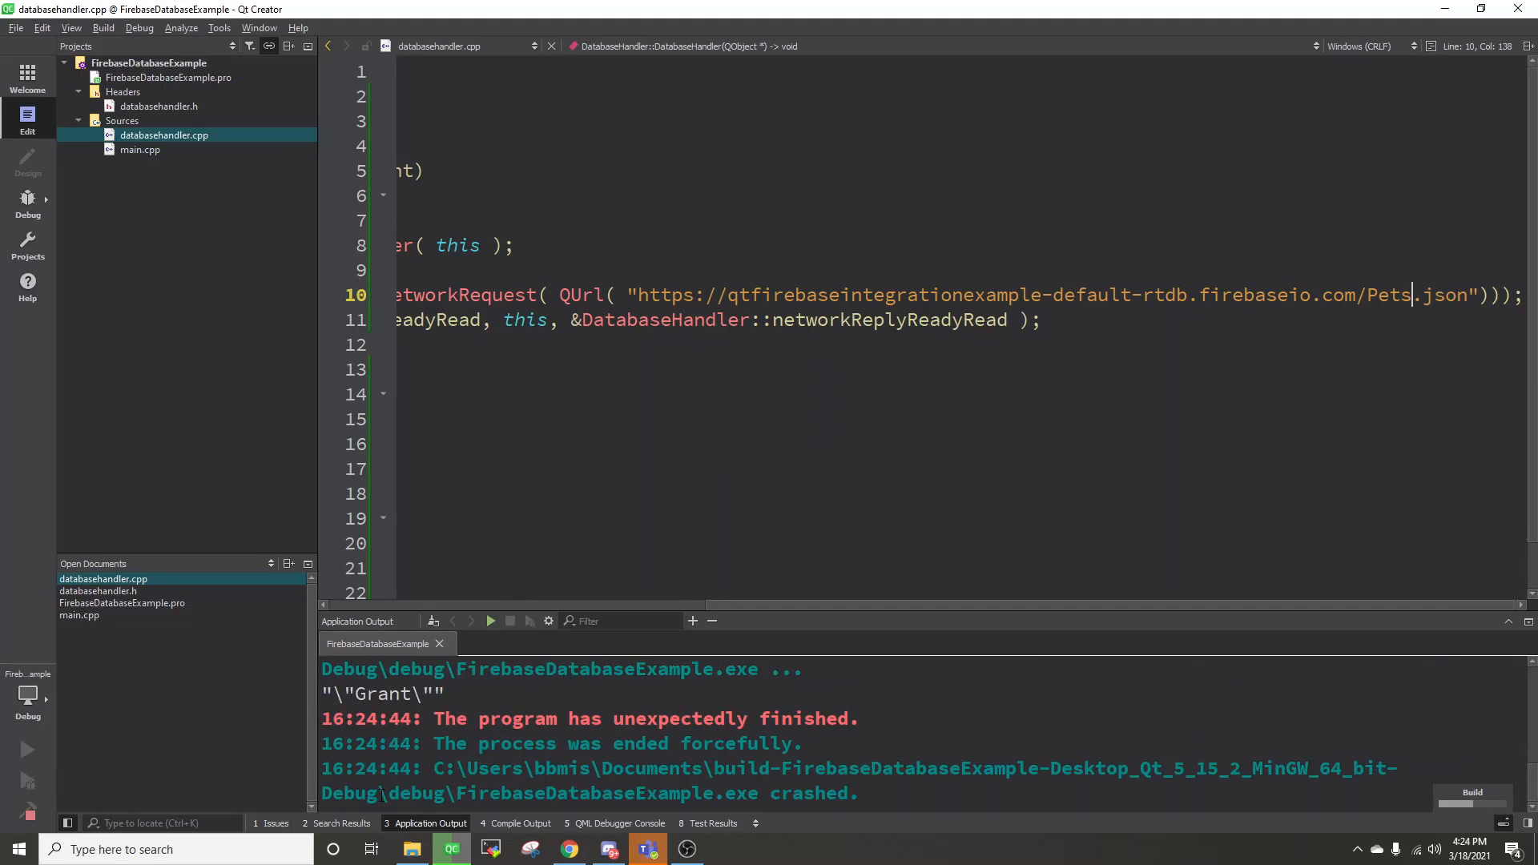
{"action": "left_click", "coordinate": [489, 620]}
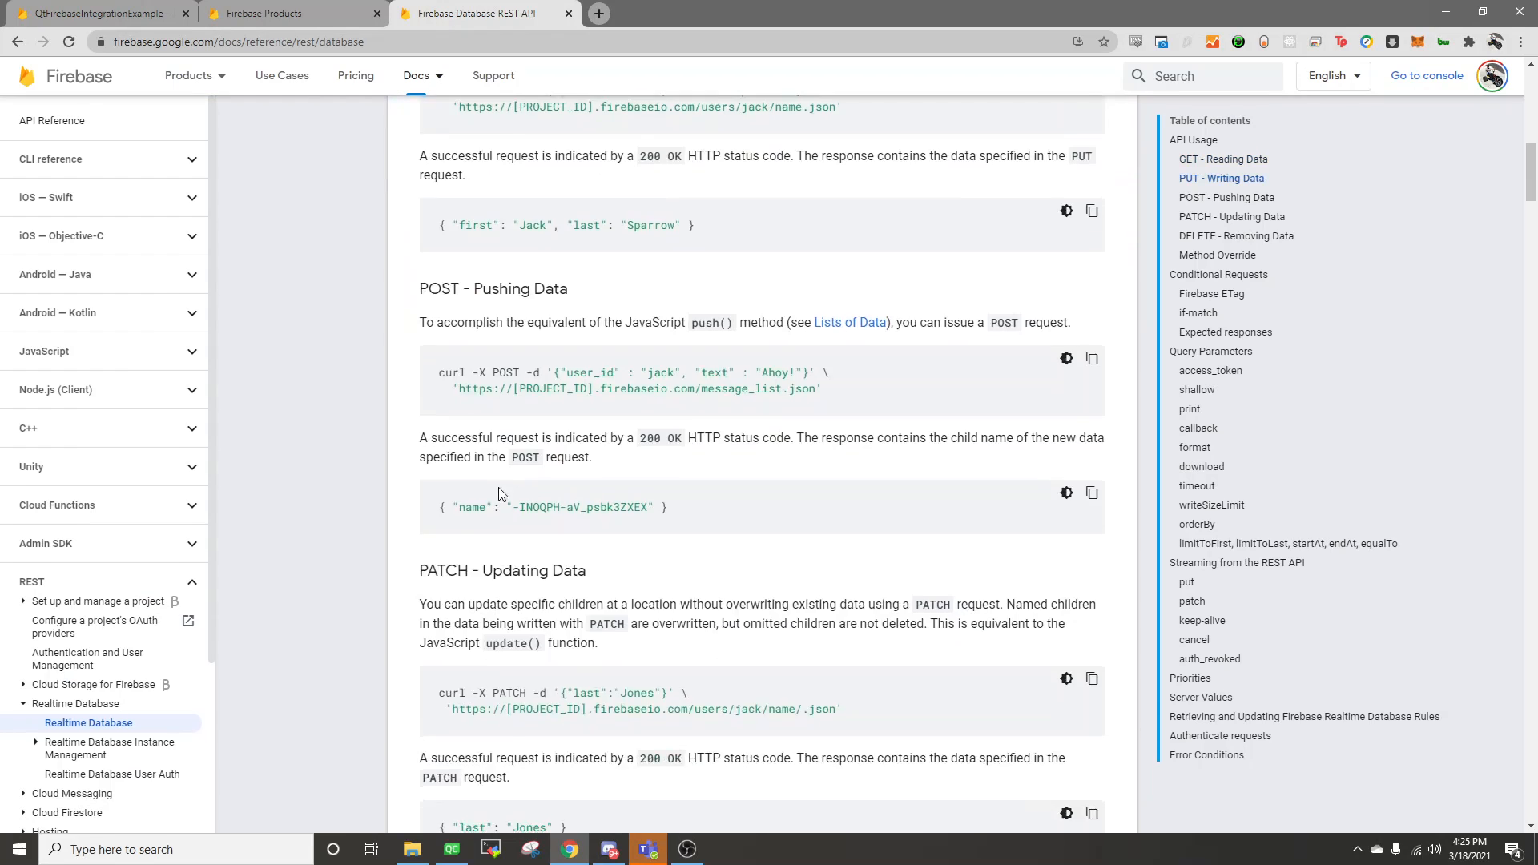
Step: Bring up the Firebase REST docs' POST - Pushing Data section
{"action": "left_click", "coordinate": [93, 13]}
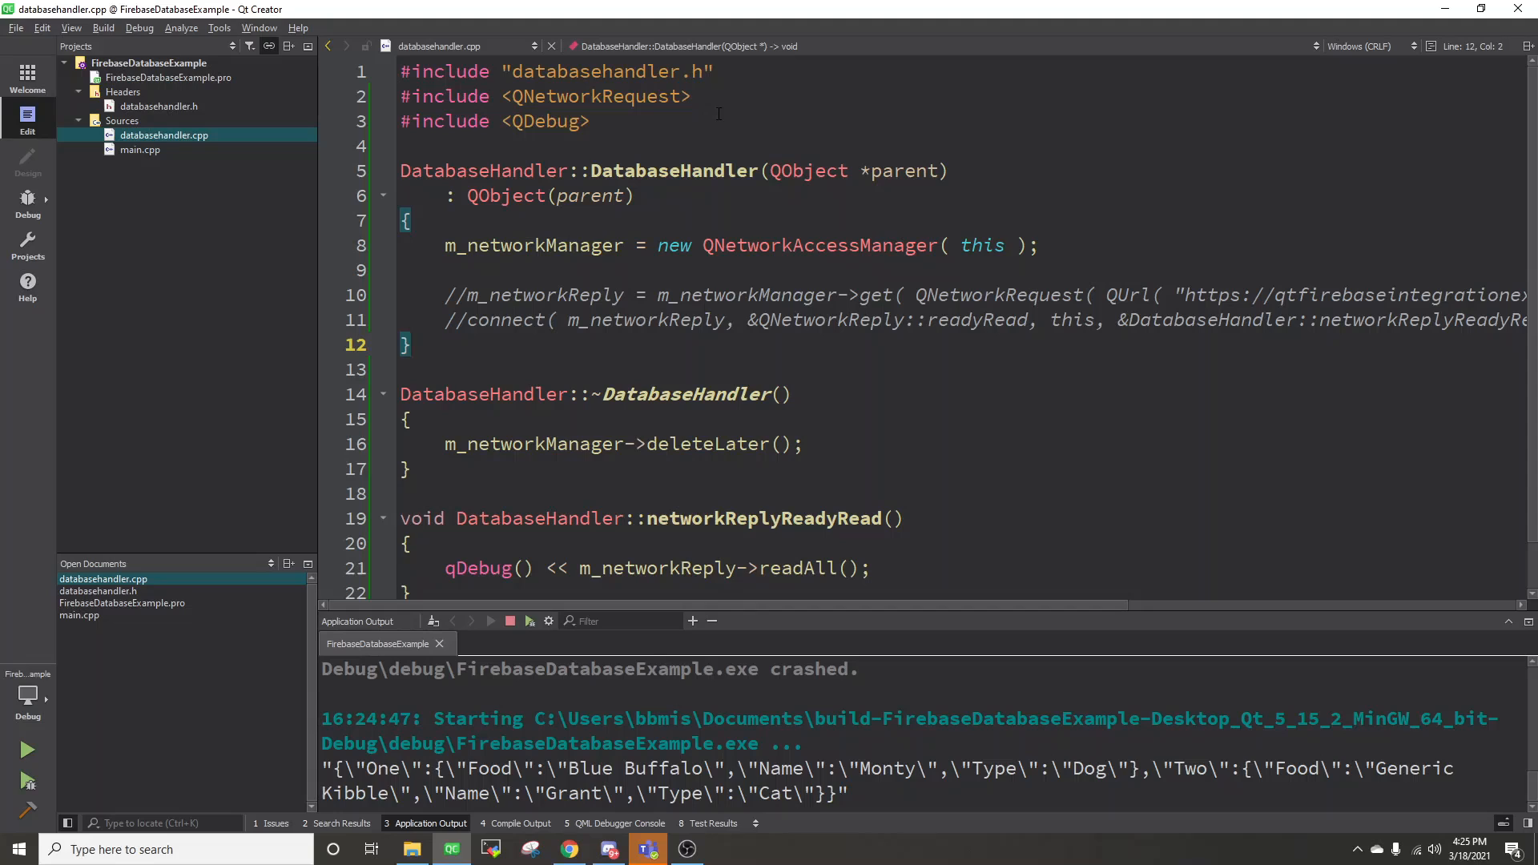
Step: Add #include <QJsonDocument> and #include <QVariantMap> to databasehandler.cpp and open a line in the constructor
{"action": "left_click", "coordinate": [694, 96]}
{"action": "type", "text": "#include <QJsonDocument>"}
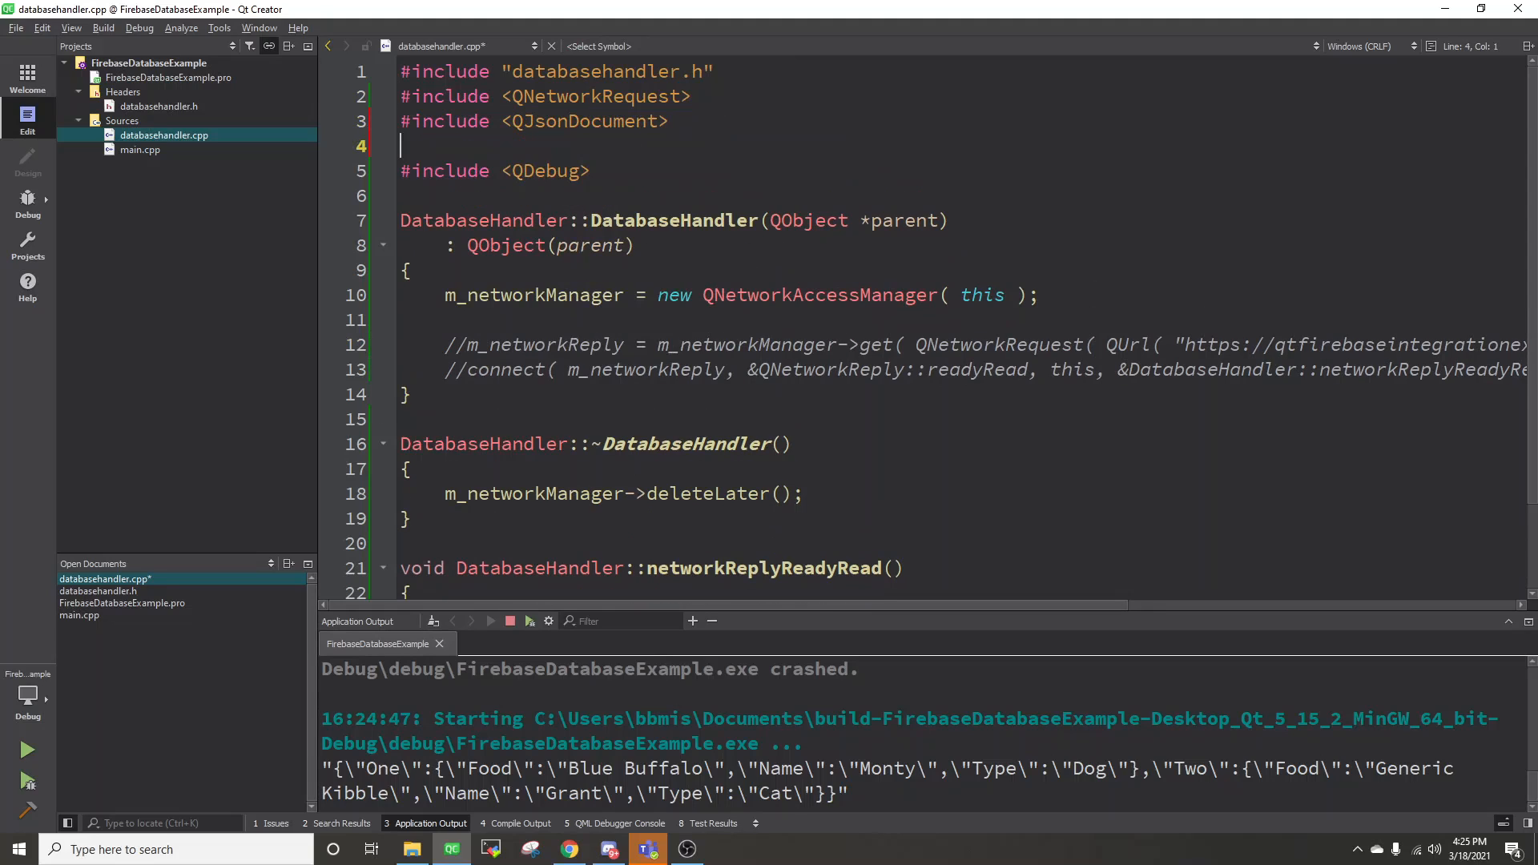
{"action": "type", "text": "<QVariantMap>"}
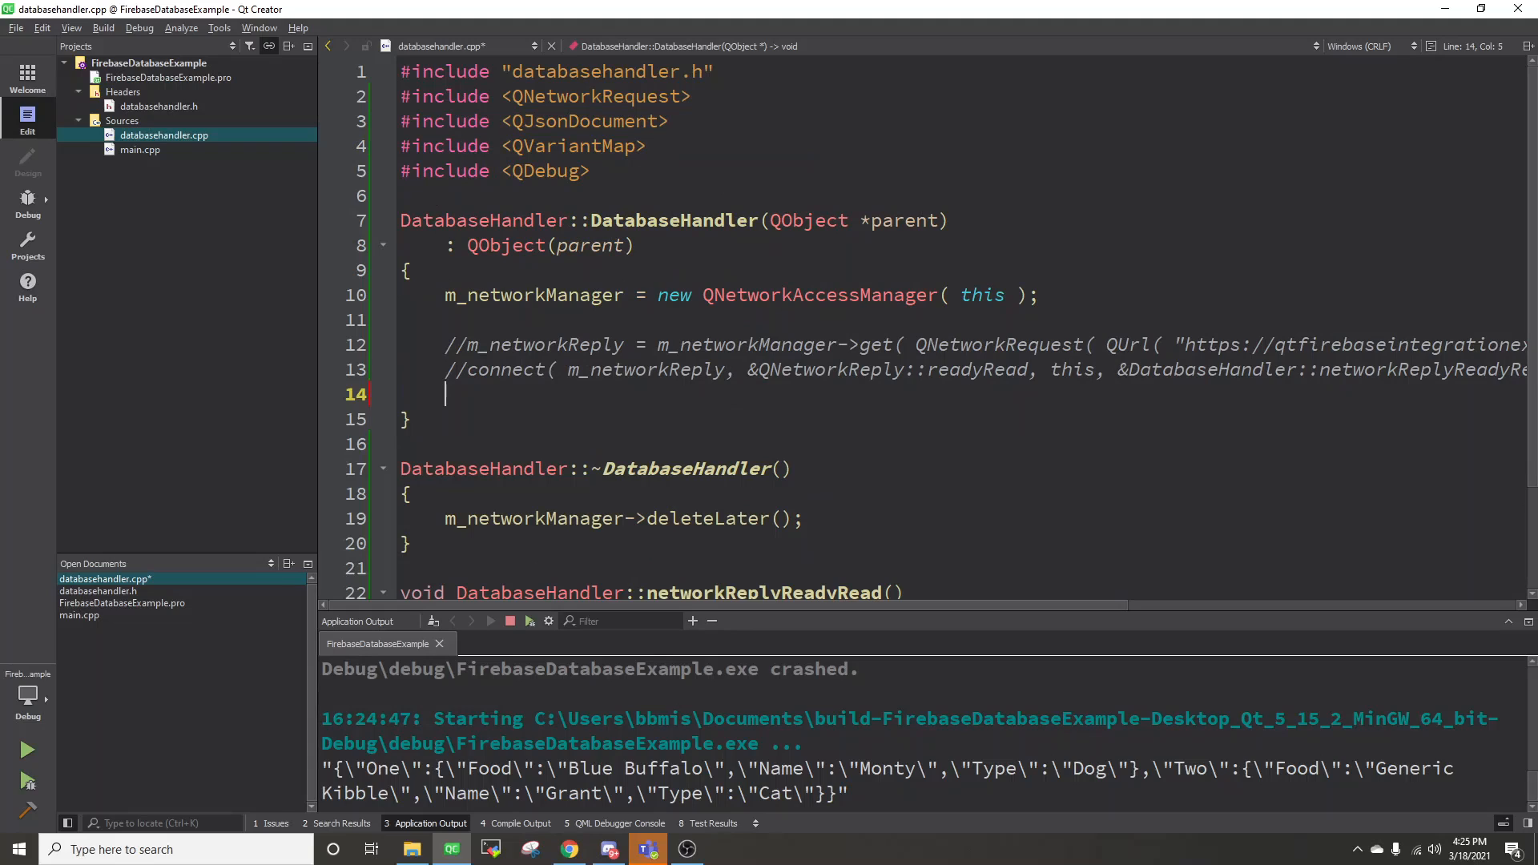
Step: Declare QVariantMap newPet with Type "Dog", Name "Mercy" and Food "Chicken"
{"action": "type", "text": "QVariantMap newPet;"}
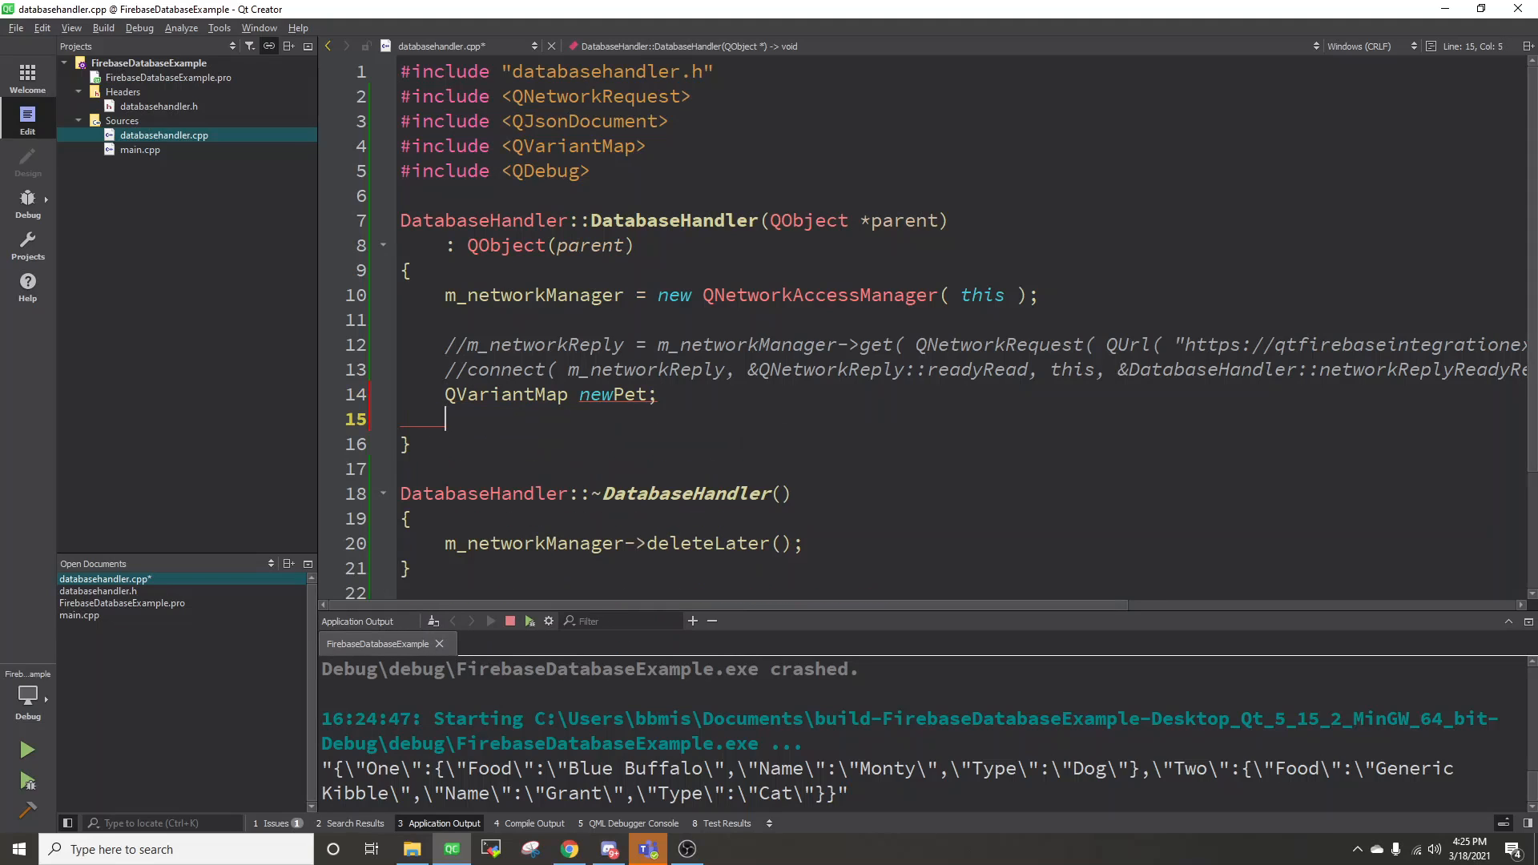
{"action": "type", "text": "newPet["}
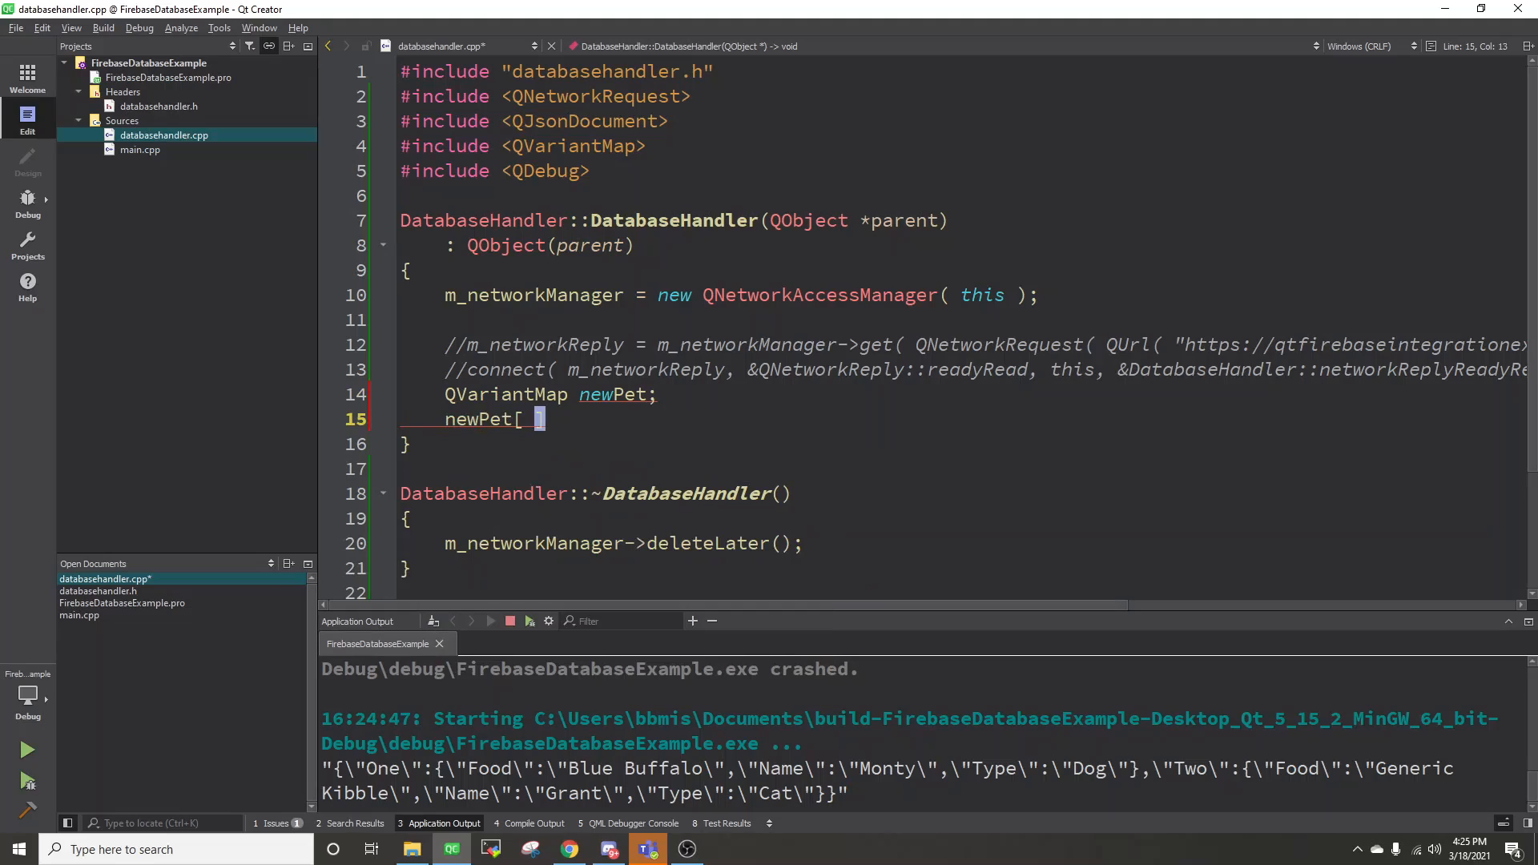
{"action": "type", "text": "\"typ"}
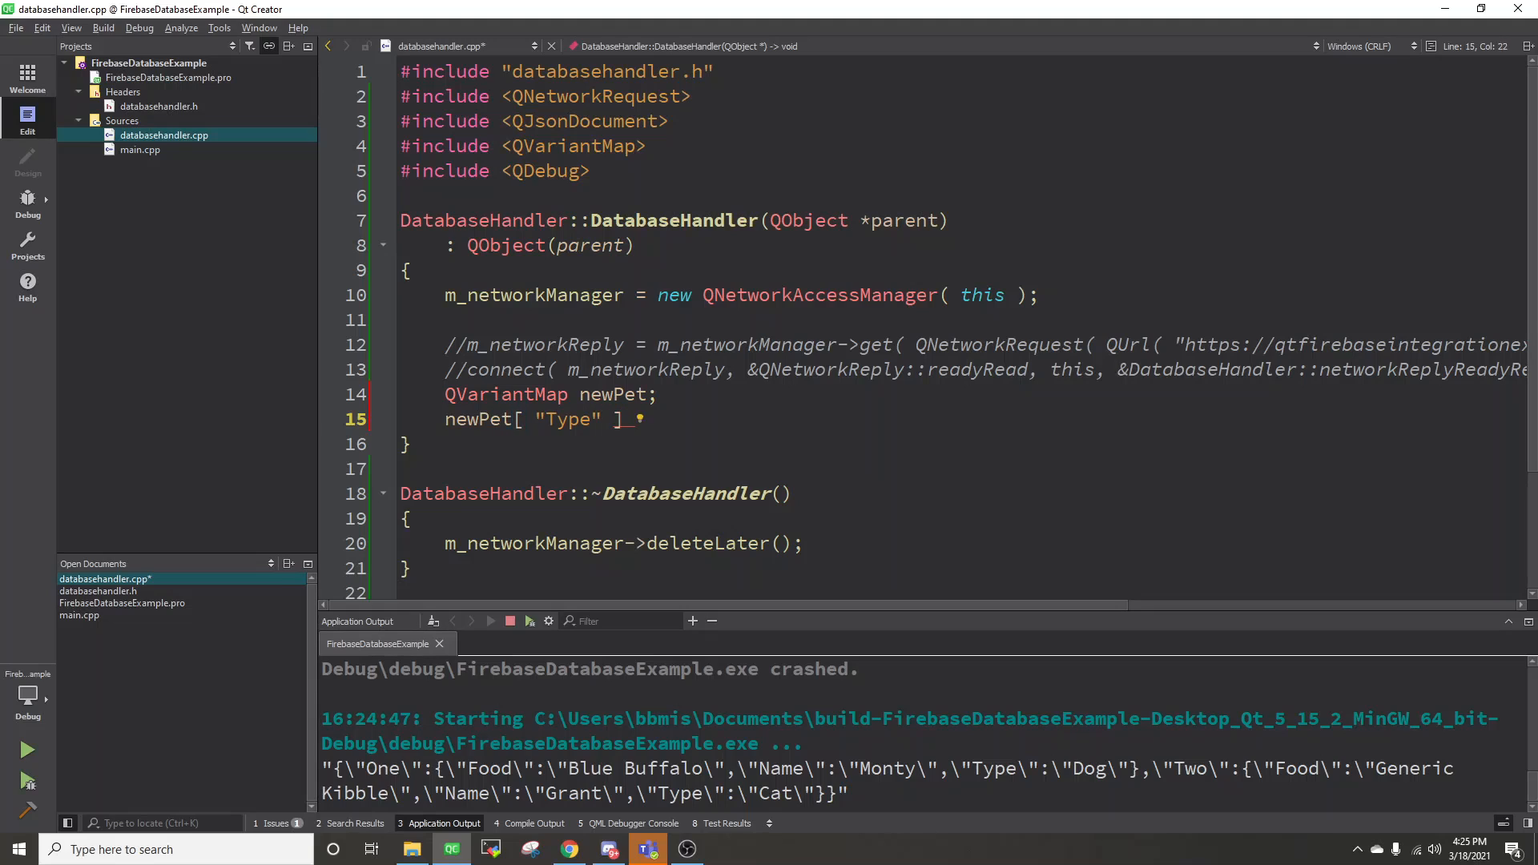
{"action": "type", "text": "= \"Dog\";"}
{"action": "type", "text": "newPet[ \""}
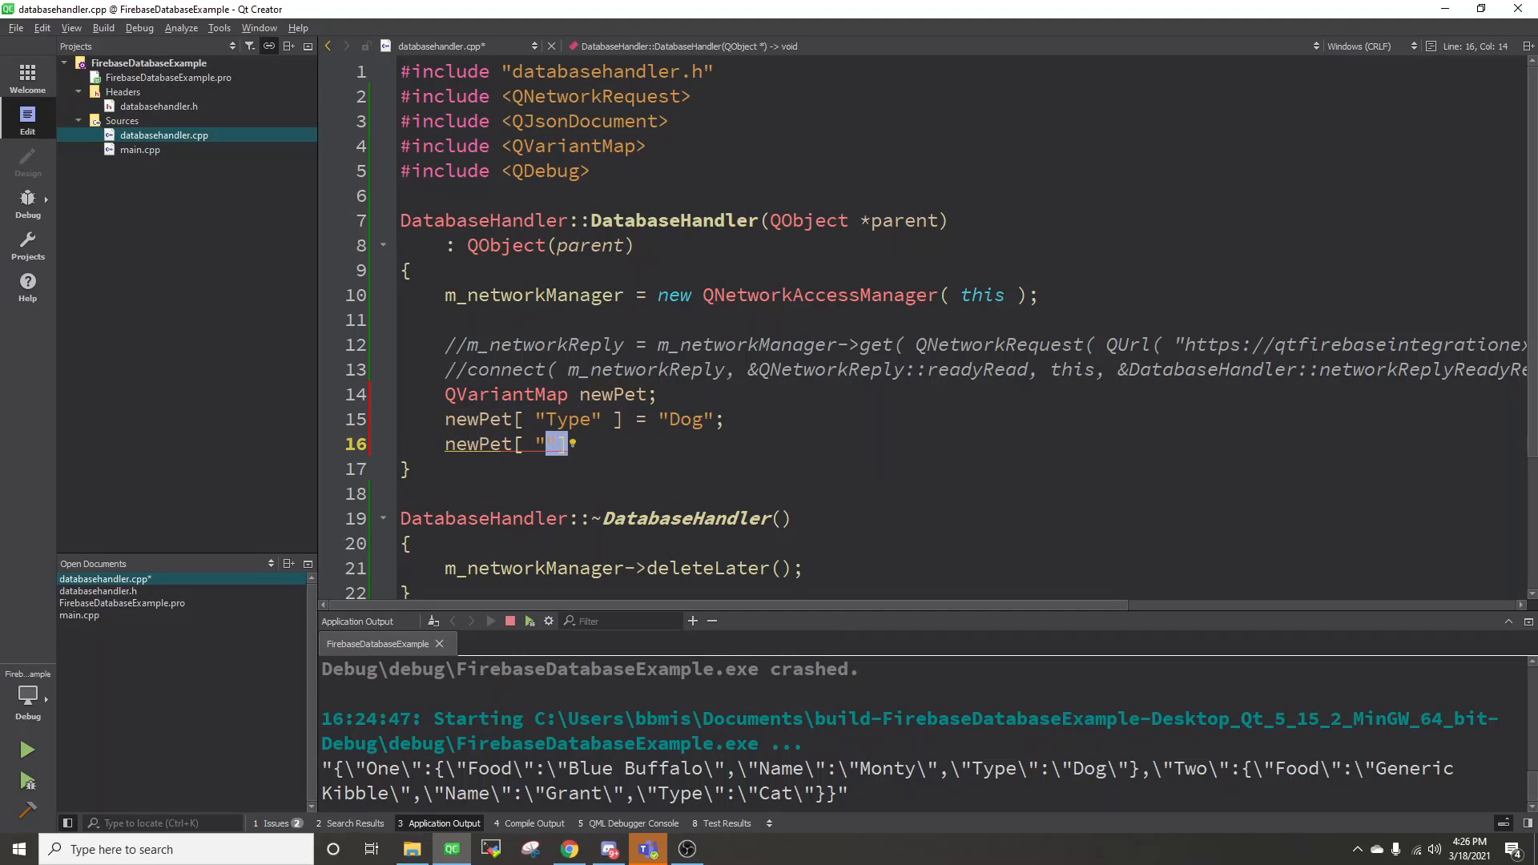
{"action": "type", "text": "Name"}
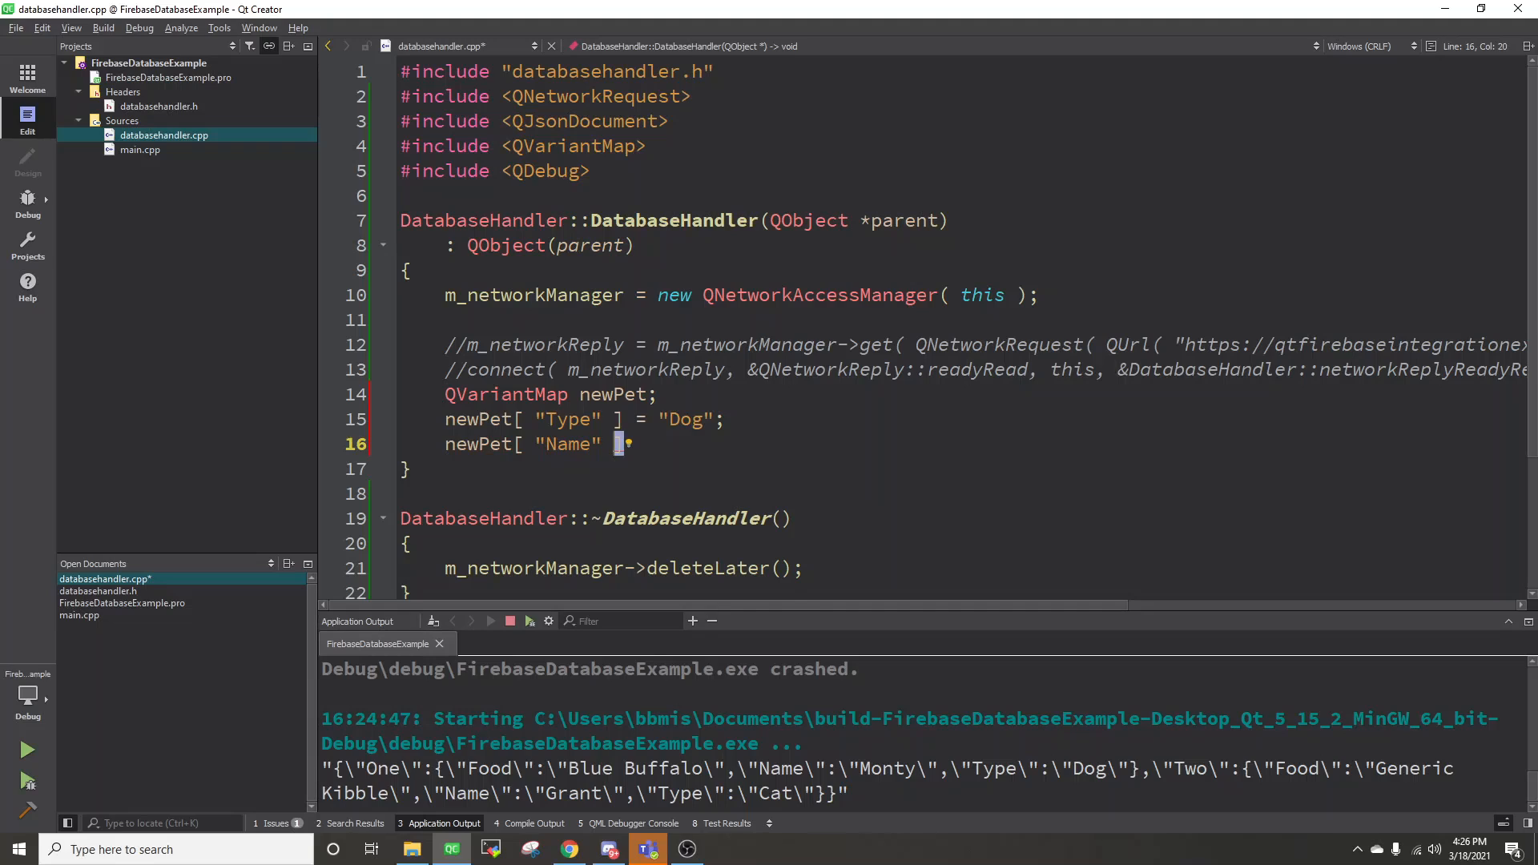
{"action": "type", "text": "] = \"Mercy\";"}
{"action": "type", "text": "newPet["}
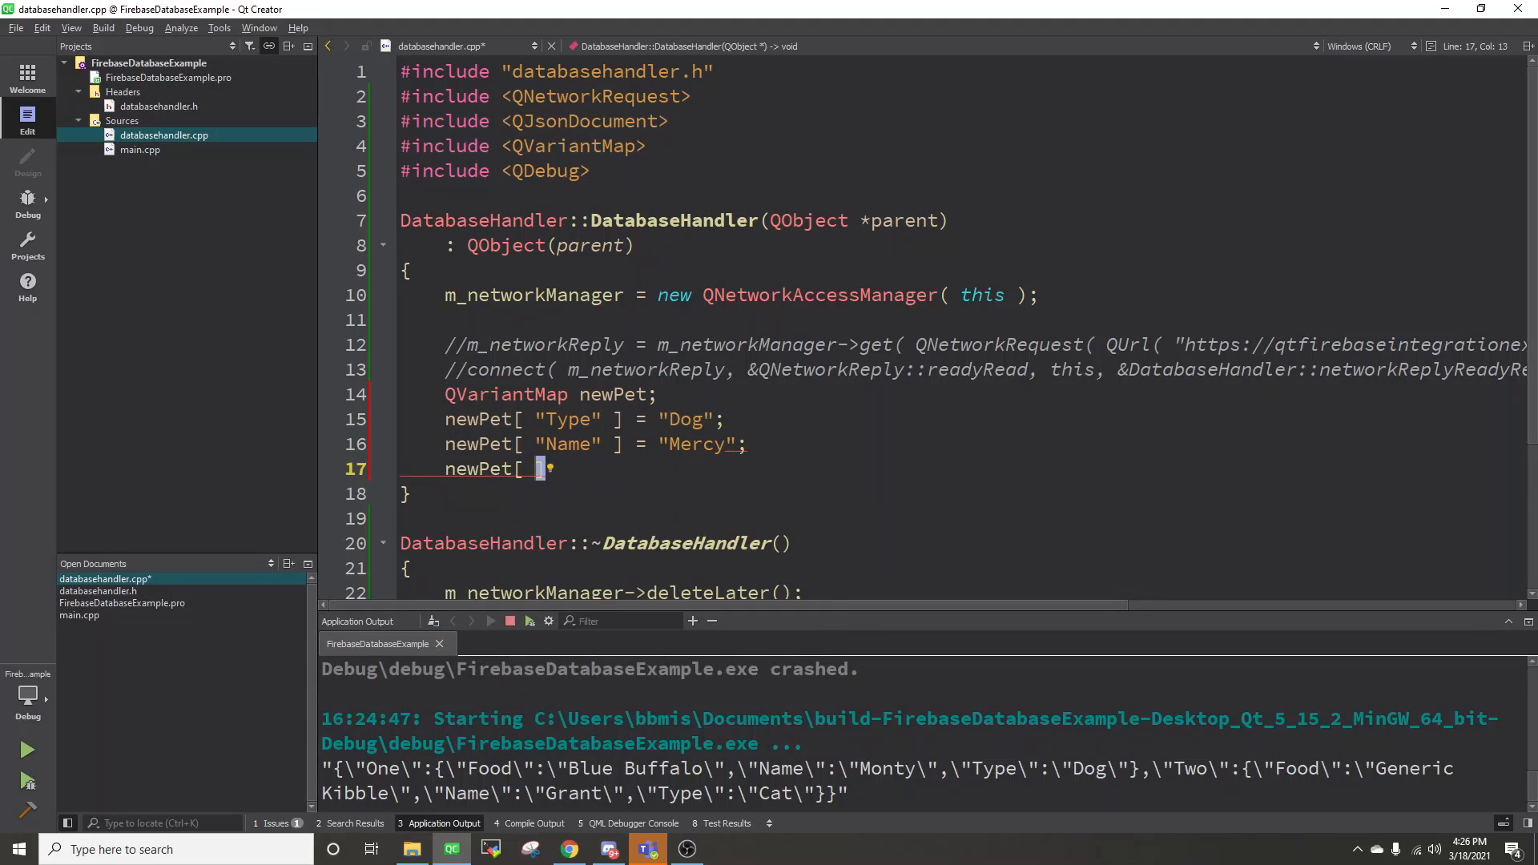
{"action": "type", "text": "\"Food\""}
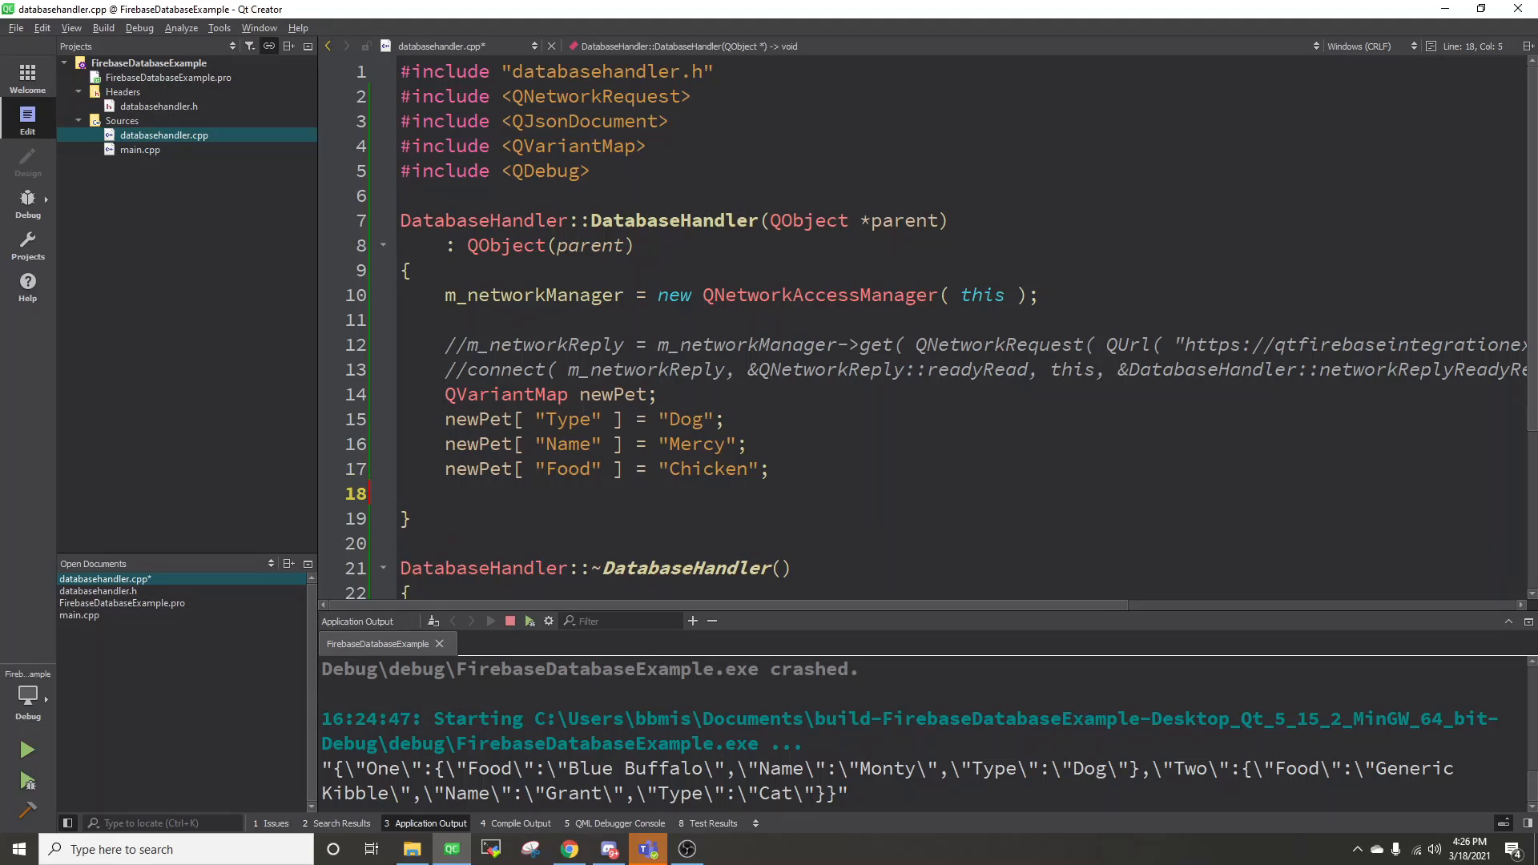
Step: Create QJsonDocument jsonDoc via QJsonDocument::fromVariant( newPet )
{"action": "type", "text": "QS"}
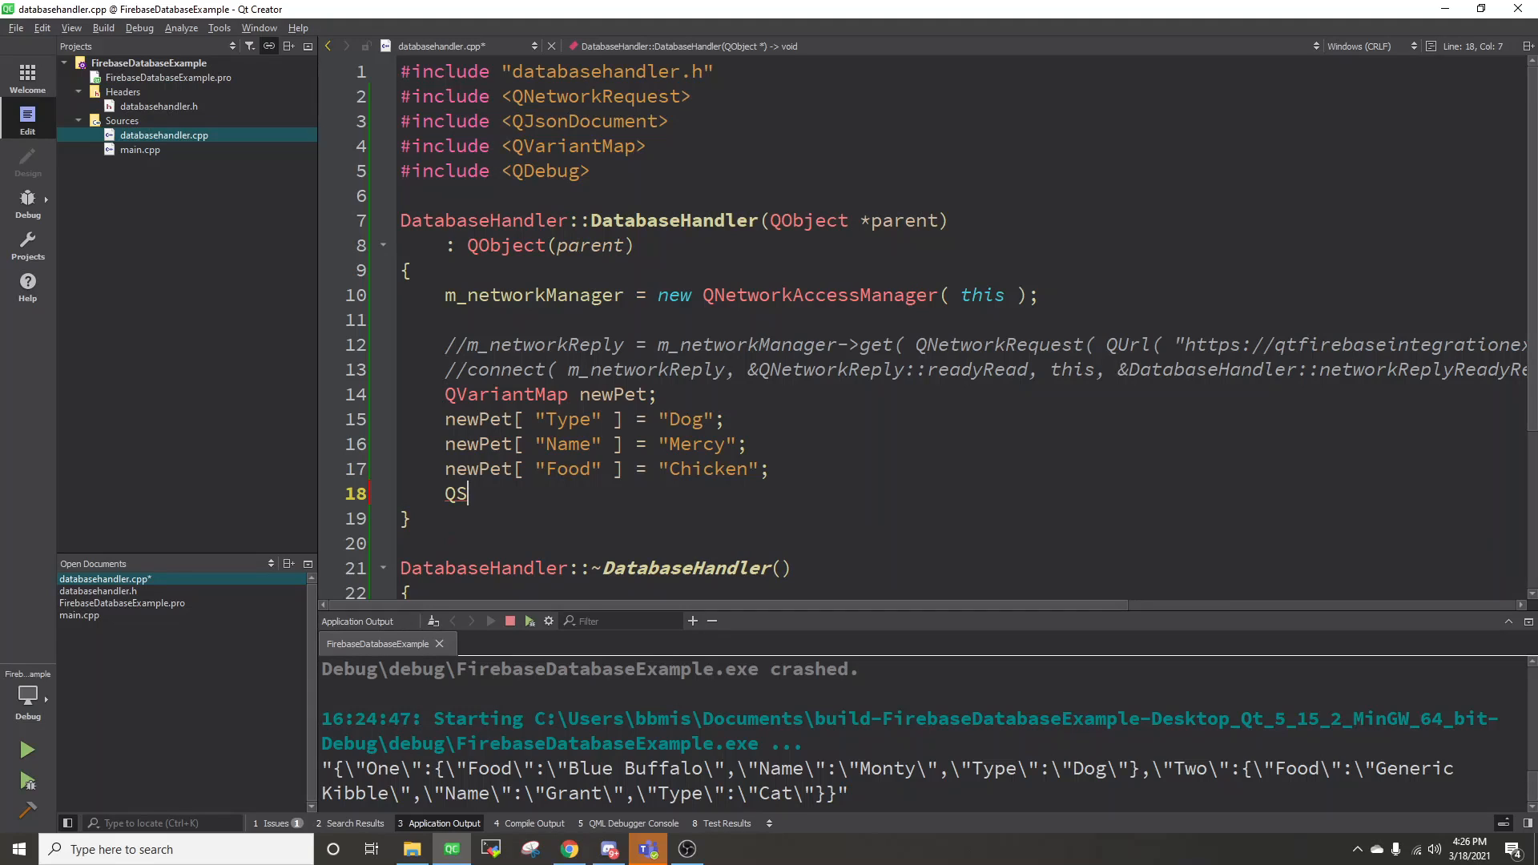
{"action": "type", "text": "JsonDocument"}
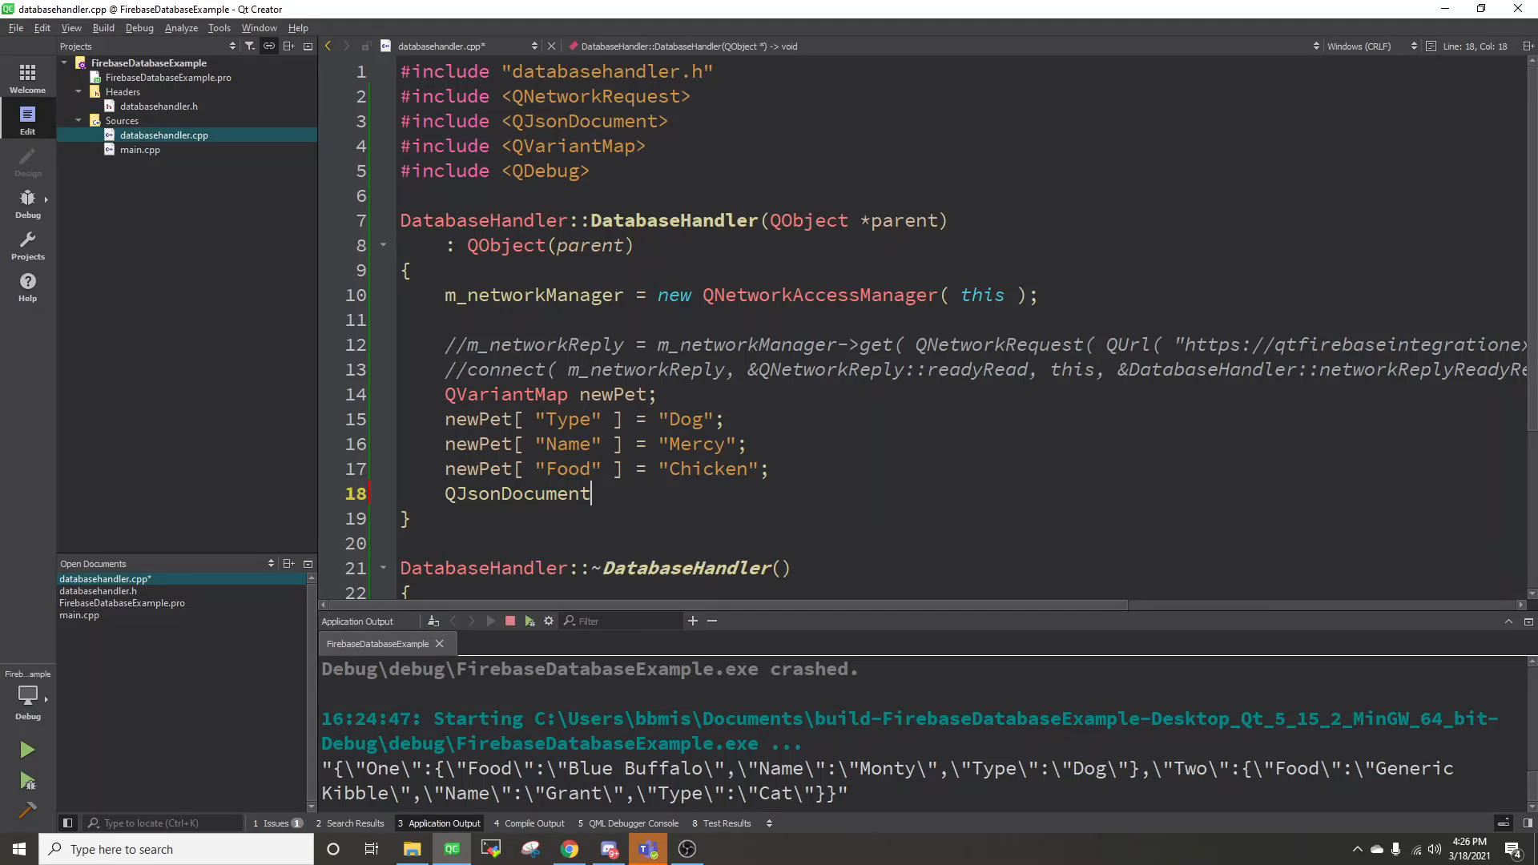
{"action": "type", "text": "jsonDoc"}
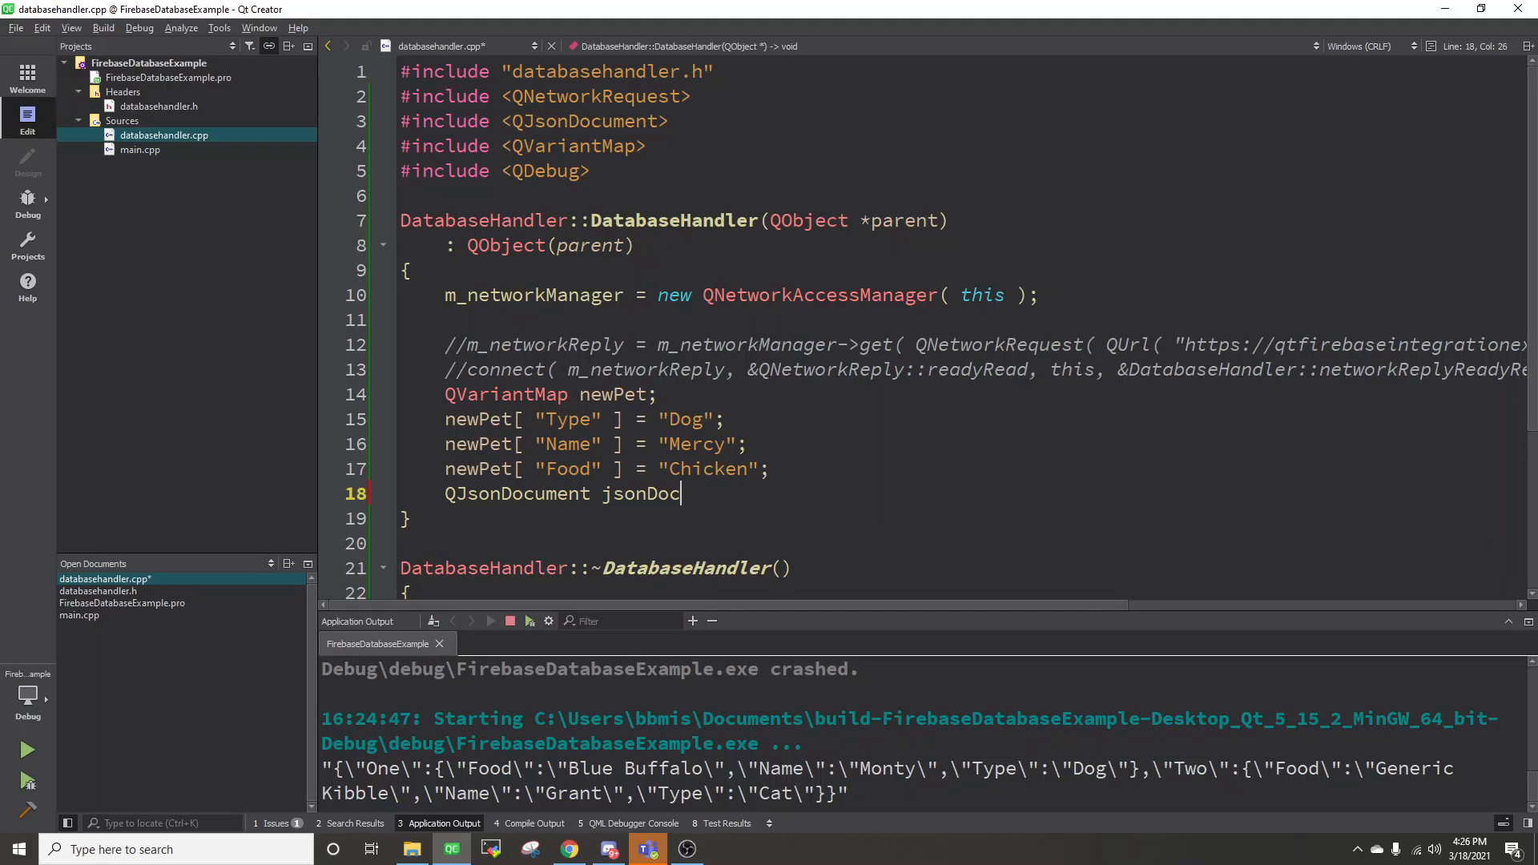
{"action": "type", "text": "= QJsonDocument::fromVariant( ne"}
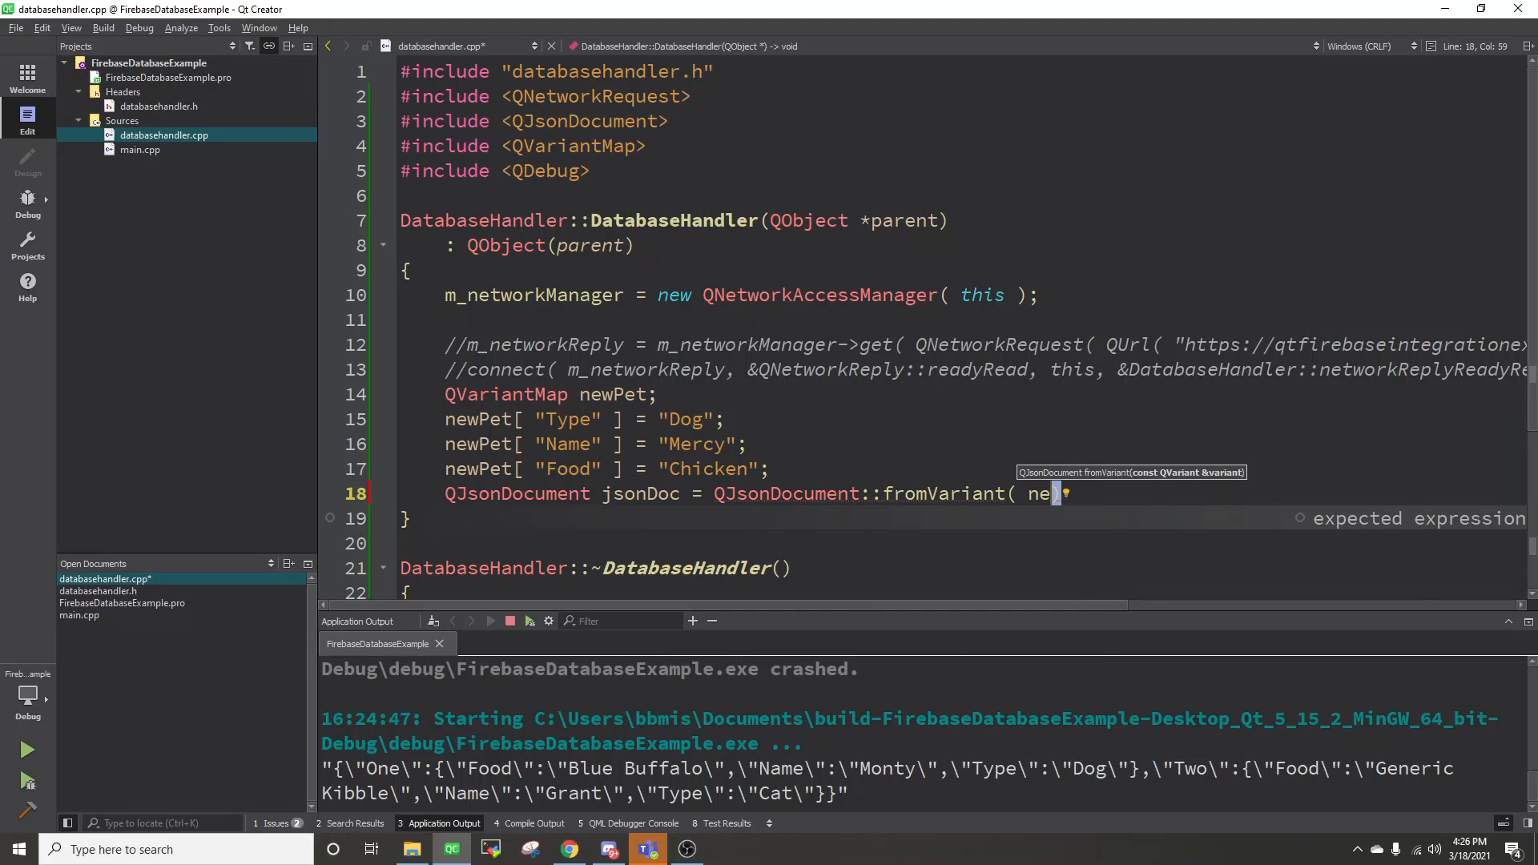
{"action": "type", "text": "wPet );"}
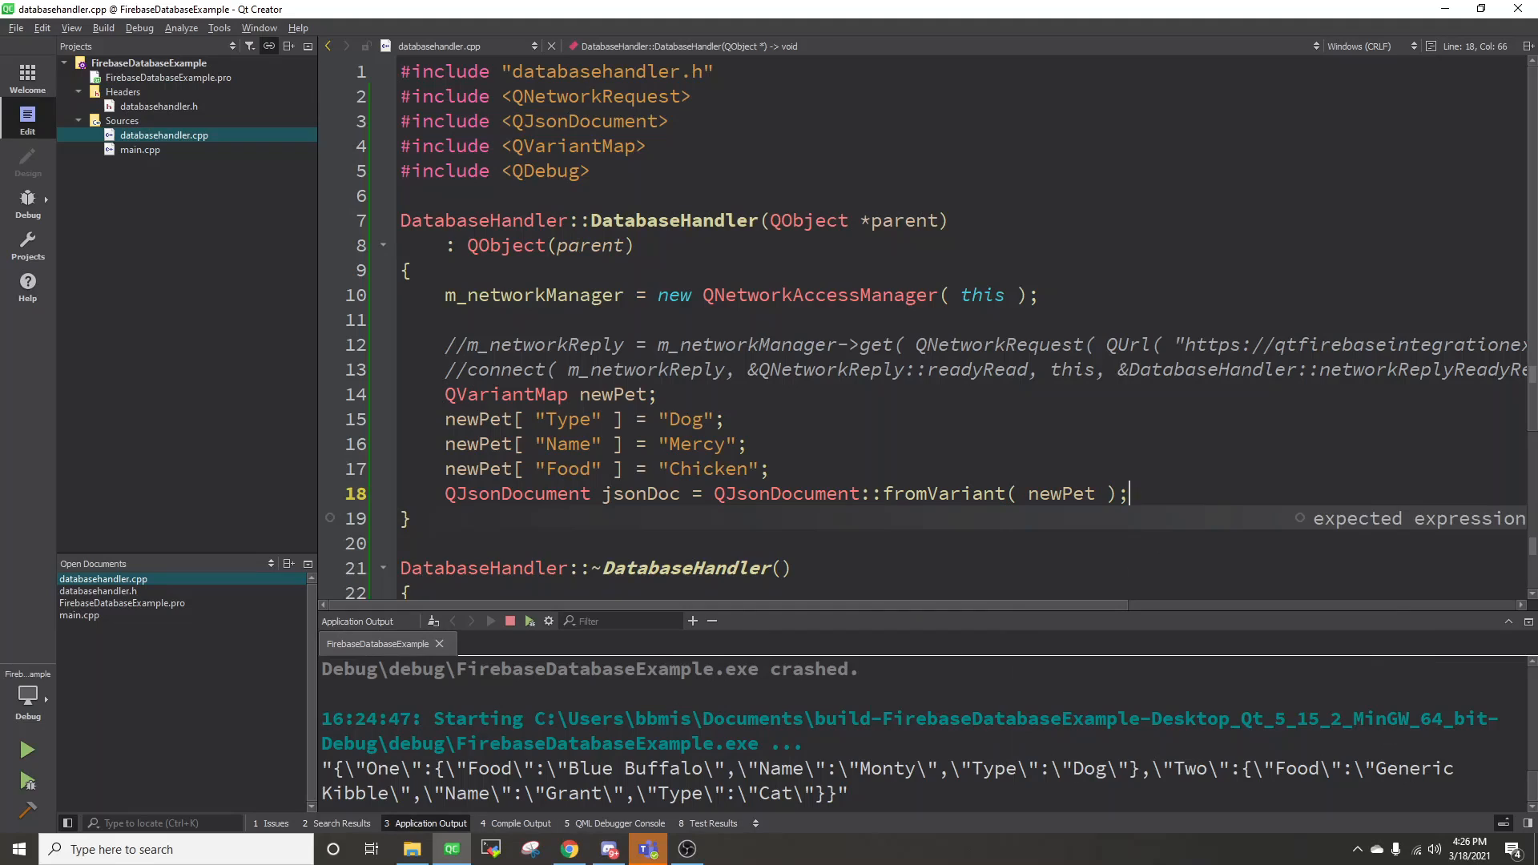
{"action": "key", "text": "Return"}
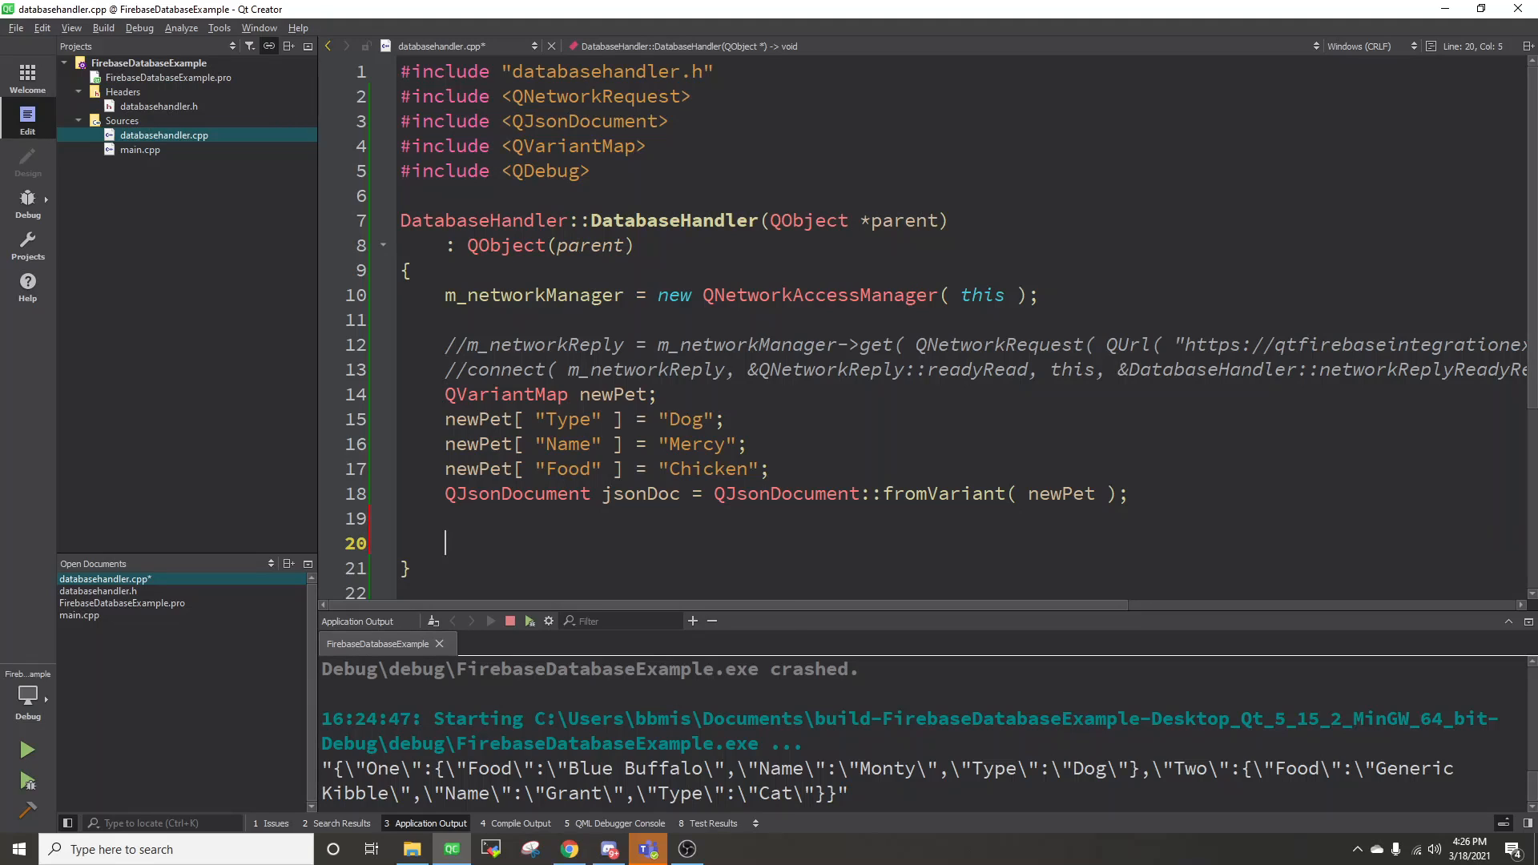
Step: Declare QNetworkRequest newPetRequest pointing at the database QUrl
{"action": "type", "text": "QNetworkRequest"}
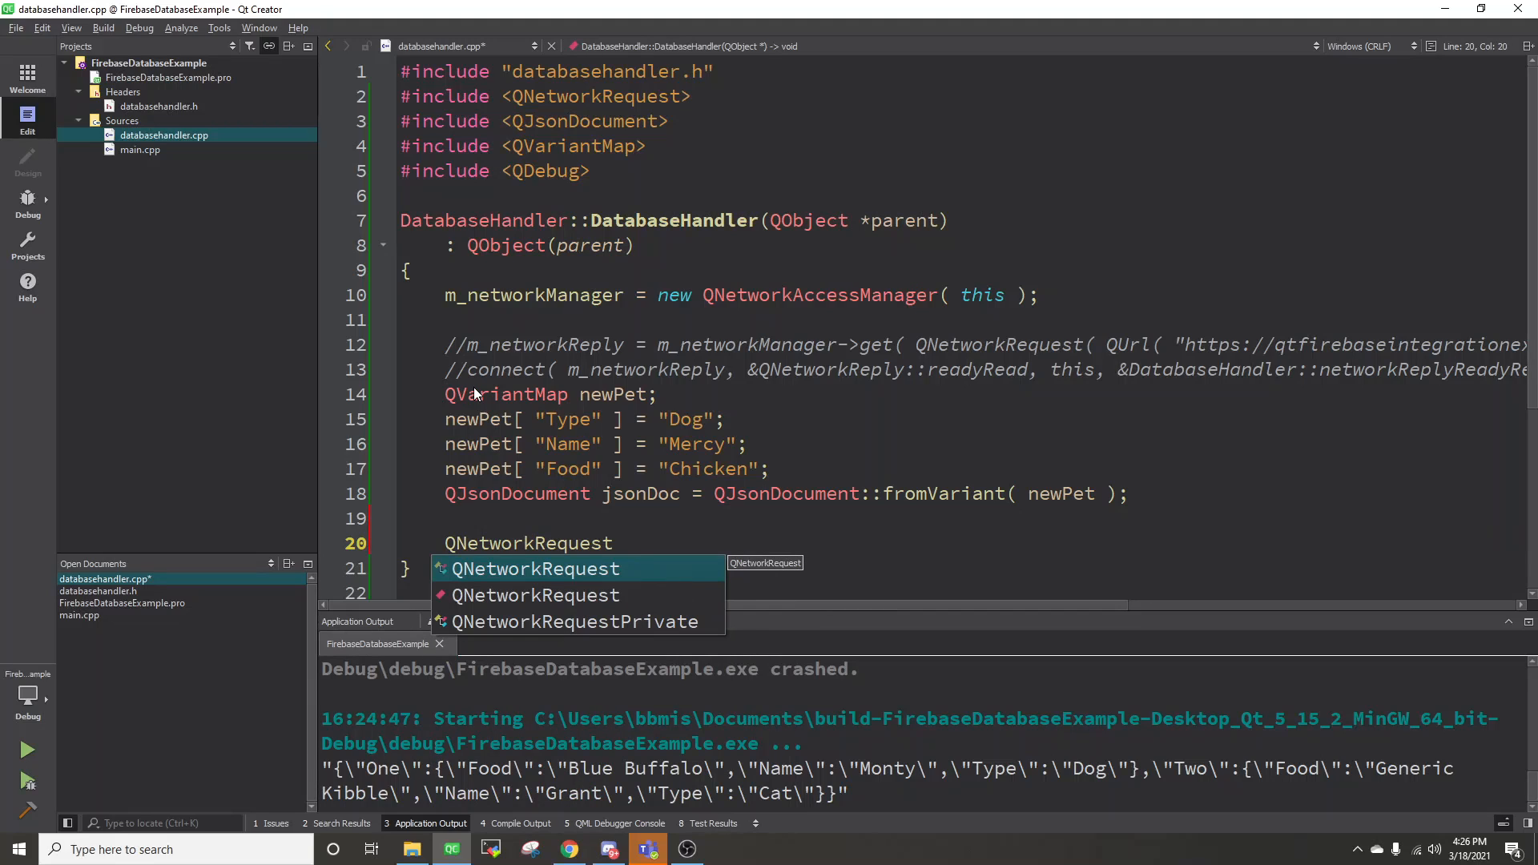
{"action": "type", "text": "newPet"}
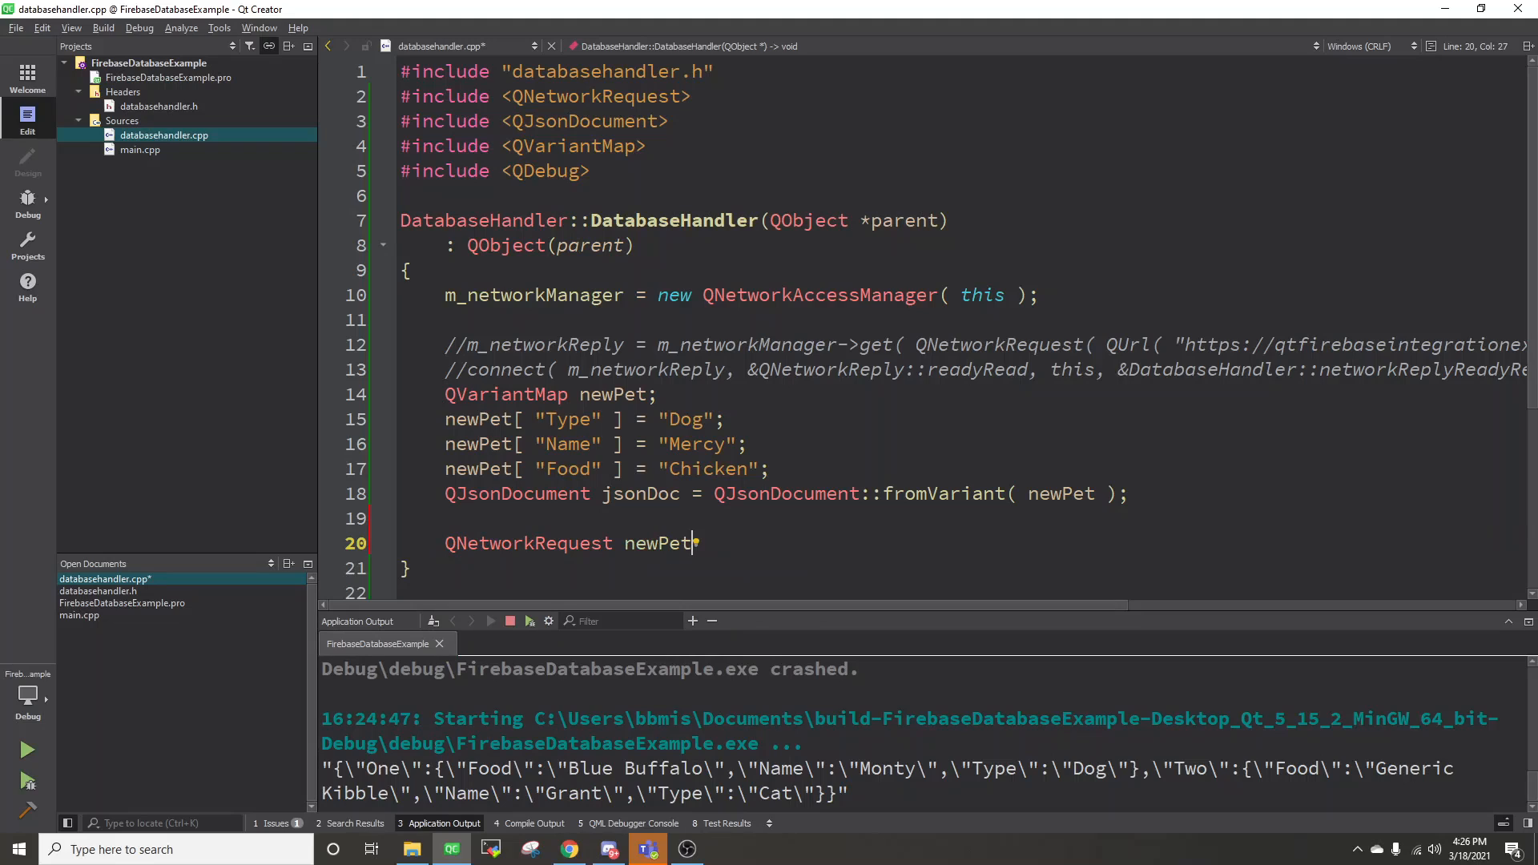
{"action": "type", "text": "Request"}
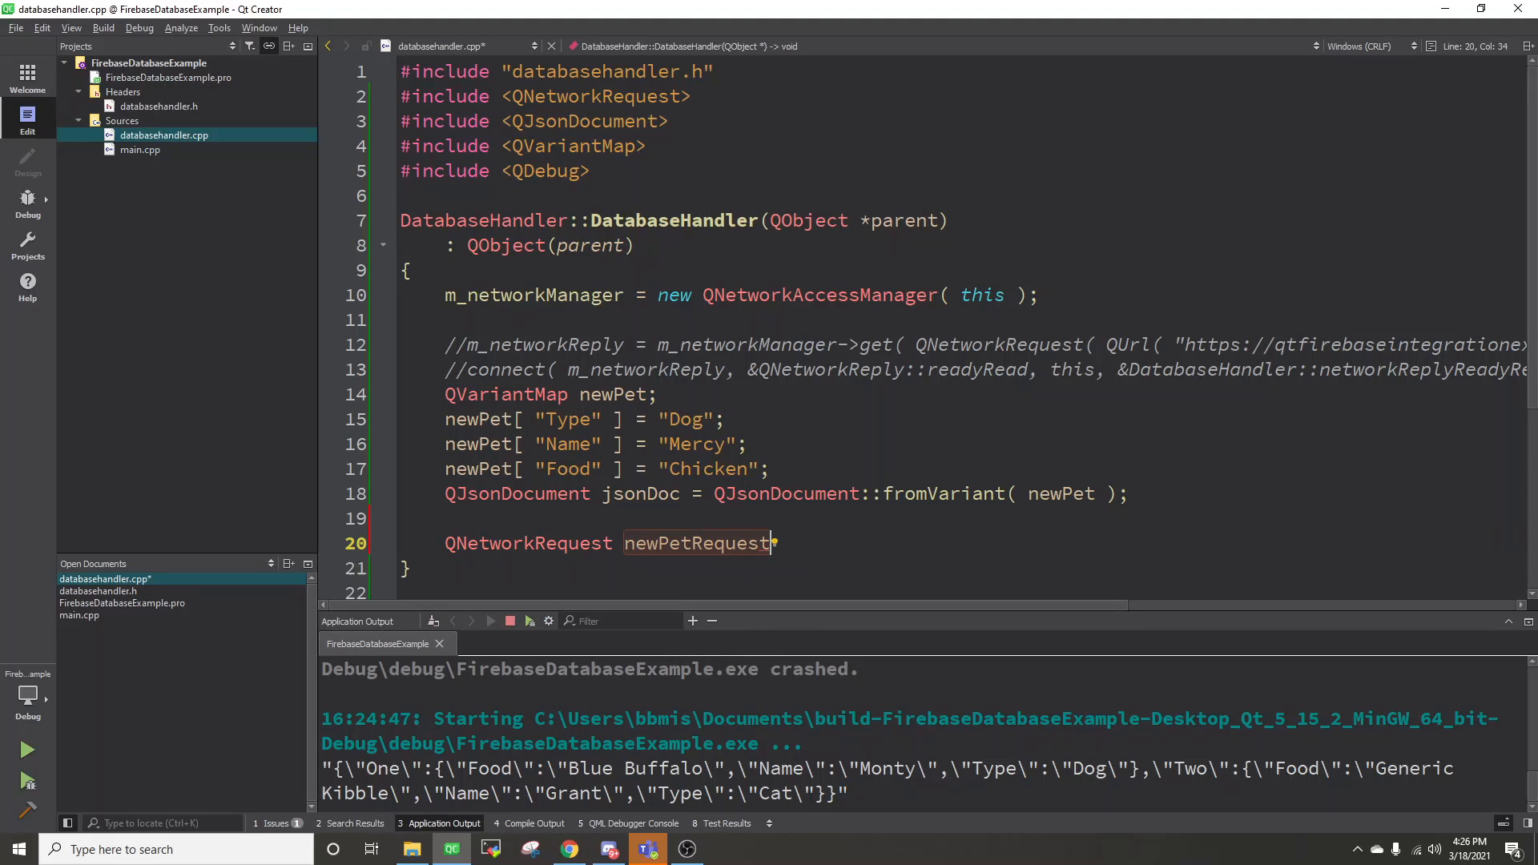
{"action": "type", "text": "( QUrl("}
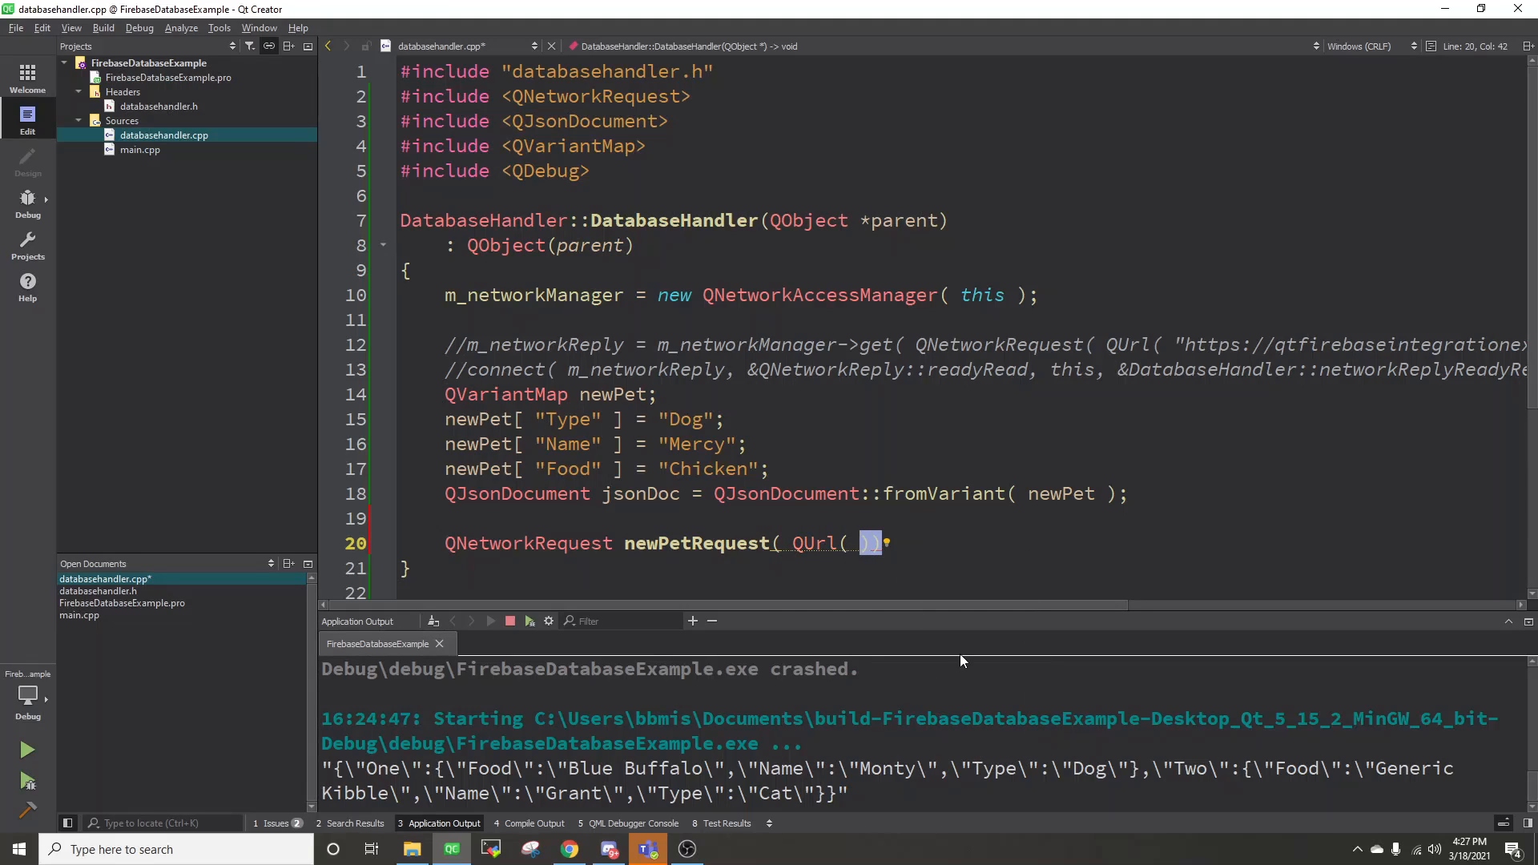
{"action": "scroll", "scroll_direction": "right", "scroll_amount": 3}
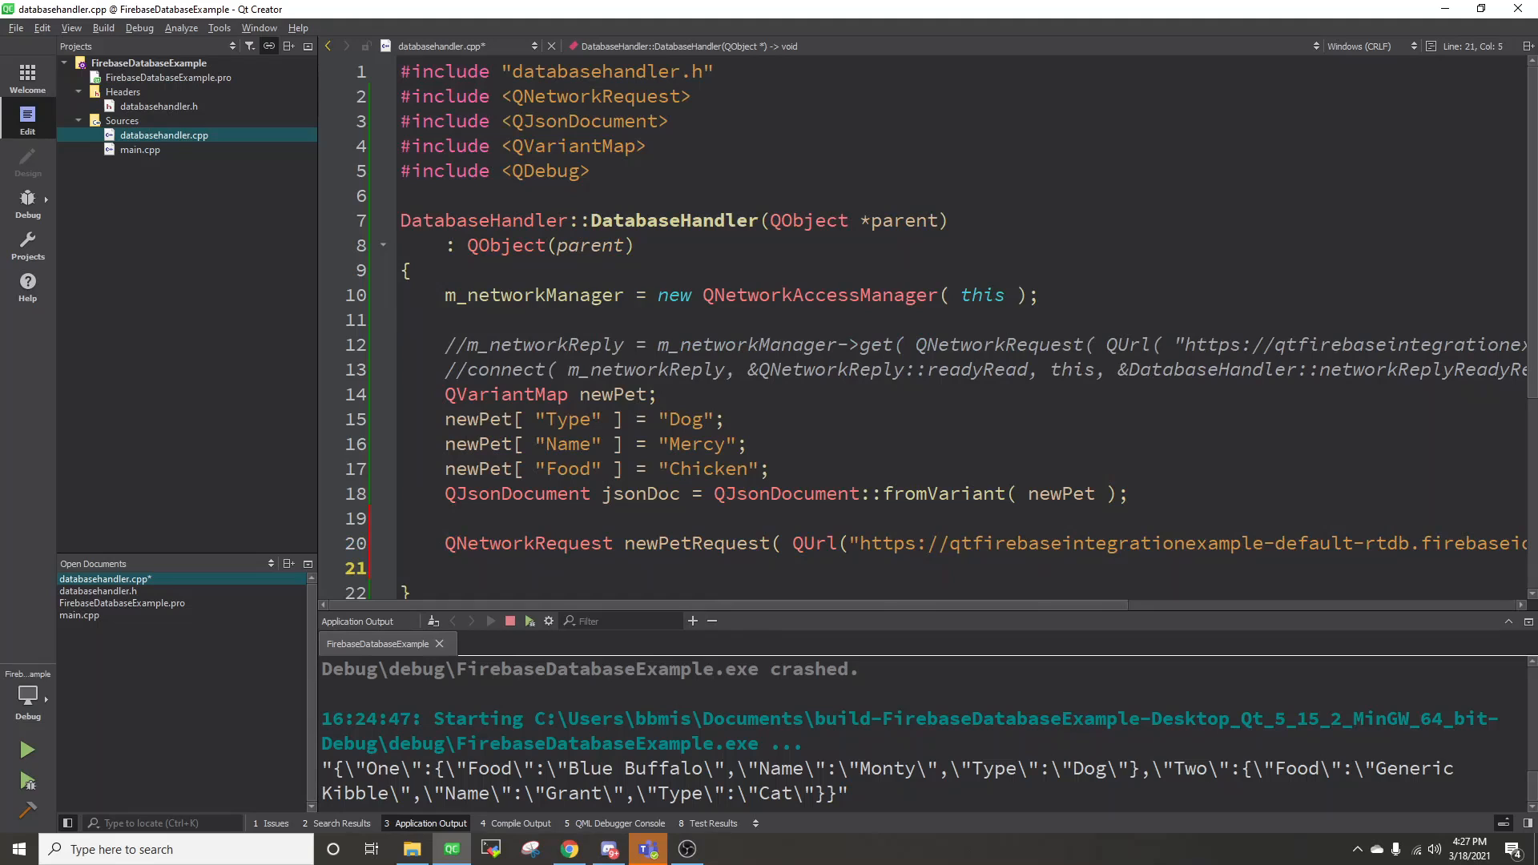
Step: Set newPetRequest's ContentTypeHeader to application/json
{"action": "type", "text": "request"}
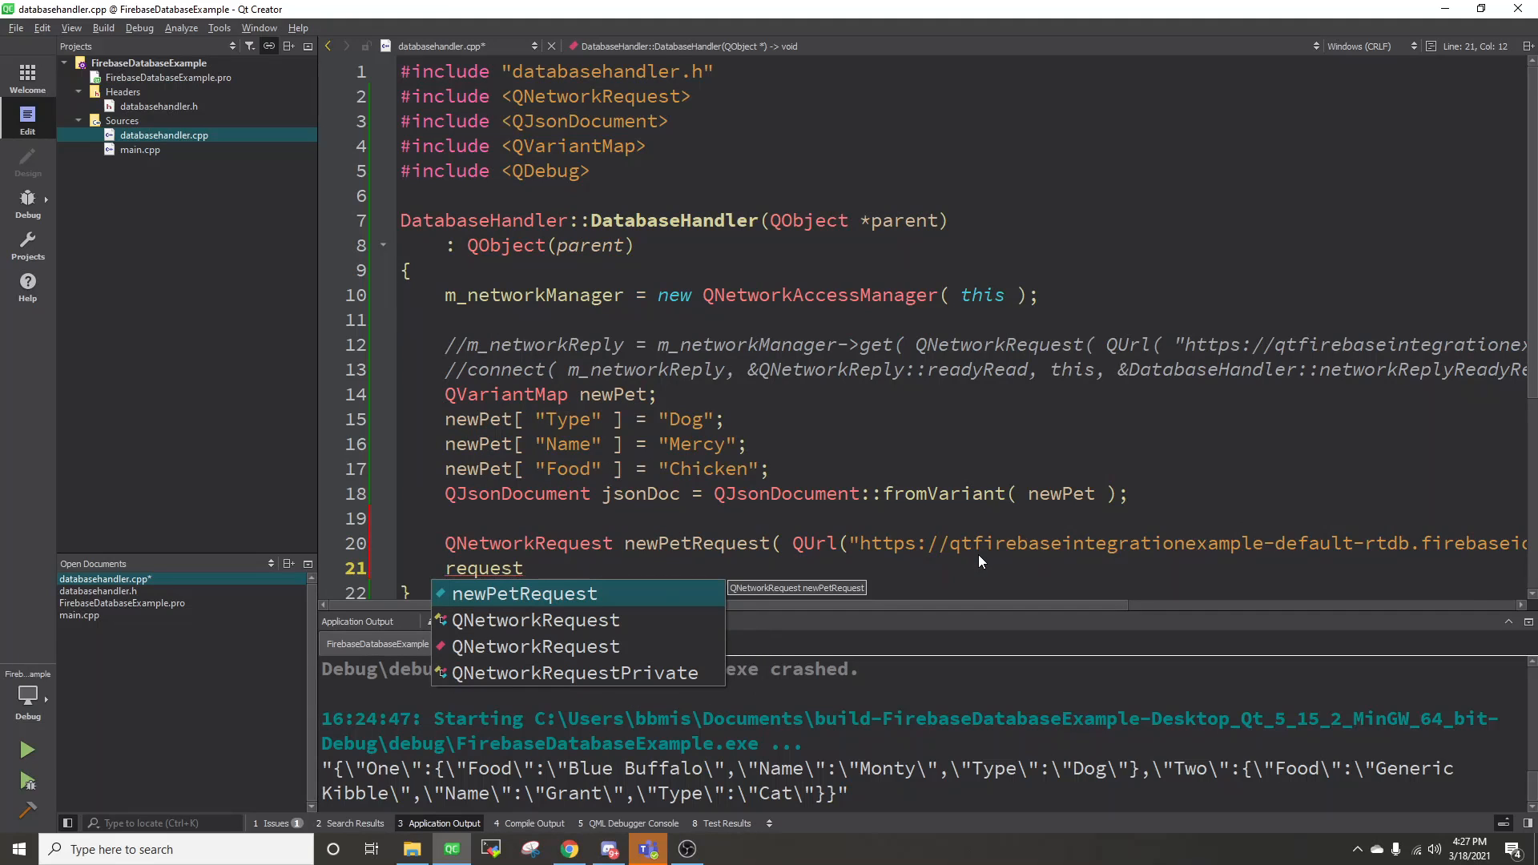
{"action": "type", "text": ".setHeader("}
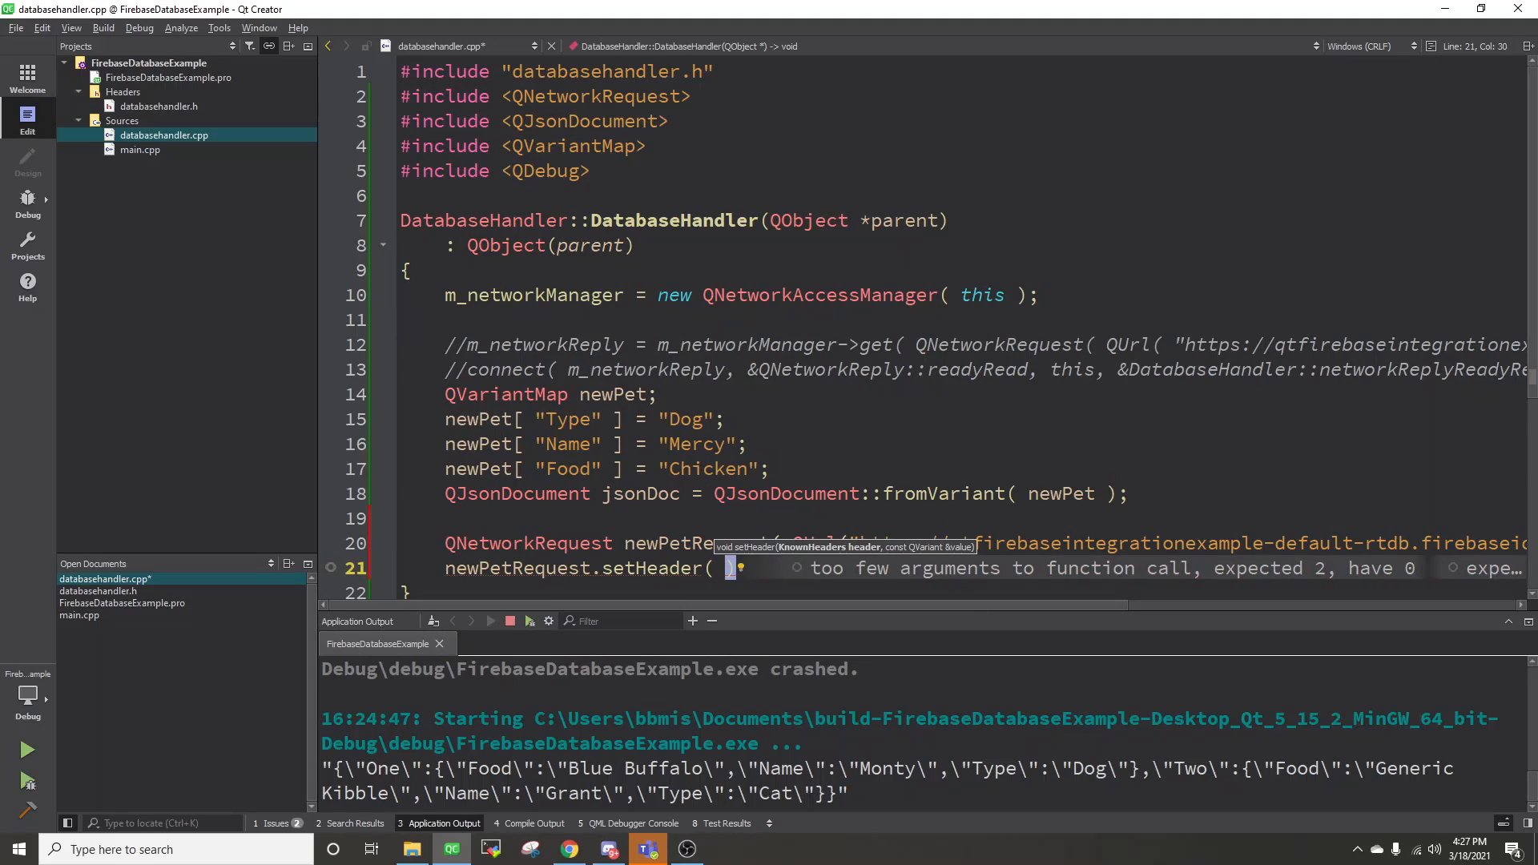
{"action": "type", "text": "QNetwor"}
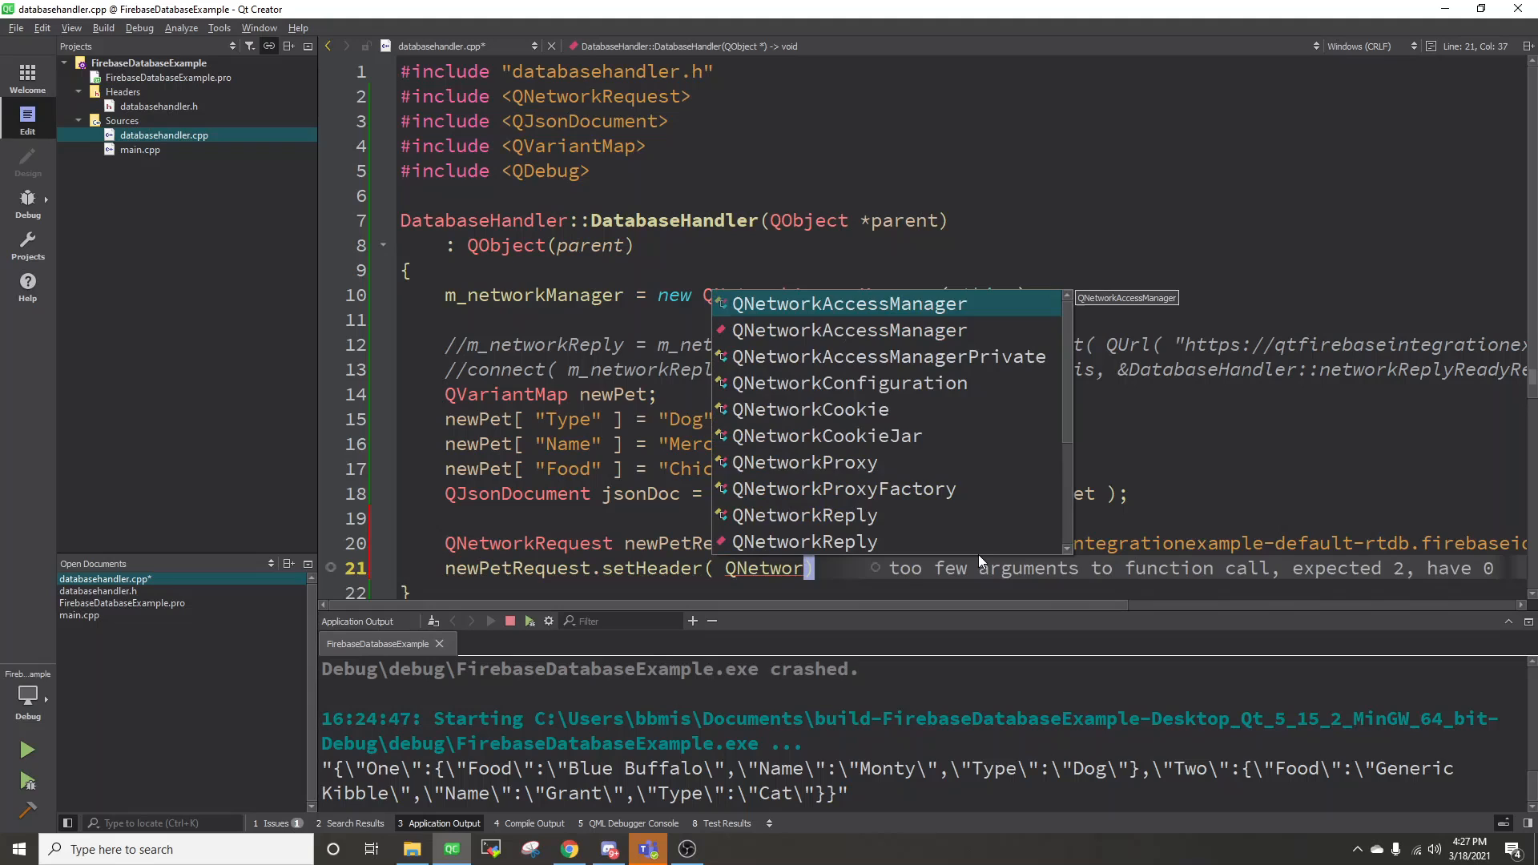
{"action": "type", "text": "QNetworkRequest::"}
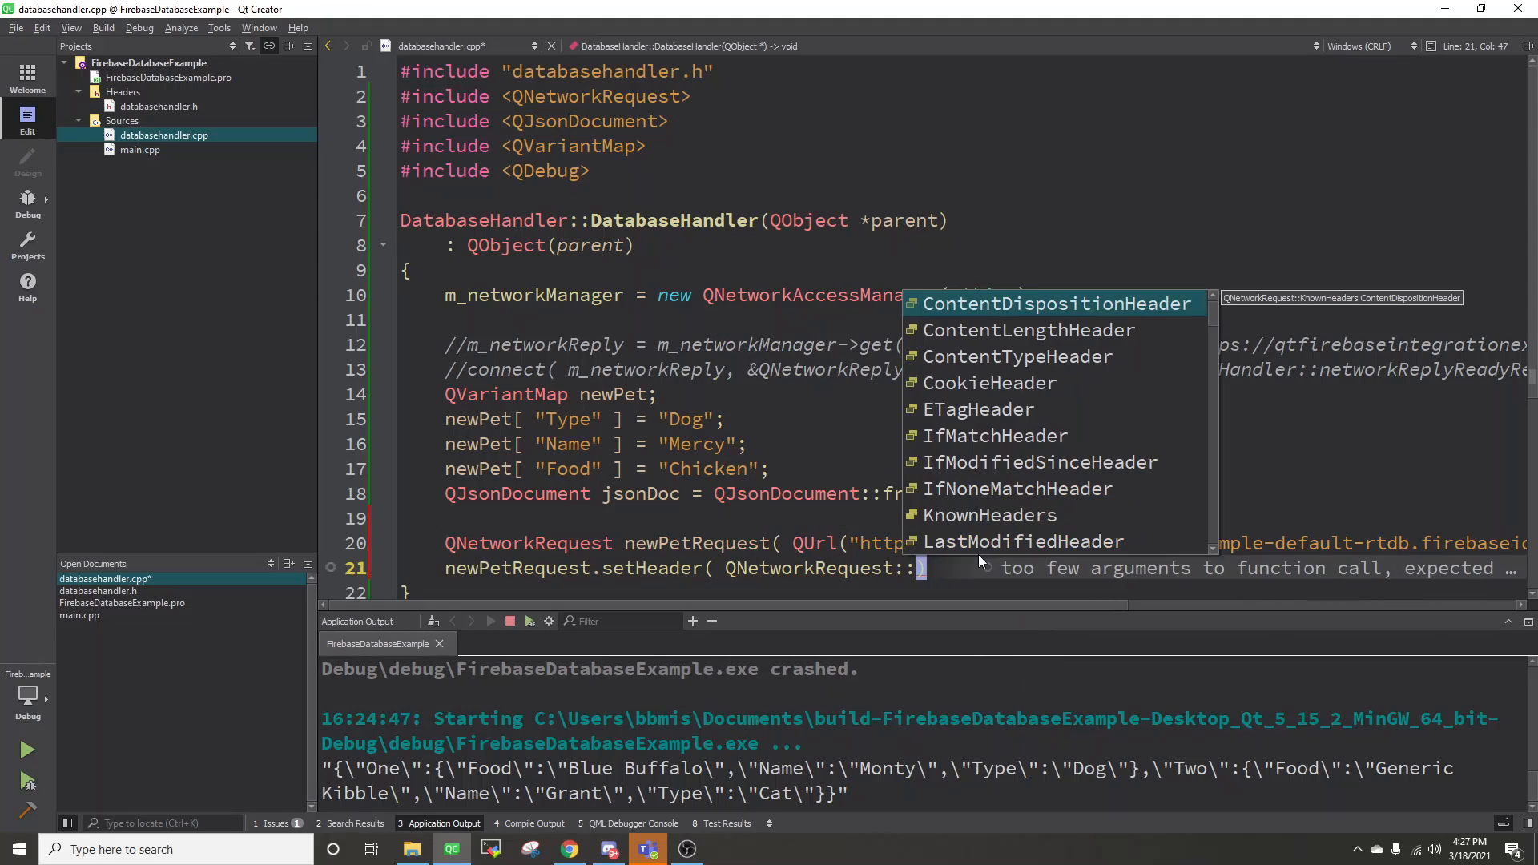
{"action": "type", "text": "ContentTypeHeader, QString( \""}
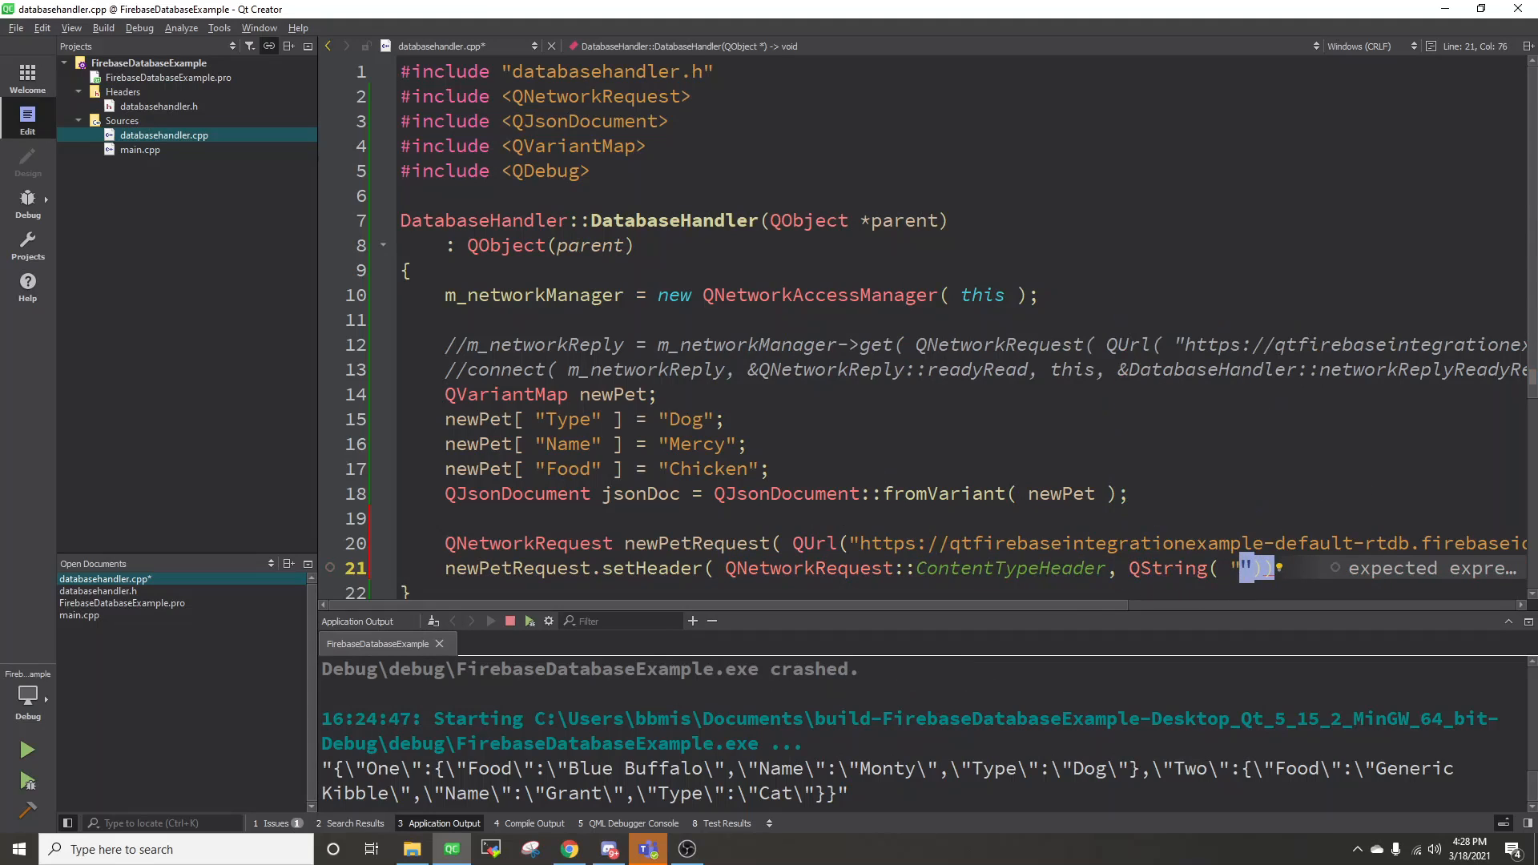
{"action": "type", "text": "application/json"}
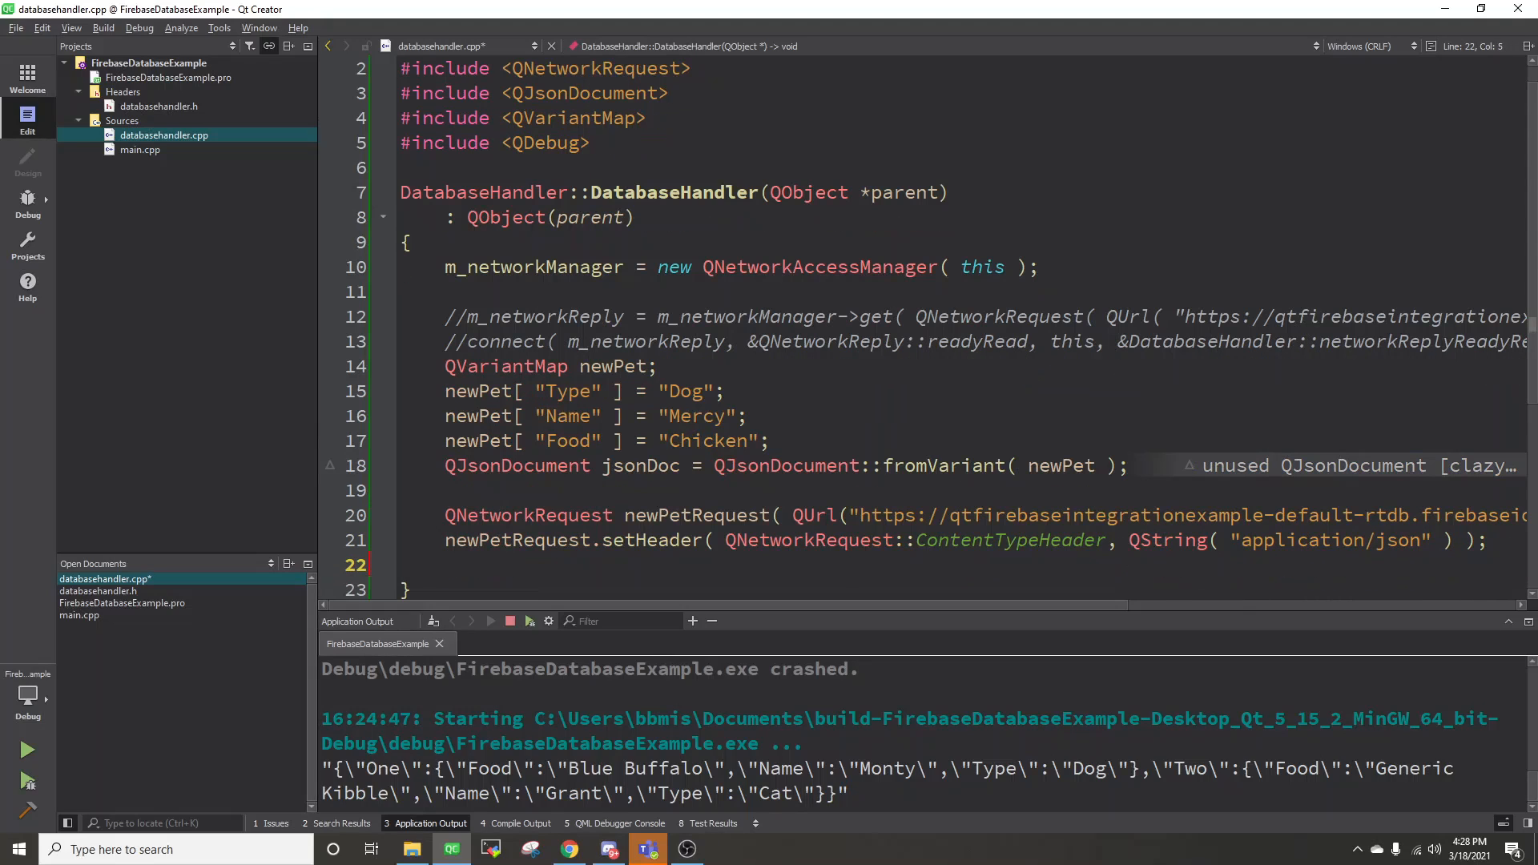
Step: Post jsonDoc.toJson() through m_networkManager with newPetRequest
{"action": "type", "text": "m_networkManager->post( newPetRequest,"}
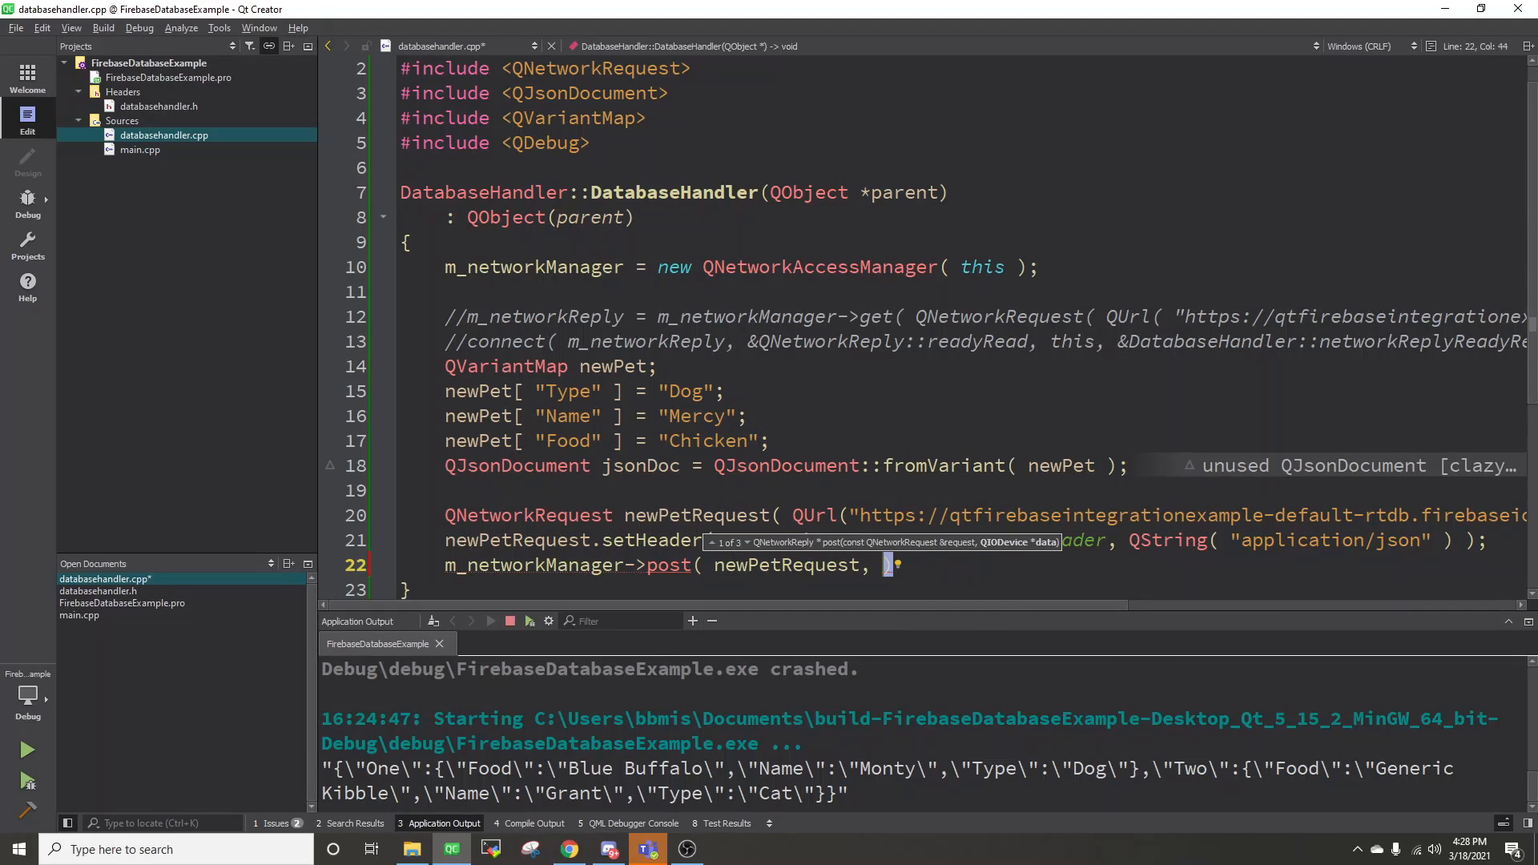
{"action": "type", "text": "jsonDoc"}
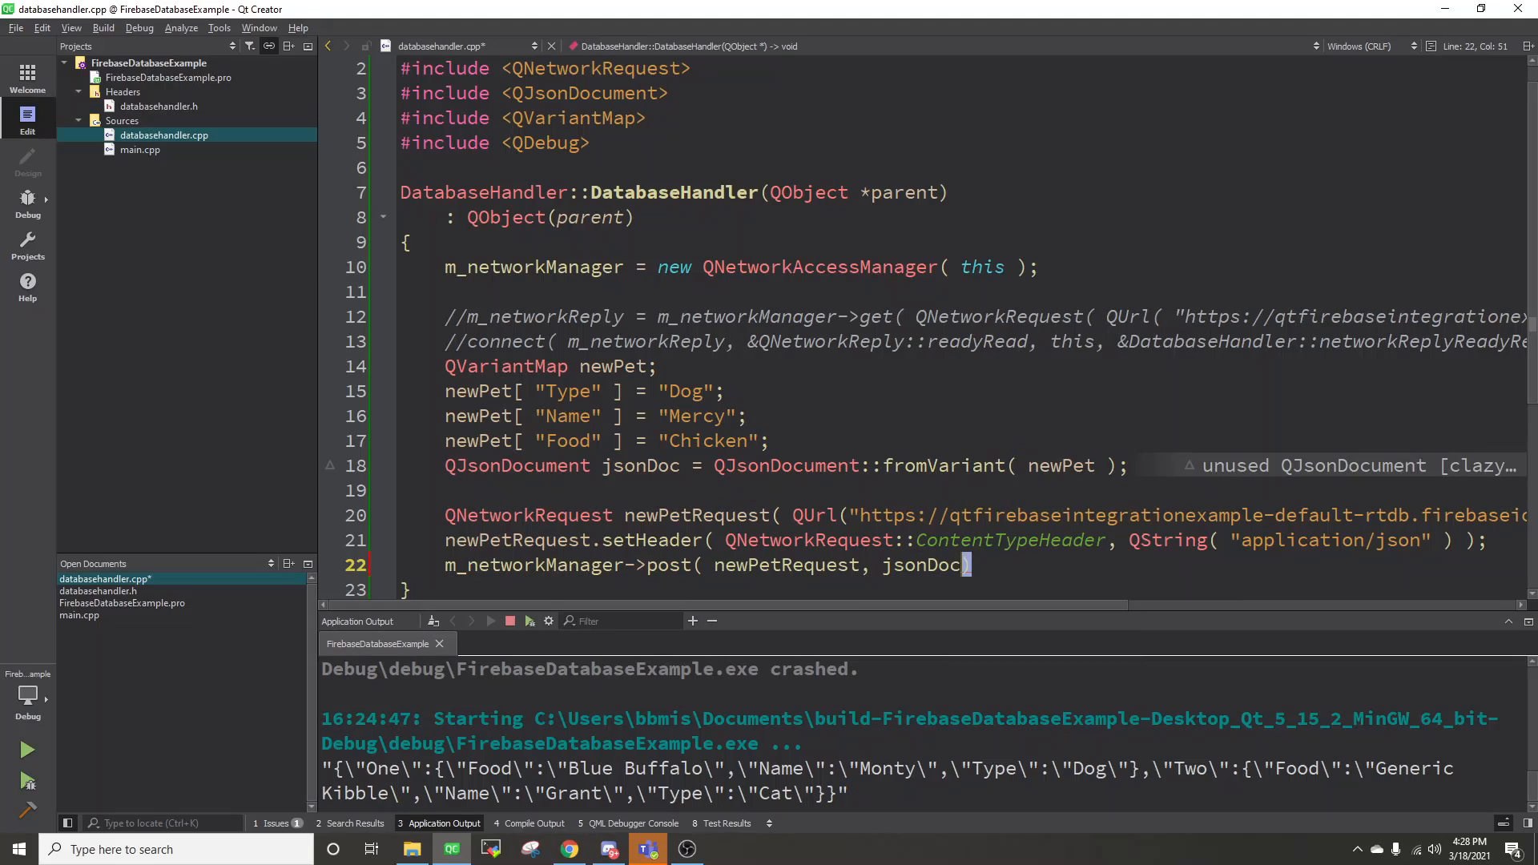
{"action": "type", "text": ".toJson("}
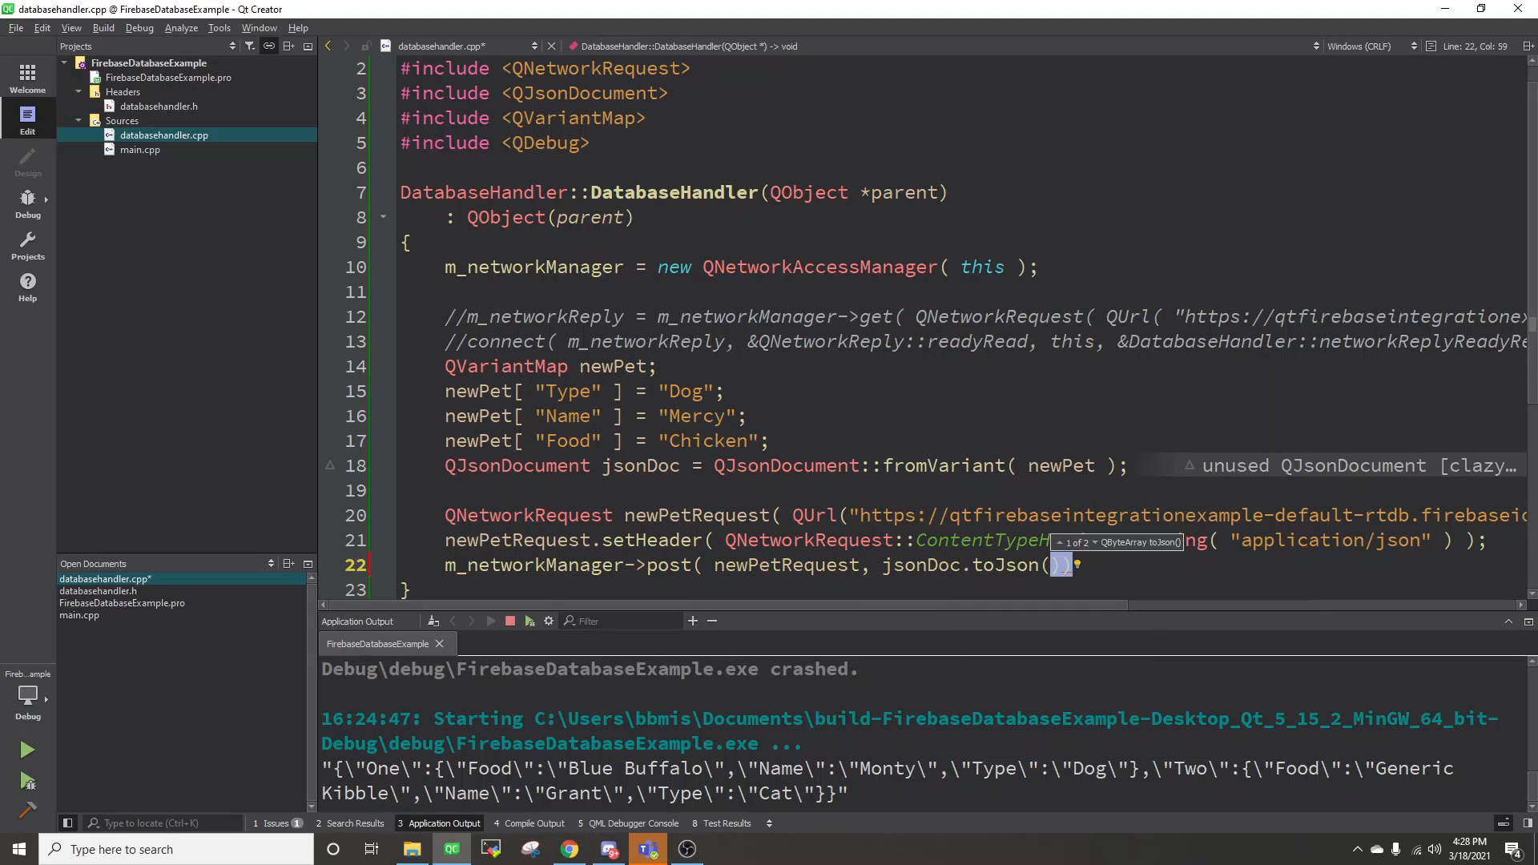
{"action": "scroll", "scroll_direction": "down", "scroll_amount": 3}
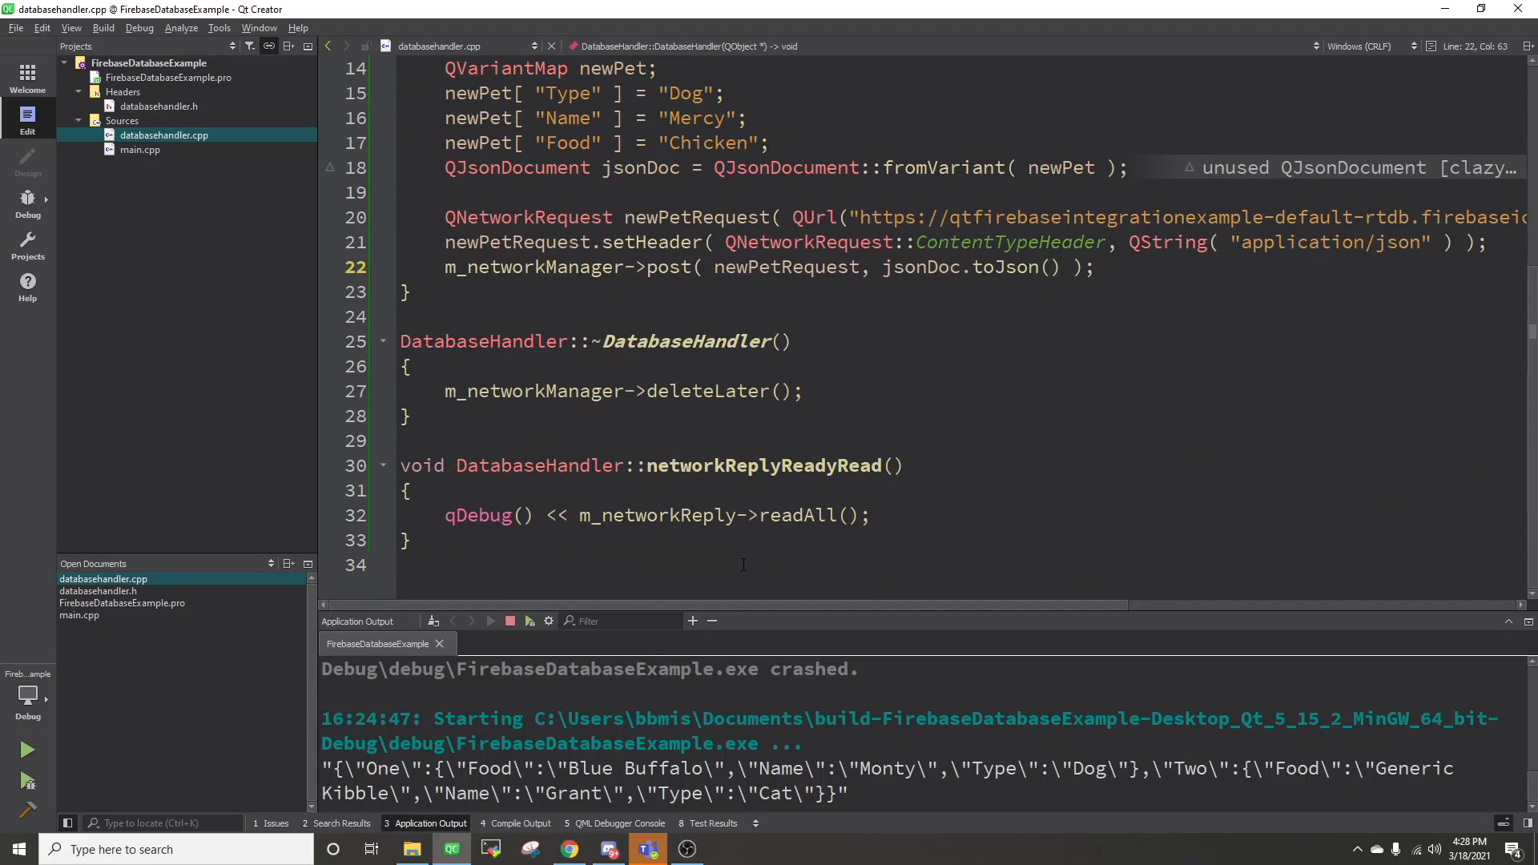
Step: Run the app and inspect the new auto-keyed Pets entry's Chicken, Dog and generated key in Firebase
{"action": "left_click", "coordinate": [27, 750]}
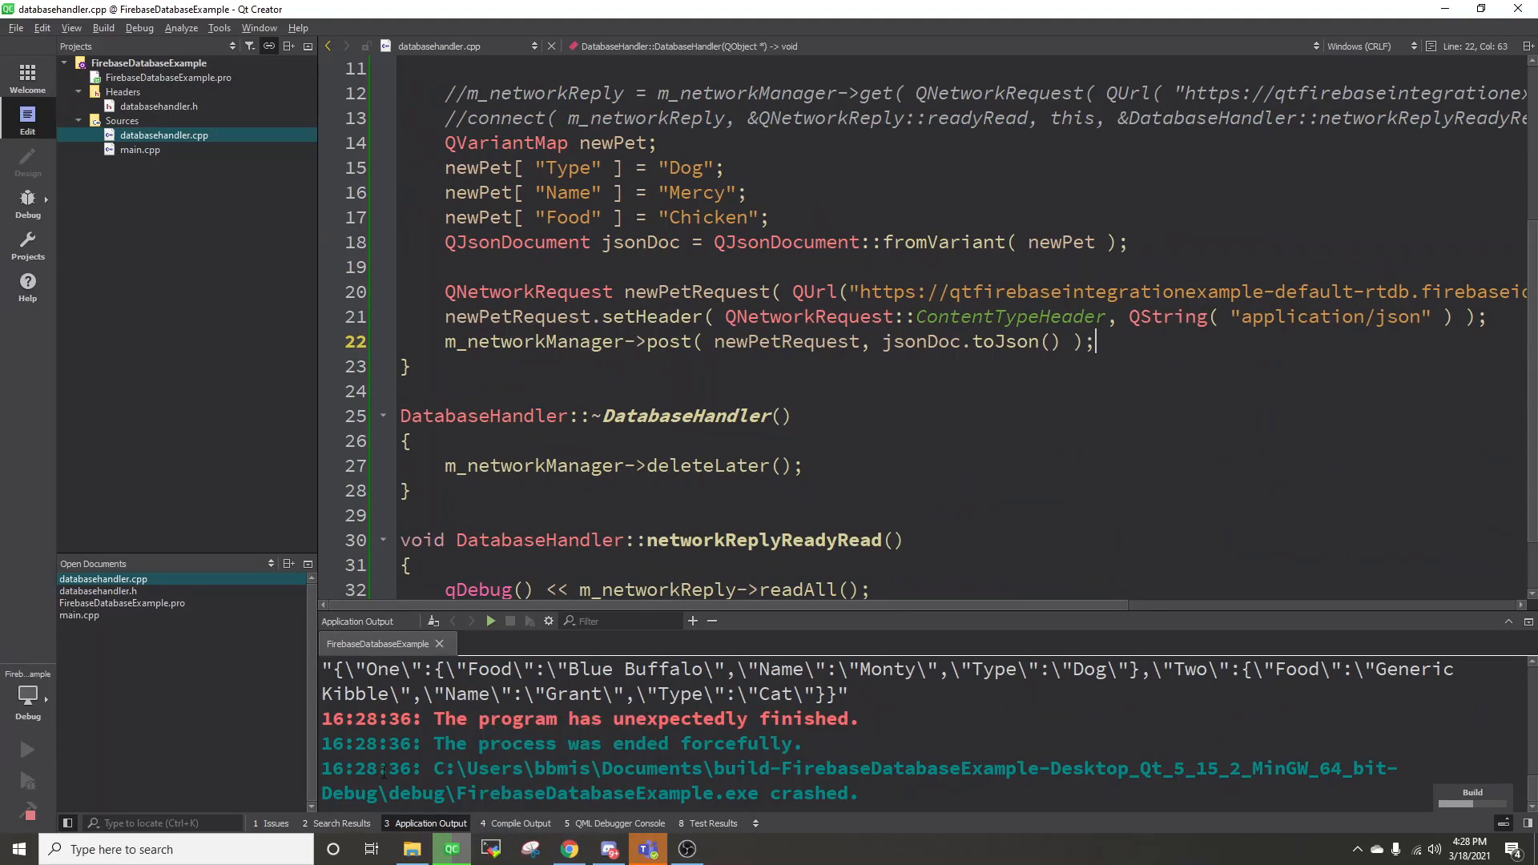
{"action": "left_click", "coordinate": [569, 849]}
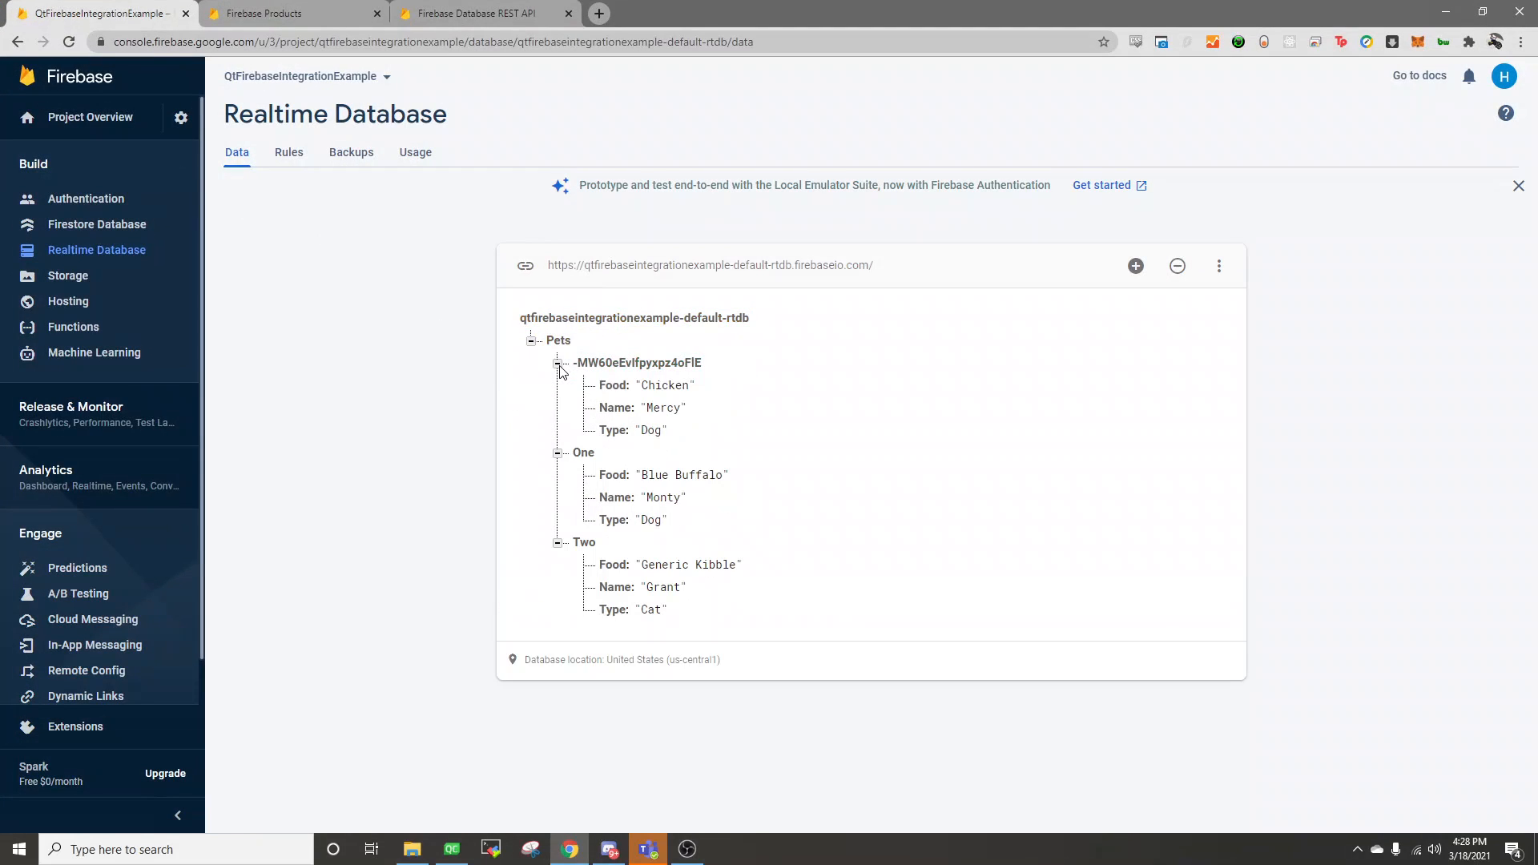
{"action": "double_click", "coordinate": [665, 385]}
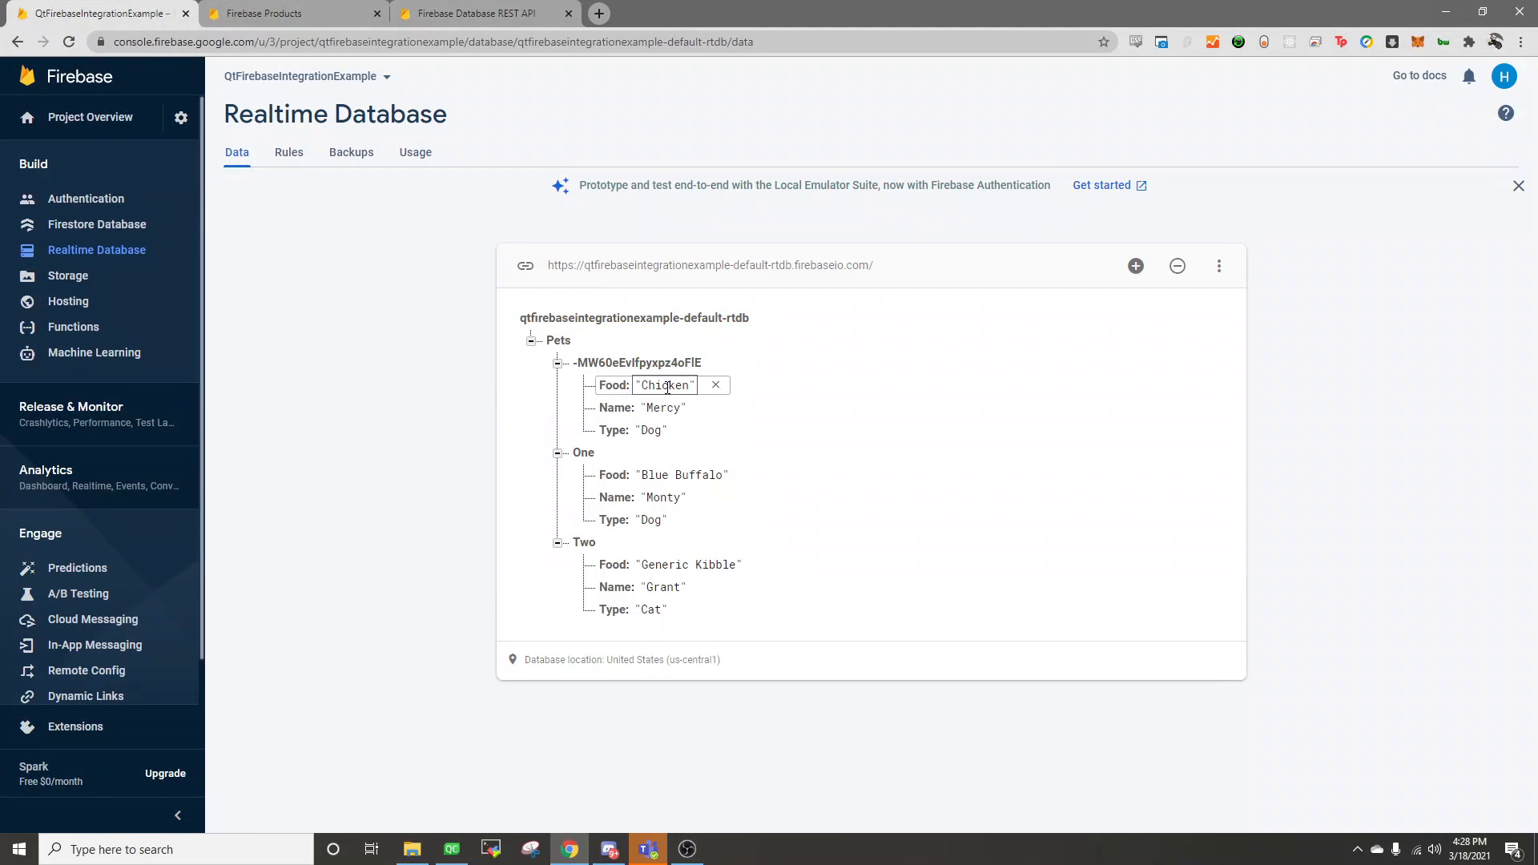
{"action": "left_click", "coordinate": [651, 429]}
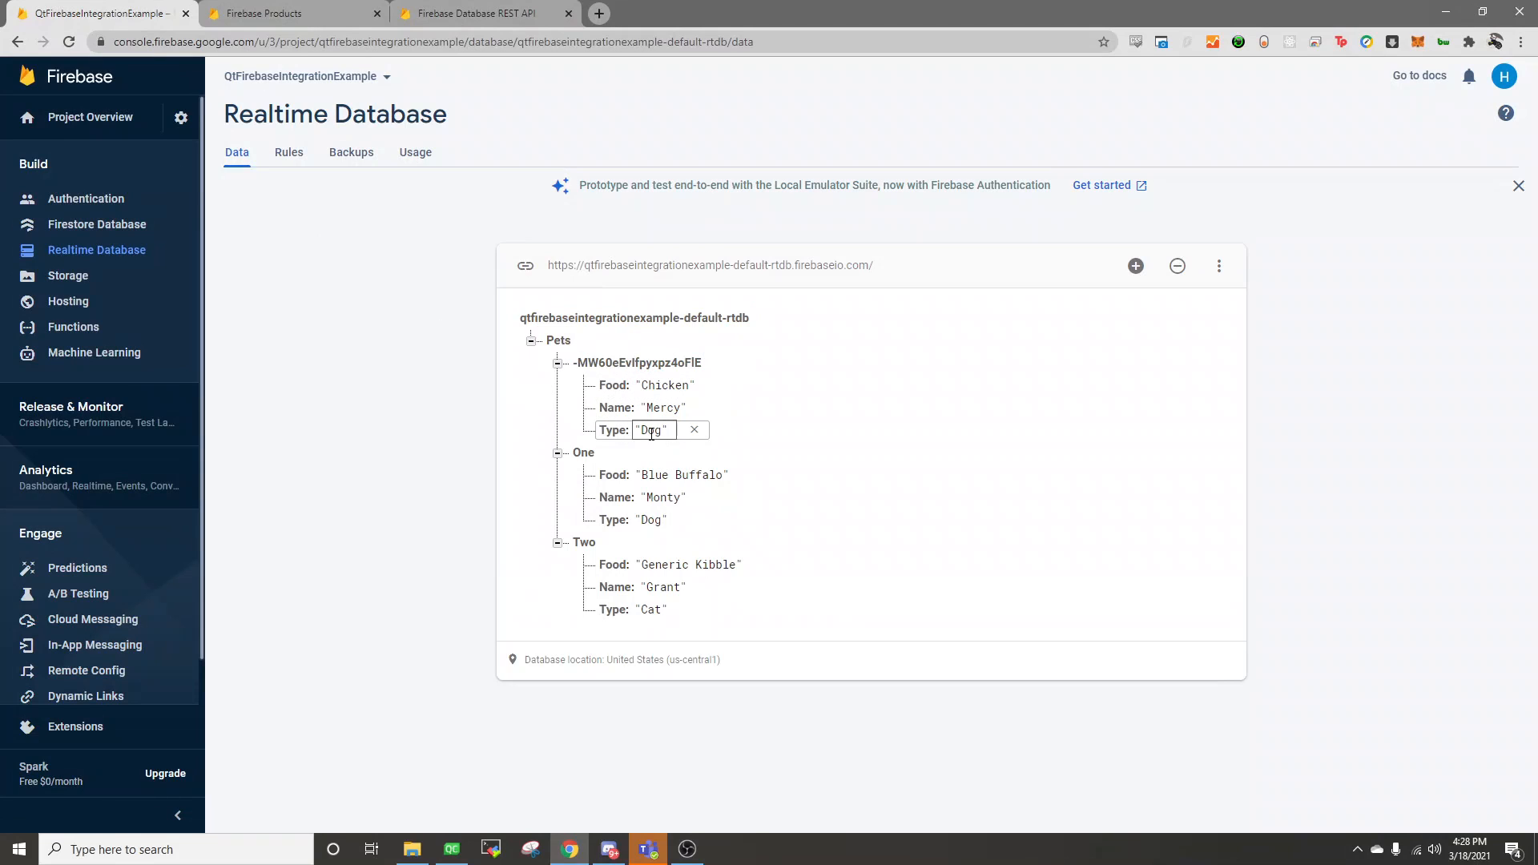
{"action": "left_click", "coordinate": [637, 362]}
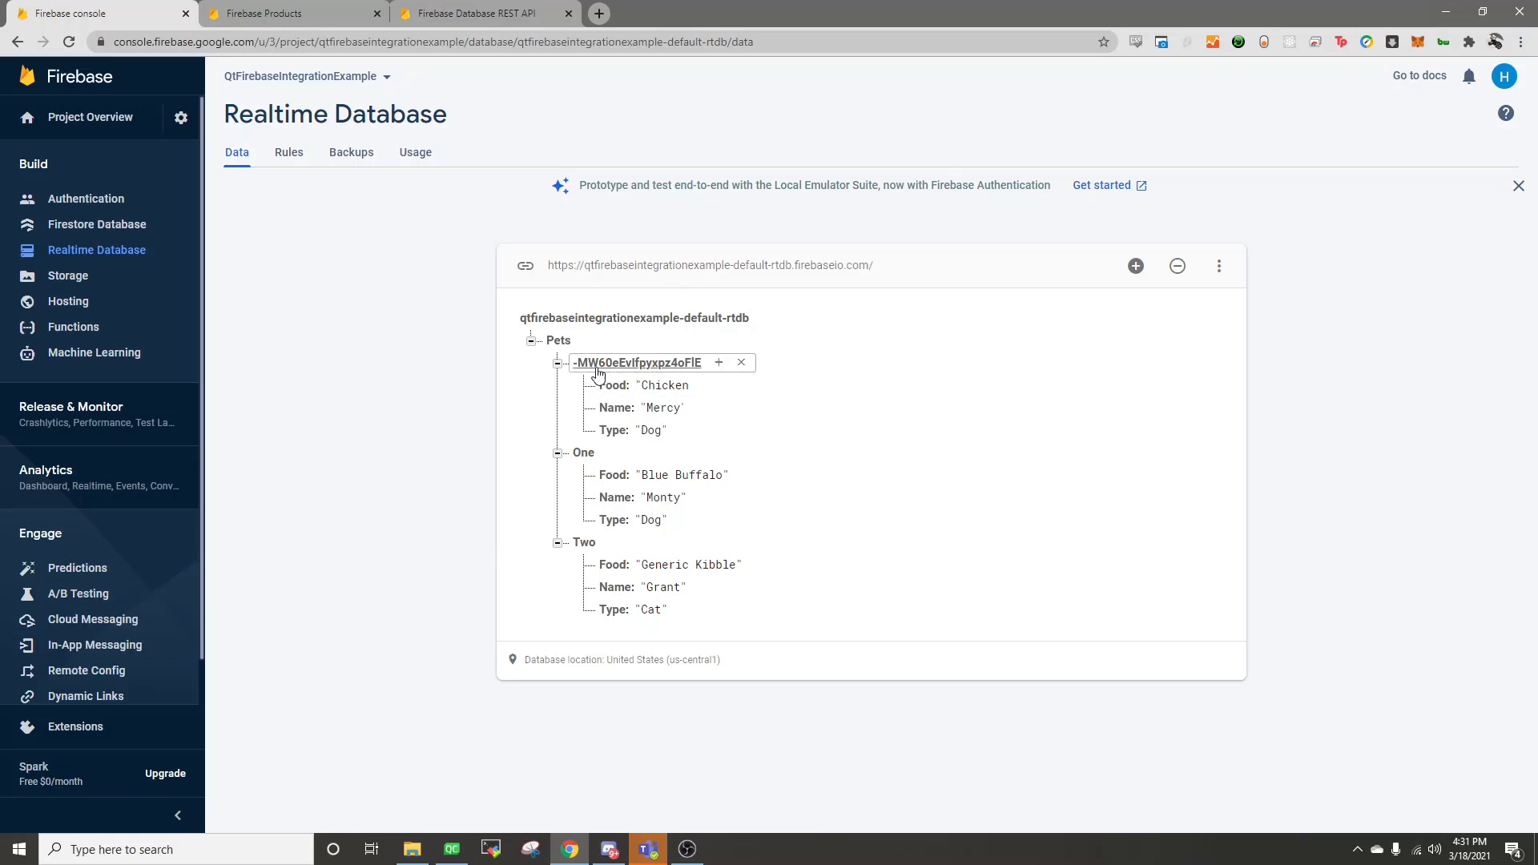
{"action": "left_click", "coordinate": [490, 529]}
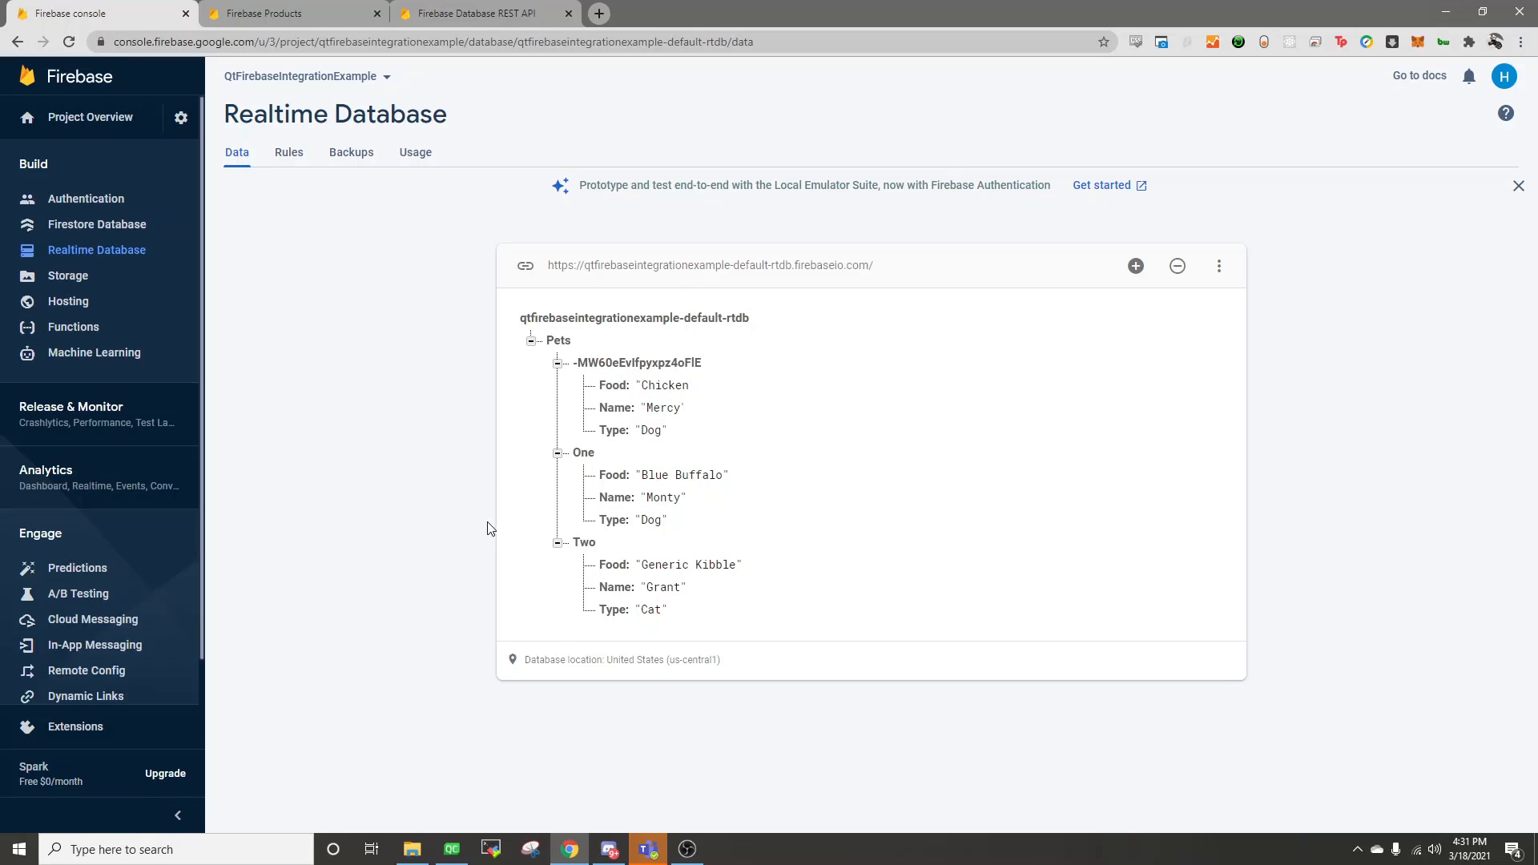
{"action": "mouse_move", "coordinate": [584, 541]}
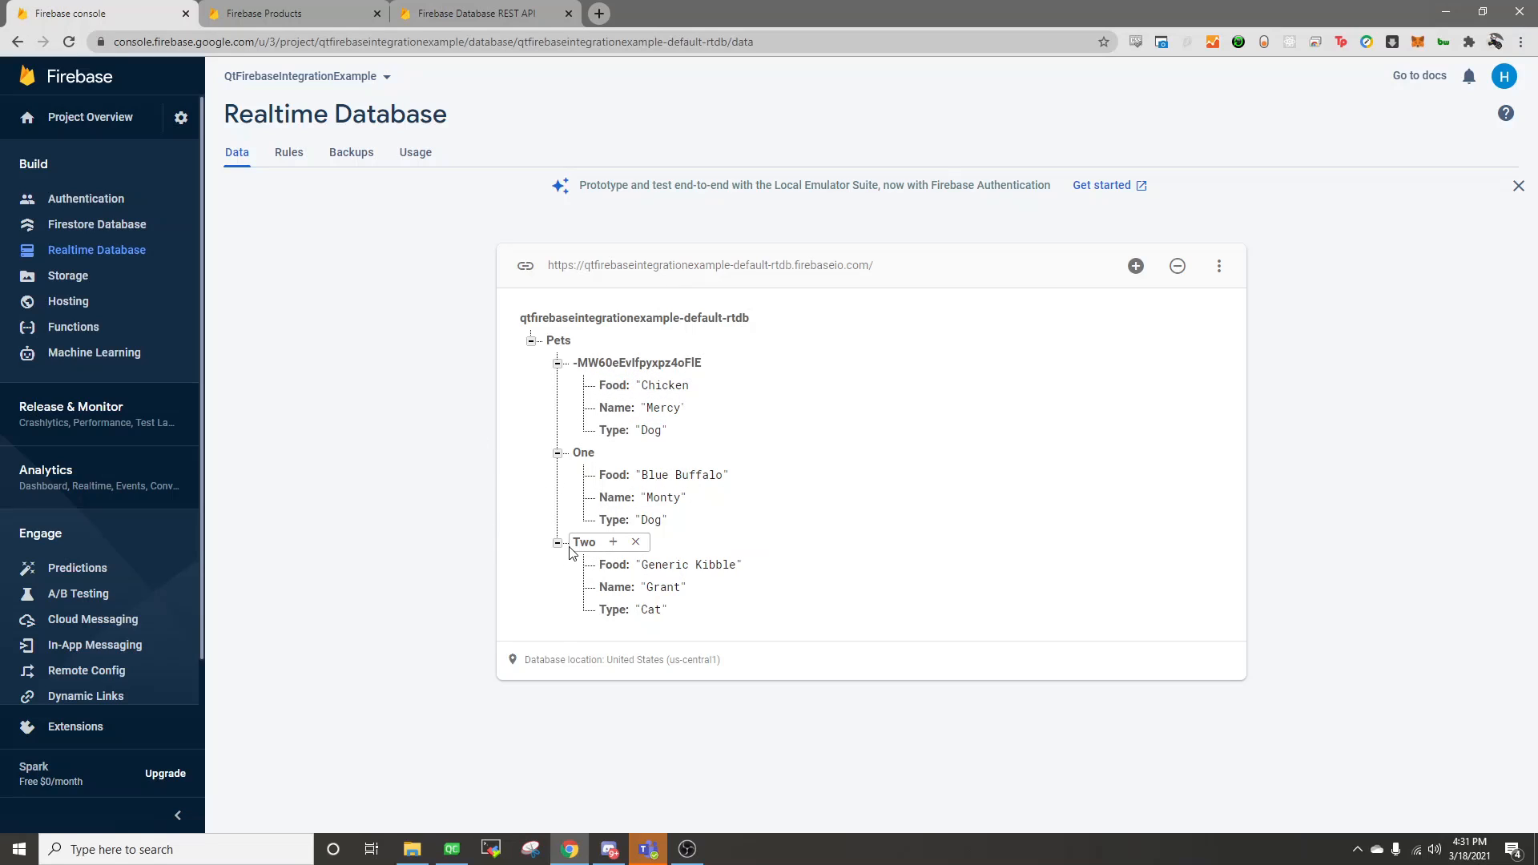
{"action": "mouse_move", "coordinate": [327, 790]}
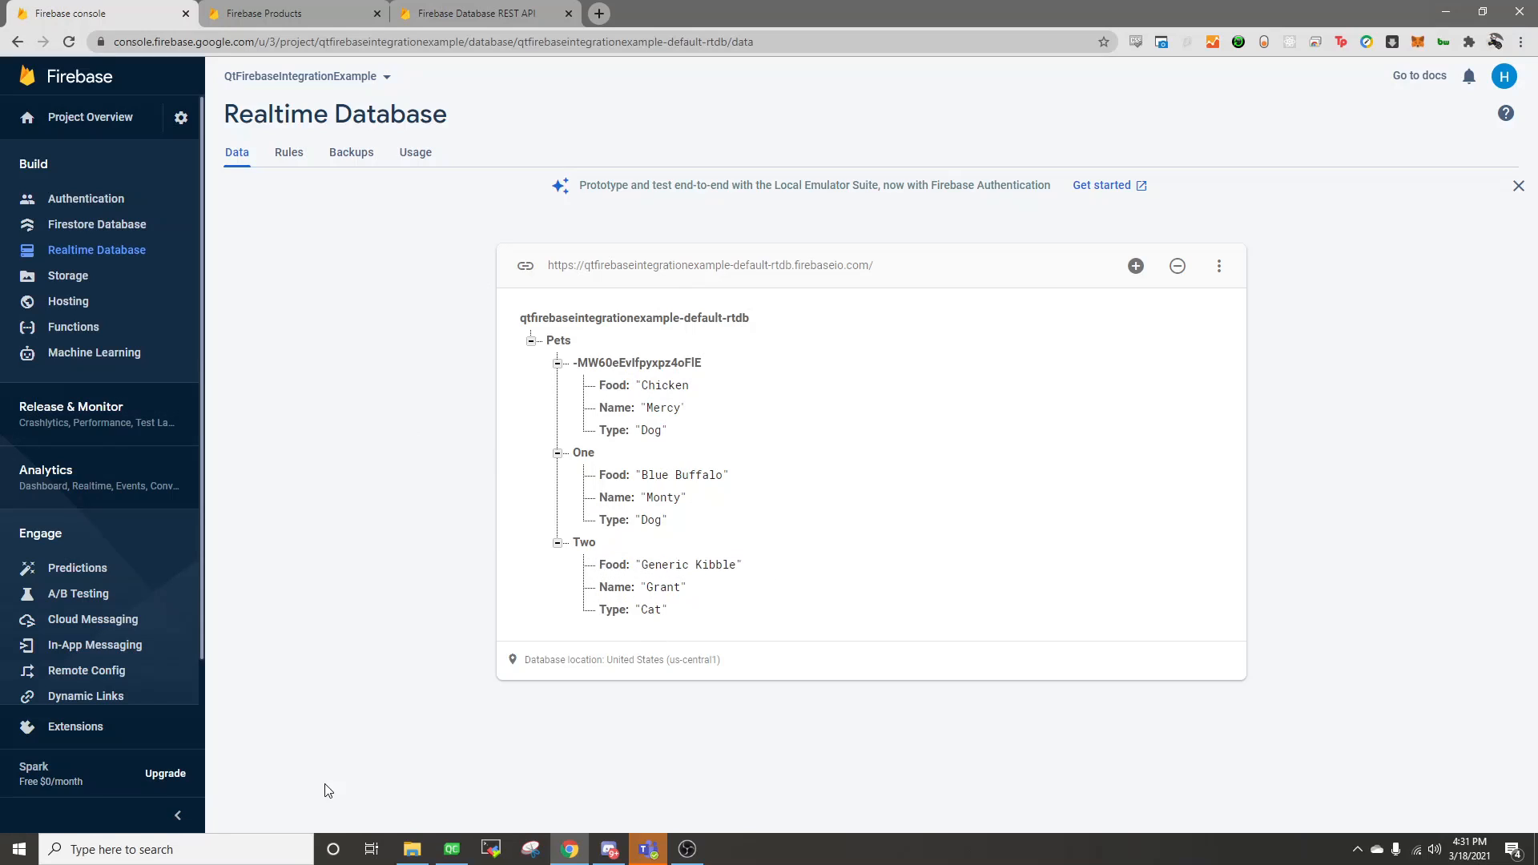
{"action": "mouse_move", "coordinate": [569, 849]}
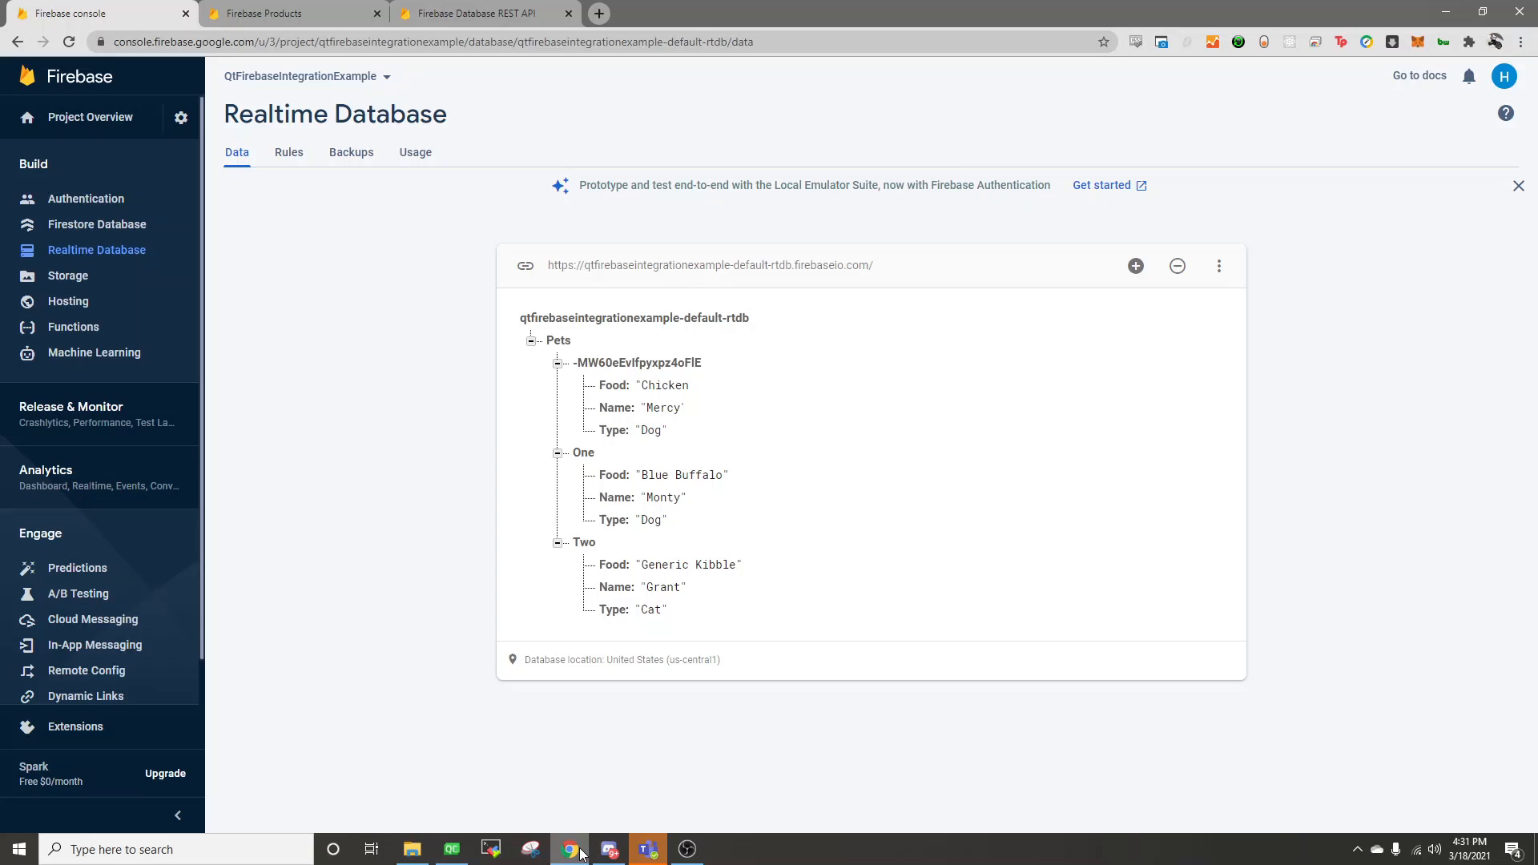
Step: Change newPet to Elephant, Dumbo, Peanuts, target Pets/Two.json with put, and rerun the app
{"action": "left_click", "coordinate": [450, 849]}
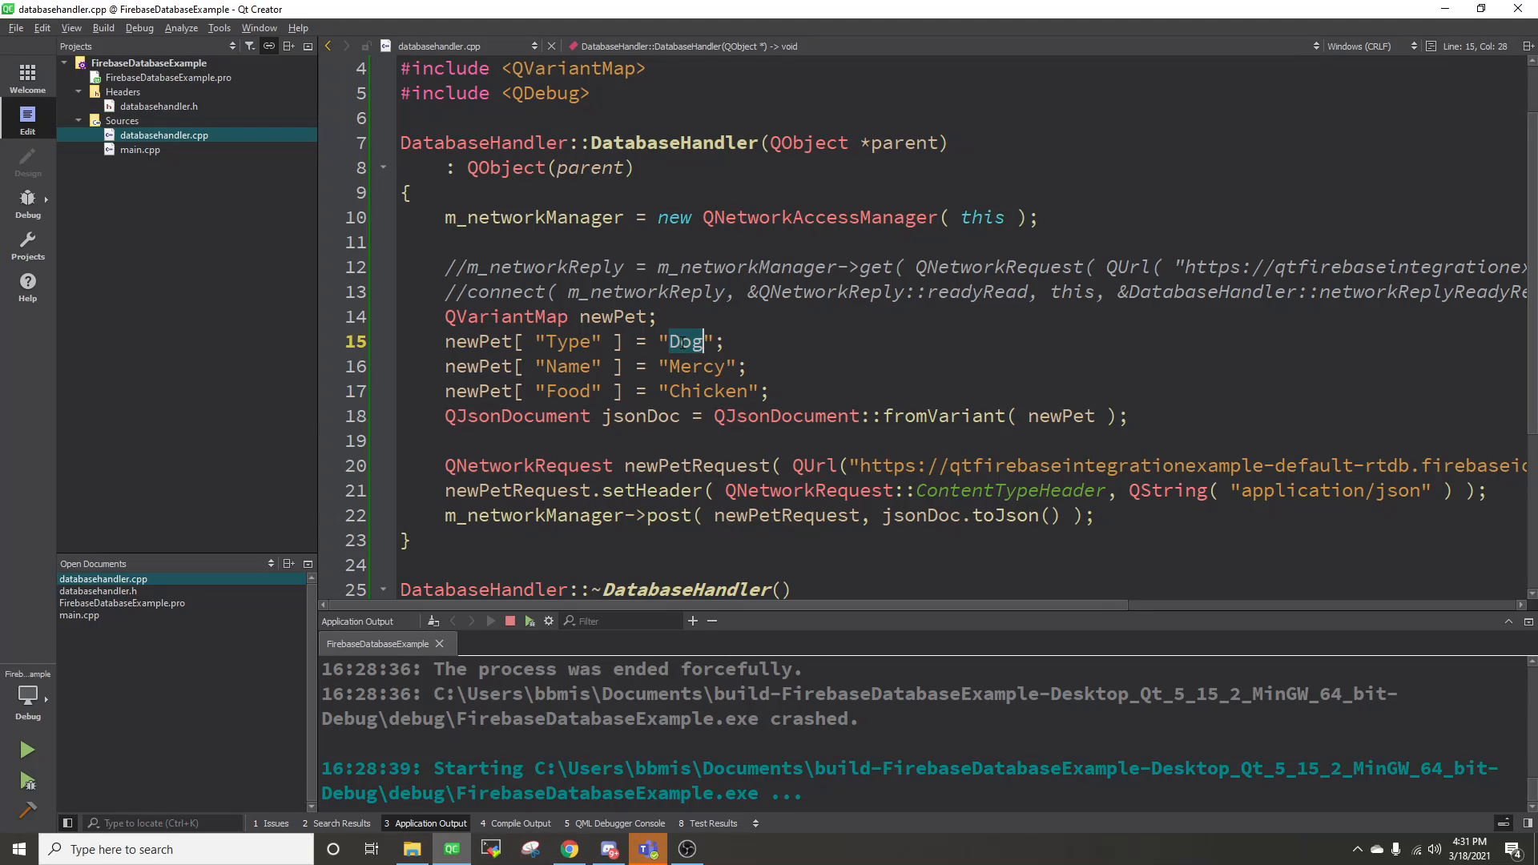
{"action": "type", "text": "Elp"}
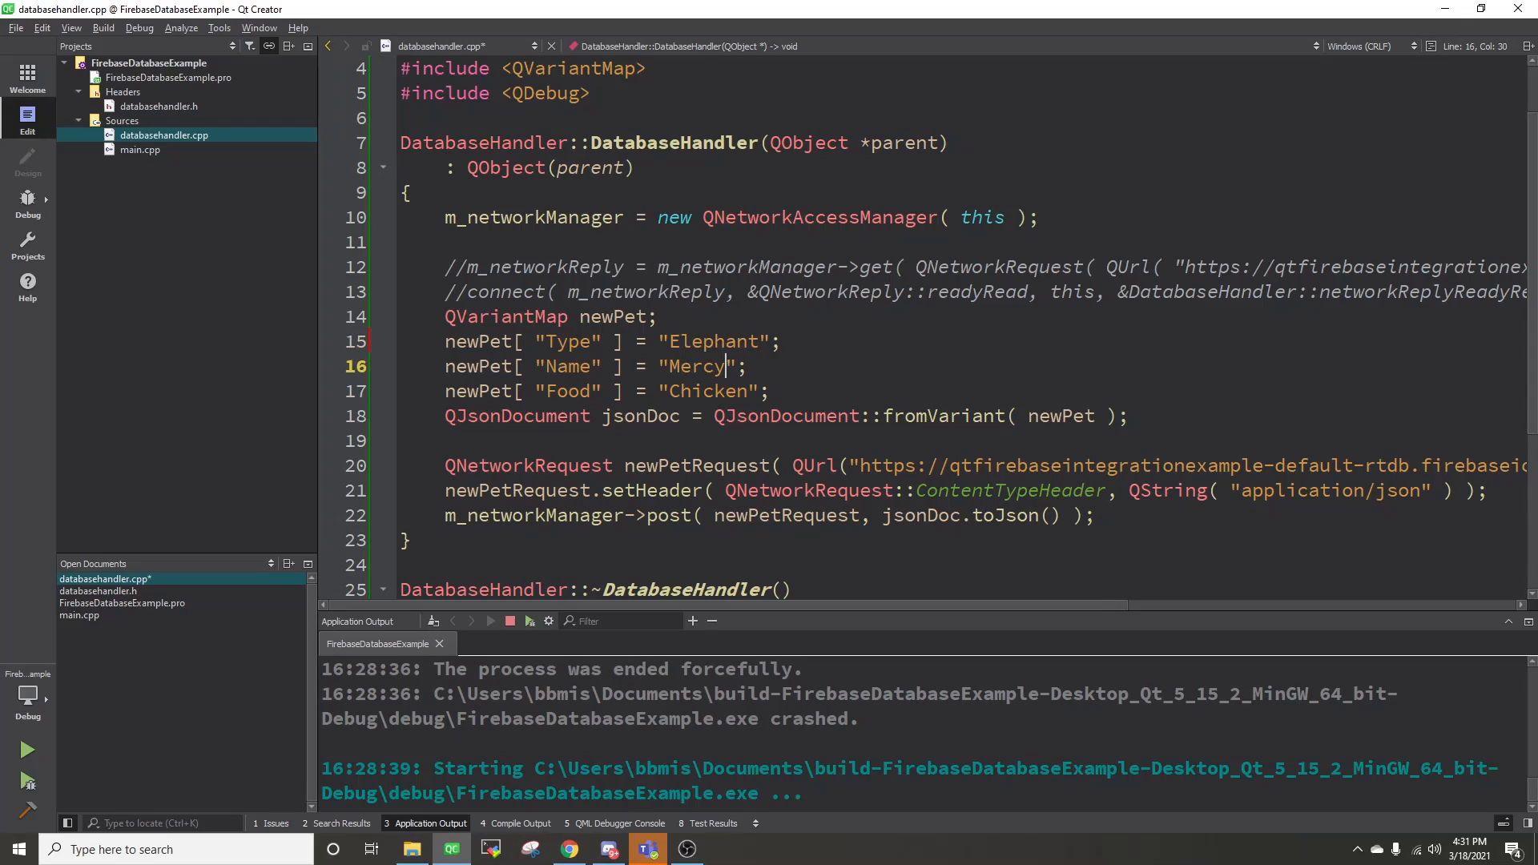
{"action": "type", "text": "Dumbo"}
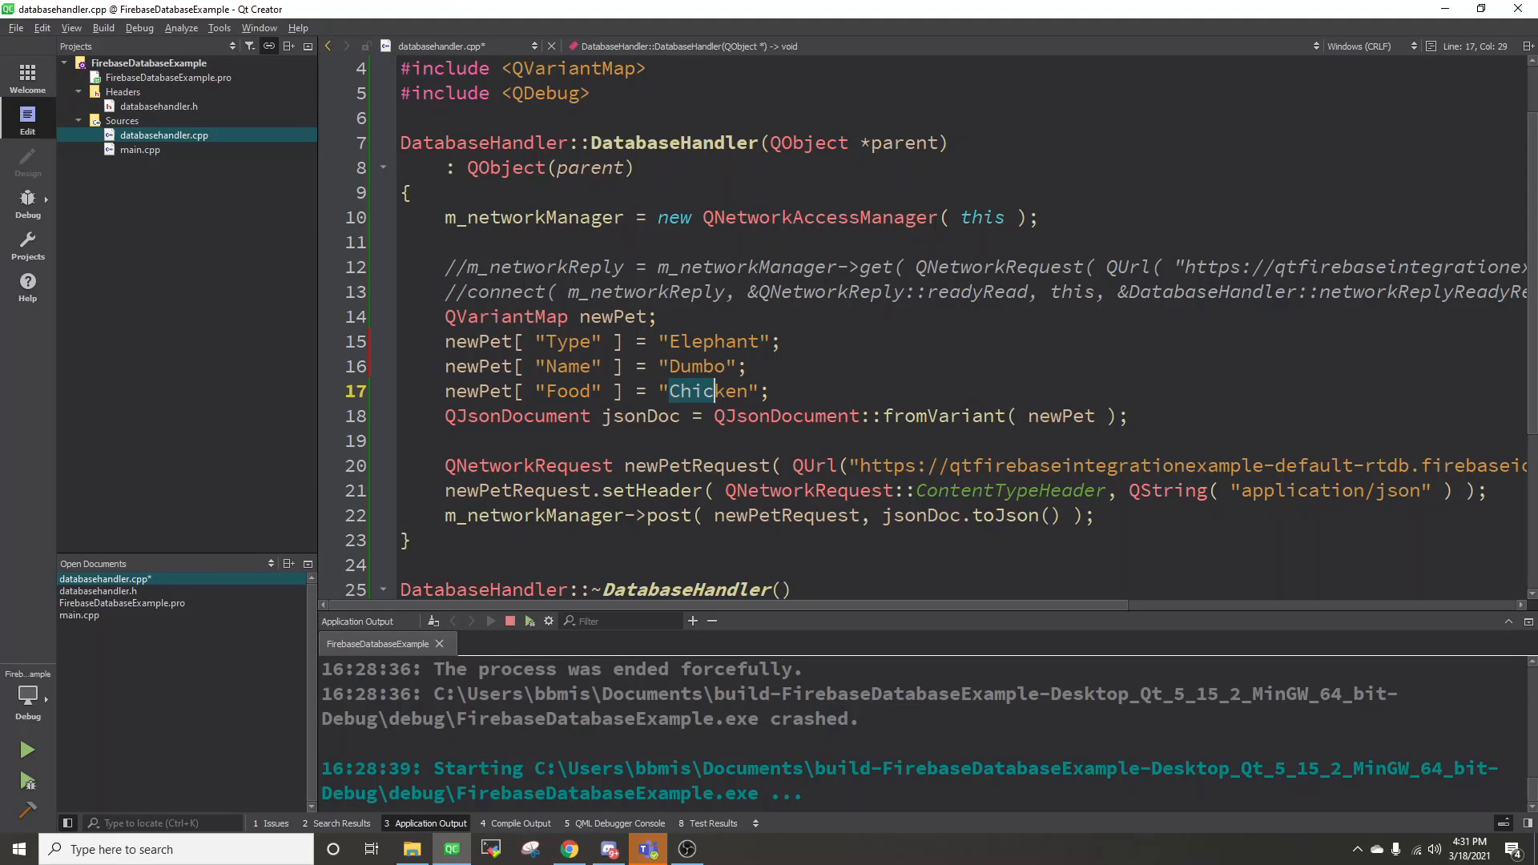
{"action": "type", "text": "Peanuts"}
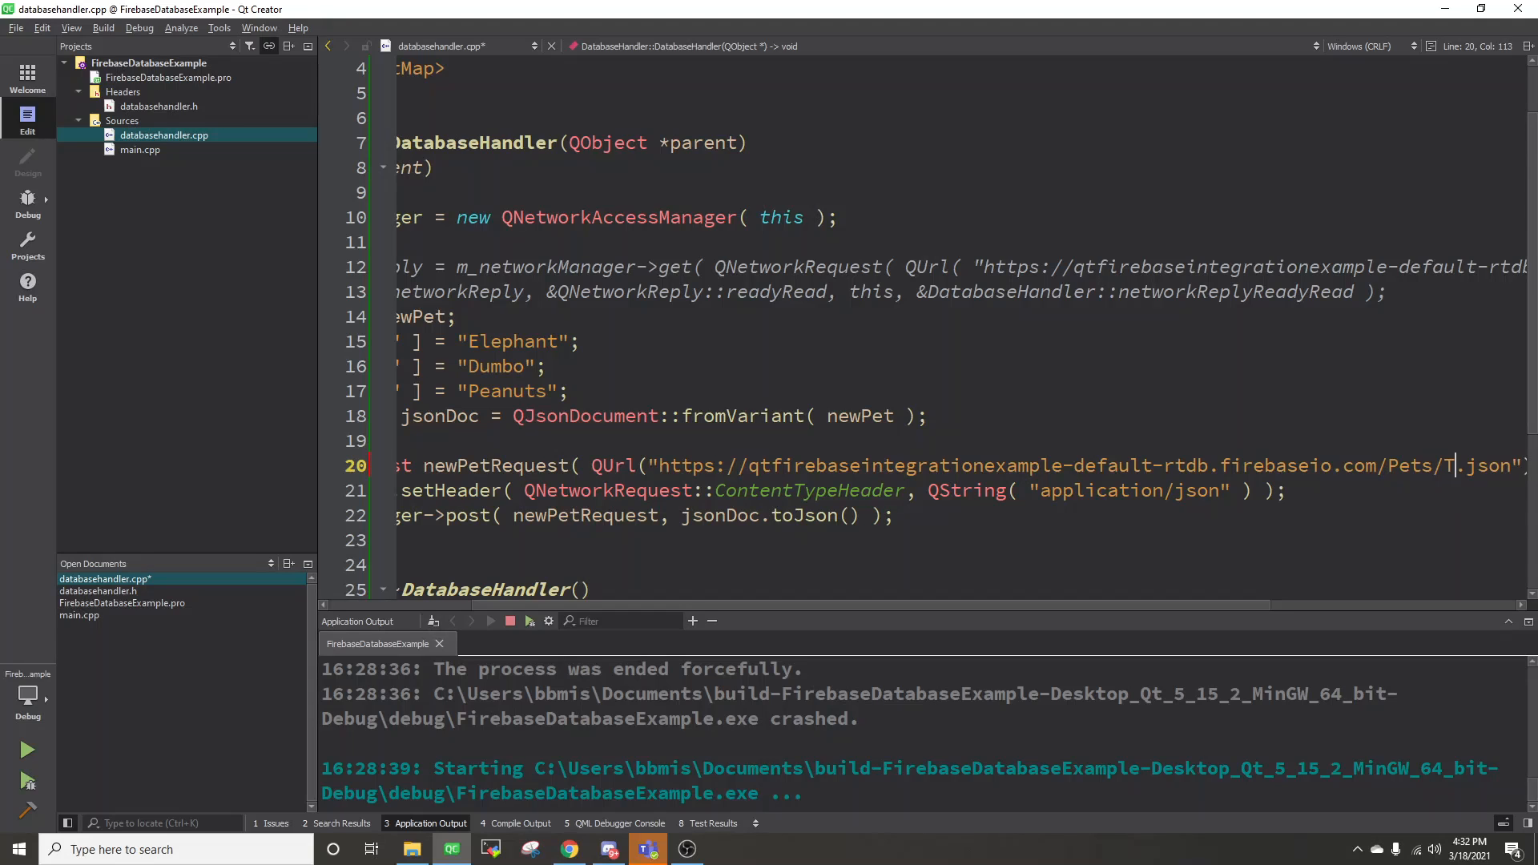
{"action": "type", "text": "wo"}
{"action": "left_click", "coordinate": [646, 515]}
{"action": "type", "text": "u"}
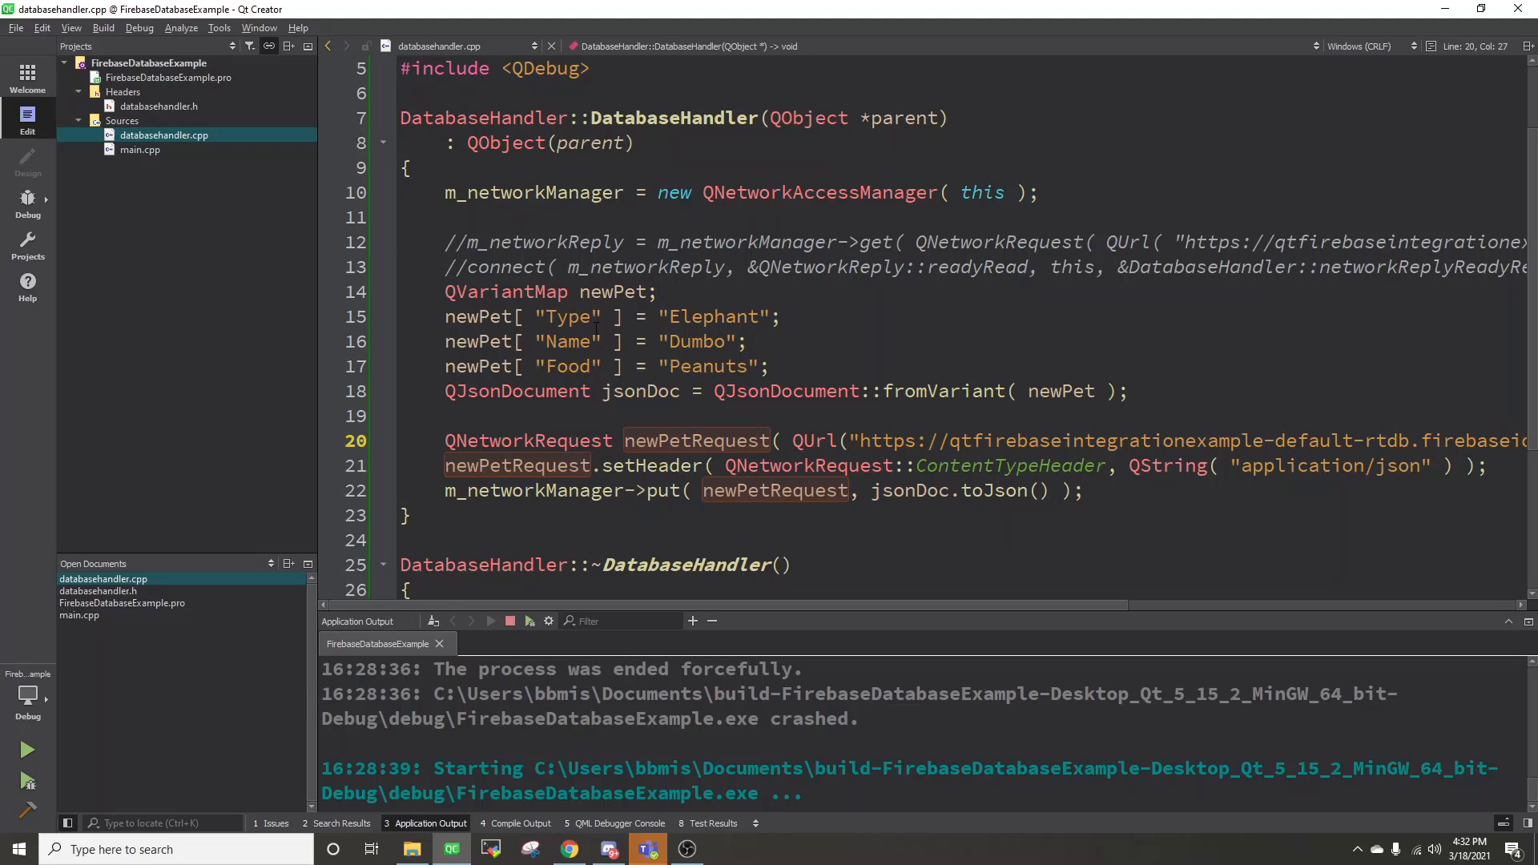
{"action": "mouse_move", "coordinate": [70, 750]}
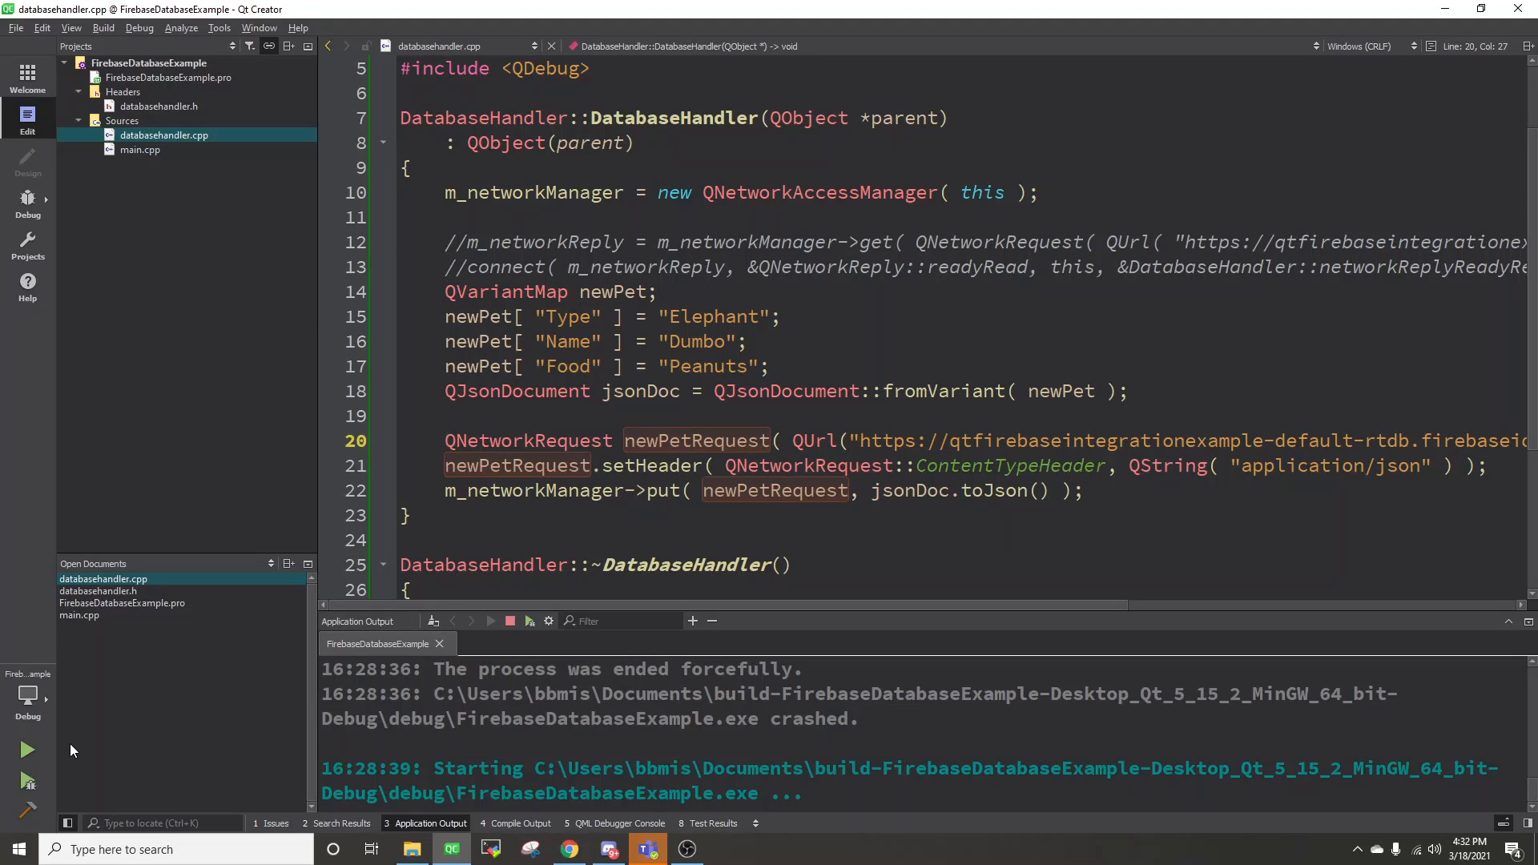
{"action": "left_click", "coordinate": [27, 750]}
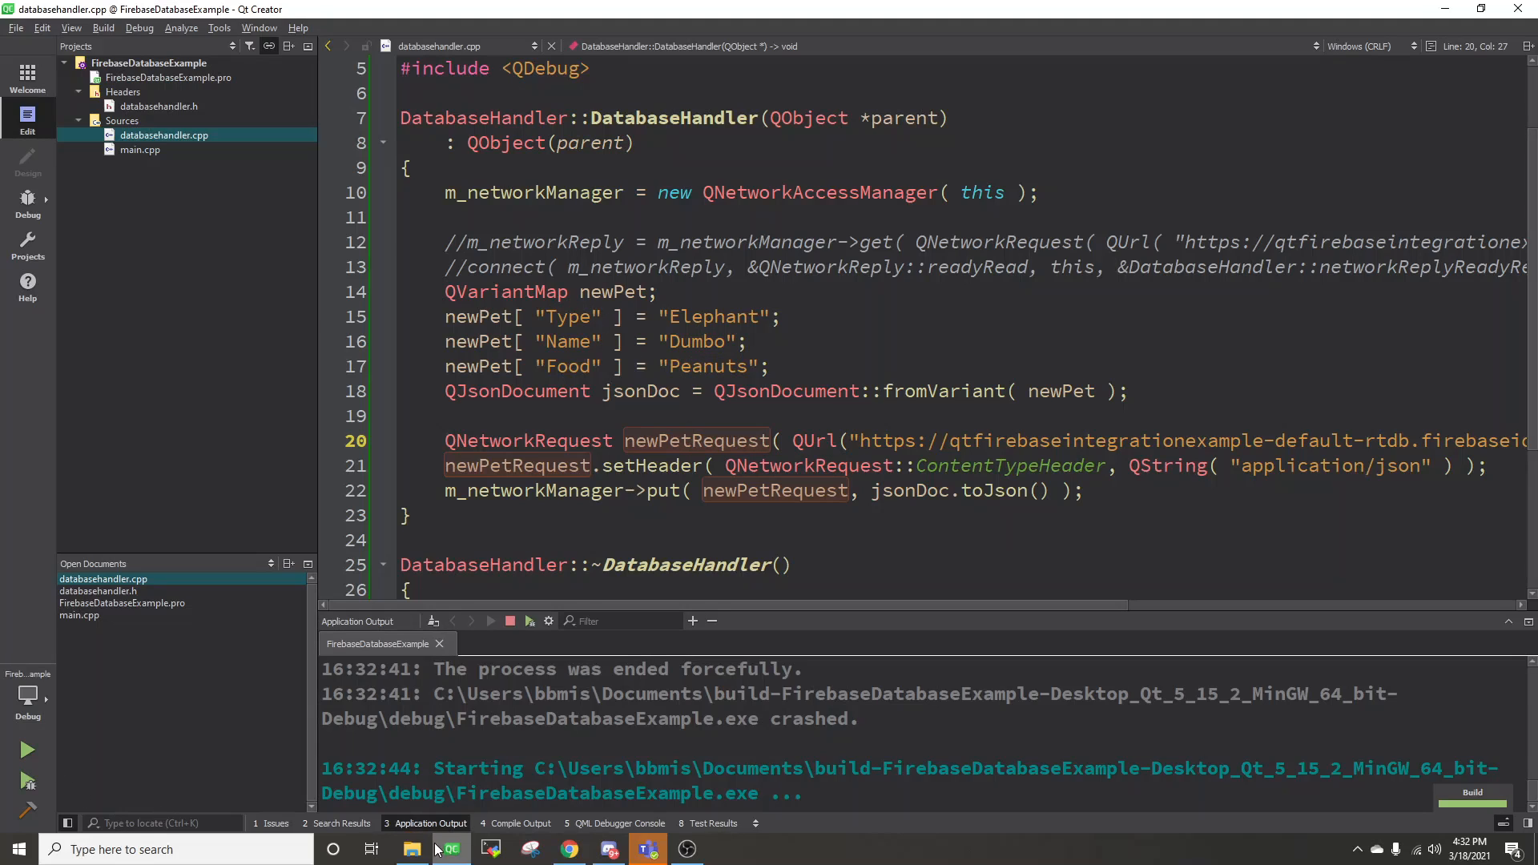
Step: Check in Firebase that entry Two now reads Peanuts, Dumbo, Elephant
{"action": "left_click", "coordinate": [567, 849]}
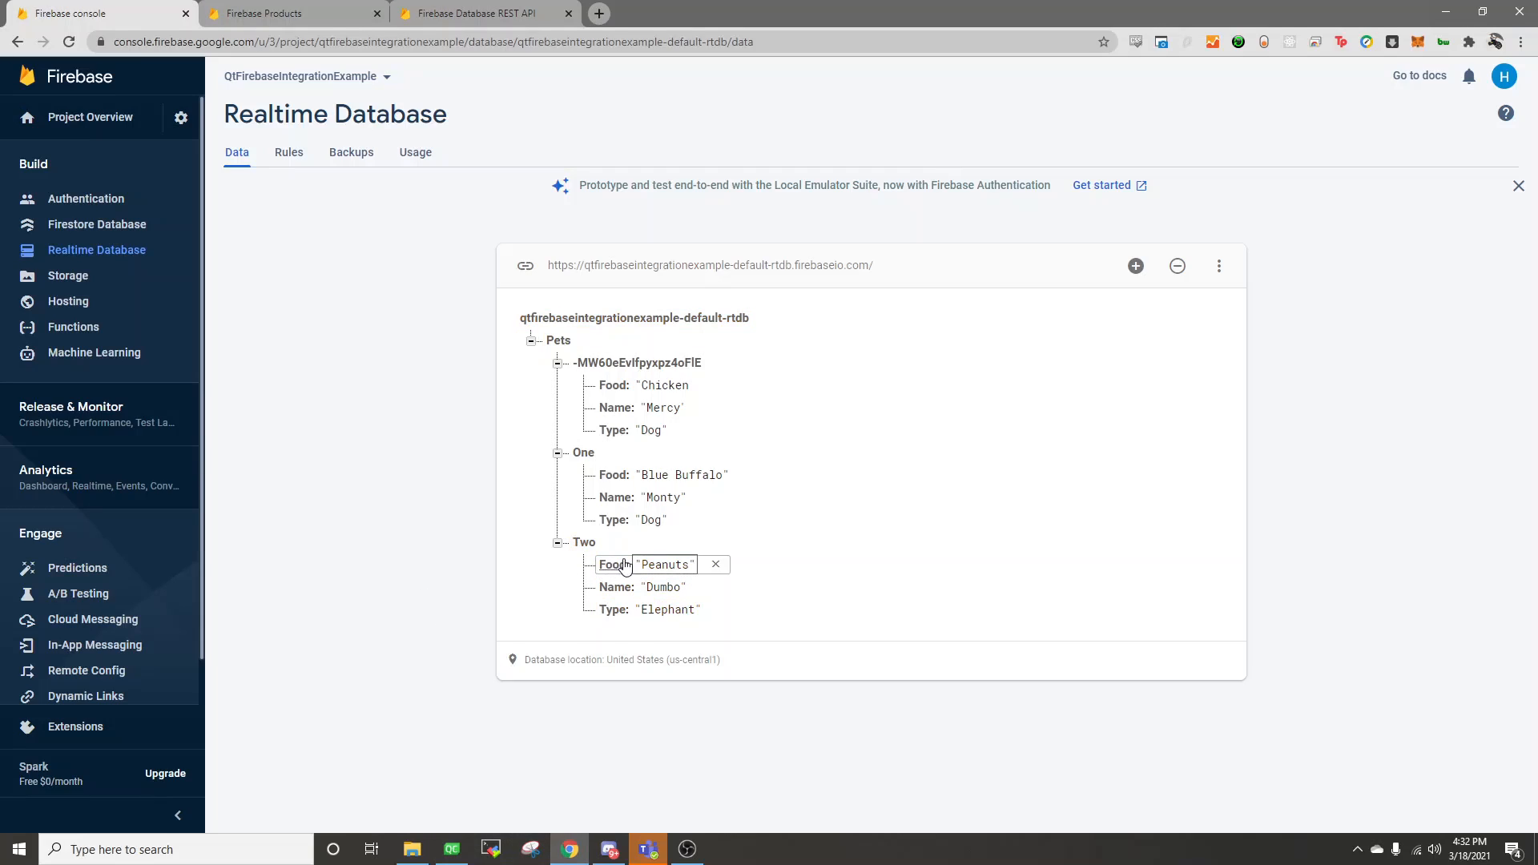
{"action": "left_click", "coordinate": [663, 587]}
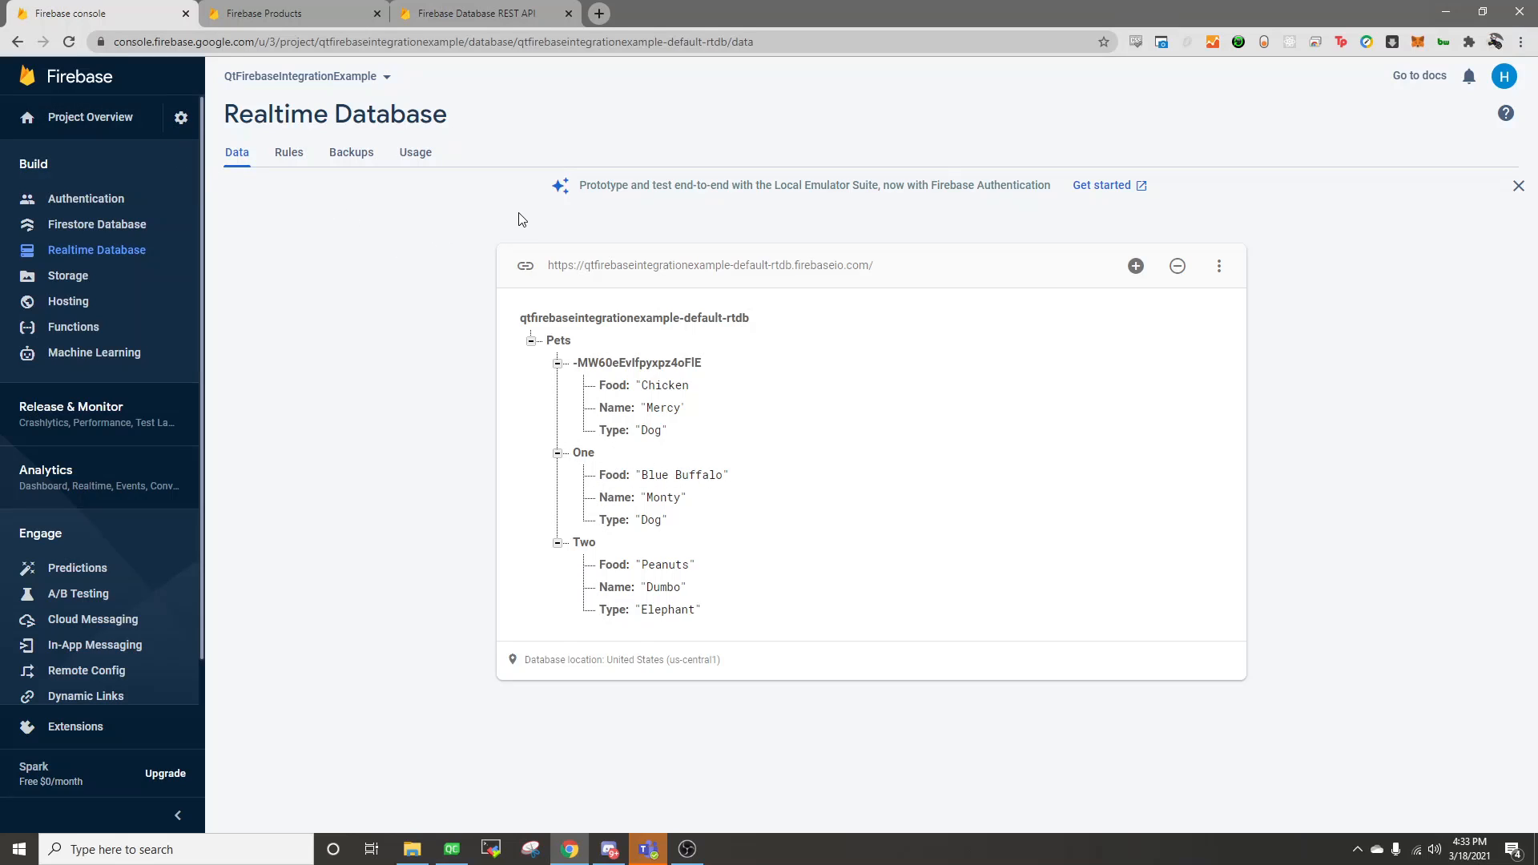
{"action": "mouse_move", "coordinate": [508, 223]}
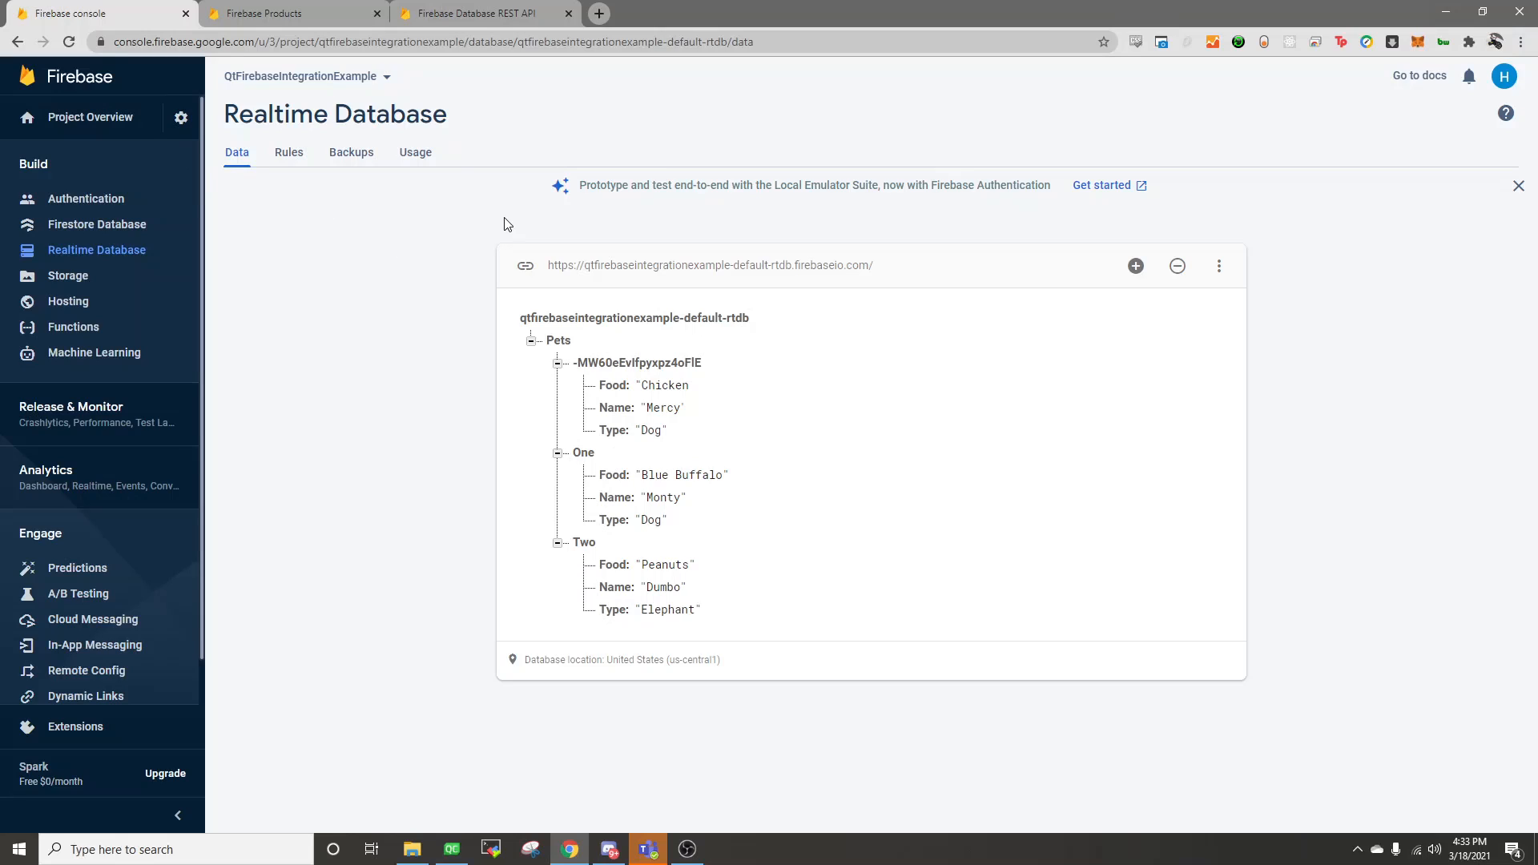
{"action": "mouse_move", "coordinate": [426, 310]}
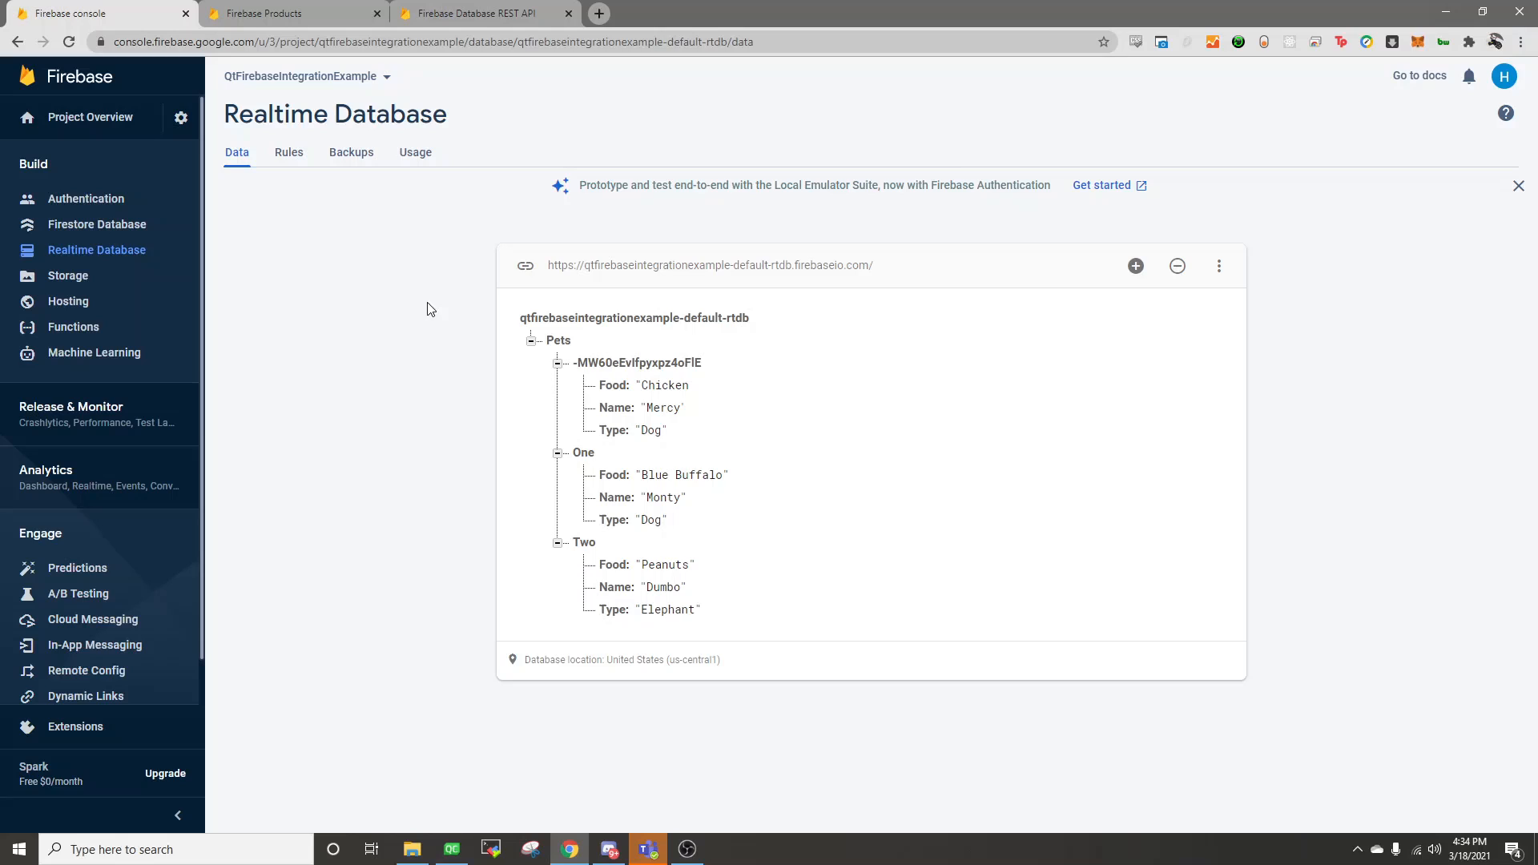
{"action": "mouse_move", "coordinate": [314, 225]}
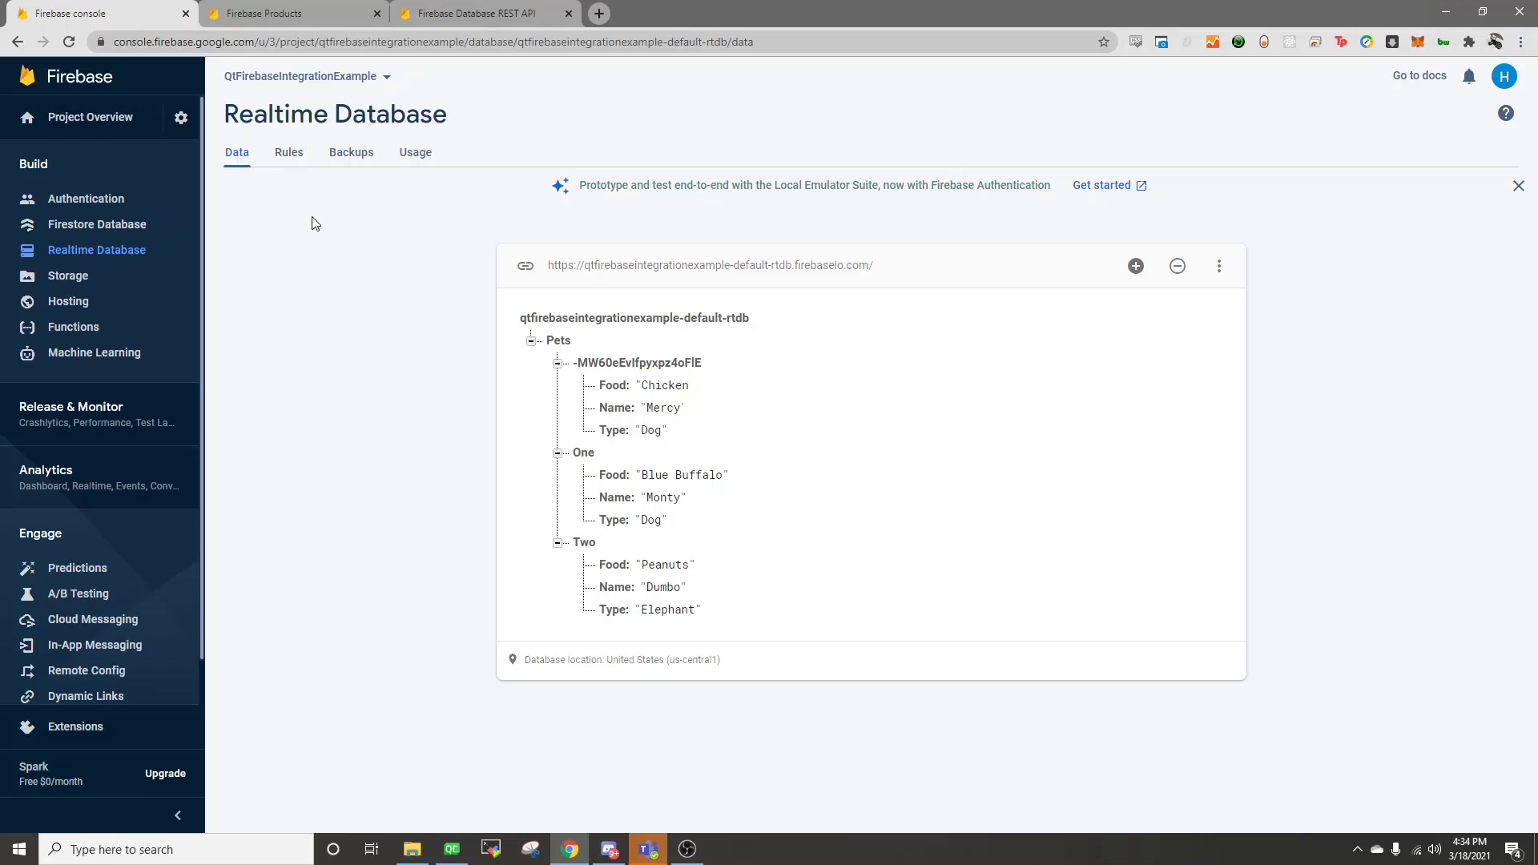
{"action": "mouse_move", "coordinate": [349, 242]}
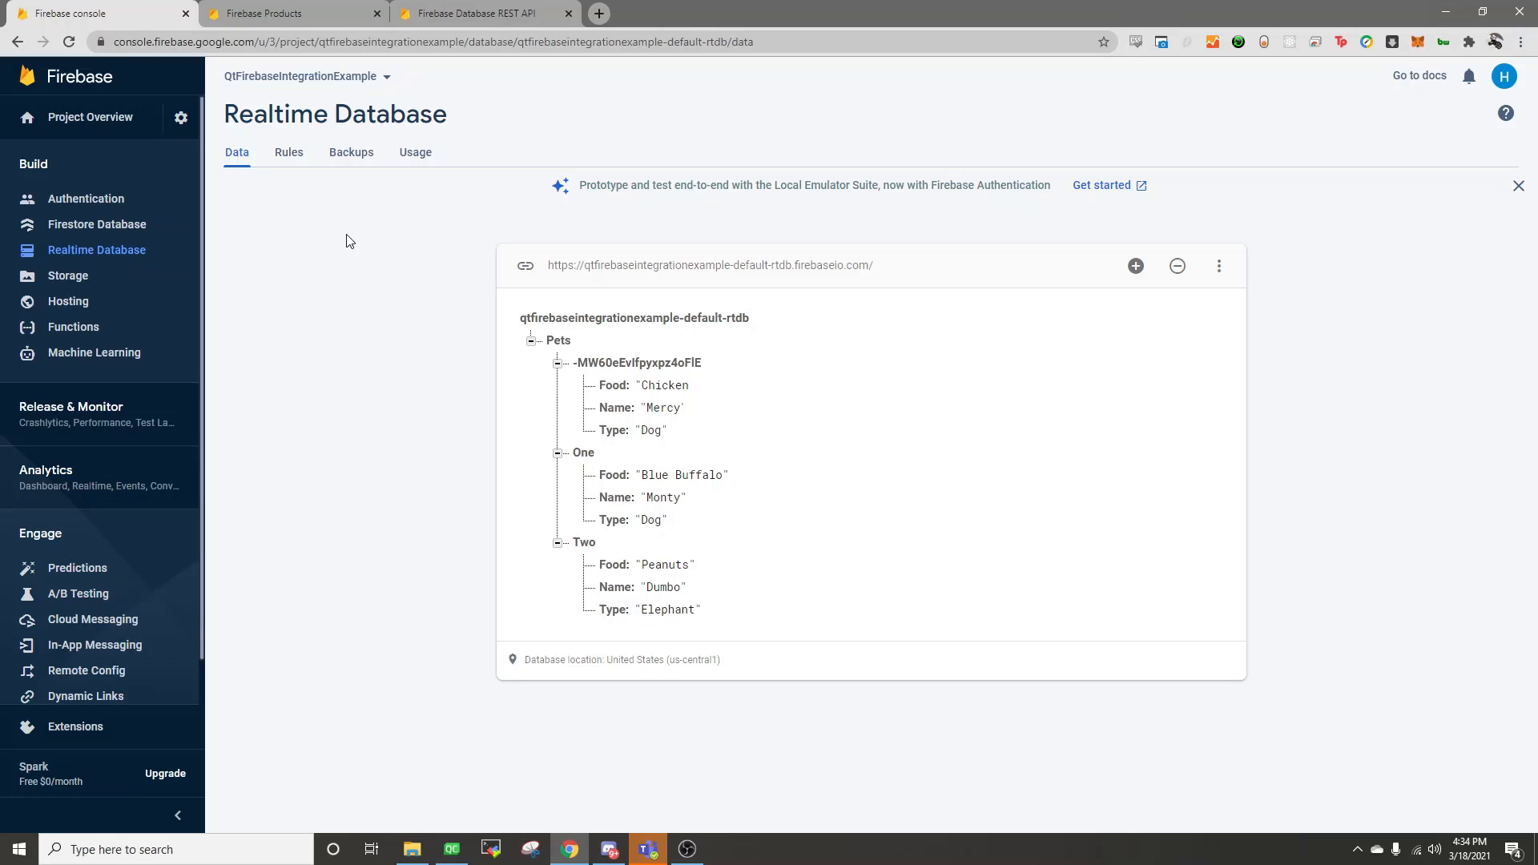
{"action": "mouse_move", "coordinate": [356, 264]}
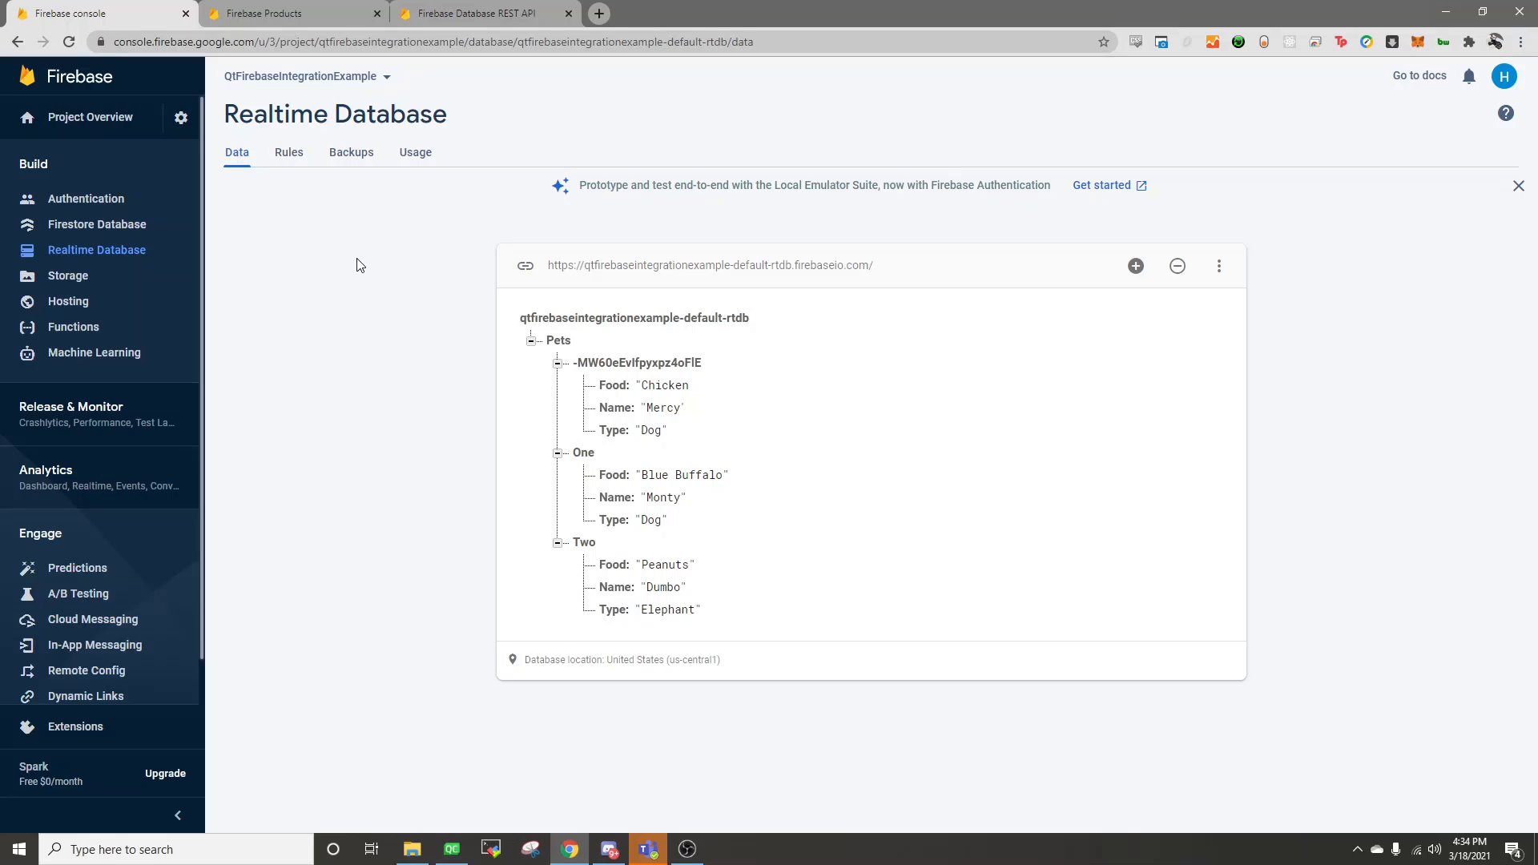
{"action": "mouse_move", "coordinate": [798, 637]}
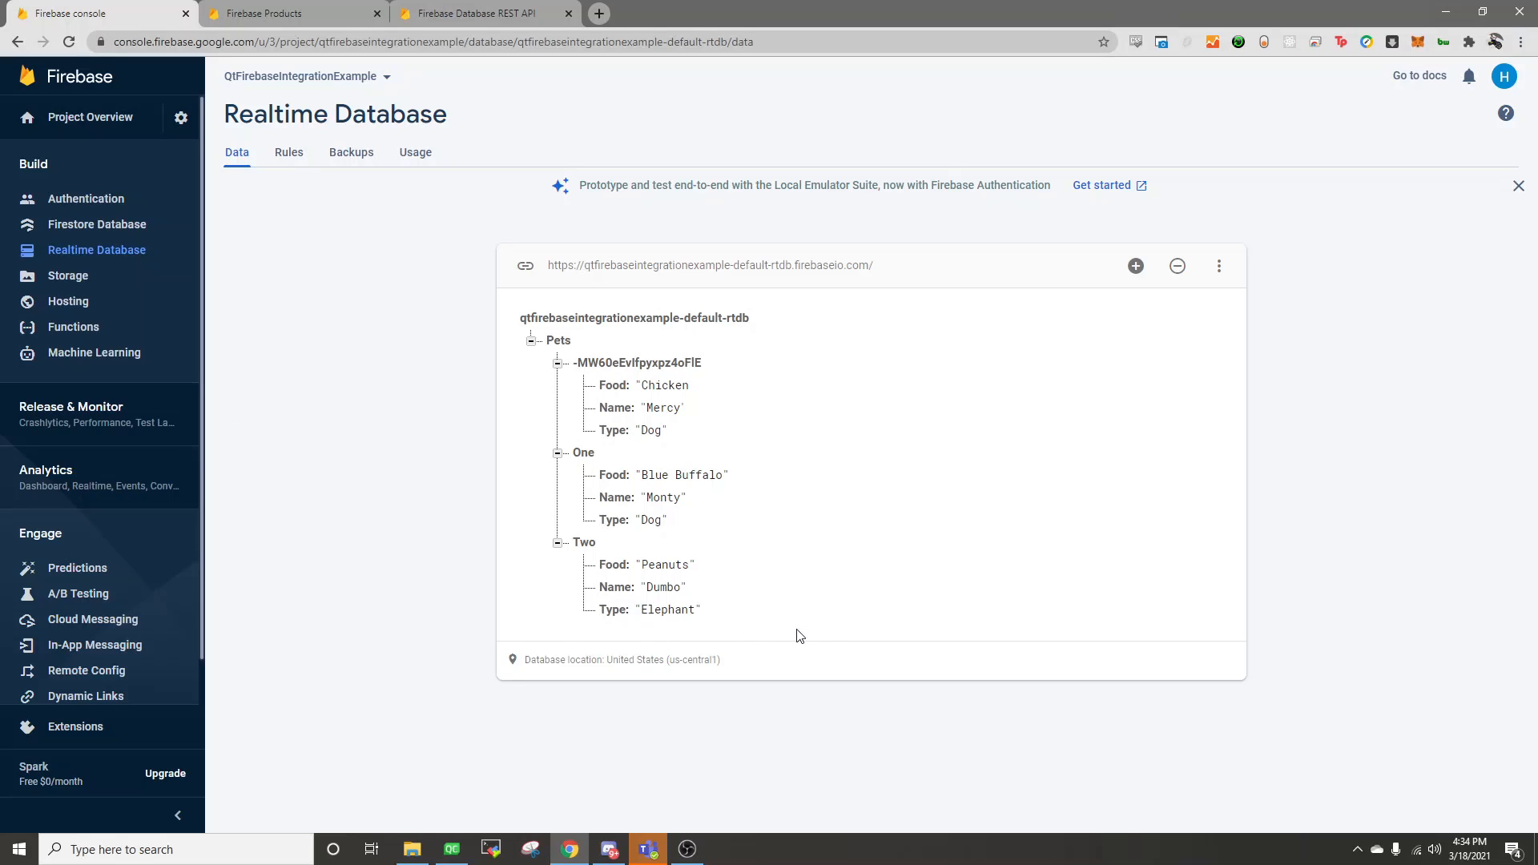